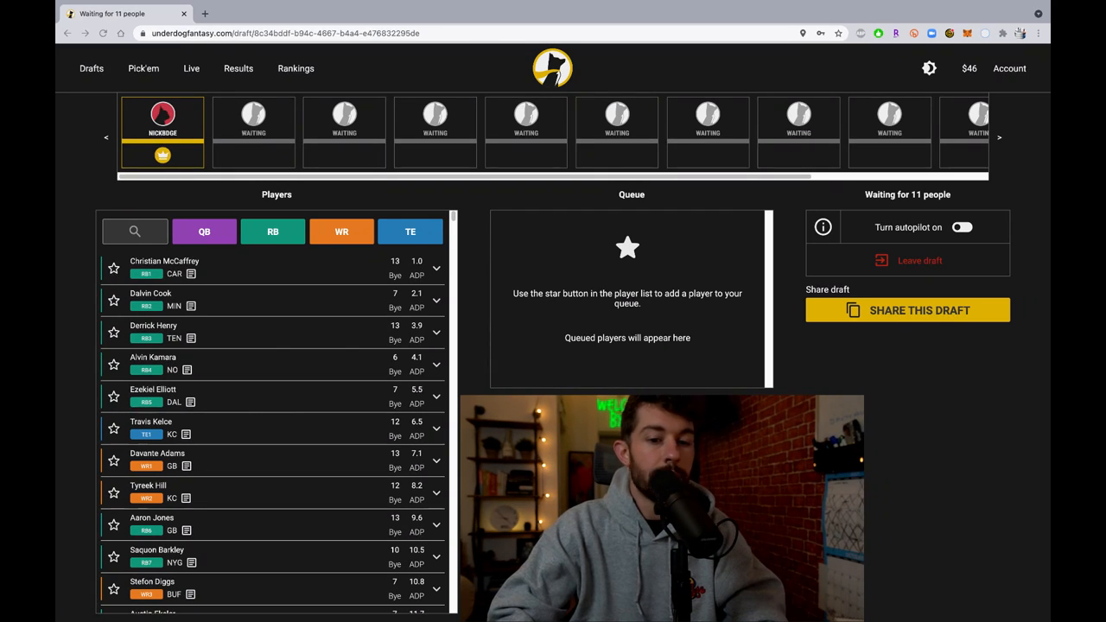
# - Expand Alvin Kamara's row to see his rushing and receiving history
pyautogui.click(905, 311)
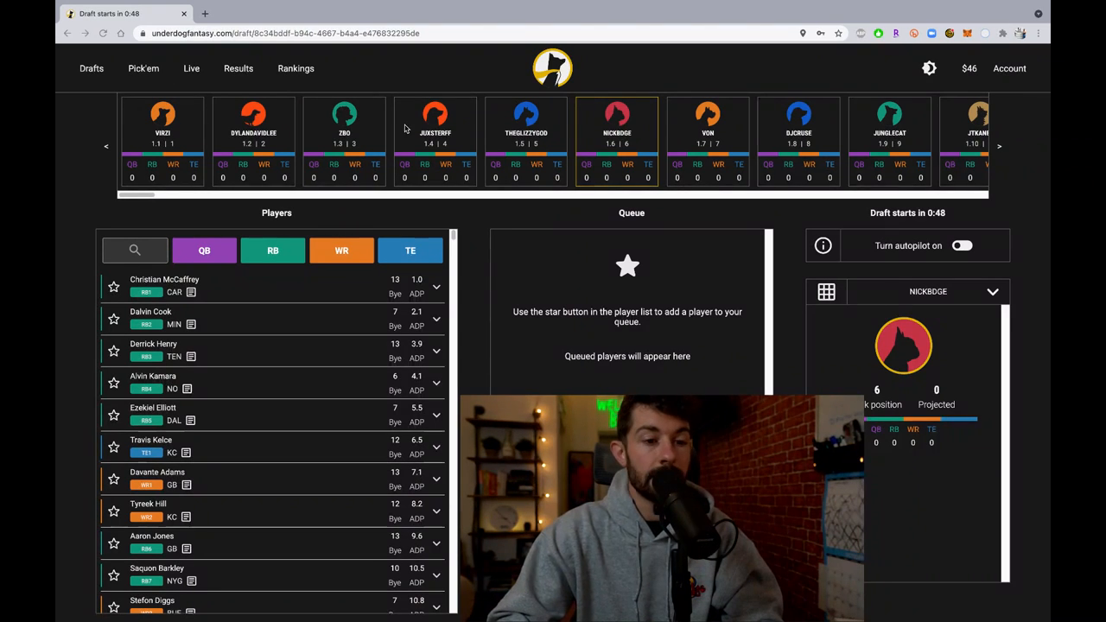
pyautogui.moveTo(726, 141)
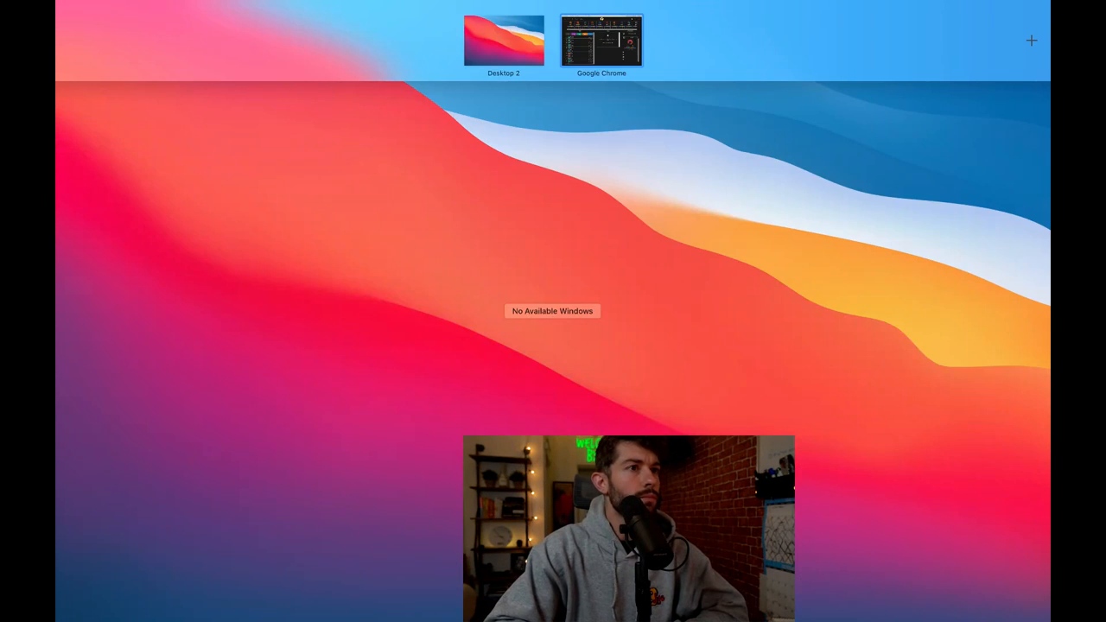
pyautogui.click(601, 41)
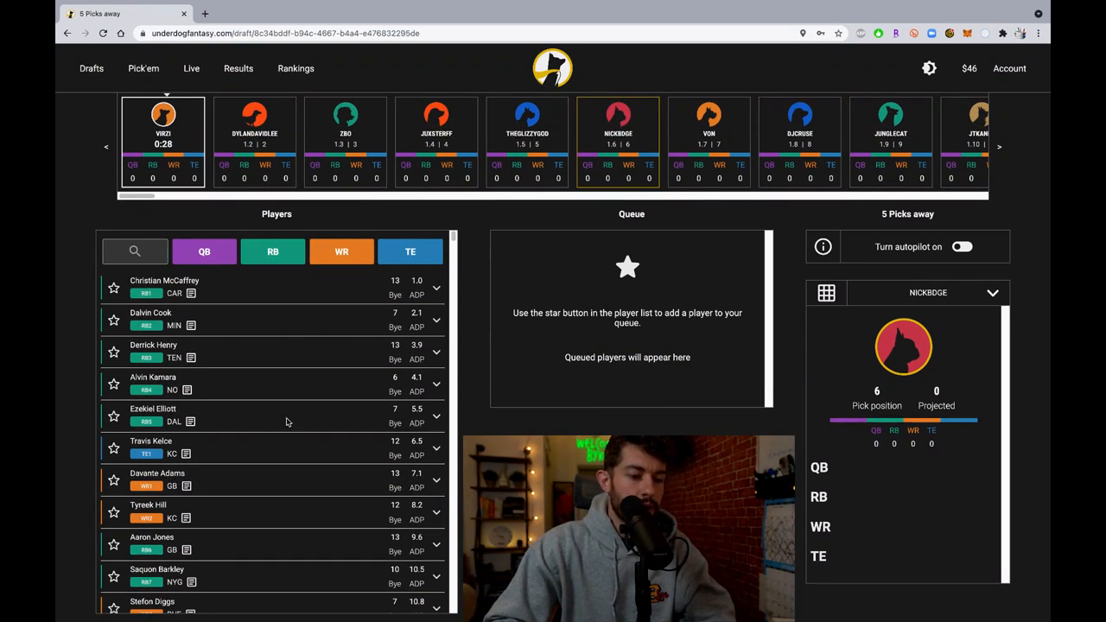
pyautogui.moveTo(315, 305)
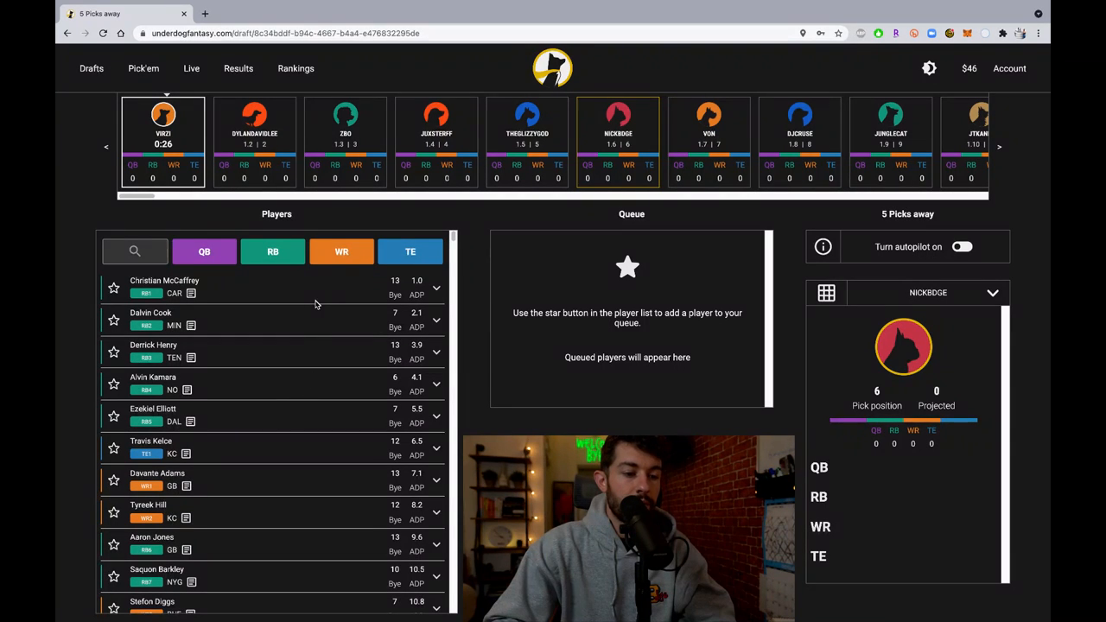
pyautogui.moveTo(273, 463)
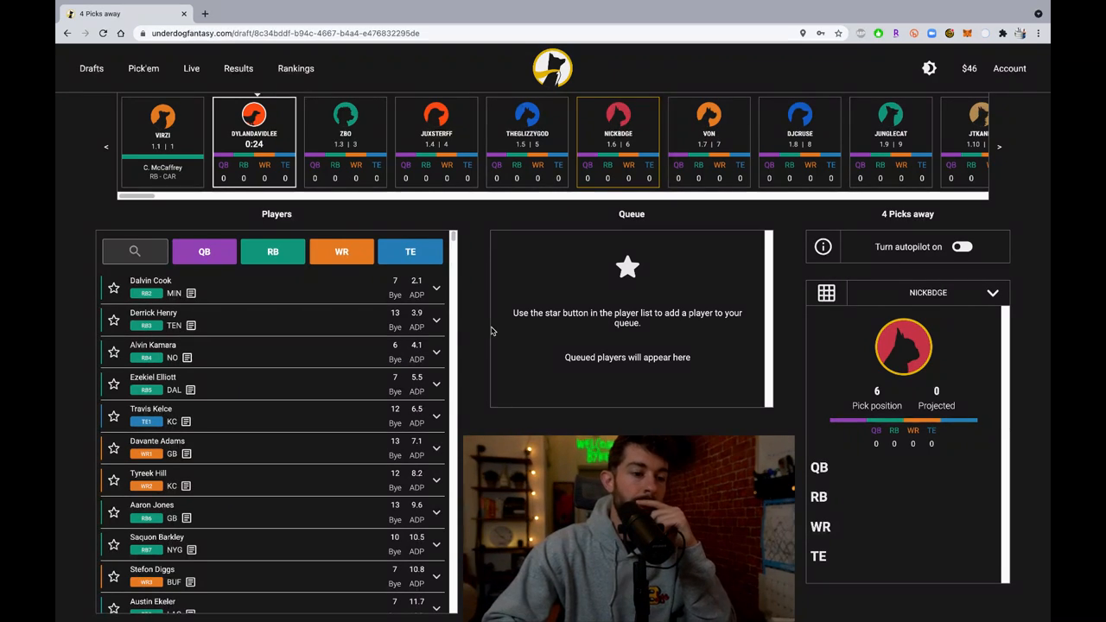
pyautogui.moveTo(382, 228)
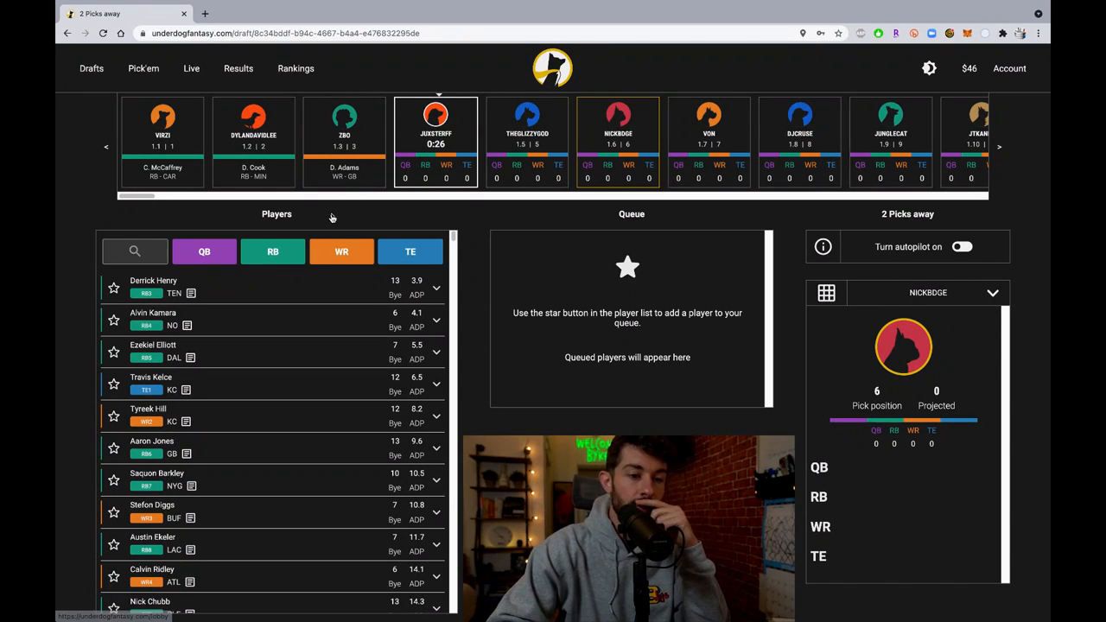
pyautogui.moveTo(428, 219)
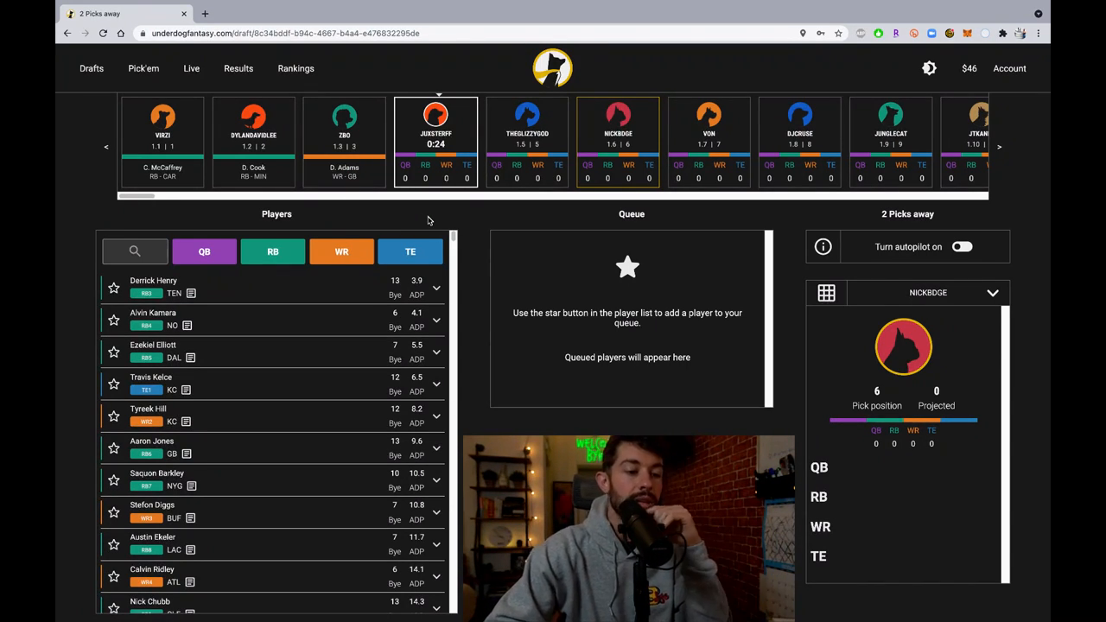
pyautogui.moveTo(398, 191)
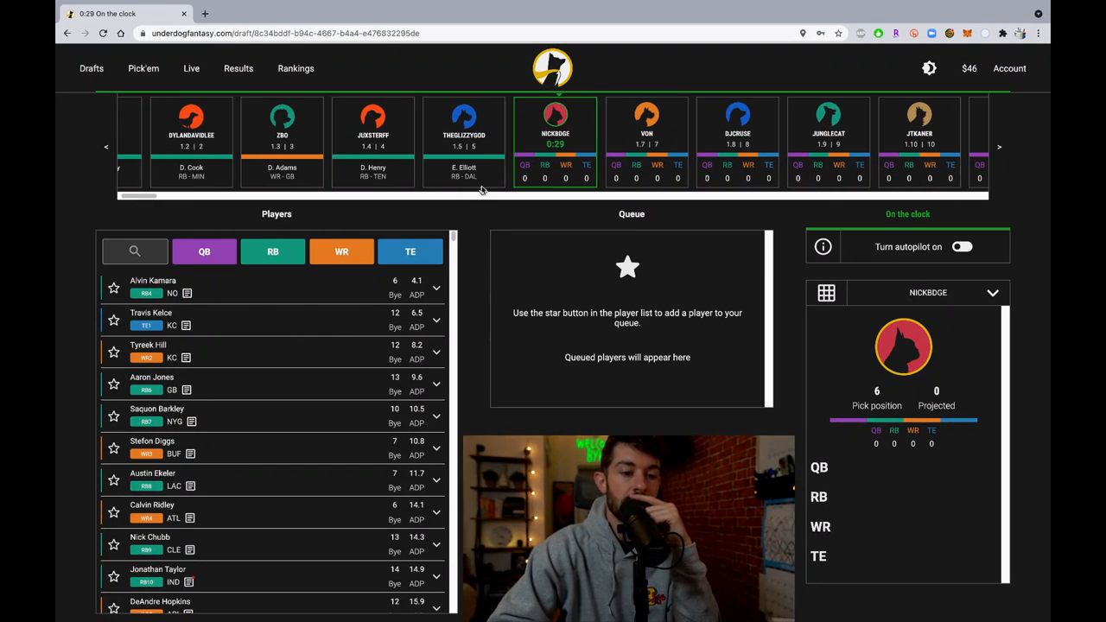
pyautogui.moveTo(280, 291)
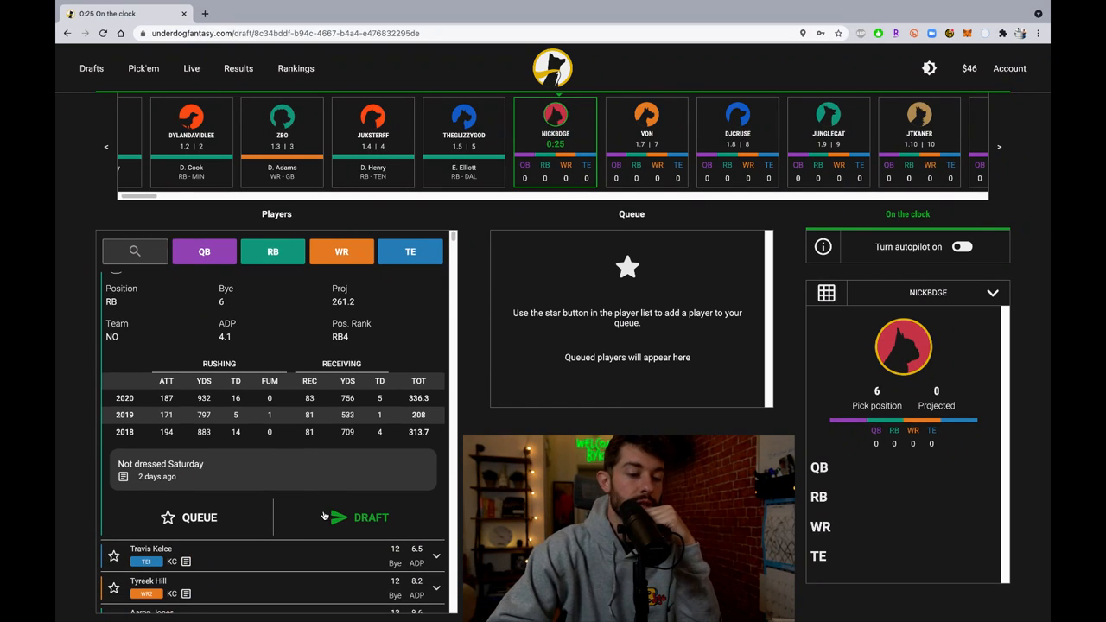
pyautogui.click(371, 516)
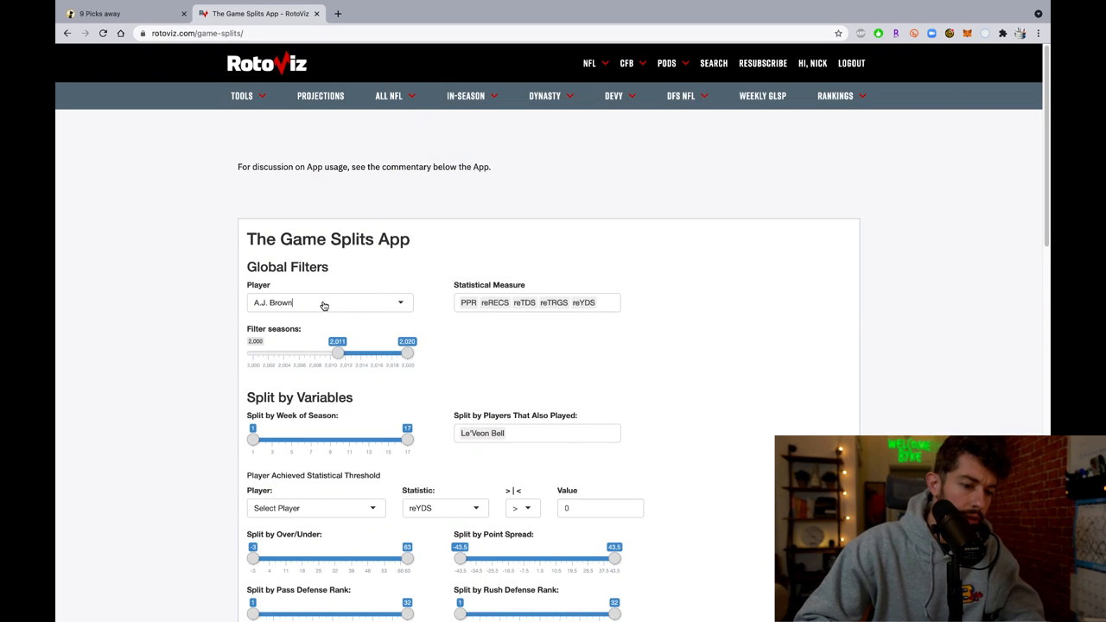
# - Set Player to Alvin Kamara with threshold Taysom Hill paATTS > 10
pyautogui.write('alvin Kamara')
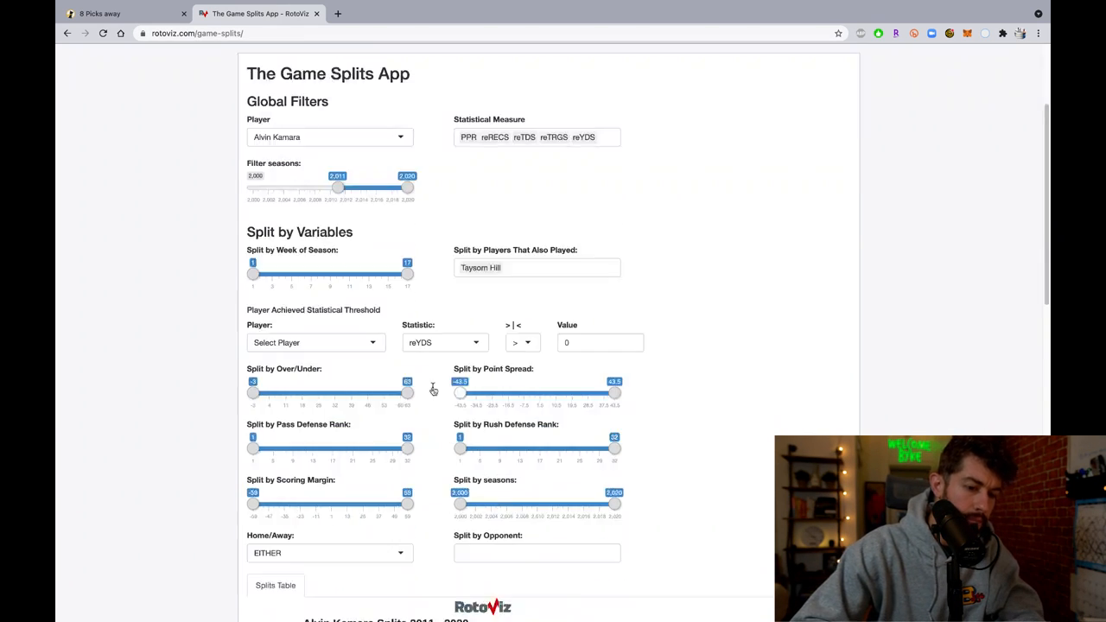
pyautogui.click(315, 343)
pyautogui.write('Taysom Hill')
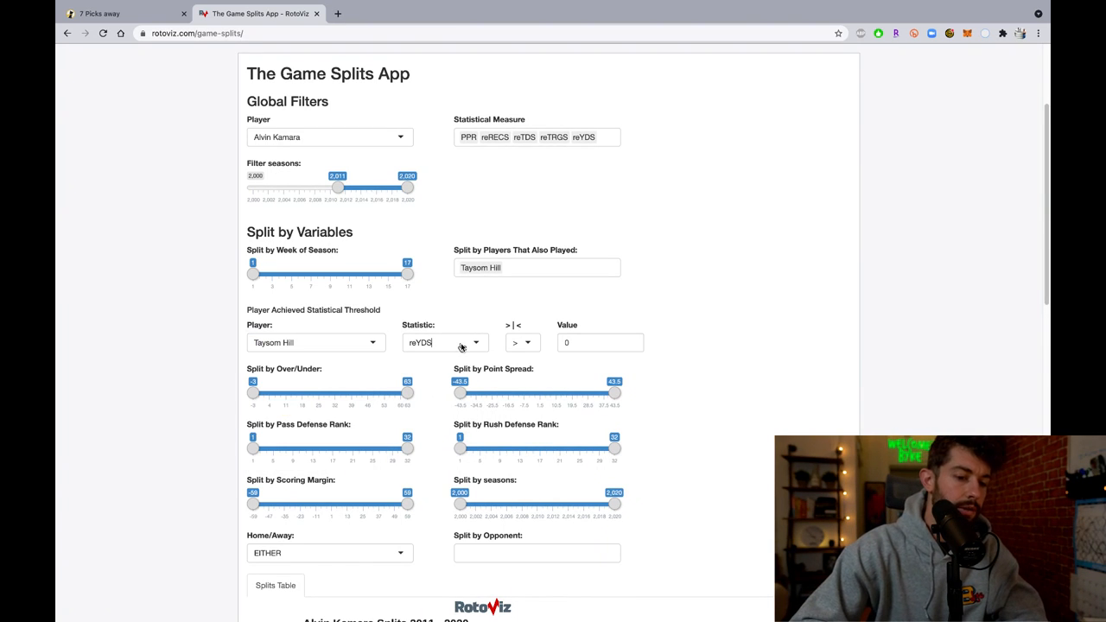
pyautogui.click(446, 342)
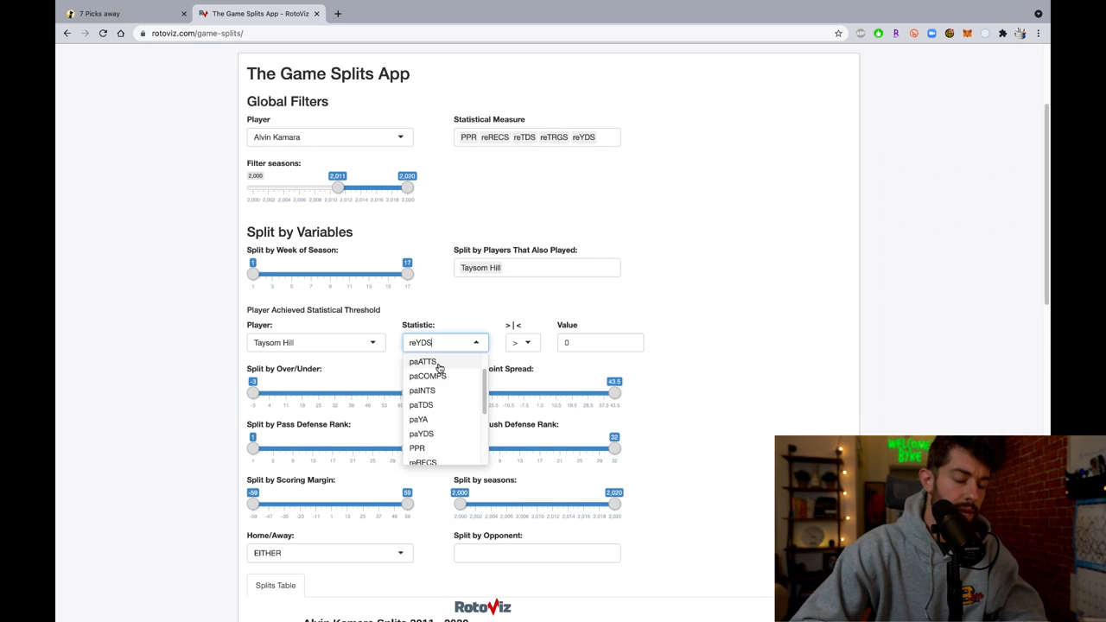
pyautogui.click(421, 361)
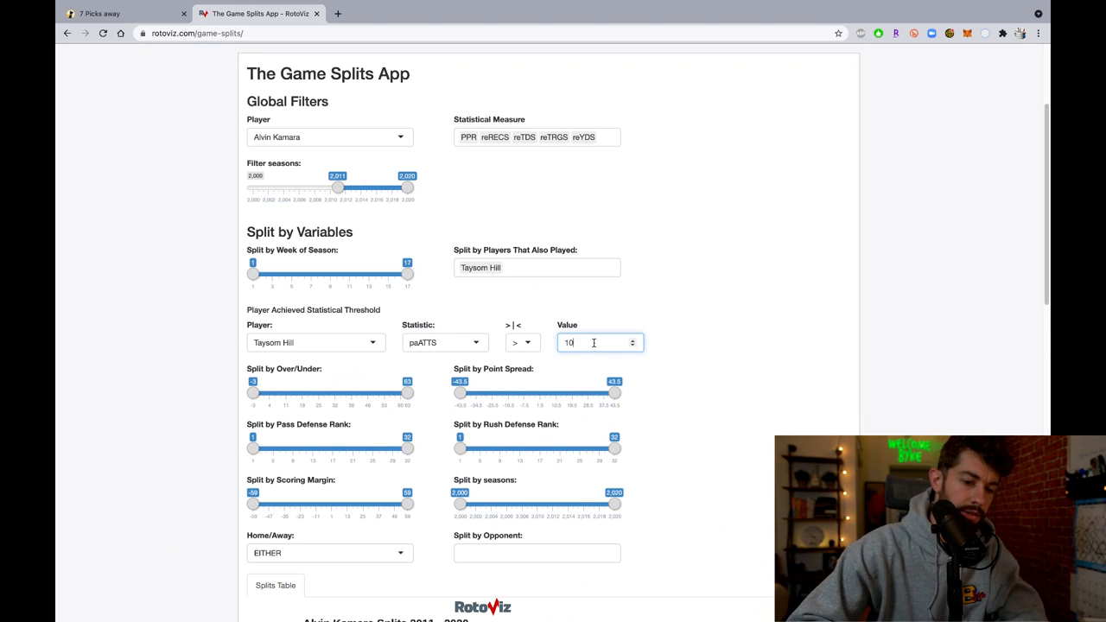
# - Scroll down to the season filter and splits results for 2020
pyautogui.scroll(-3)
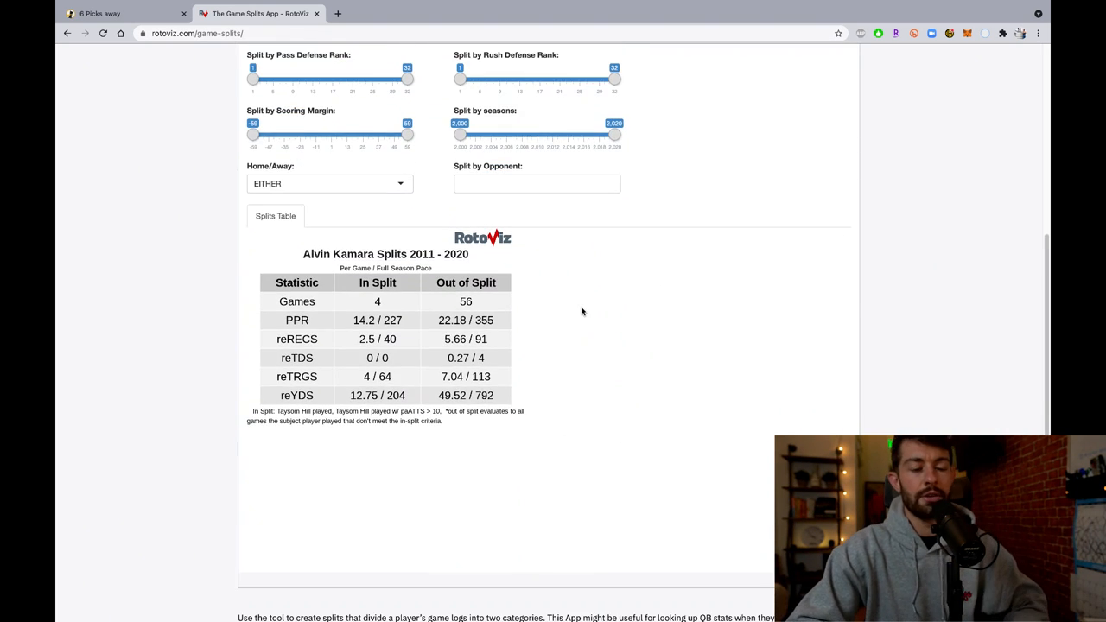
pyautogui.scroll(-3)
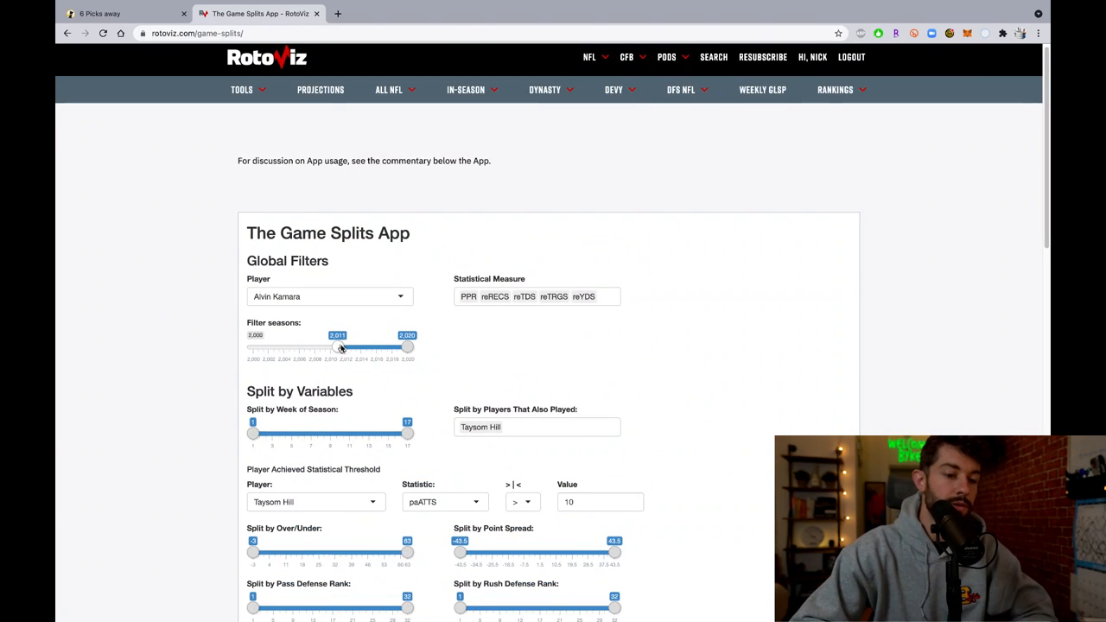
pyautogui.scroll(-3)
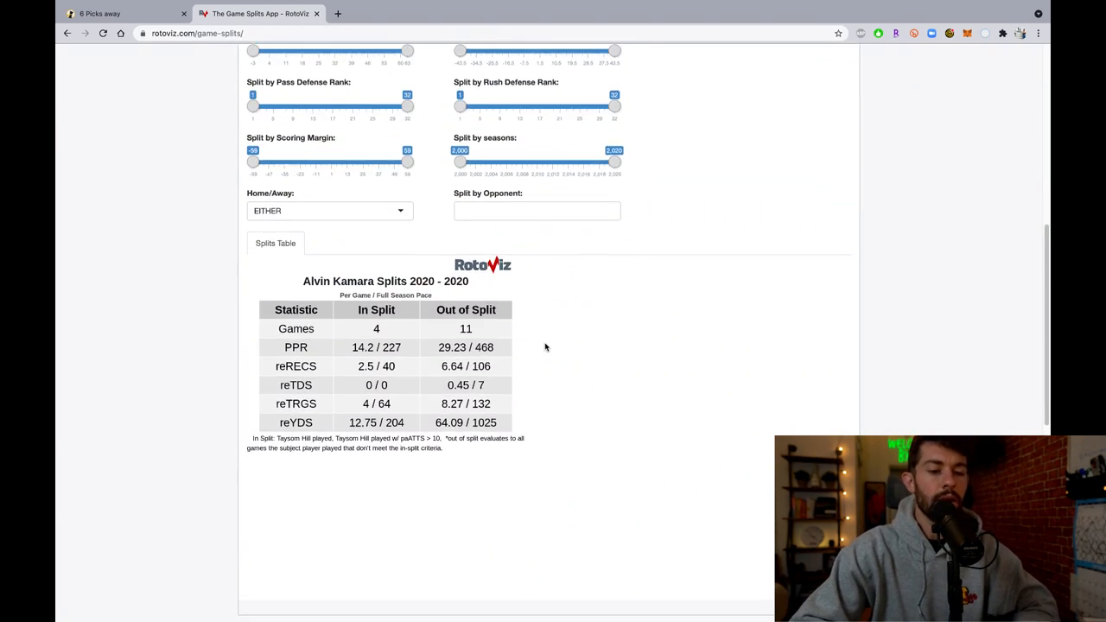
pyautogui.scroll(-3)
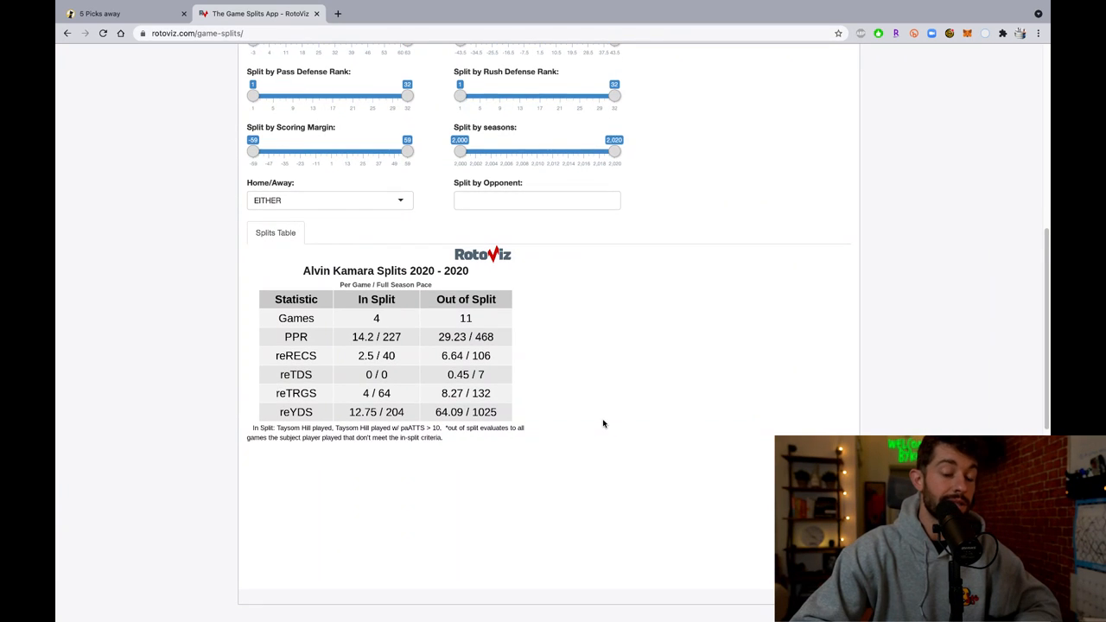
pyautogui.moveTo(532, 391)
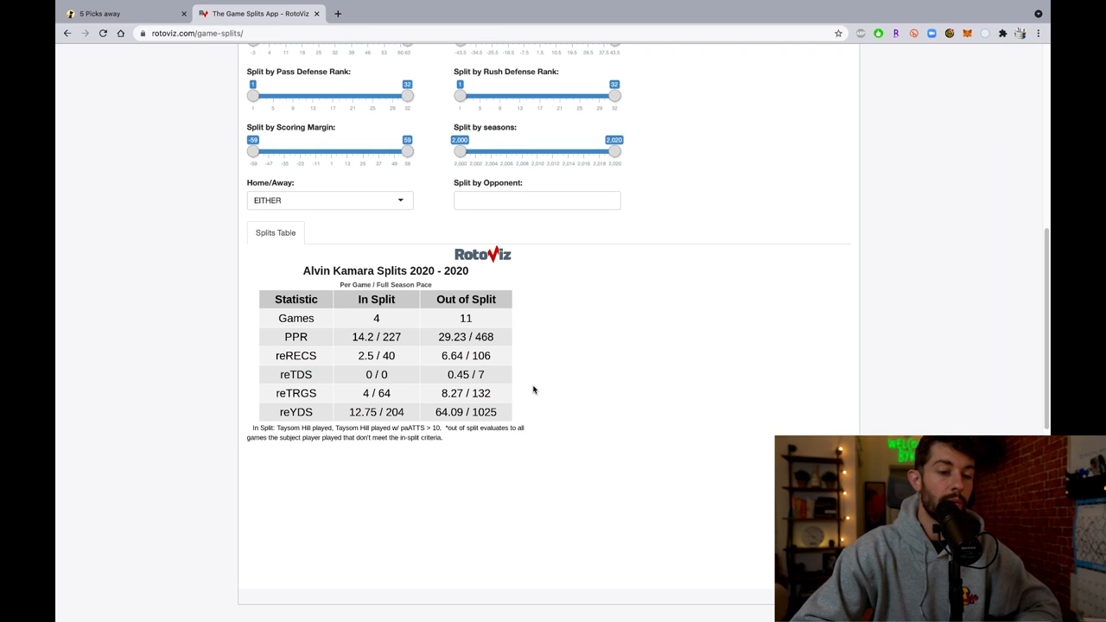
pyautogui.moveTo(593, 373)
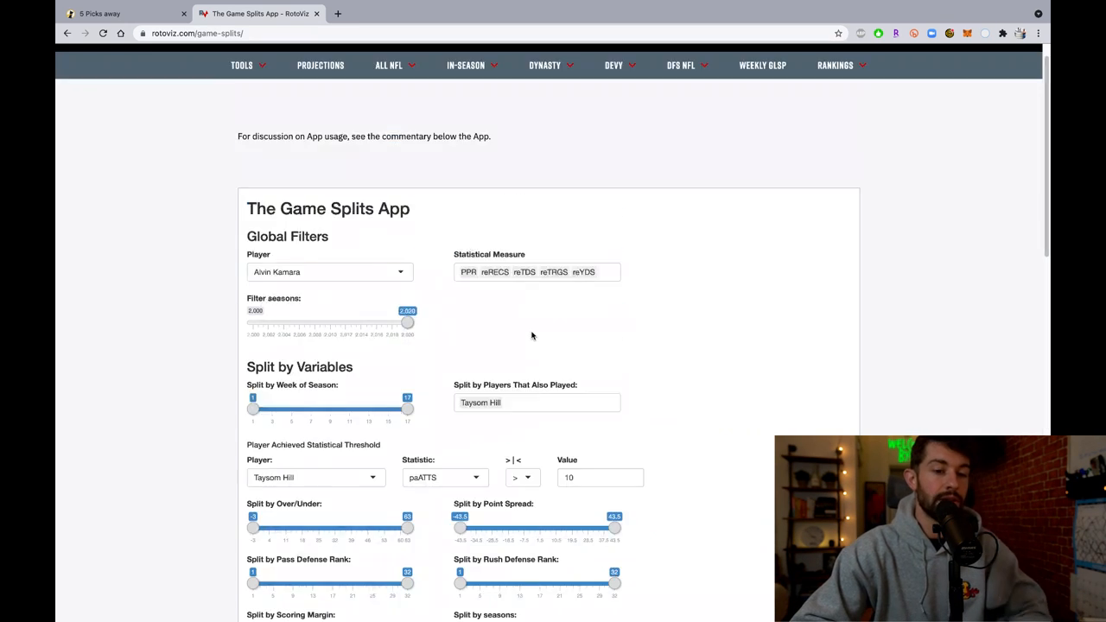
# - Add HalfPPR, ruTDS, ruYDS and ruATTS to the splits table, then return to the draft
pyautogui.click(536, 273)
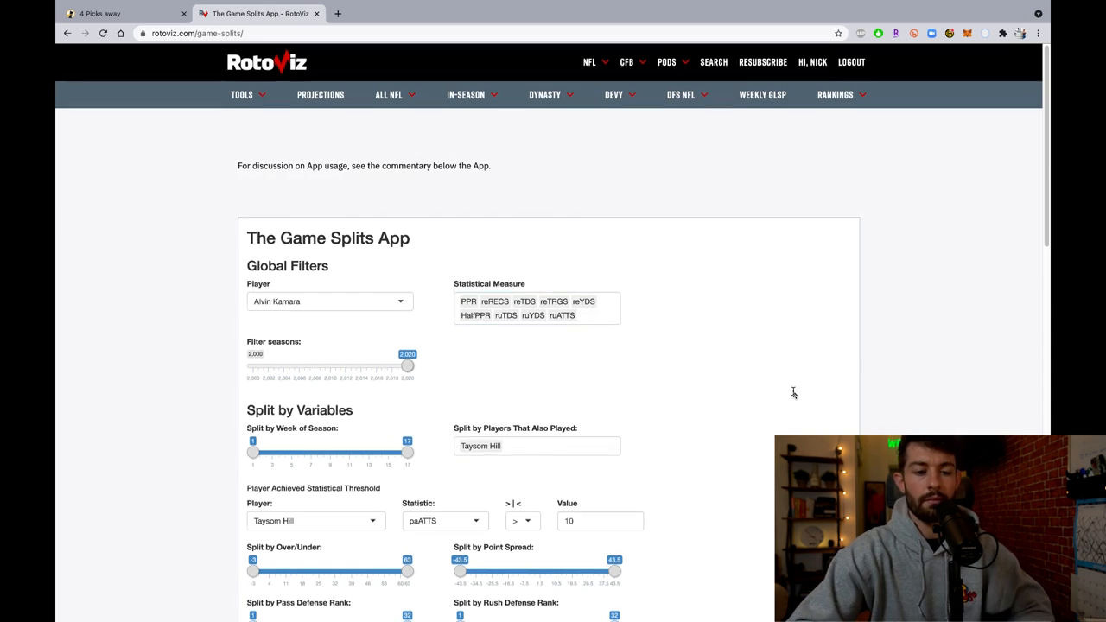
pyautogui.scroll(-3)
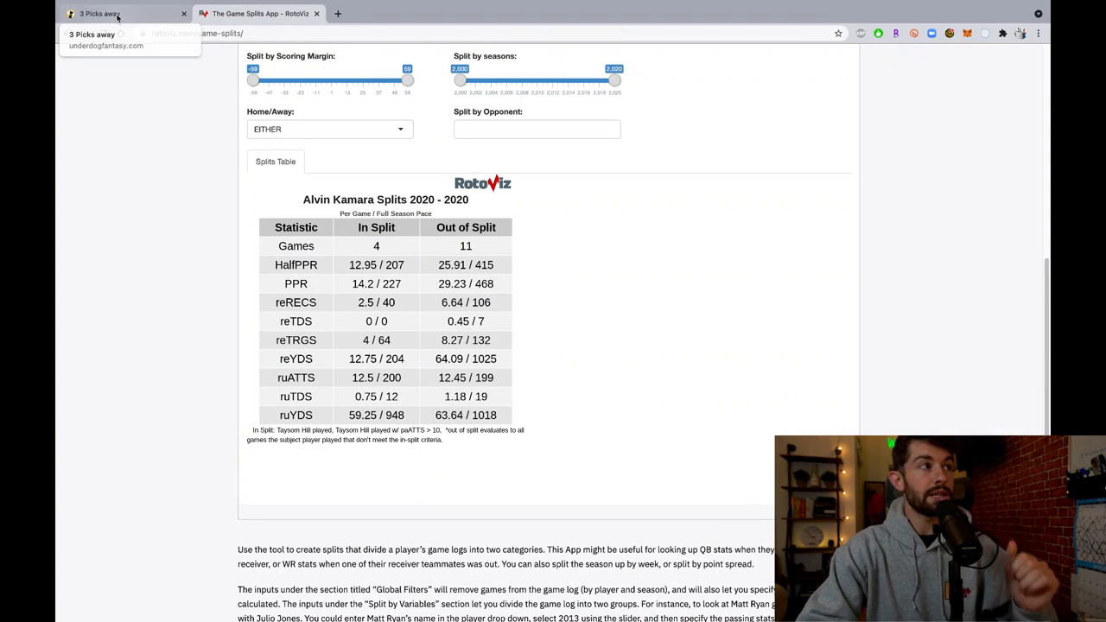
pyautogui.click(100, 14)
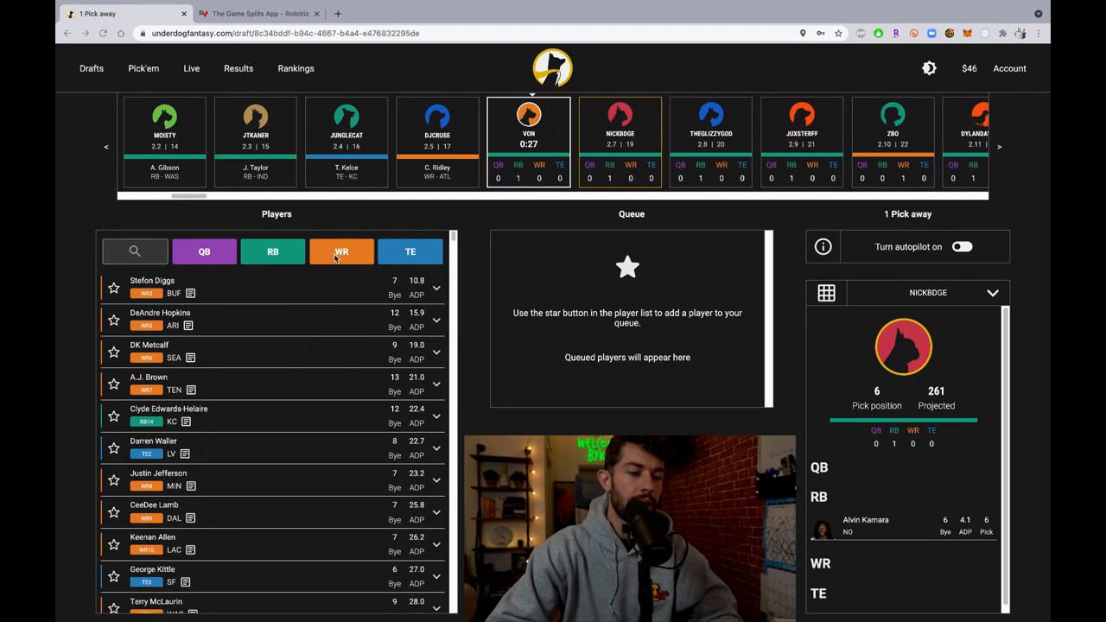
# - Filter the available players to running backs, checking wide receivers along the way
pyautogui.click(273, 253)
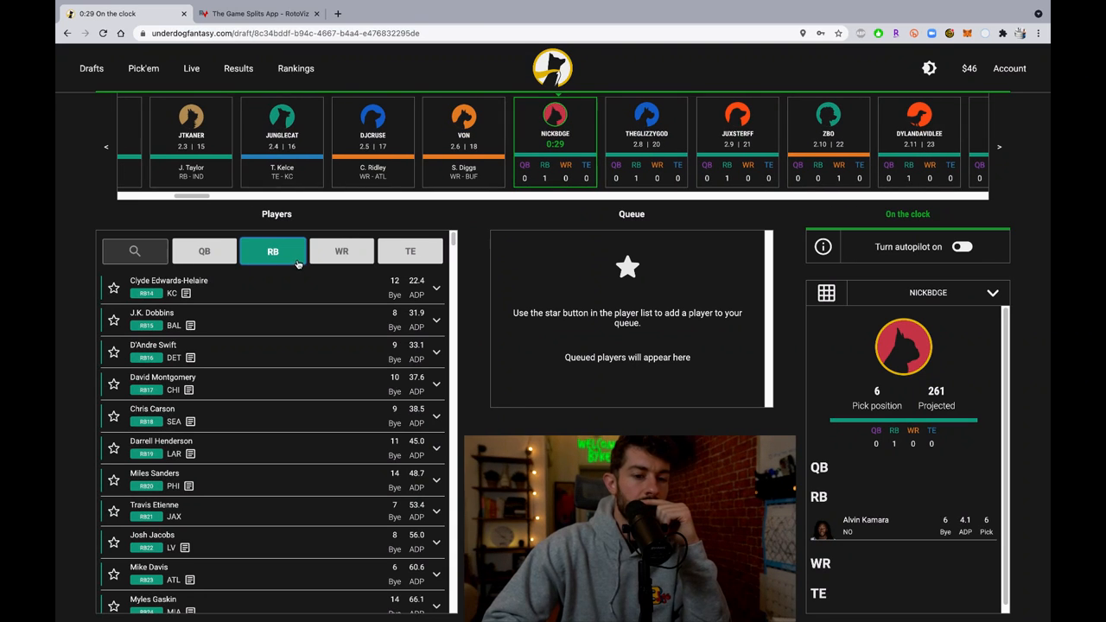
pyautogui.click(340, 251)
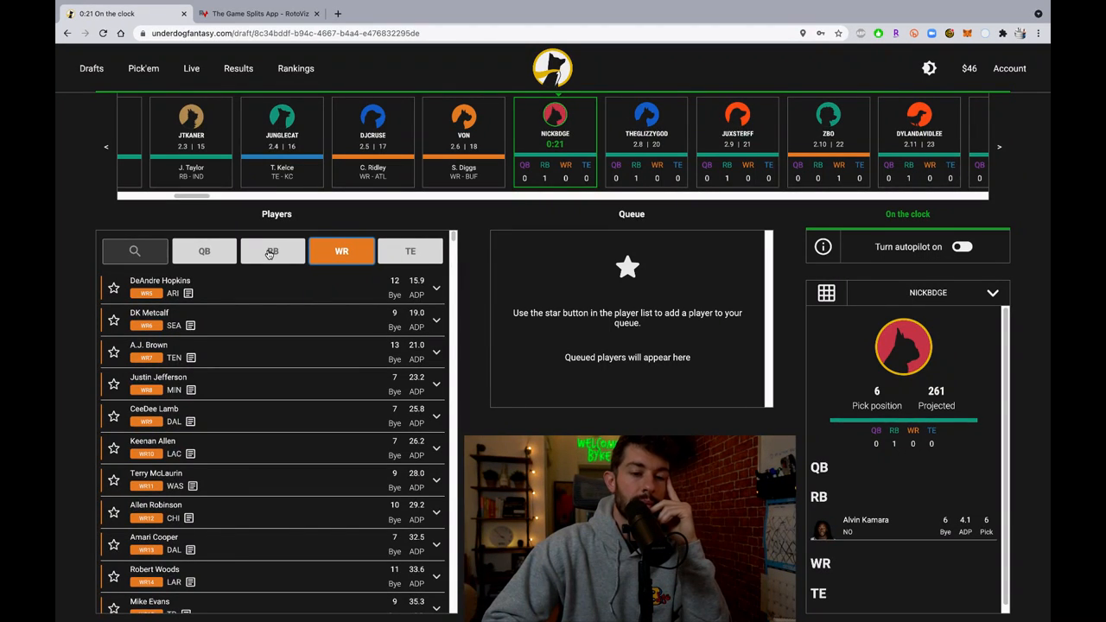
pyautogui.click(273, 251)
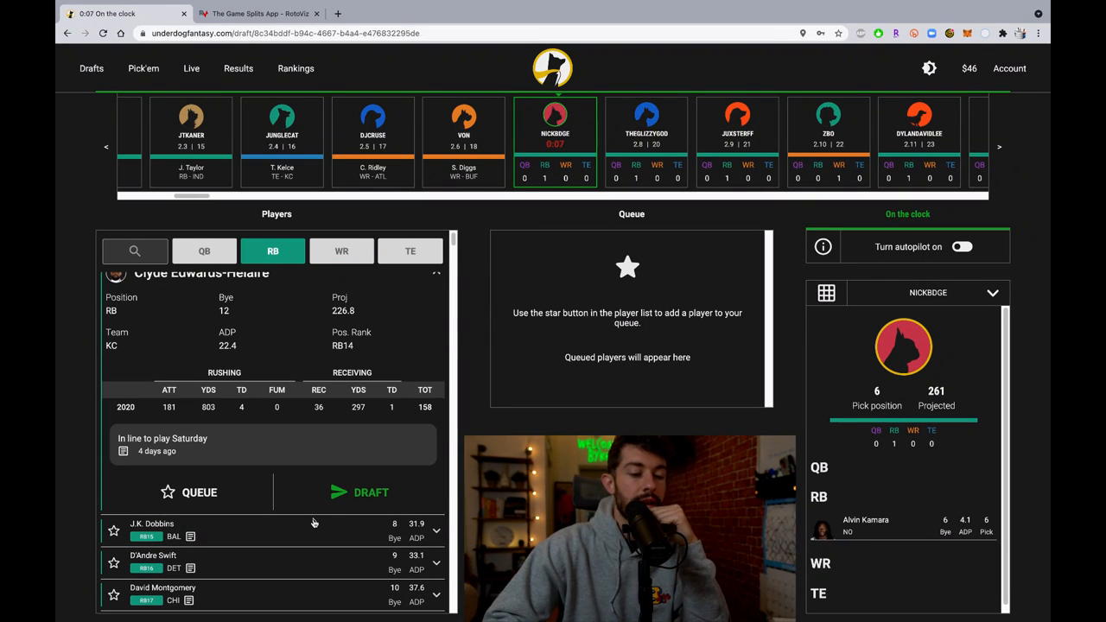
# - Draft Clyde Edwards-Helaire onto the roster at running back
pyautogui.click(372, 491)
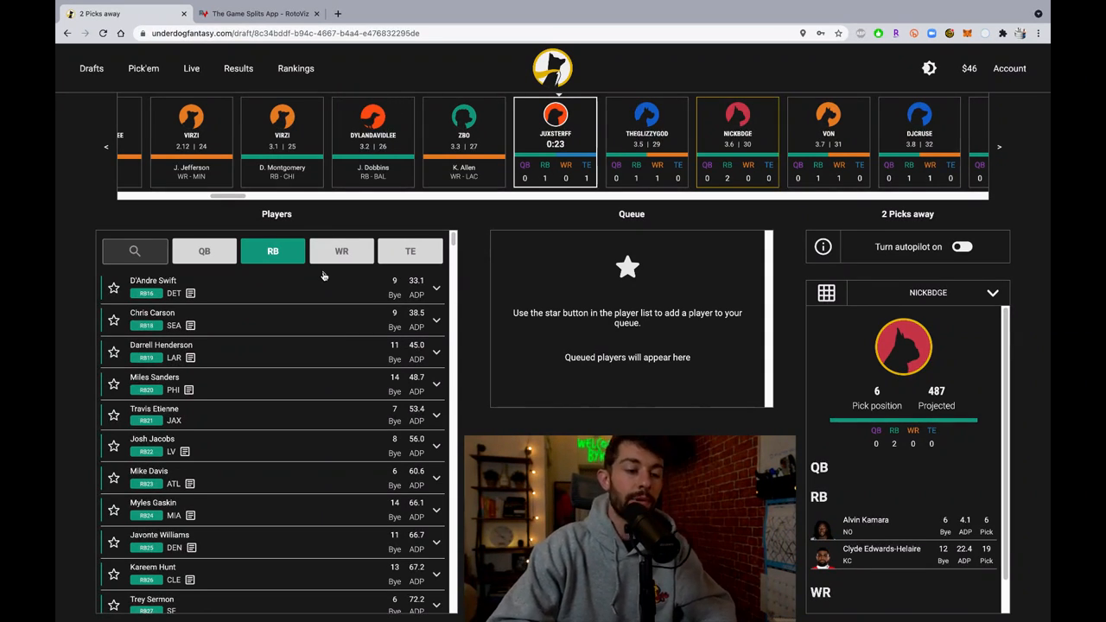
# - Cycle the position filters through WR, TE and QB to scan available players
pyautogui.click(342, 251)
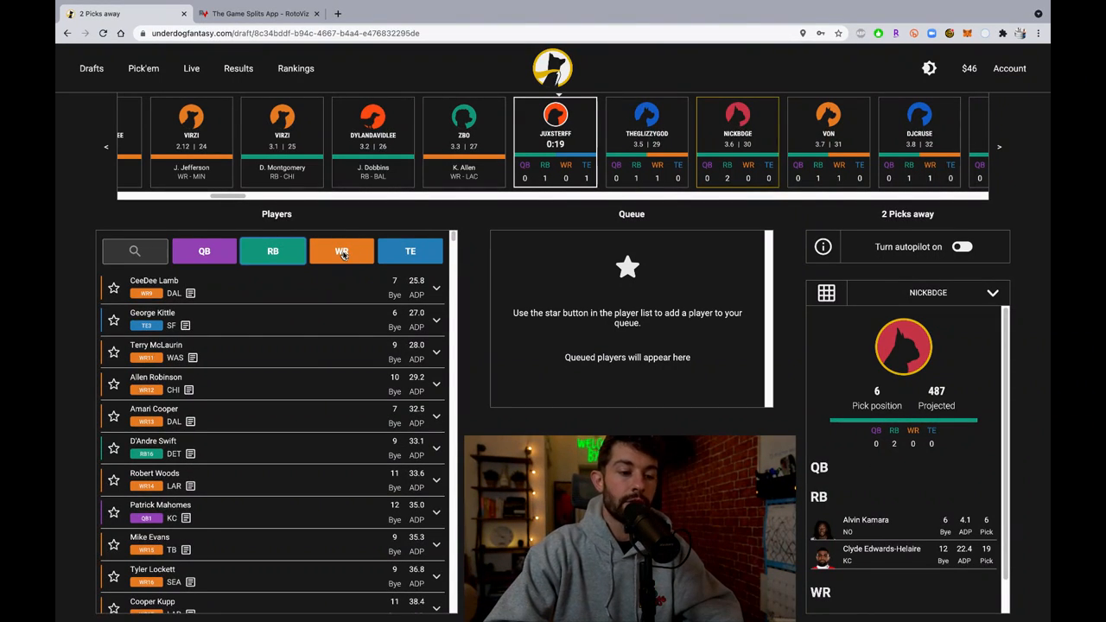
pyautogui.click(342, 251)
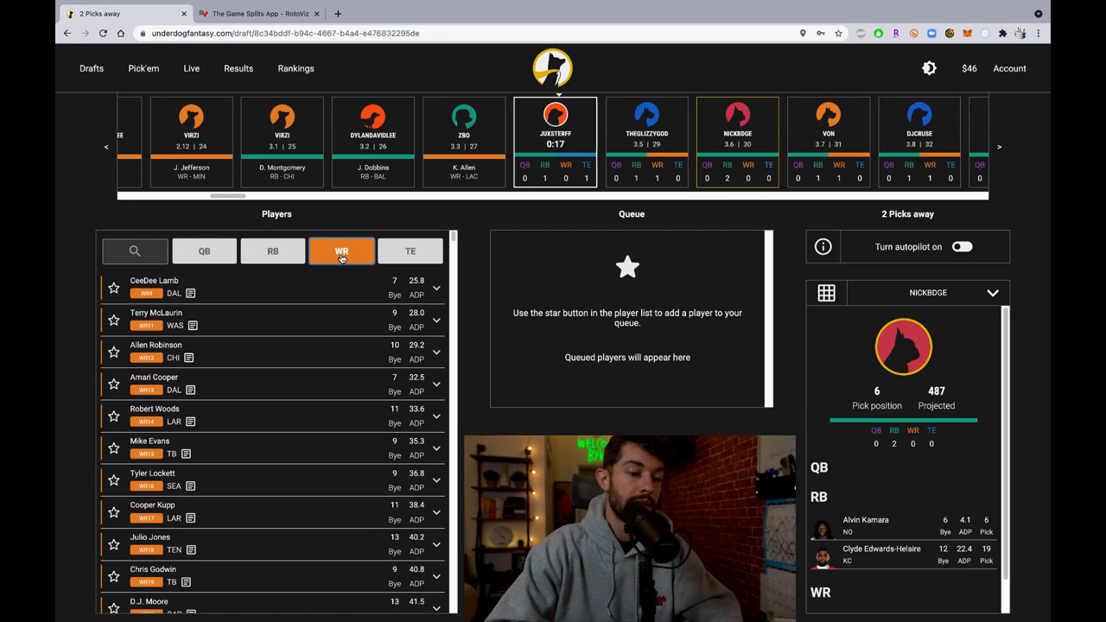
pyautogui.click(410, 251)
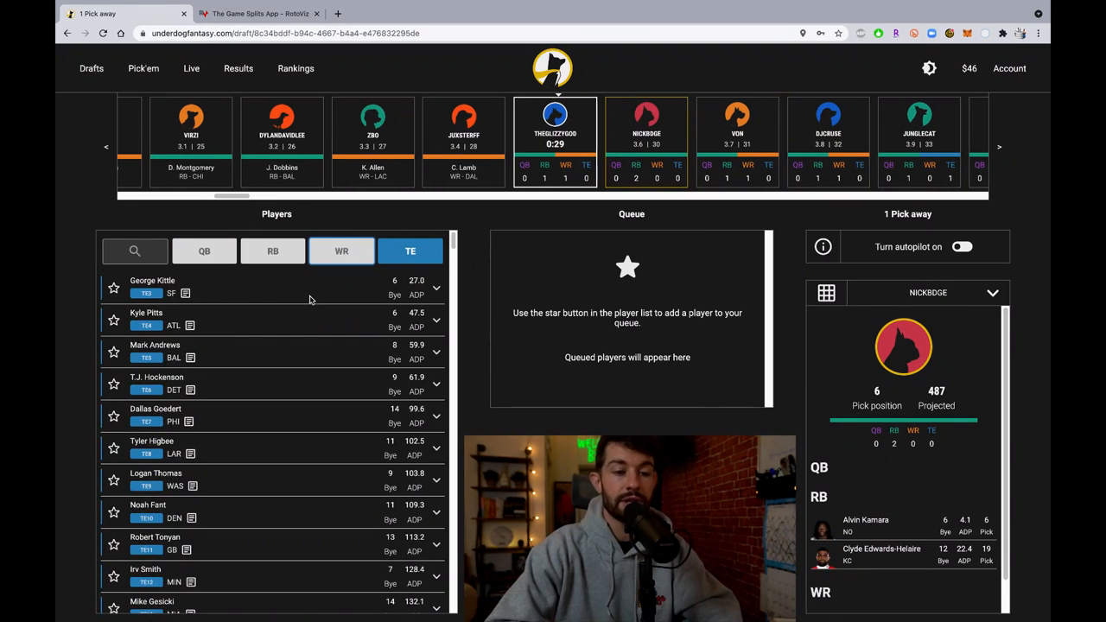
pyautogui.click(203, 250)
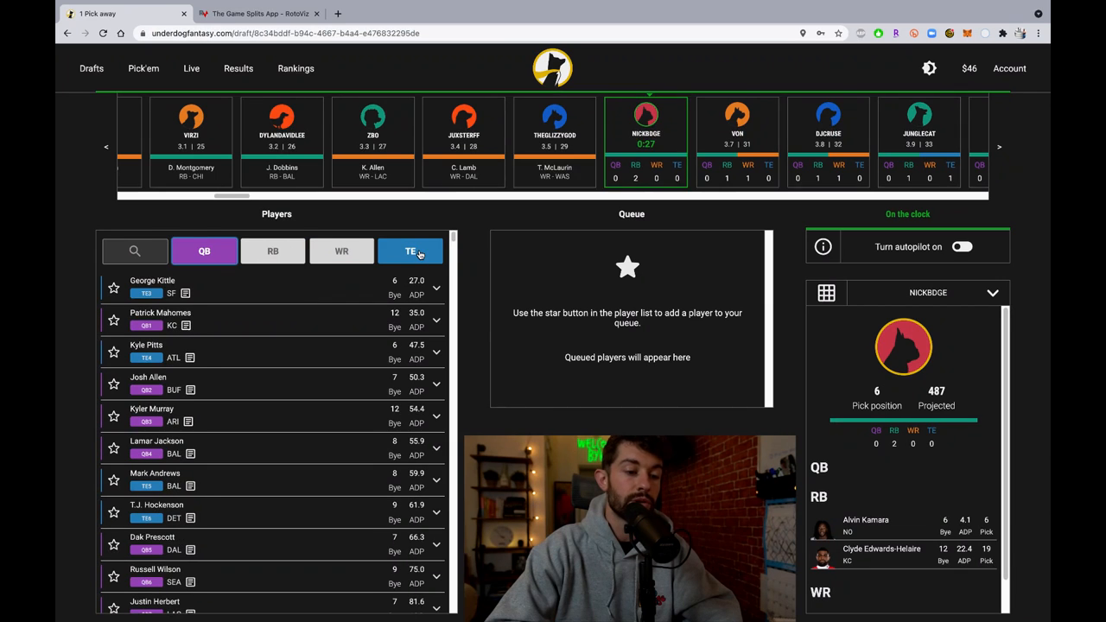
pyautogui.click(203, 250)
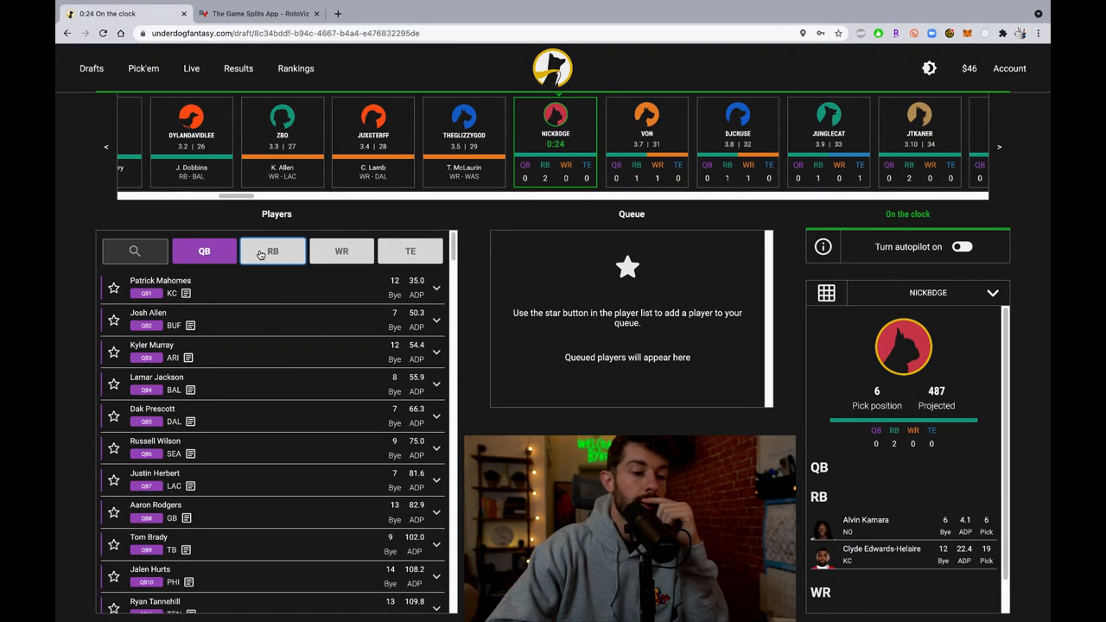
# - Settle on the tight end filter and expand George Kittle's player details
pyautogui.click(273, 250)
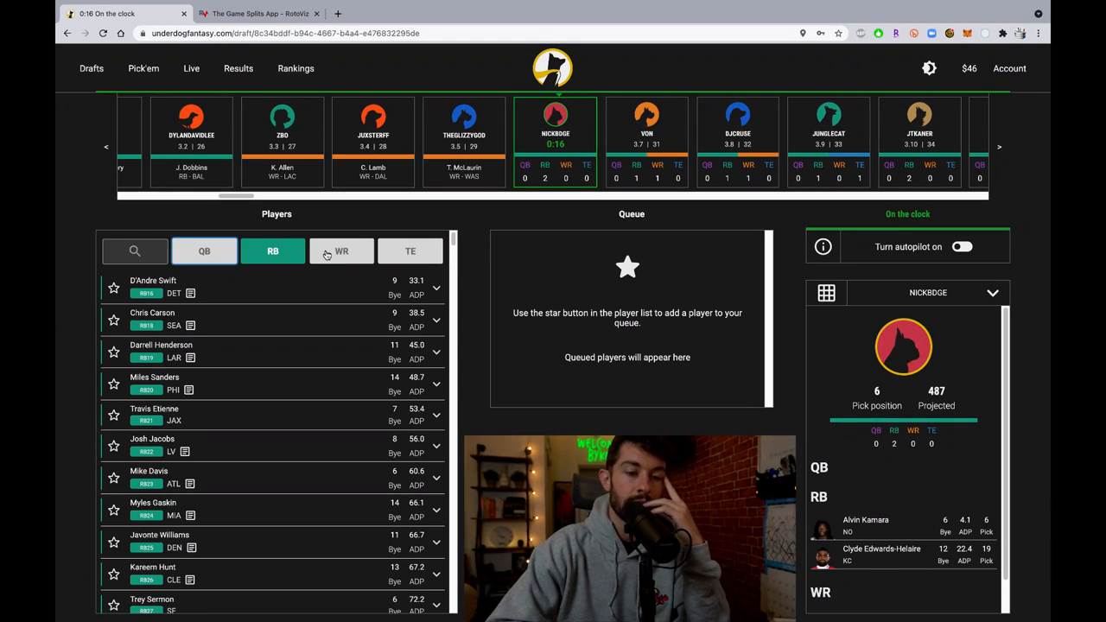
pyautogui.click(342, 251)
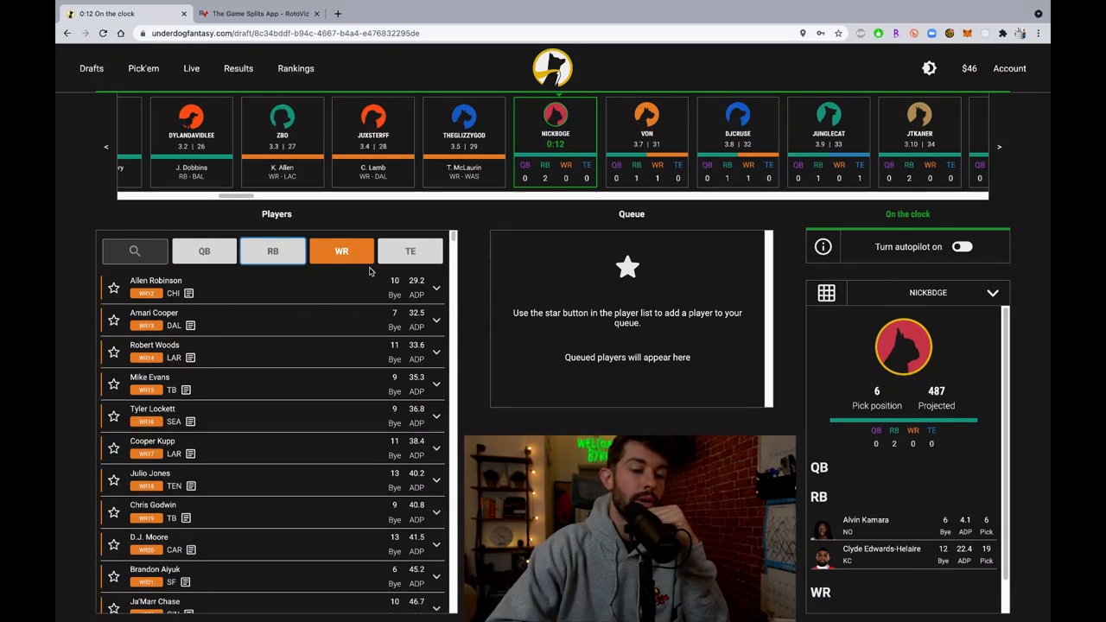
pyautogui.click(409, 251)
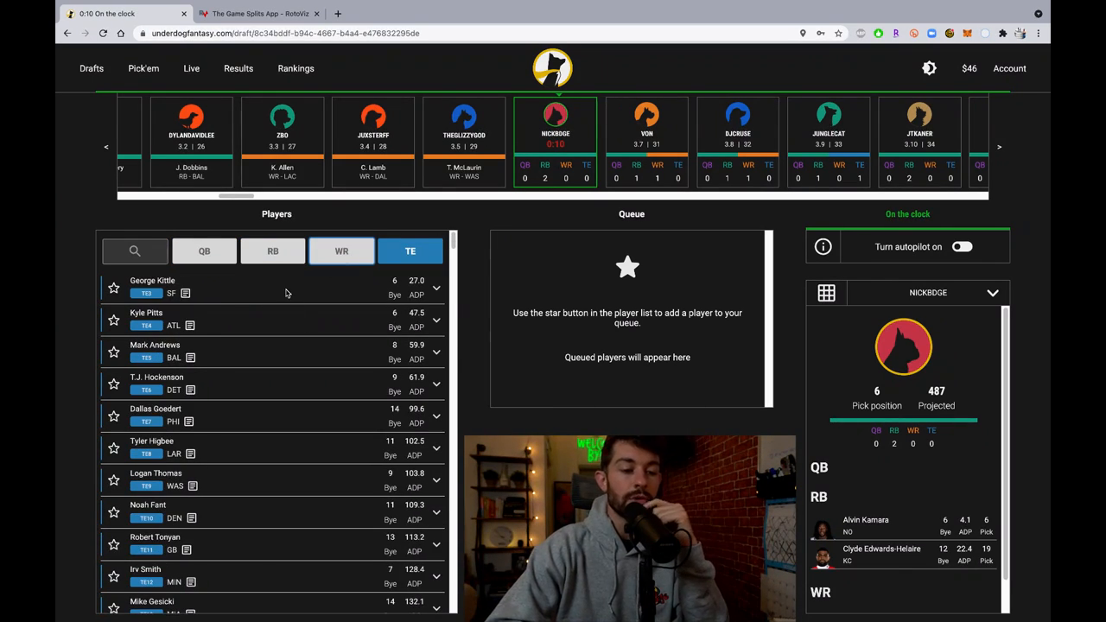
pyautogui.click(152, 287)
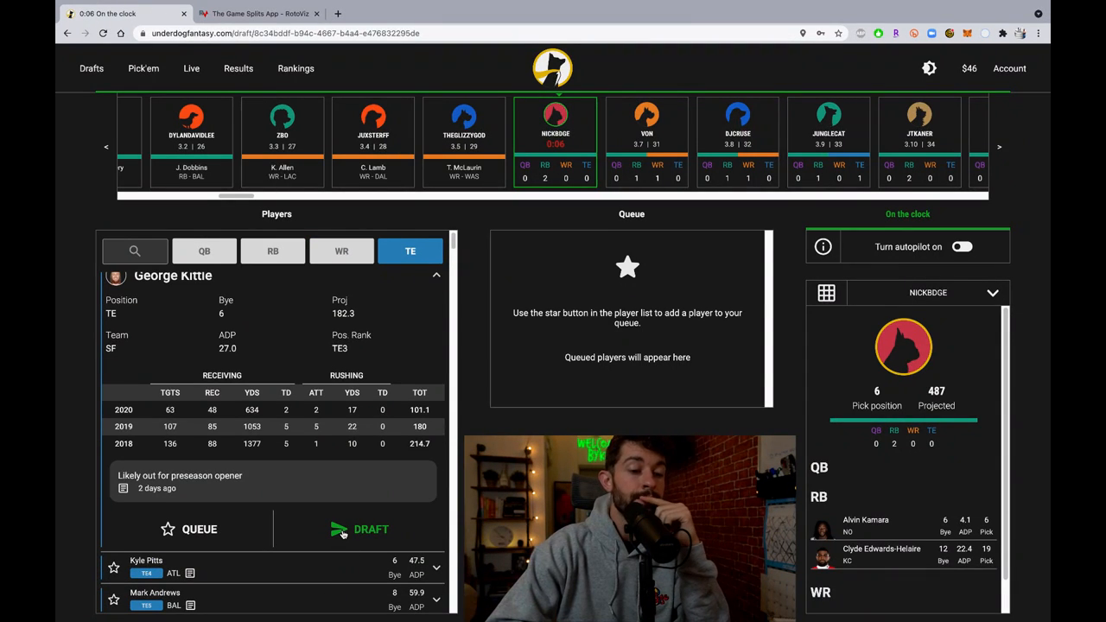
# - Draft George Kittle as the roster's tight end
pyautogui.click(359, 529)
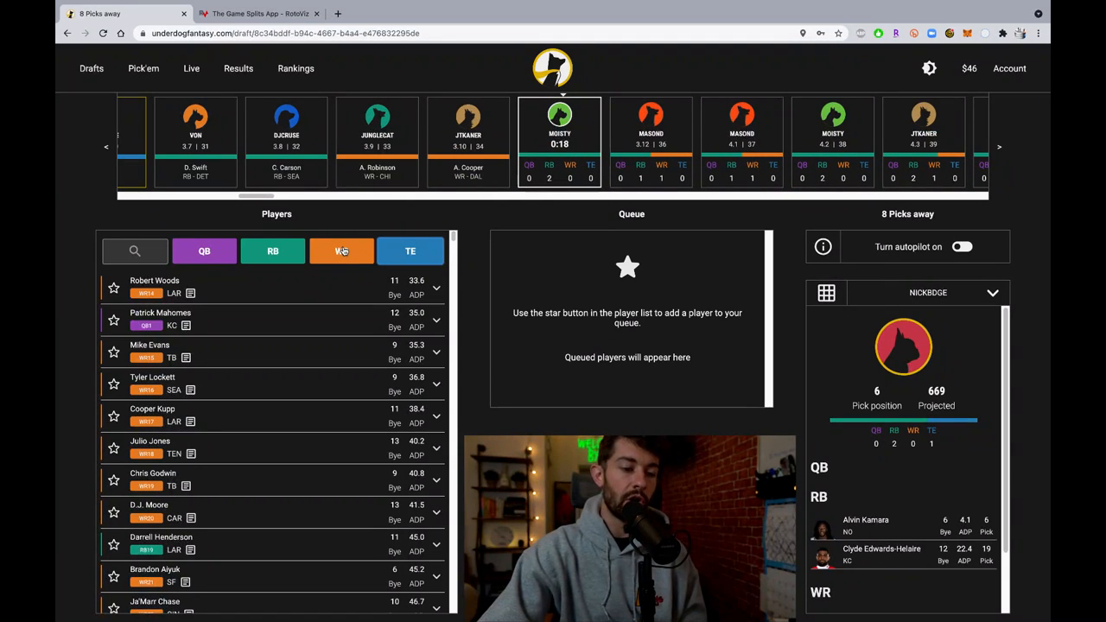
# - Filter to wide receivers, then start a blank new browser tab
pyautogui.click(342, 250)
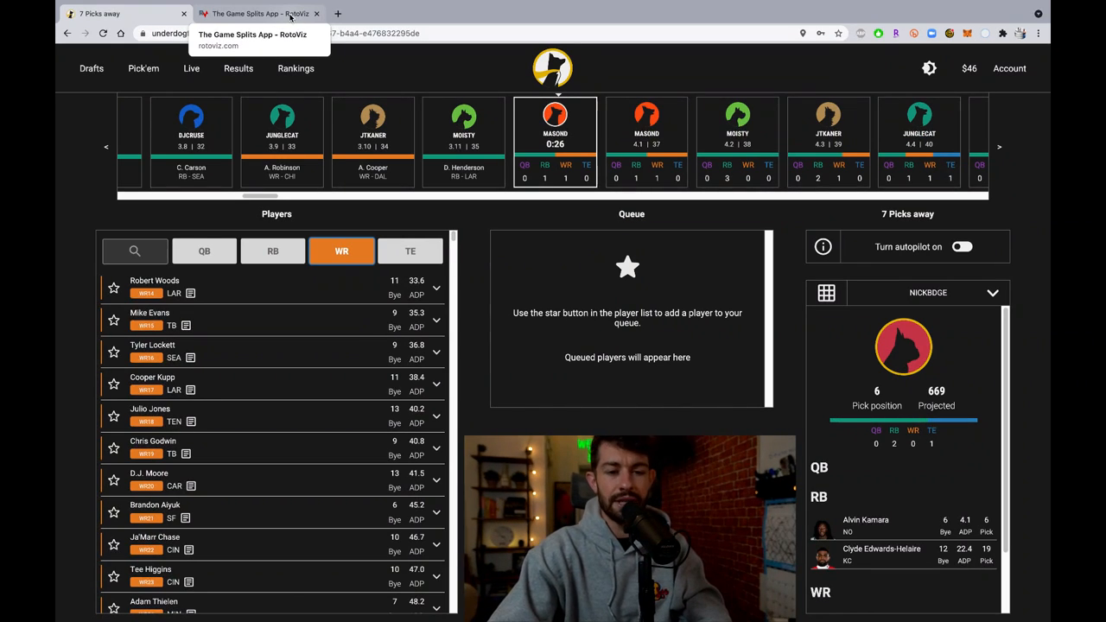
pyautogui.click(125, 14)
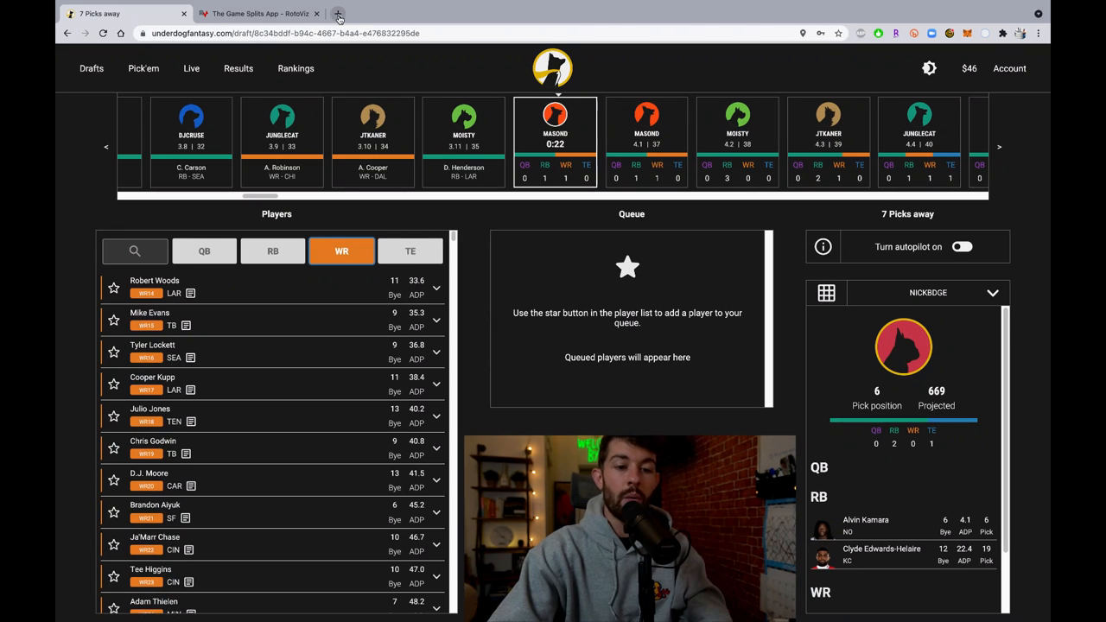
pyautogui.moveTo(339, 14)
pyautogui.write('bradon')
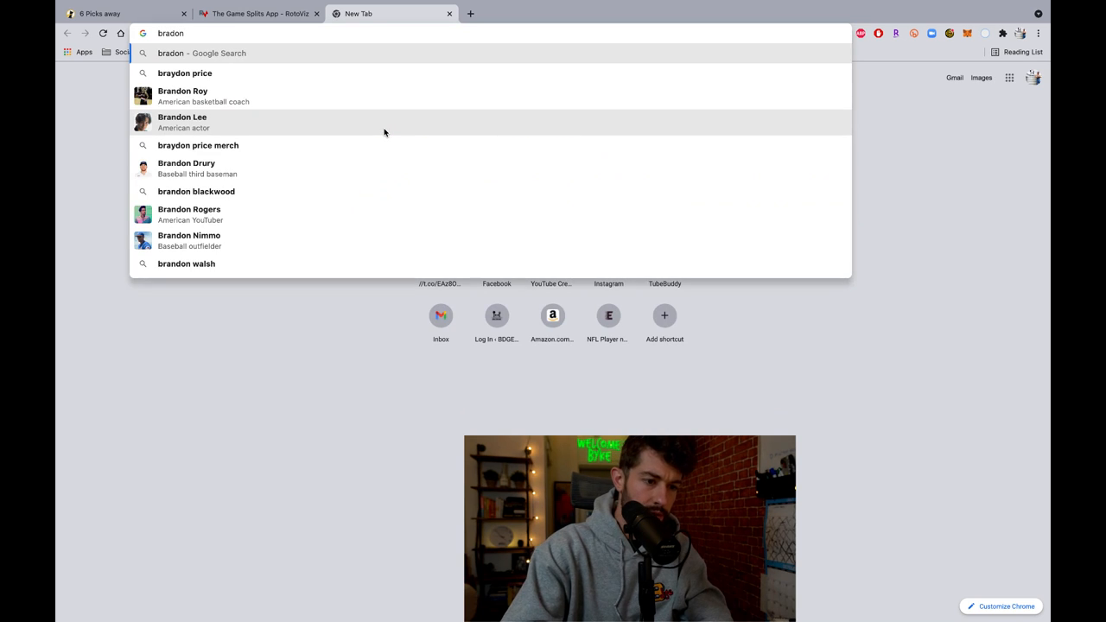
# - Search Google for "brandon aiyuk game log"
pyautogui.write('brandon aiyuk game log')
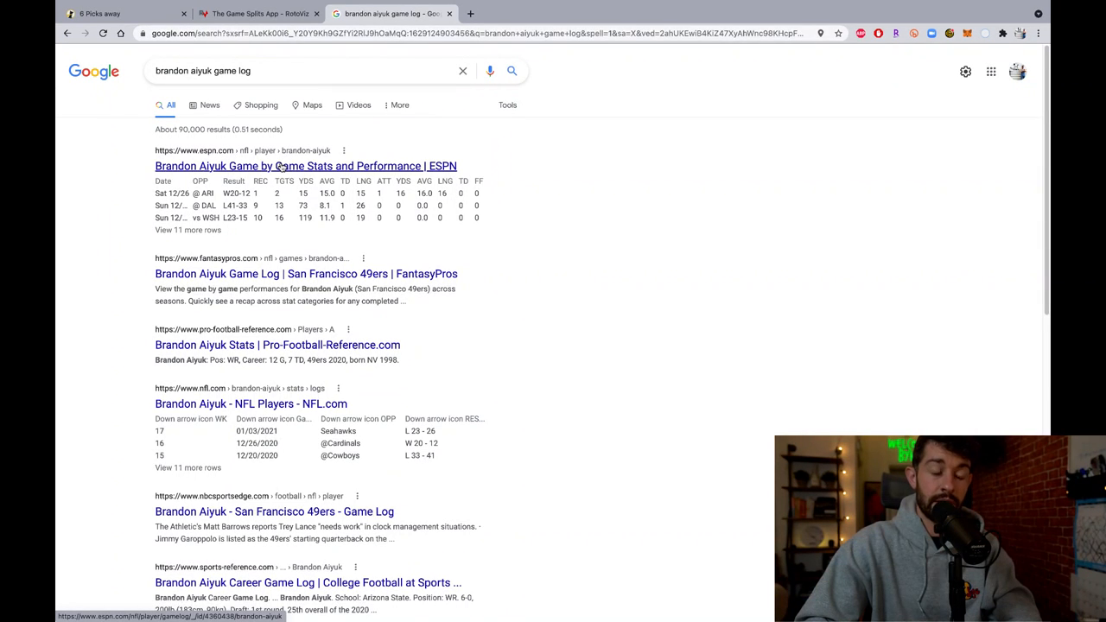
# - Review Brandon Aiyuk's 2020 ESPN game log, then return to the Underdog draft tab
pyautogui.click(304, 166)
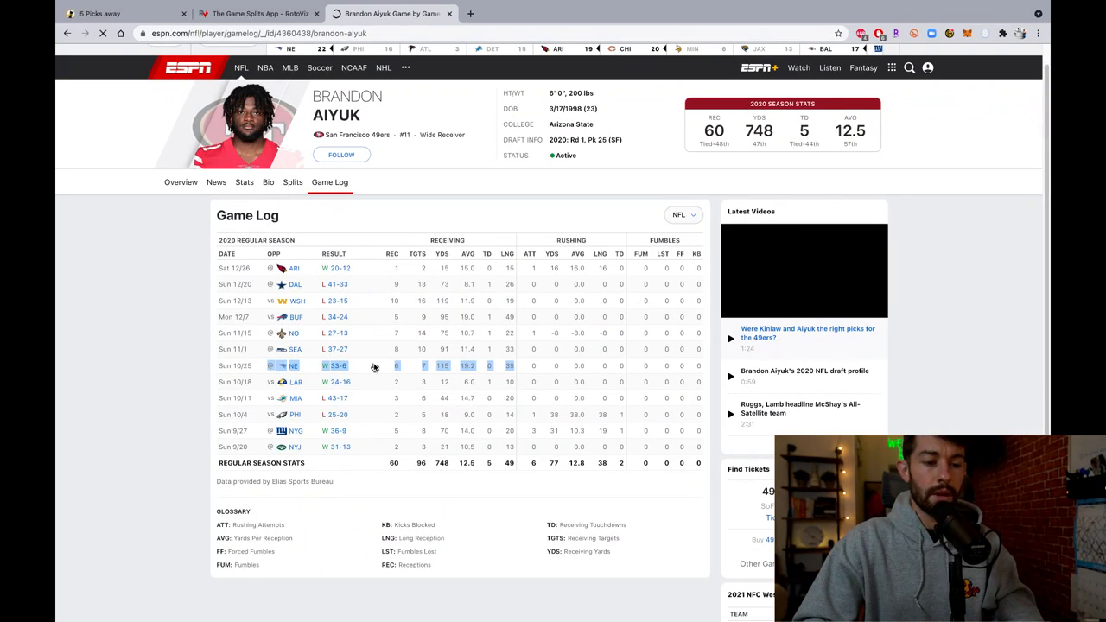
pyautogui.click(335, 367)
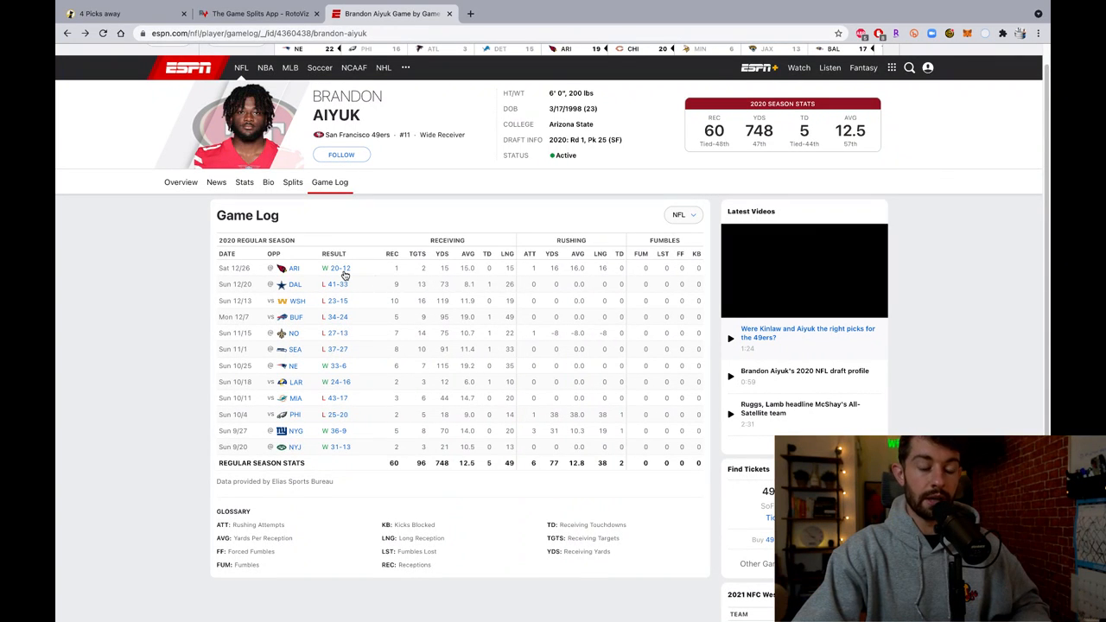
pyautogui.click(804, 270)
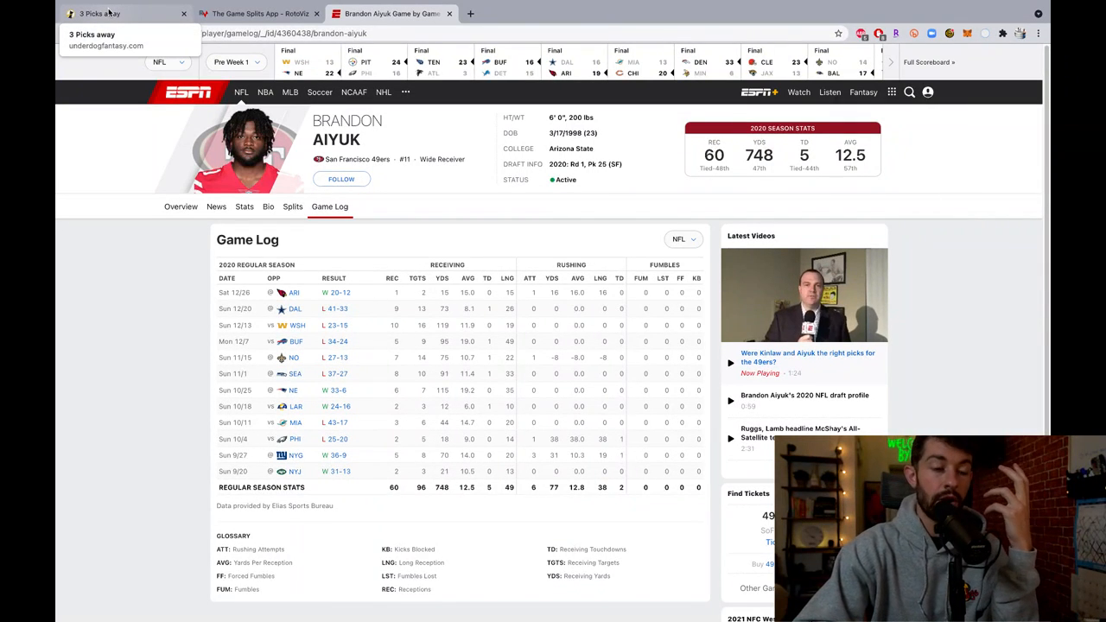
pyautogui.click(100, 14)
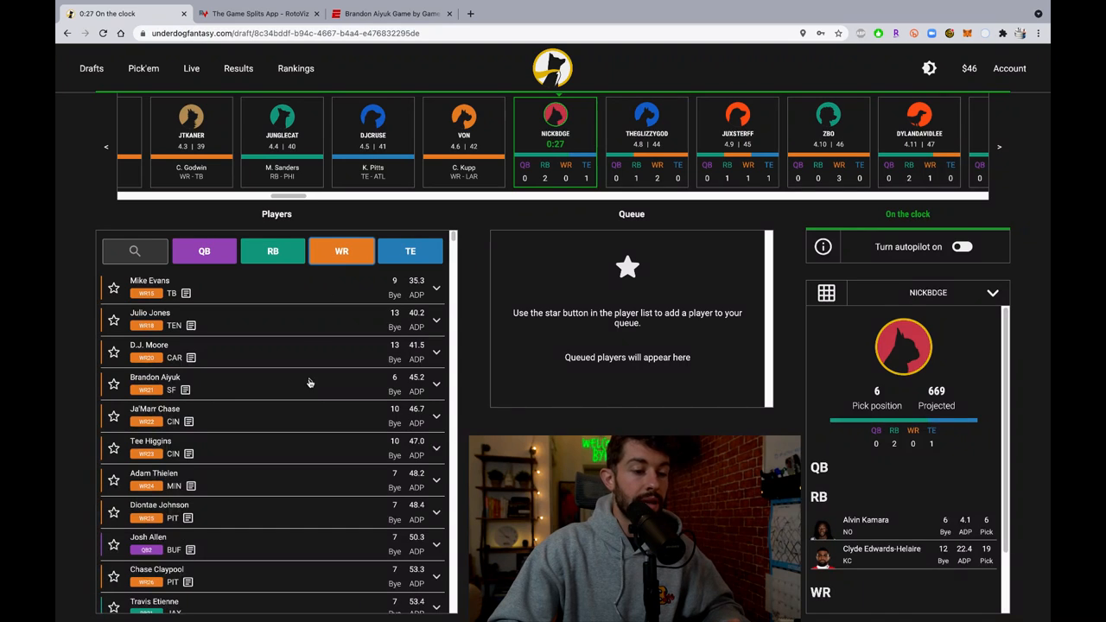
# - Compare the available tight ends, running backs and wide receivers using the position filters
pyautogui.click(410, 251)
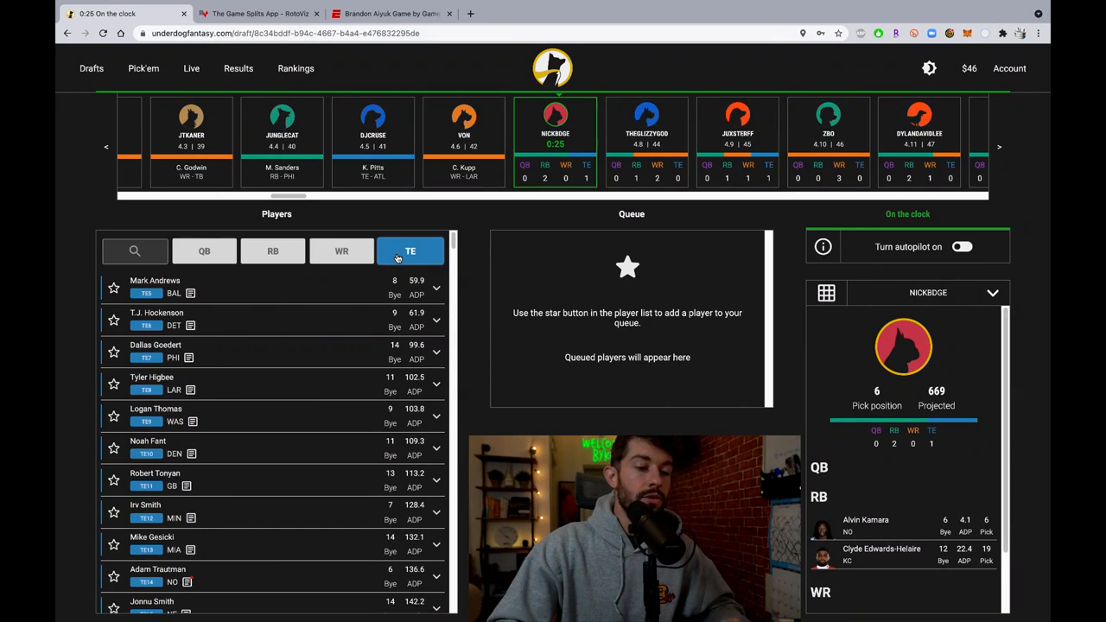
pyautogui.click(273, 251)
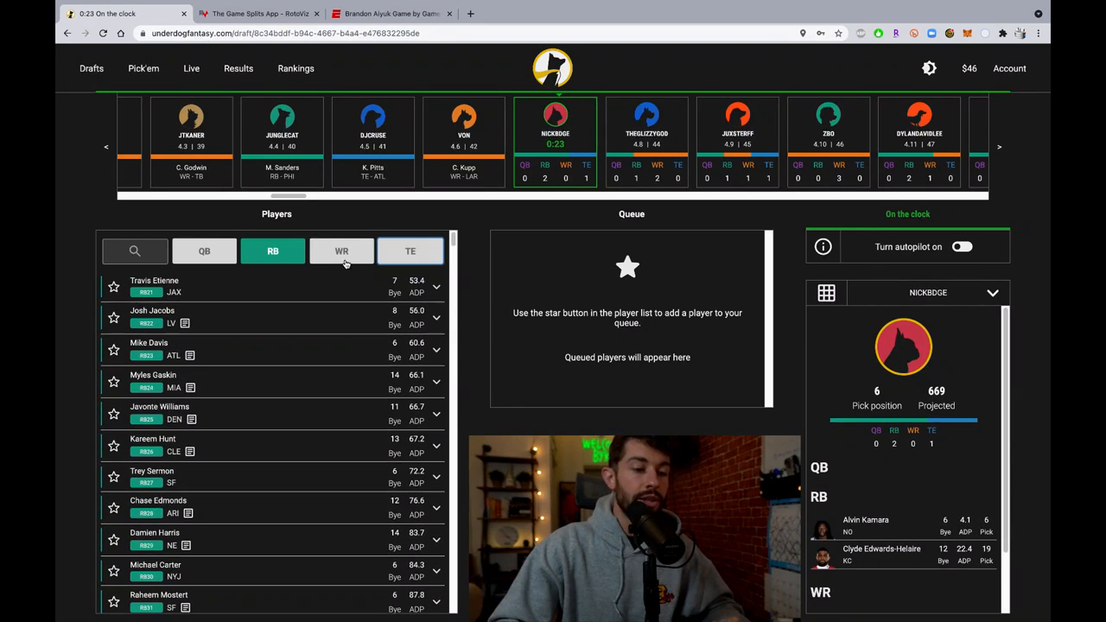
pyautogui.click(342, 251)
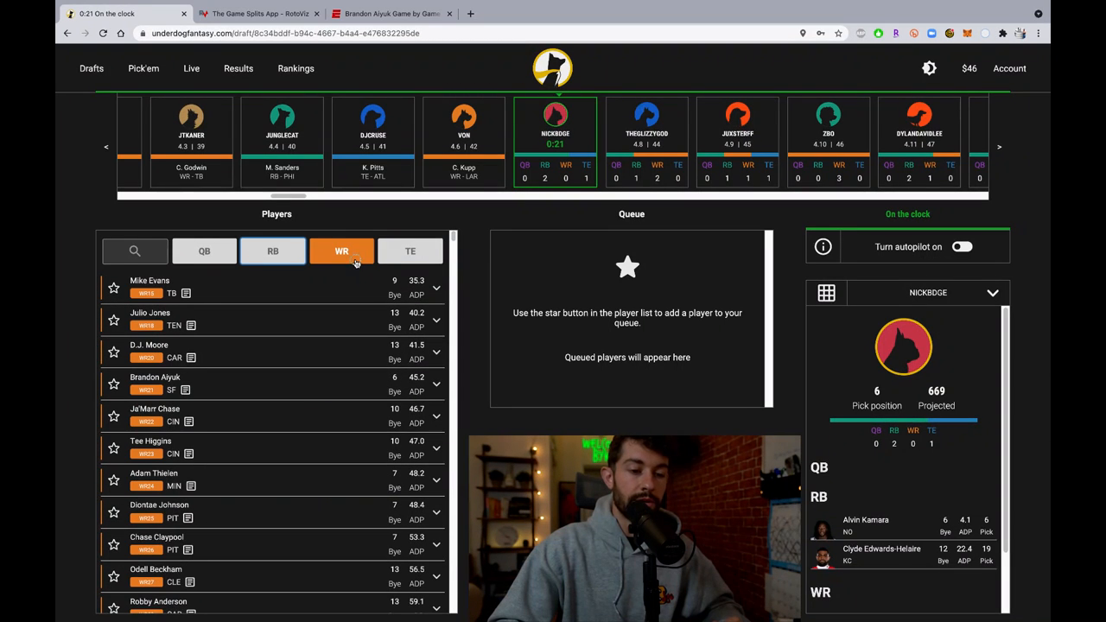
pyautogui.click(273, 251)
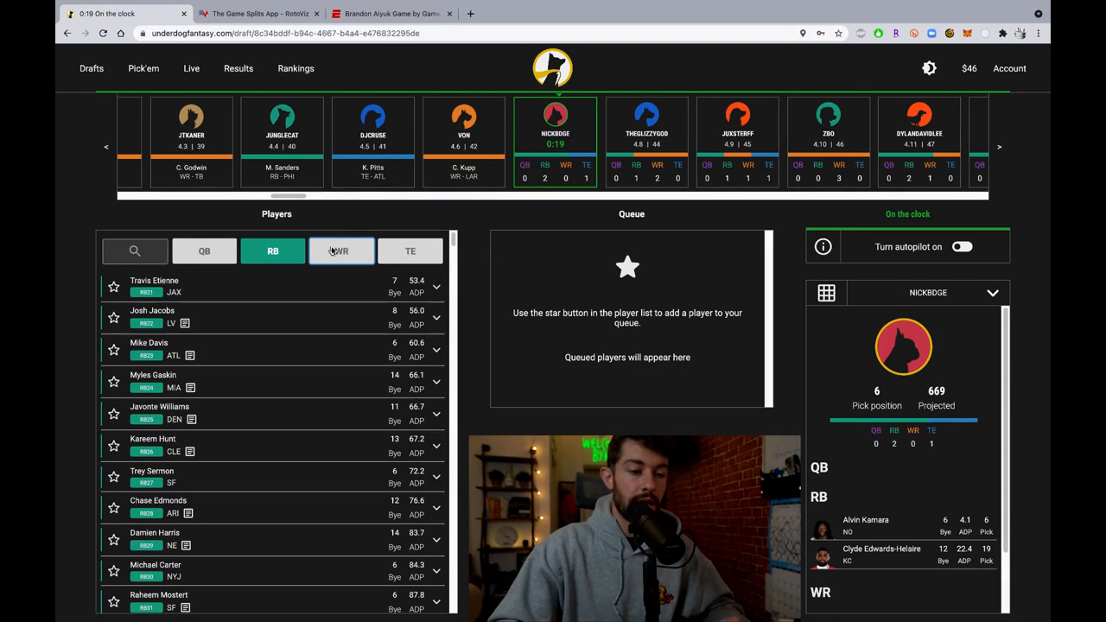
pyautogui.click(273, 251)
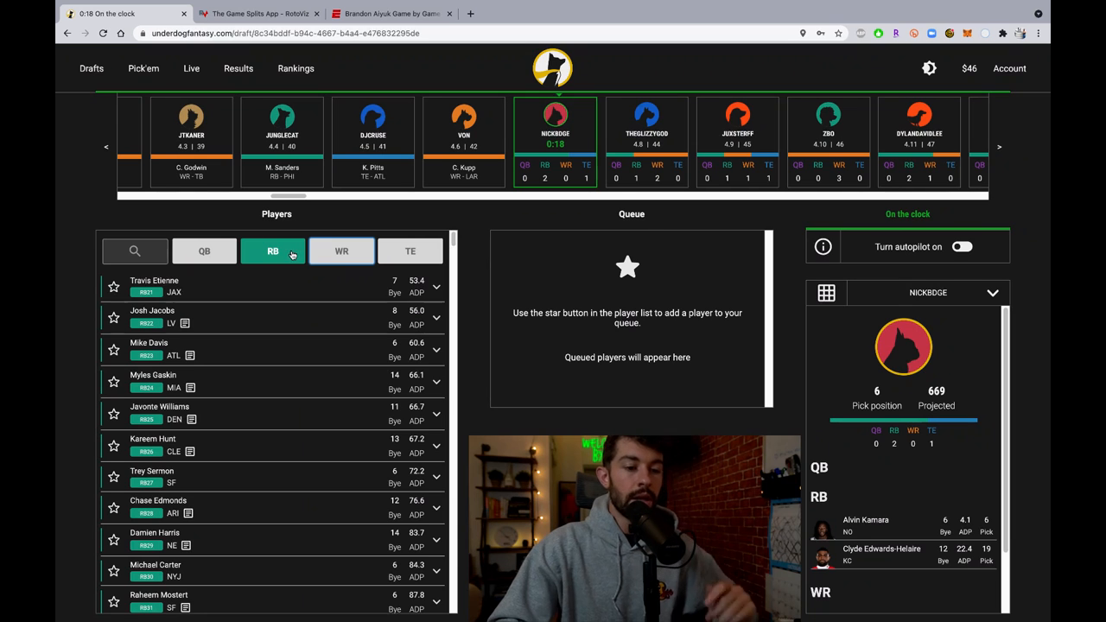
pyautogui.click(342, 250)
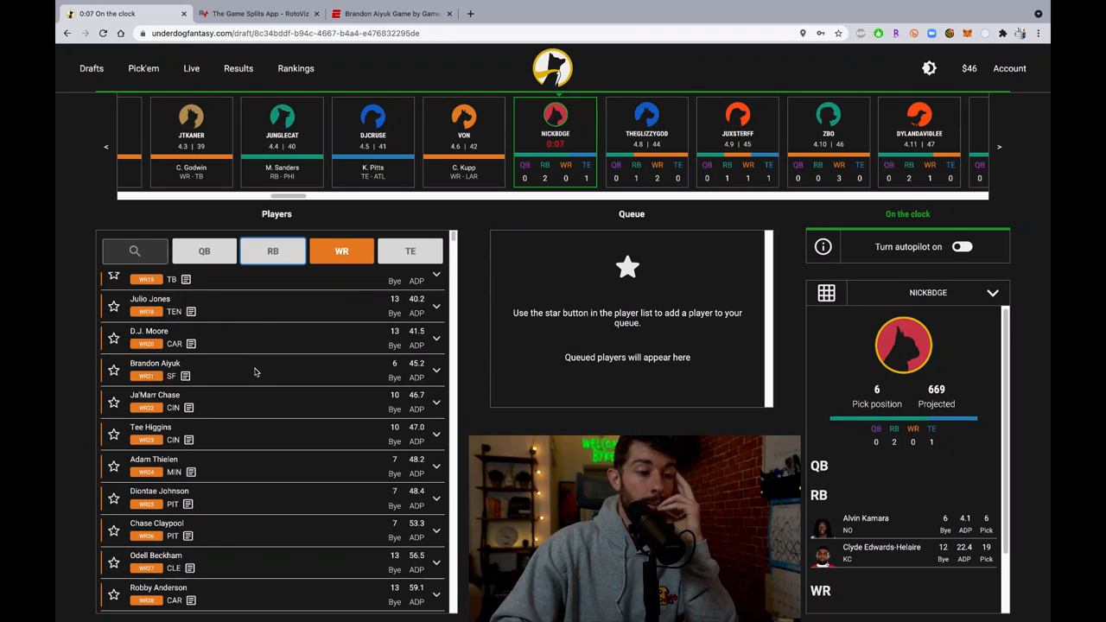
# - Draft Brandon Aiyuk from the wide receiver list as the first receiver
pyautogui.click(156, 370)
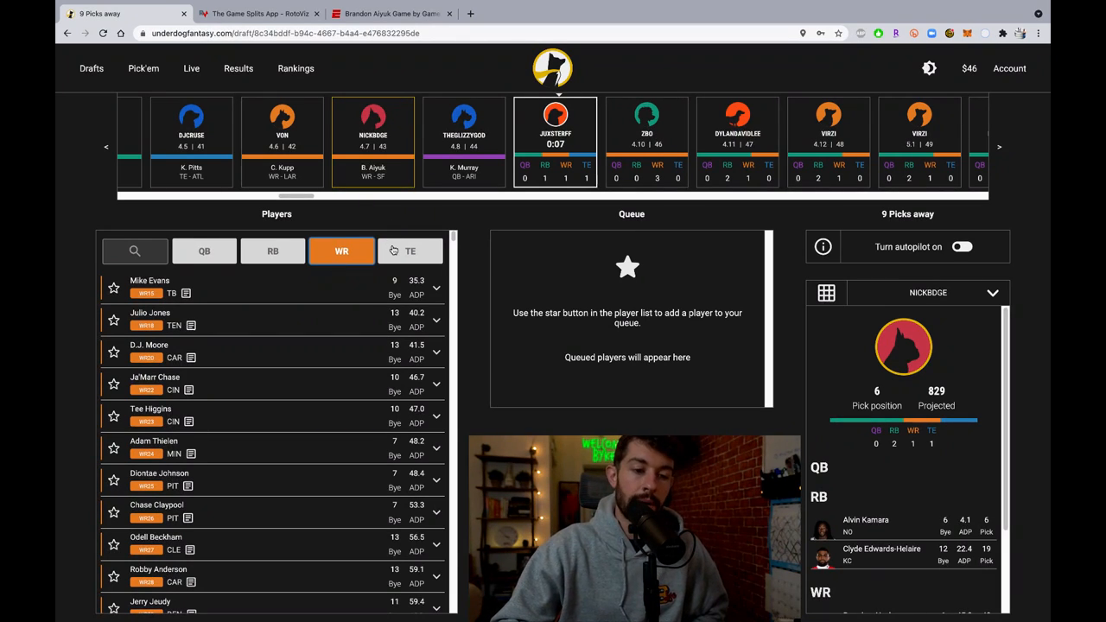
# - Clear the position filter, then narrow the player list to running backs only
pyautogui.click(411, 251)
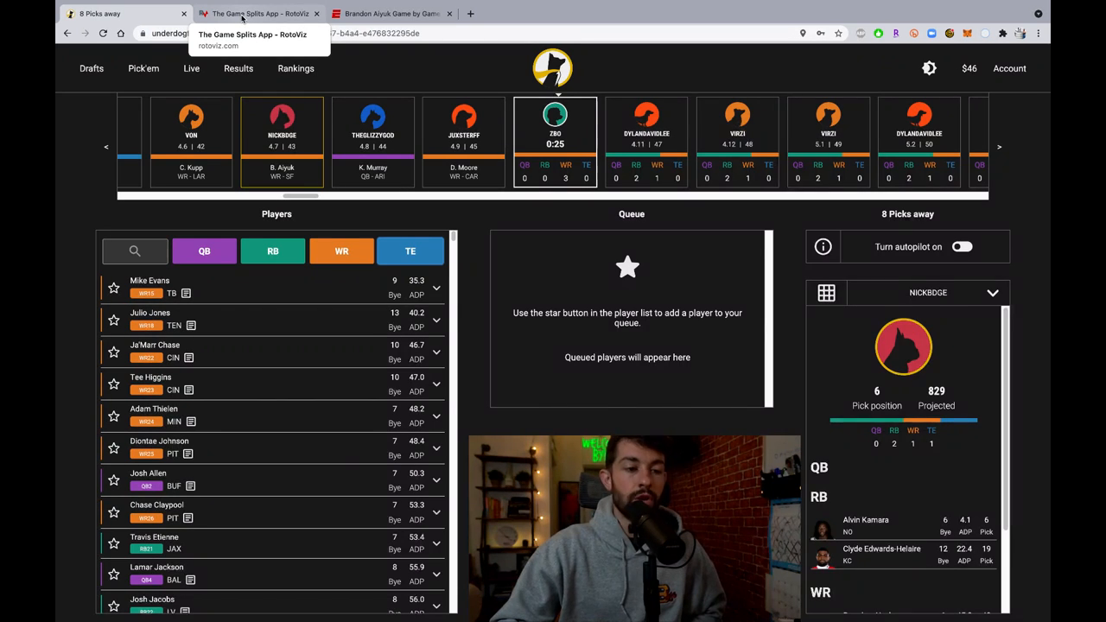
pyautogui.moveTo(388, 67)
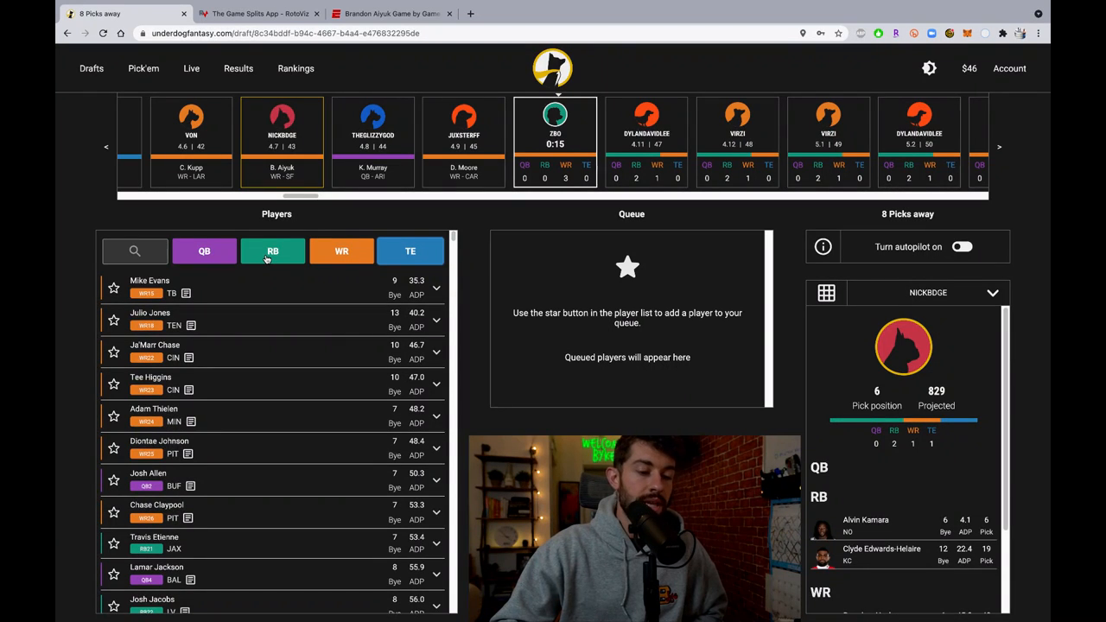
pyautogui.click(273, 251)
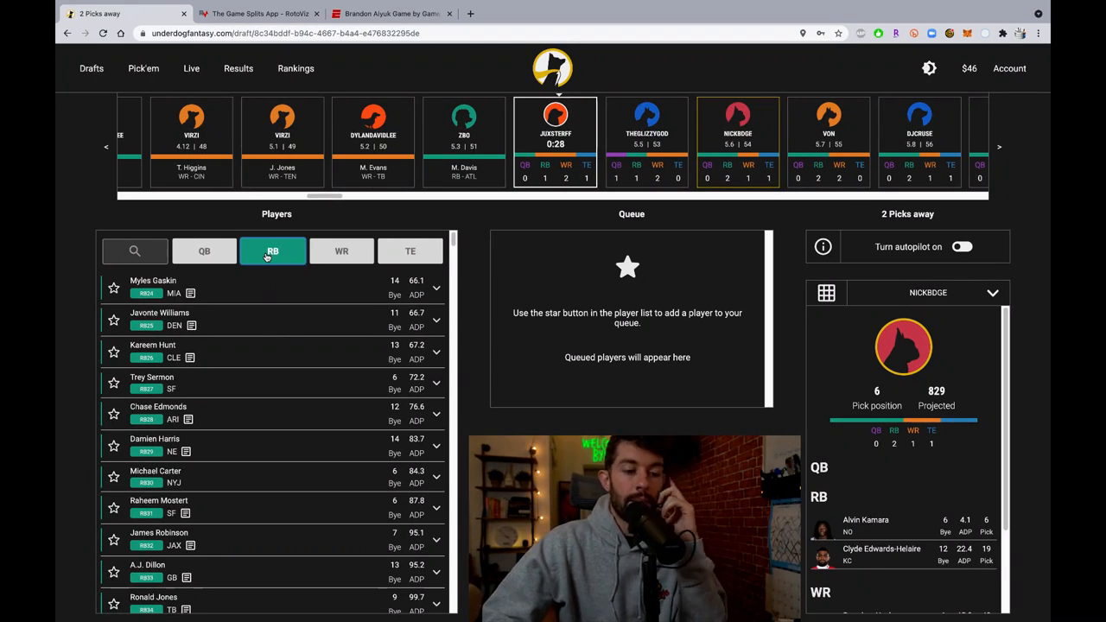
# - Review wide receivers, quarterbacks and running backs, ending on the wide receiver list
pyautogui.click(341, 250)
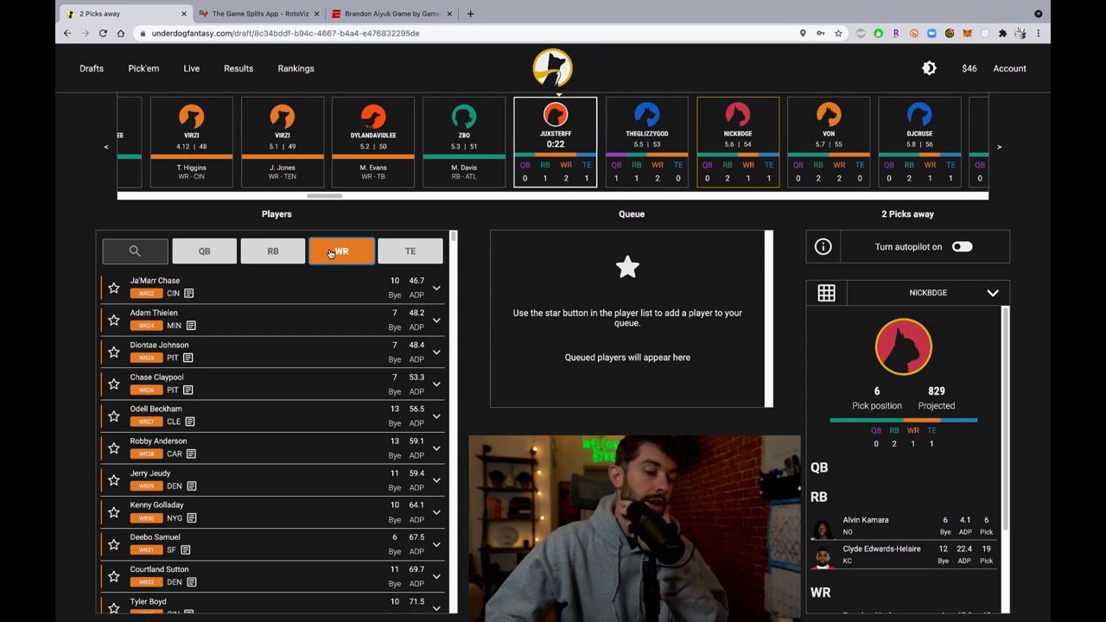
pyautogui.click(412, 253)
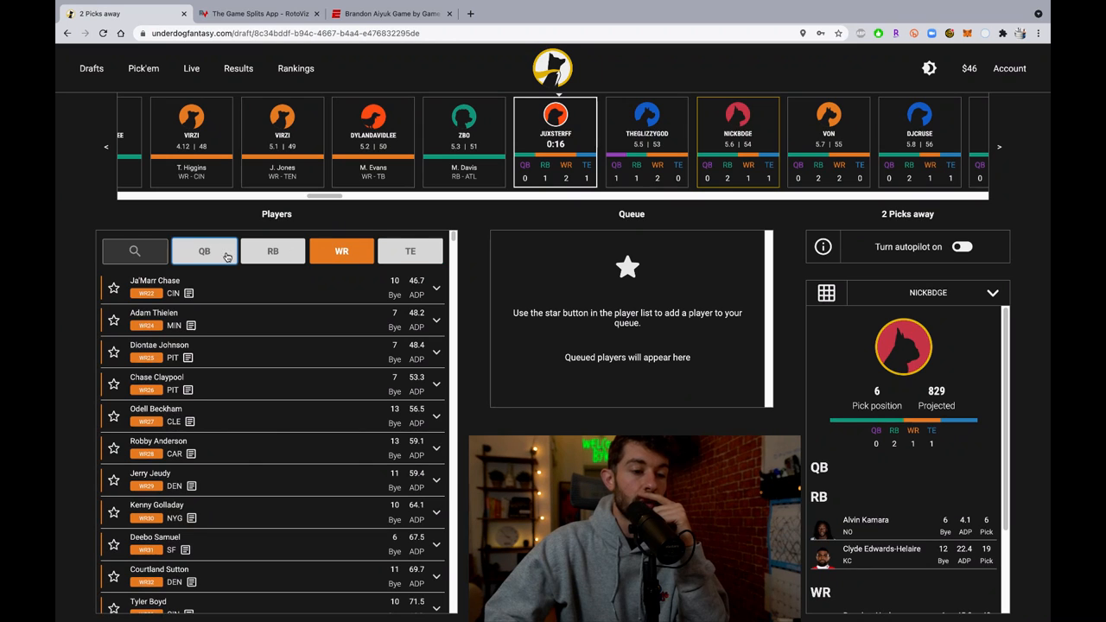
pyautogui.click(204, 250)
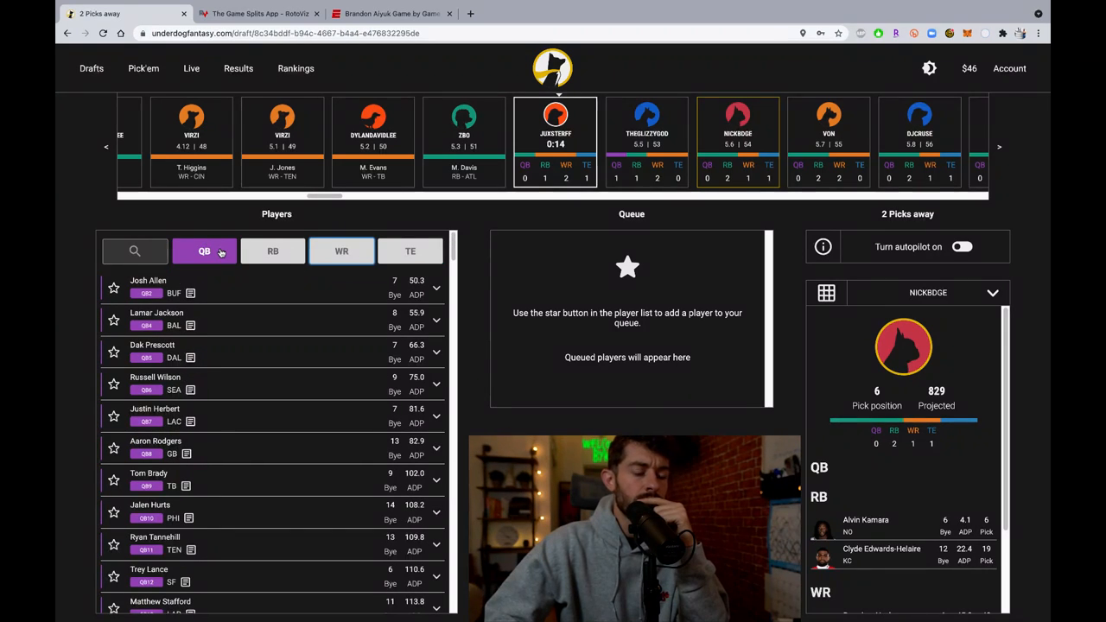
pyautogui.click(273, 251)
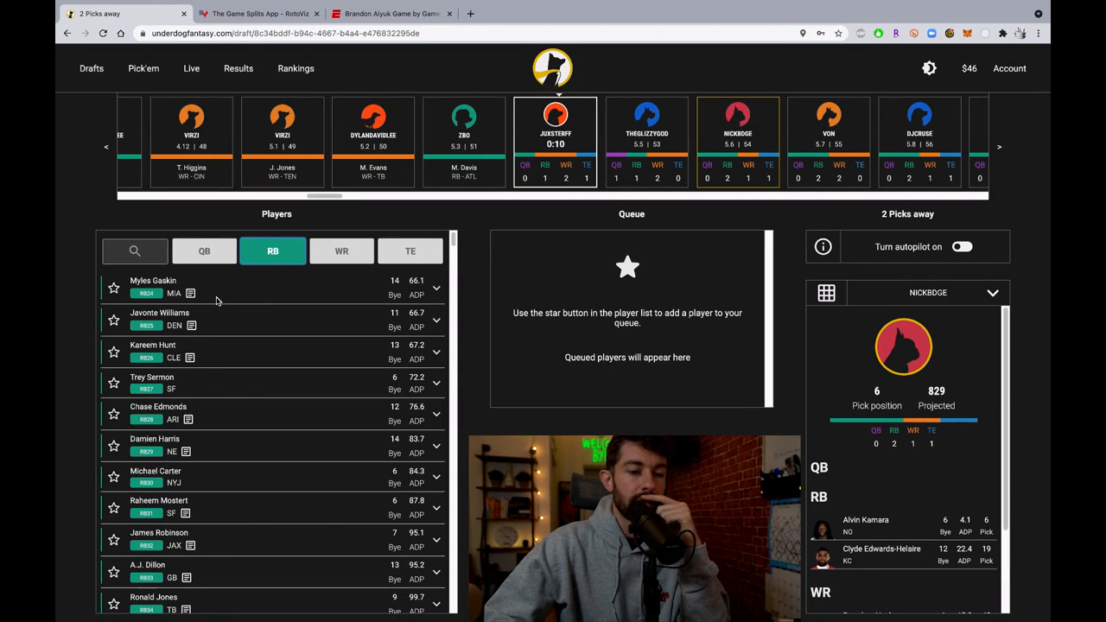
pyautogui.moveTo(245, 304)
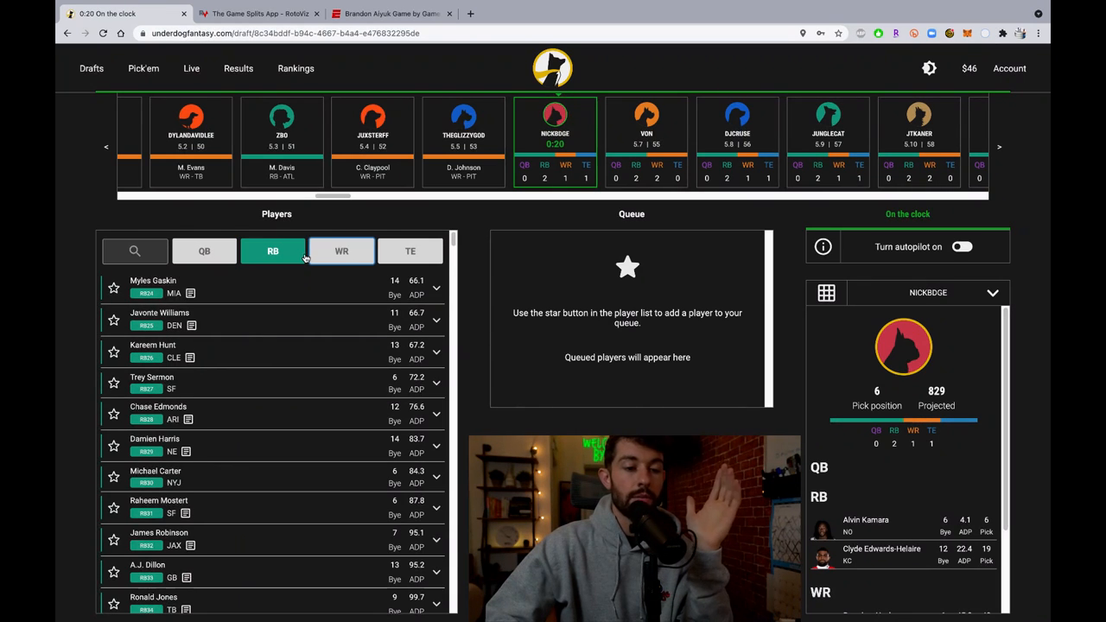
pyautogui.click(342, 251)
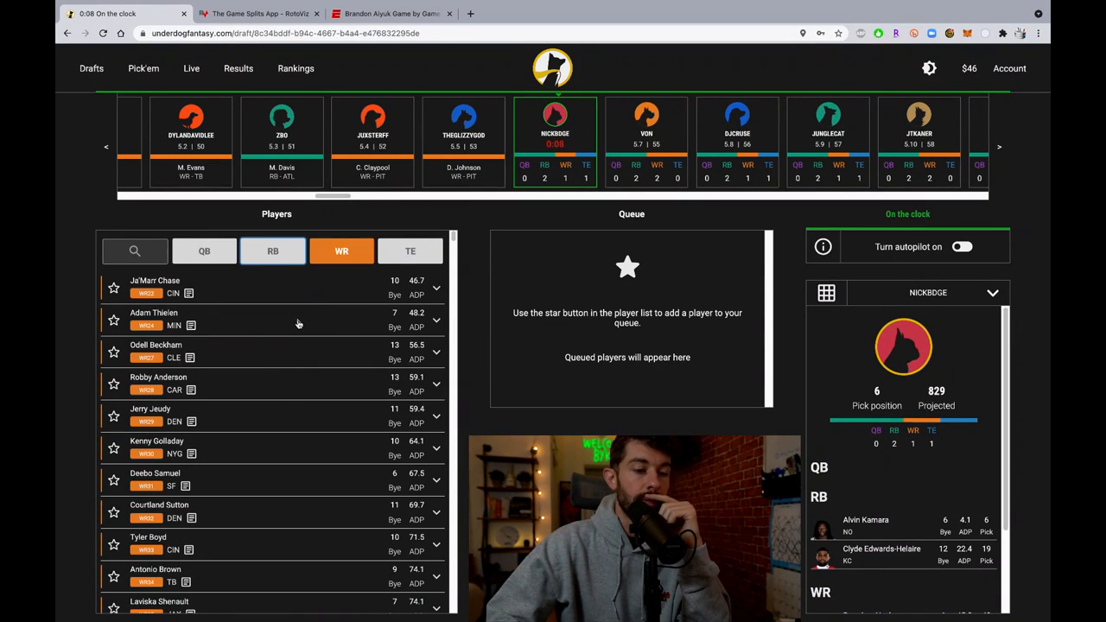
pyautogui.moveTo(297, 290)
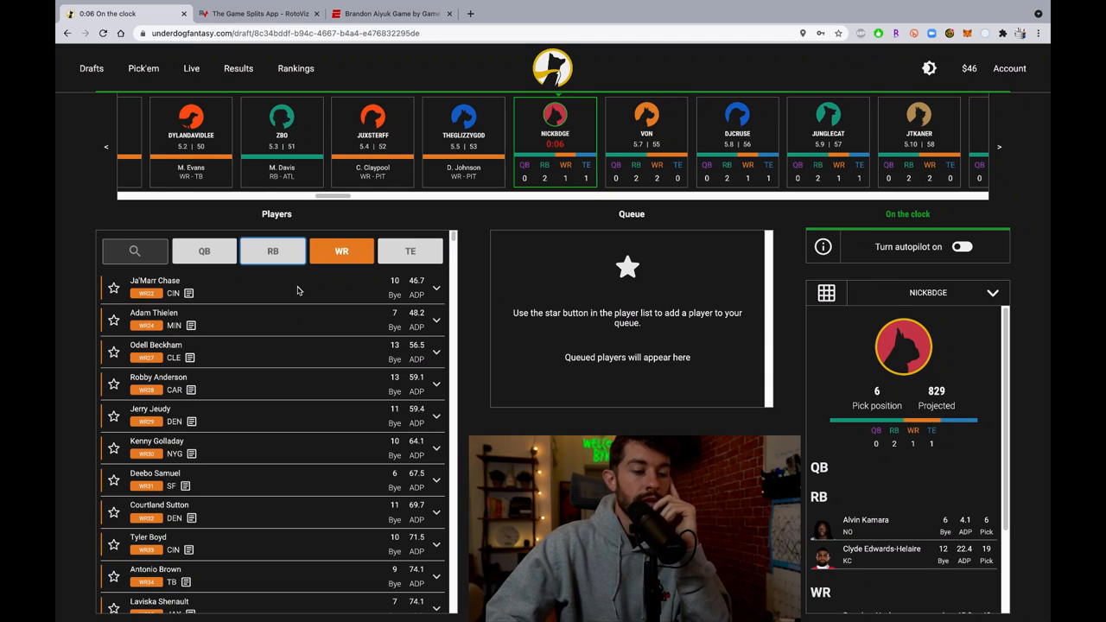
pyautogui.moveTo(277, 294)
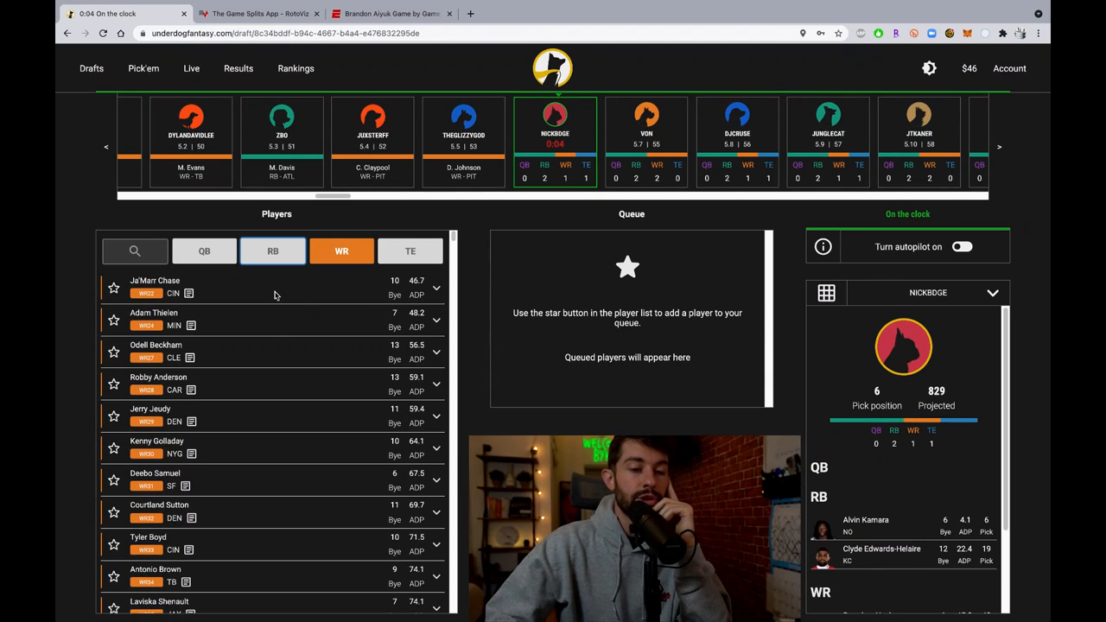
pyautogui.moveTo(276, 325)
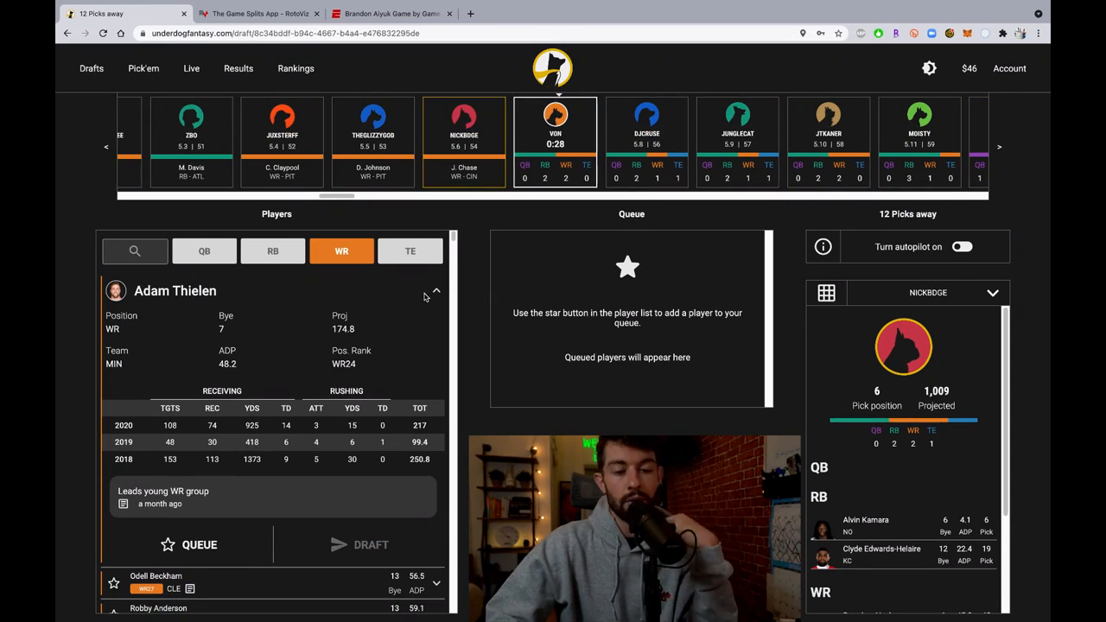
# - Collapse Adam Thielen's player card so the full receiver list shows again
pyautogui.click(436, 291)
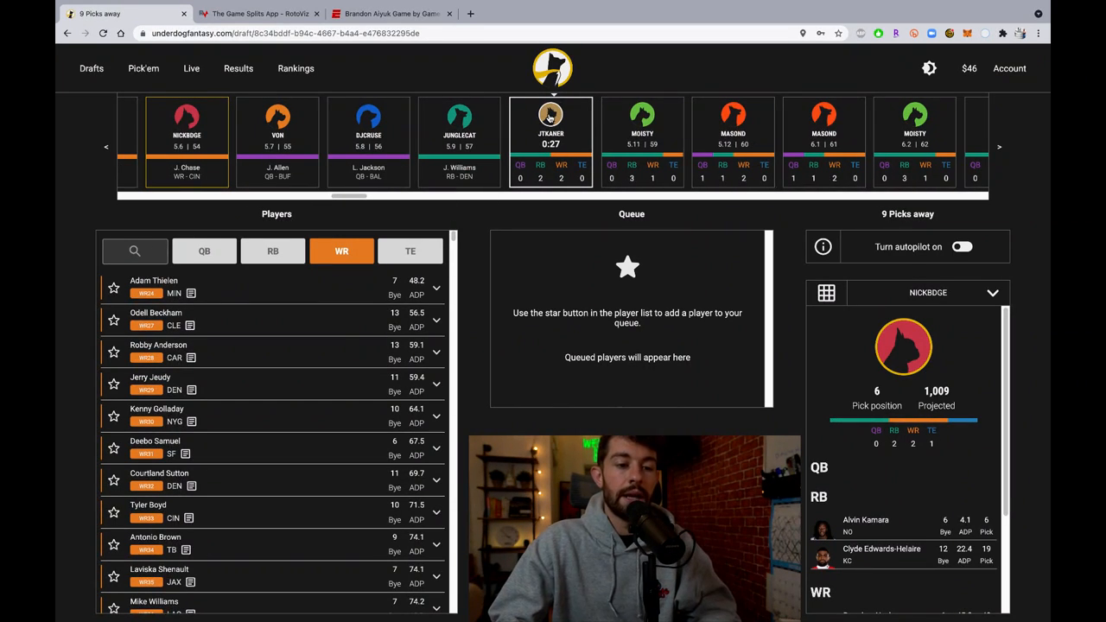
pyautogui.moveTo(280, 231)
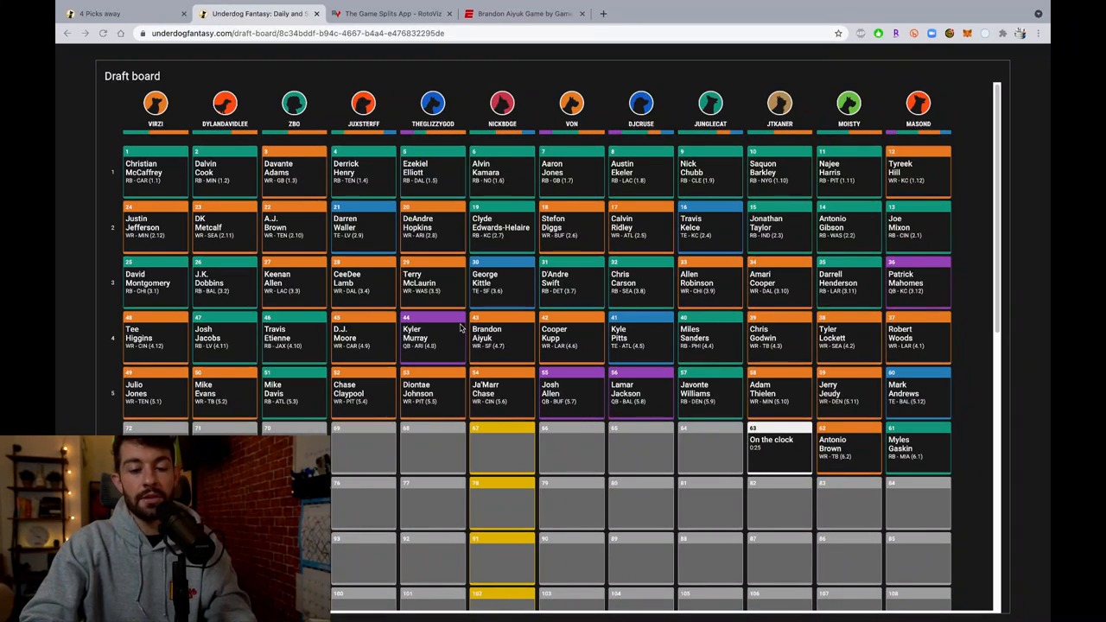
pyautogui.moveTo(677, 466)
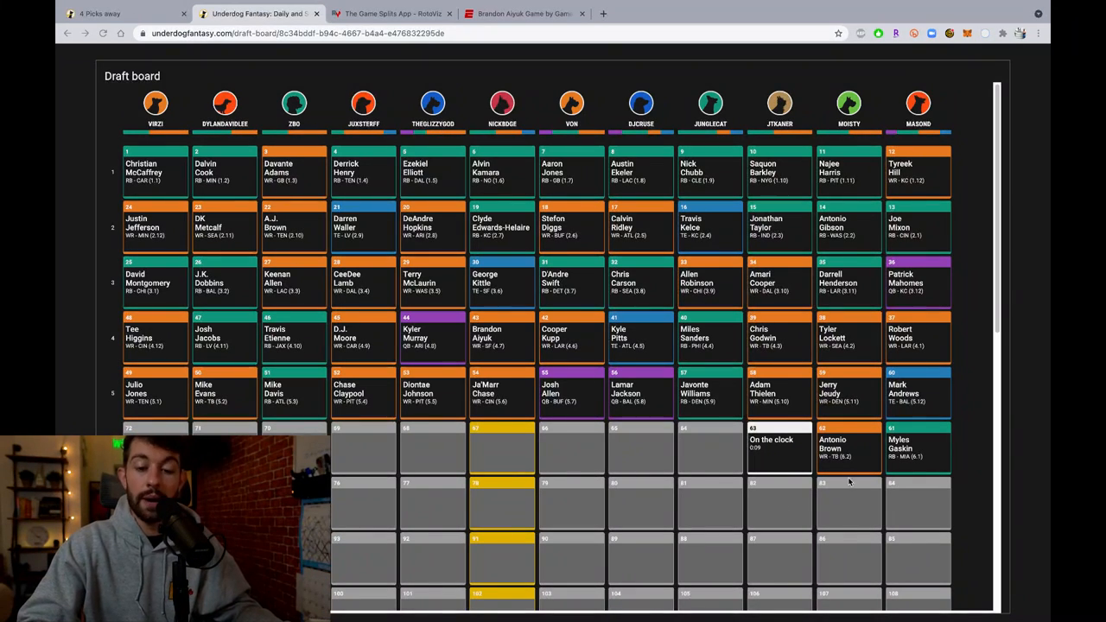
pyautogui.moveTo(667, 456)
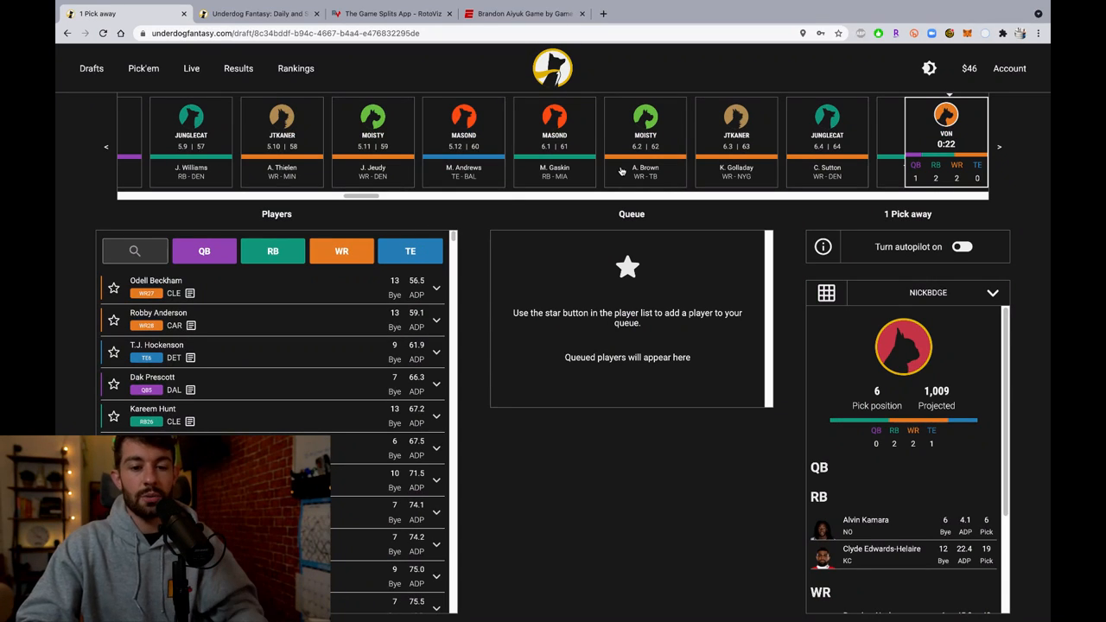
# - Toggle the TE, RB and WR filters until only wide receivers are listed
pyautogui.hscroll(3)
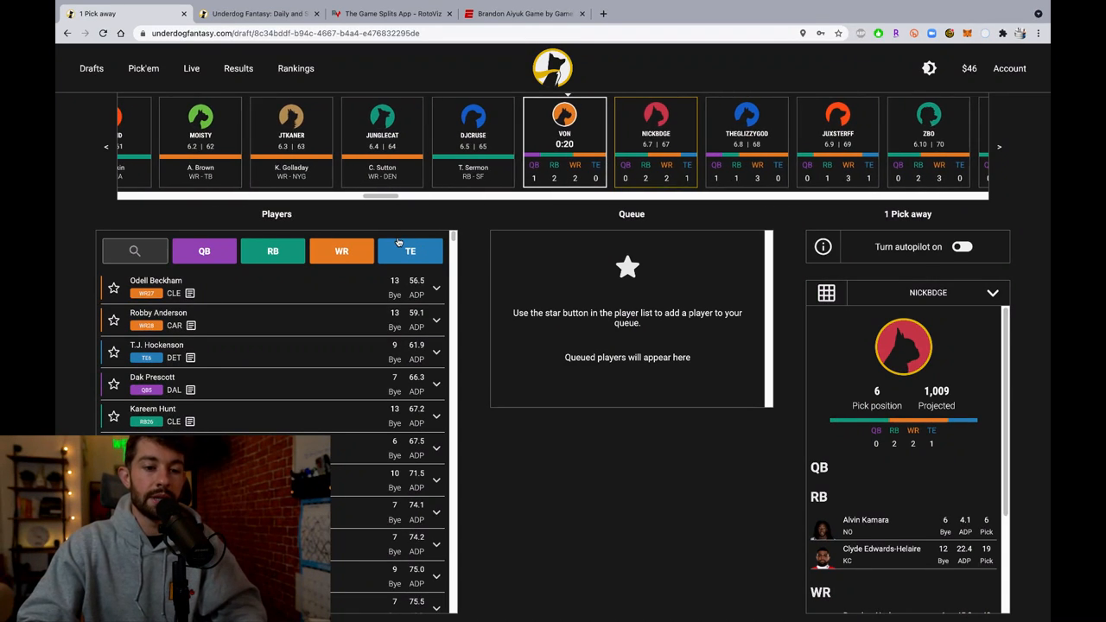
pyautogui.click(342, 251)
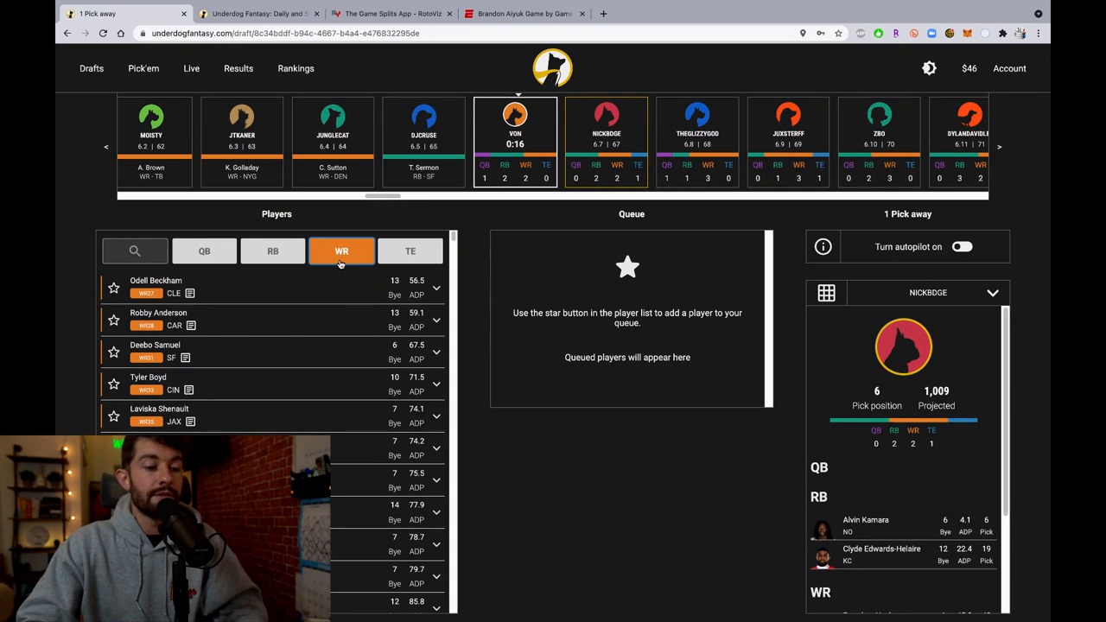
pyautogui.click(411, 251)
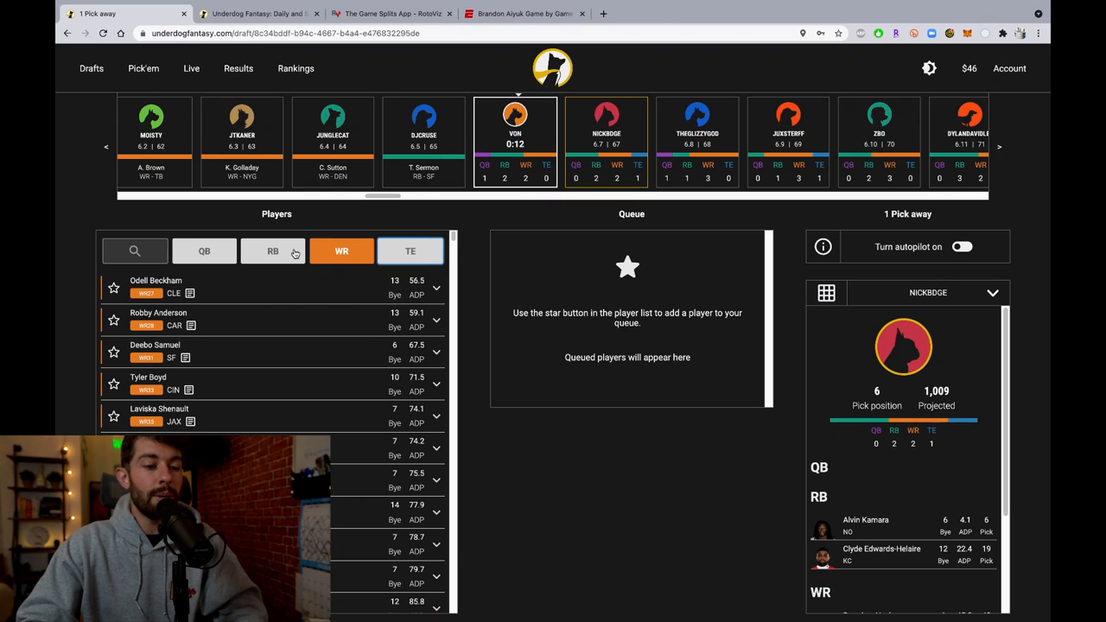
pyautogui.click(273, 251)
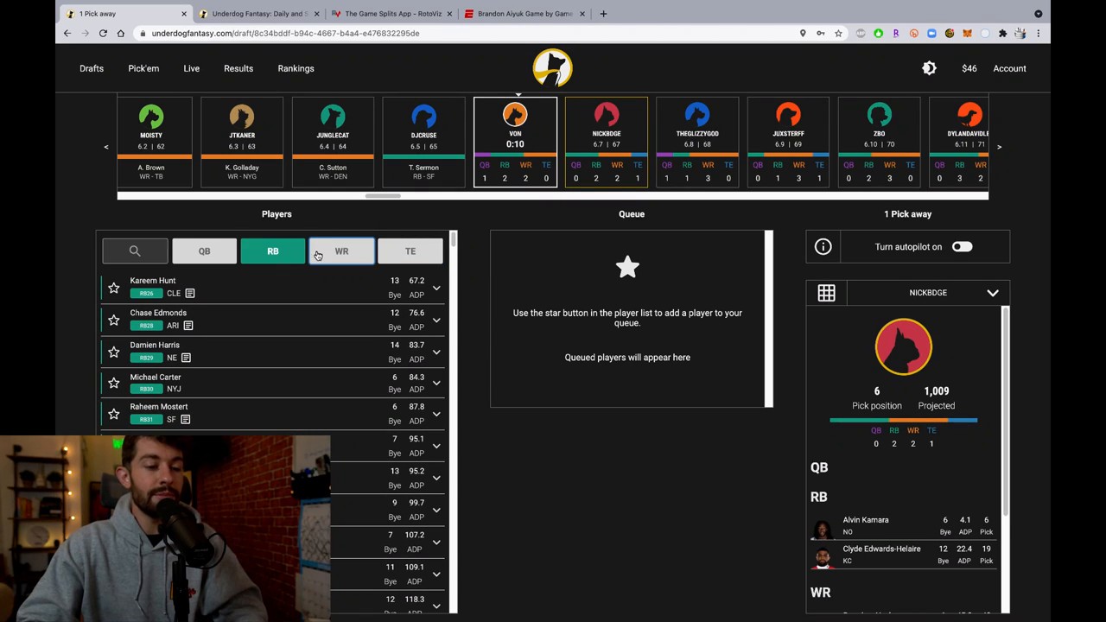
pyautogui.click(343, 250)
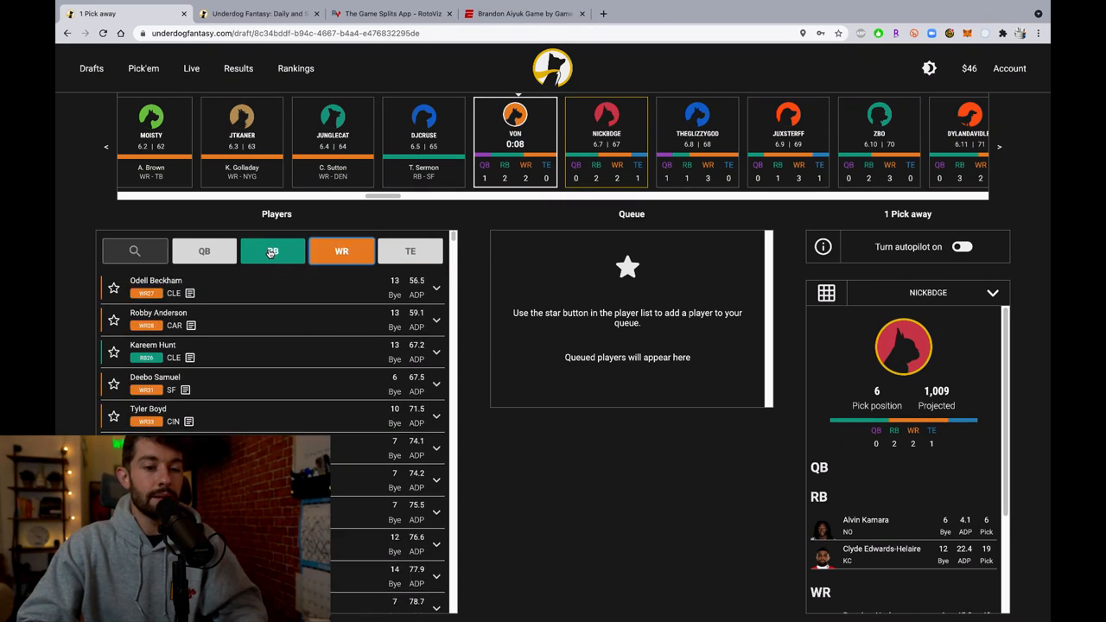
pyautogui.click(273, 250)
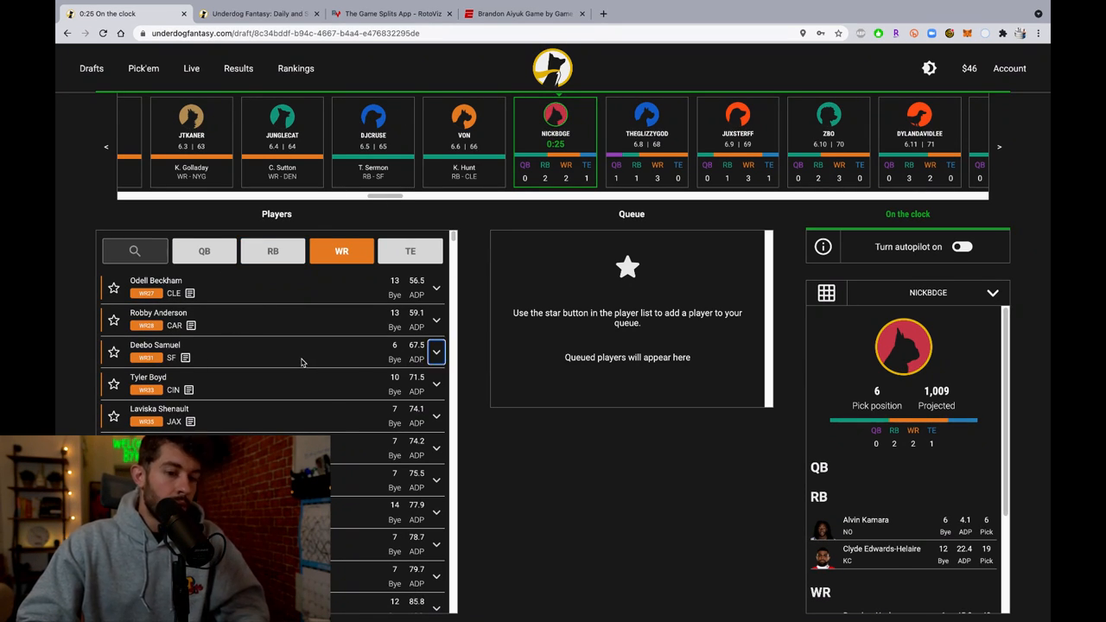
# - Expand Deebo Samuel's stats and draft him as the third wide receiver
pyautogui.click(436, 352)
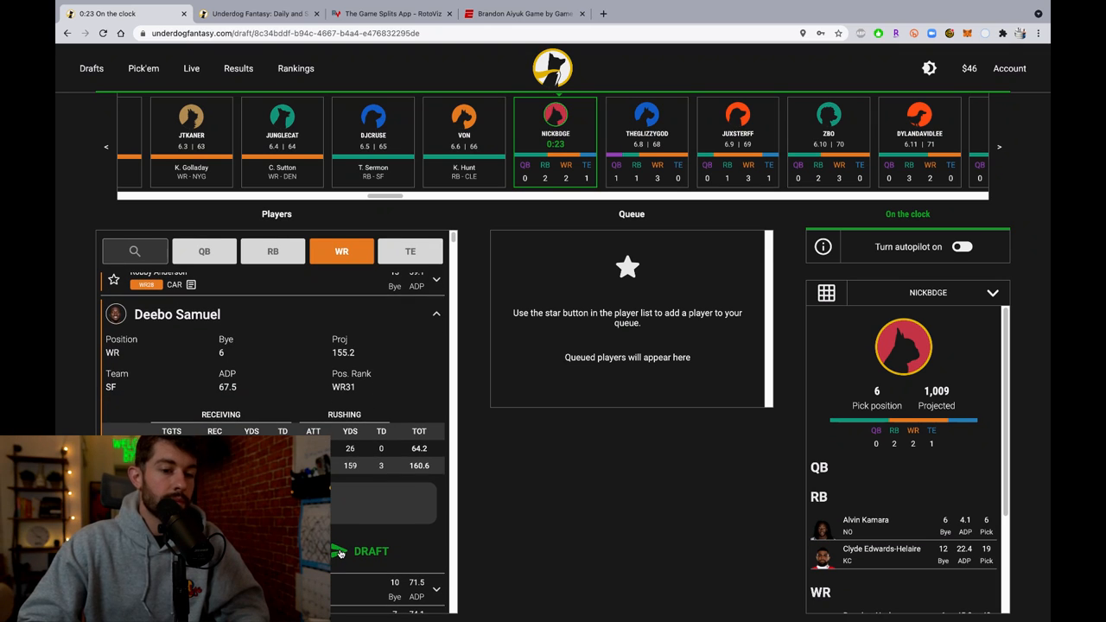
pyautogui.click(370, 550)
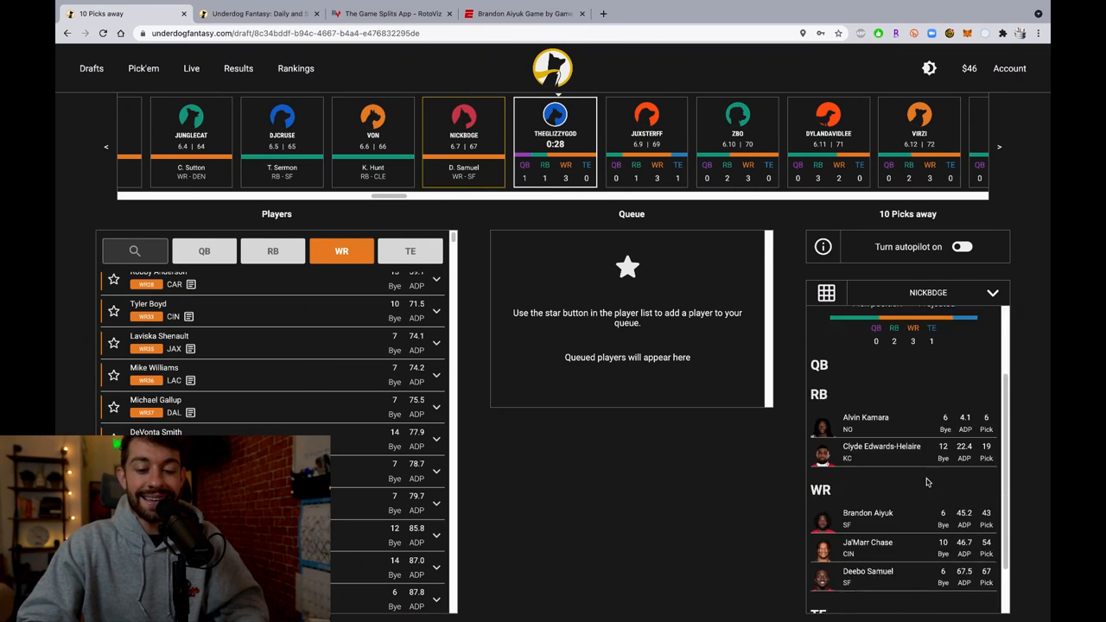
pyautogui.scroll(-3)
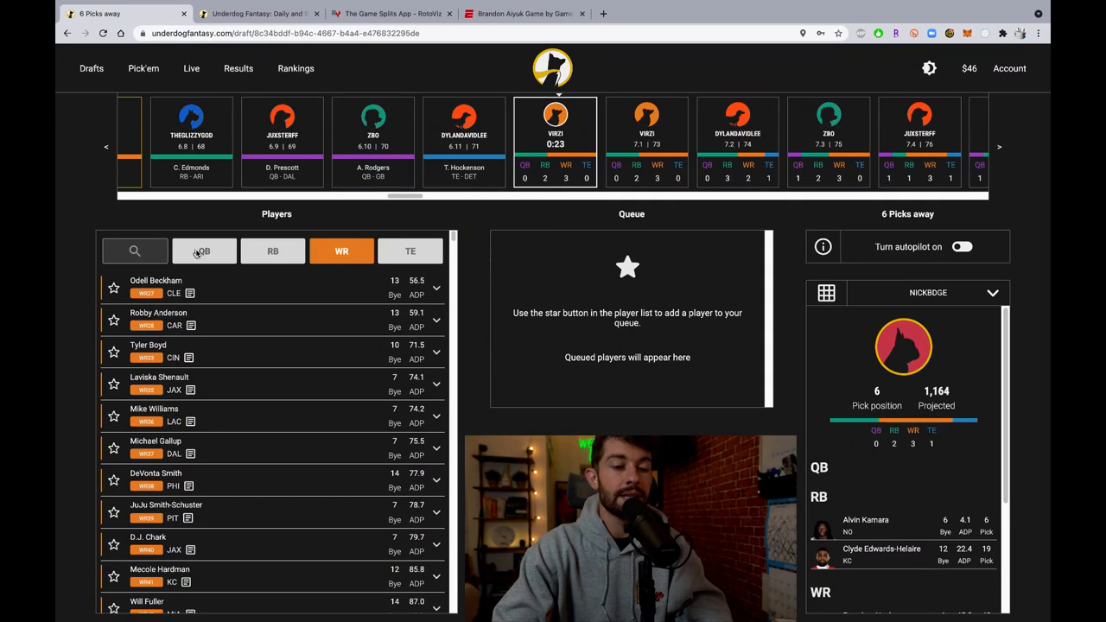
pyautogui.click(204, 251)
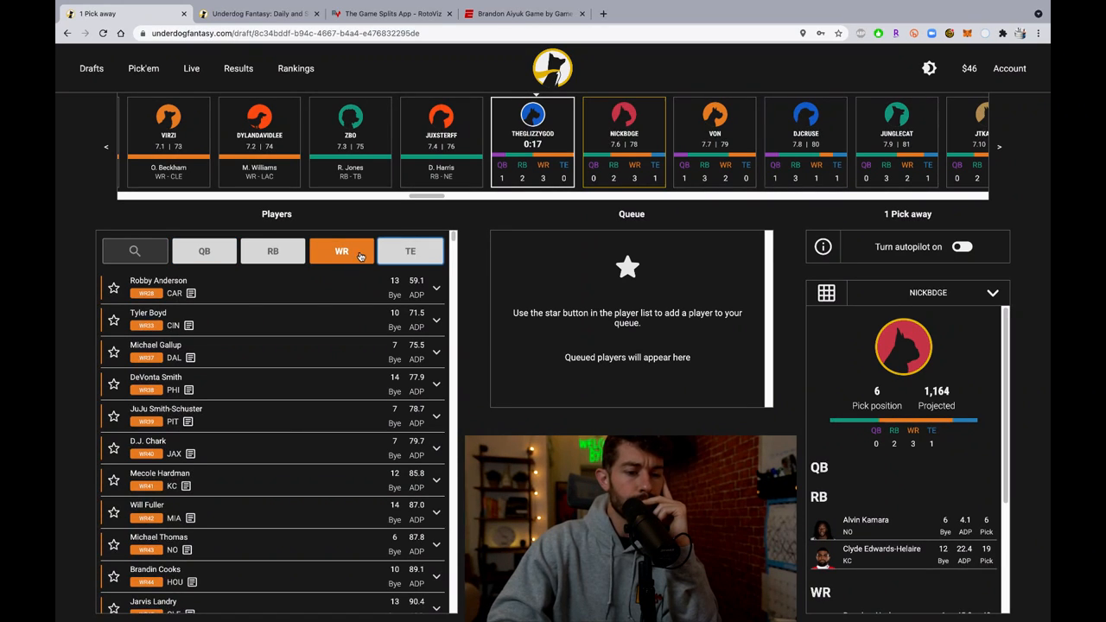
# - Cycle the TE, RB and WR filters, then expand Tyler Boyd's stats and projection
pyautogui.click(411, 251)
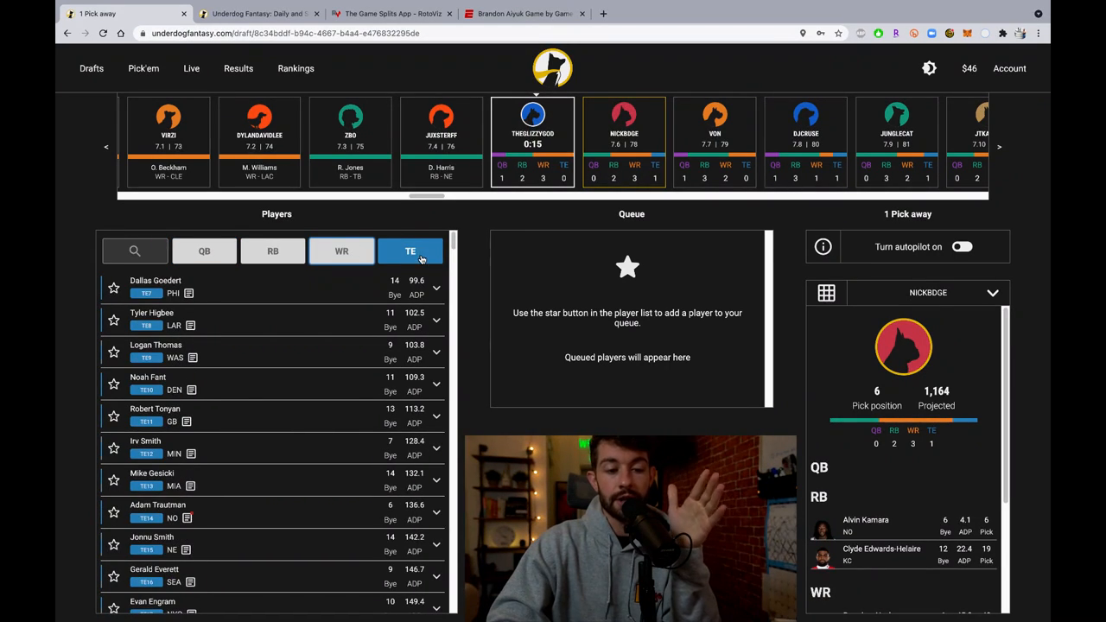
pyautogui.click(342, 250)
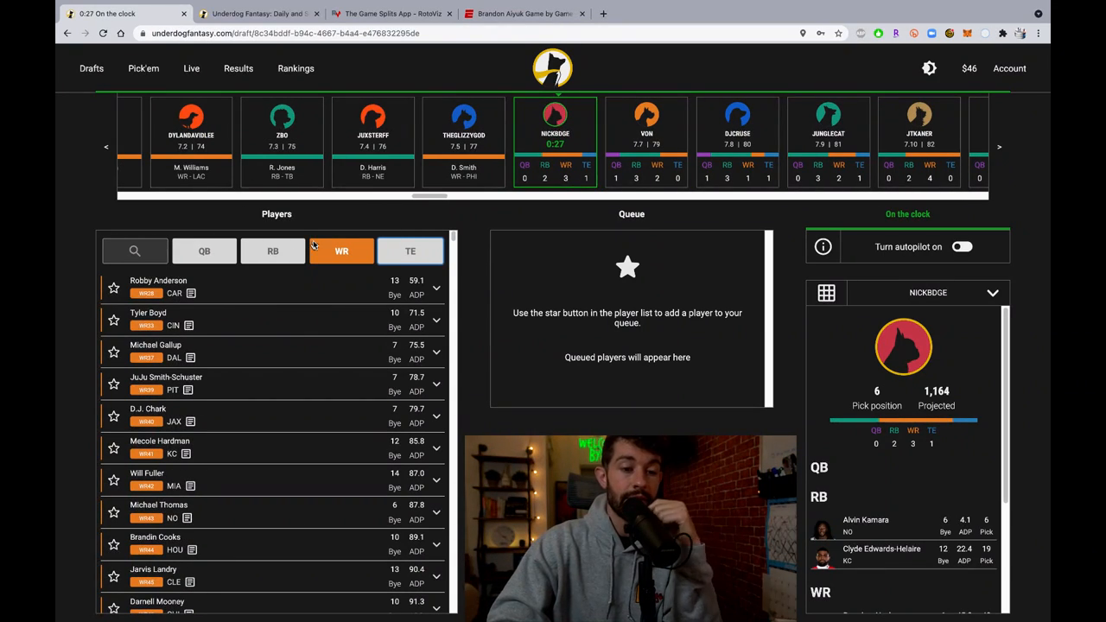
pyautogui.click(273, 252)
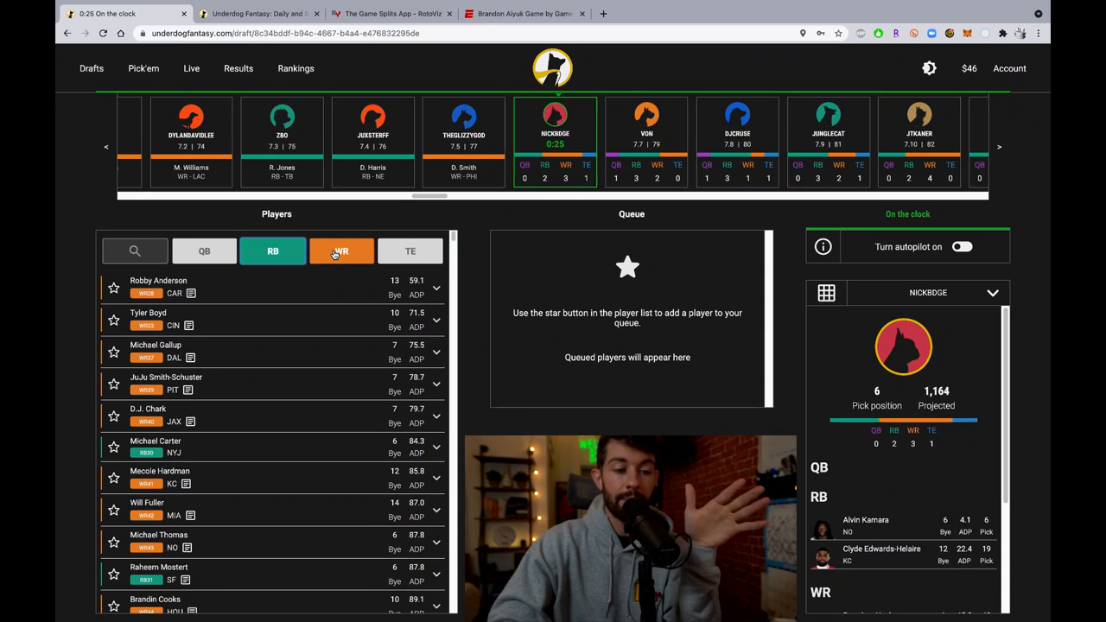
pyautogui.click(273, 250)
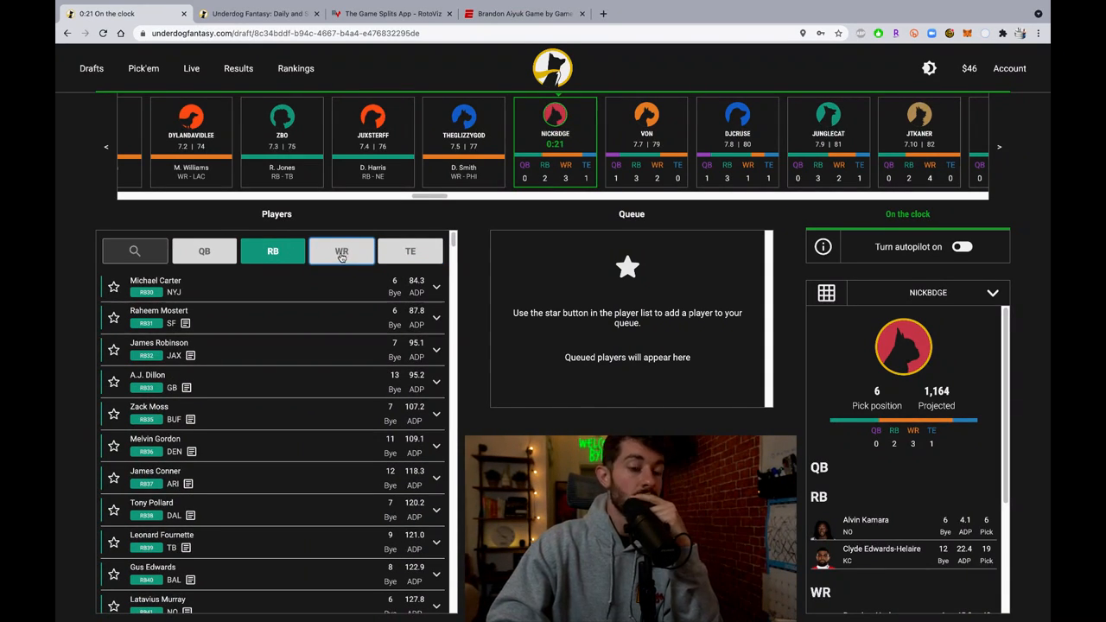
pyautogui.click(342, 250)
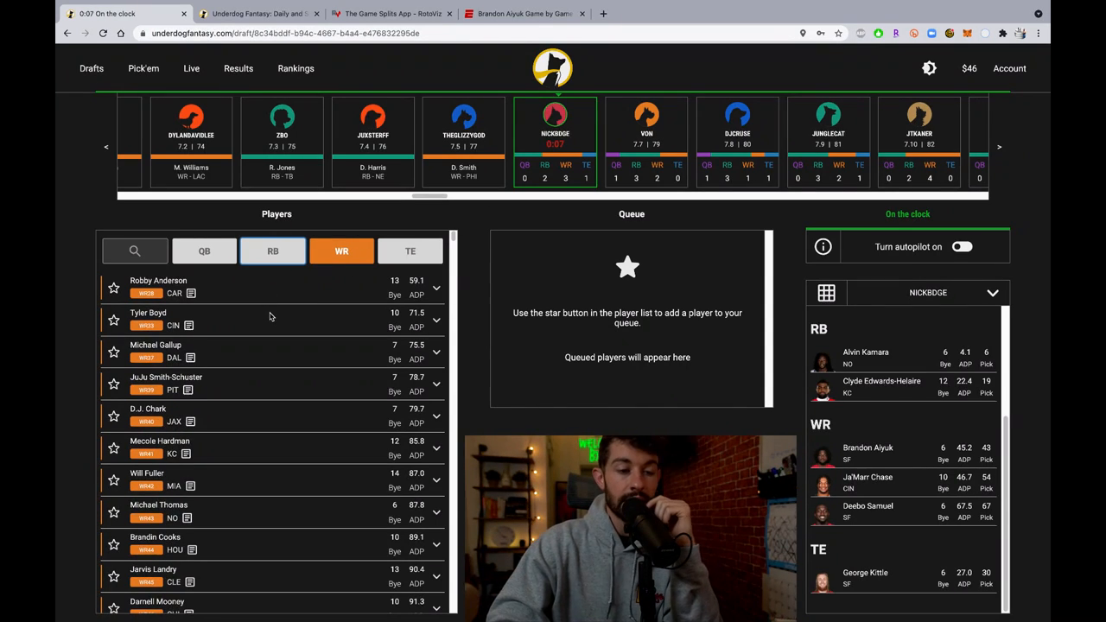
pyautogui.click(148, 312)
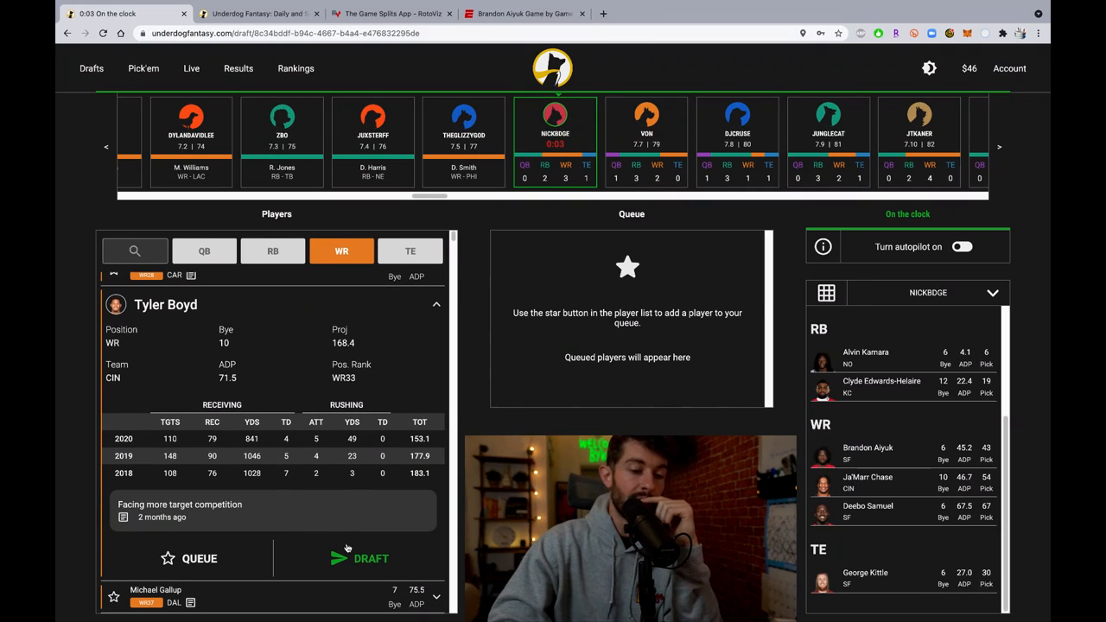
# - Draft Tyler Boyd as the fourth wide receiver
pyautogui.click(360, 558)
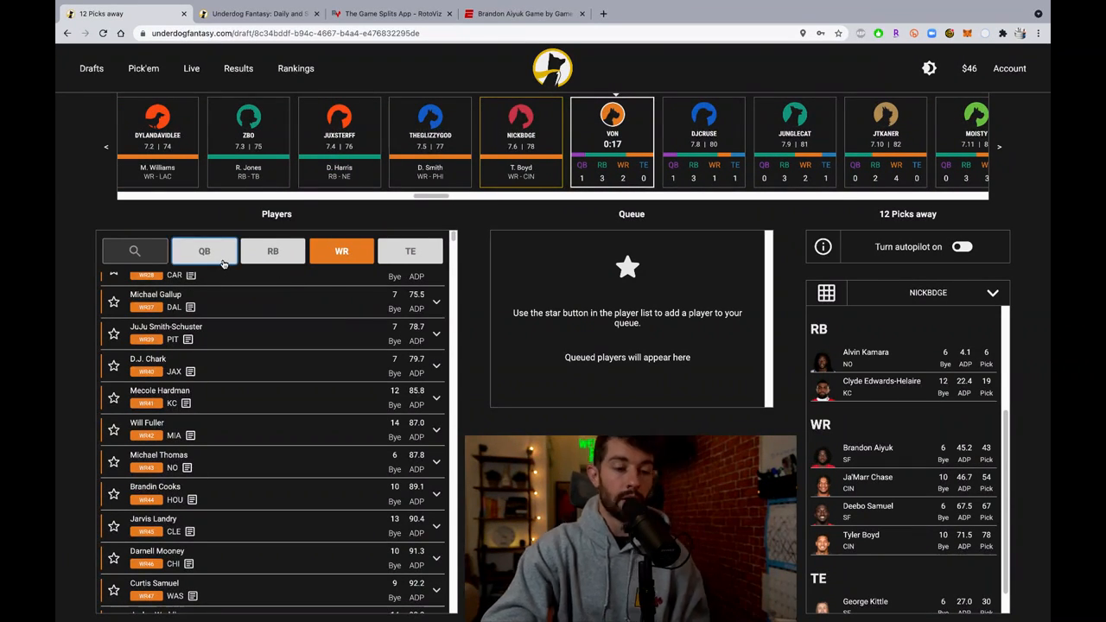
# - Browse quarterbacks, running backs and receivers, settling on the running back list
pyautogui.click(204, 251)
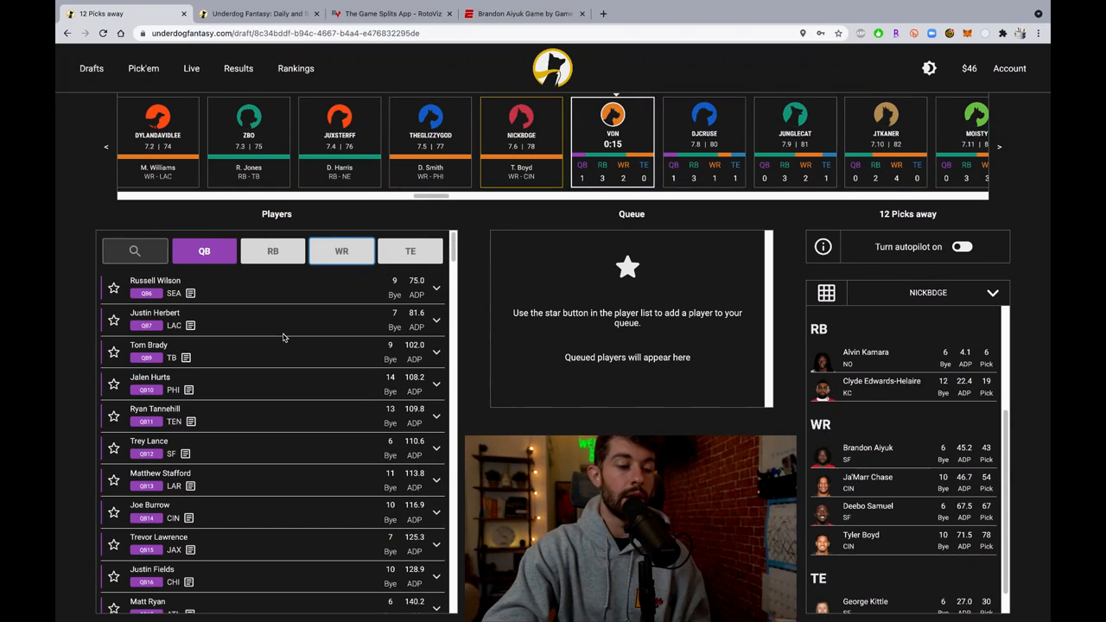
pyautogui.moveTo(242, 518)
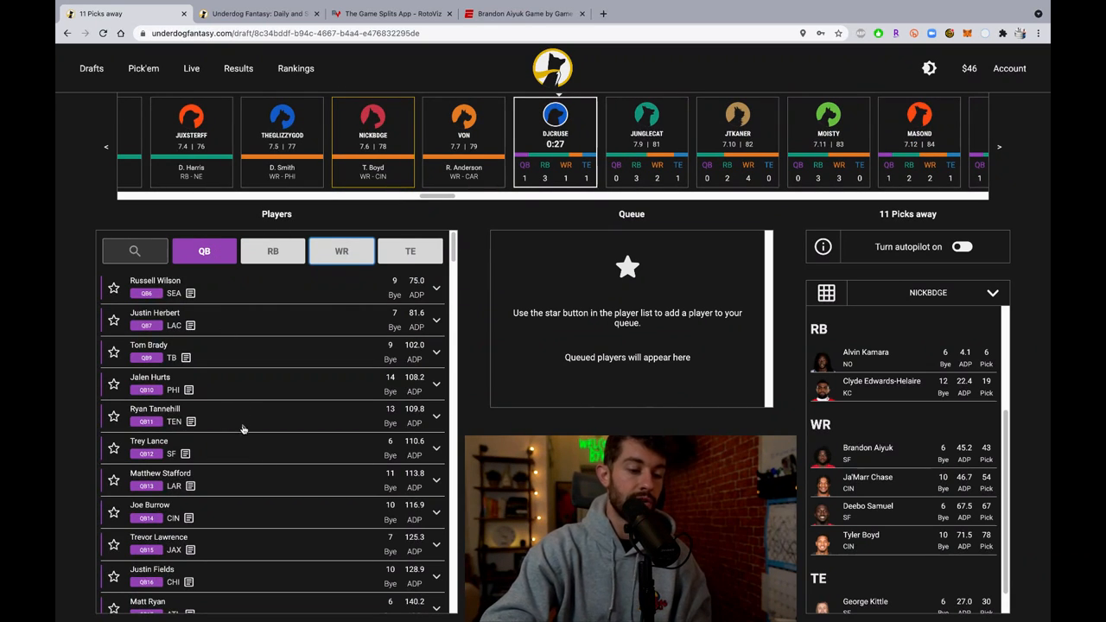
pyautogui.moveTo(221, 474)
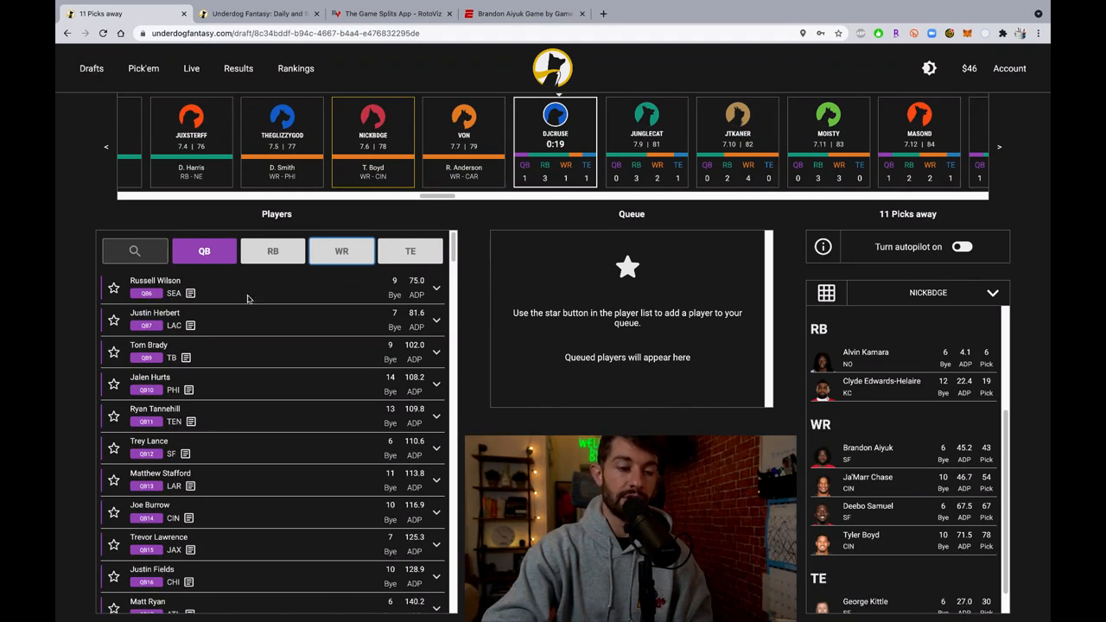
pyautogui.click(273, 250)
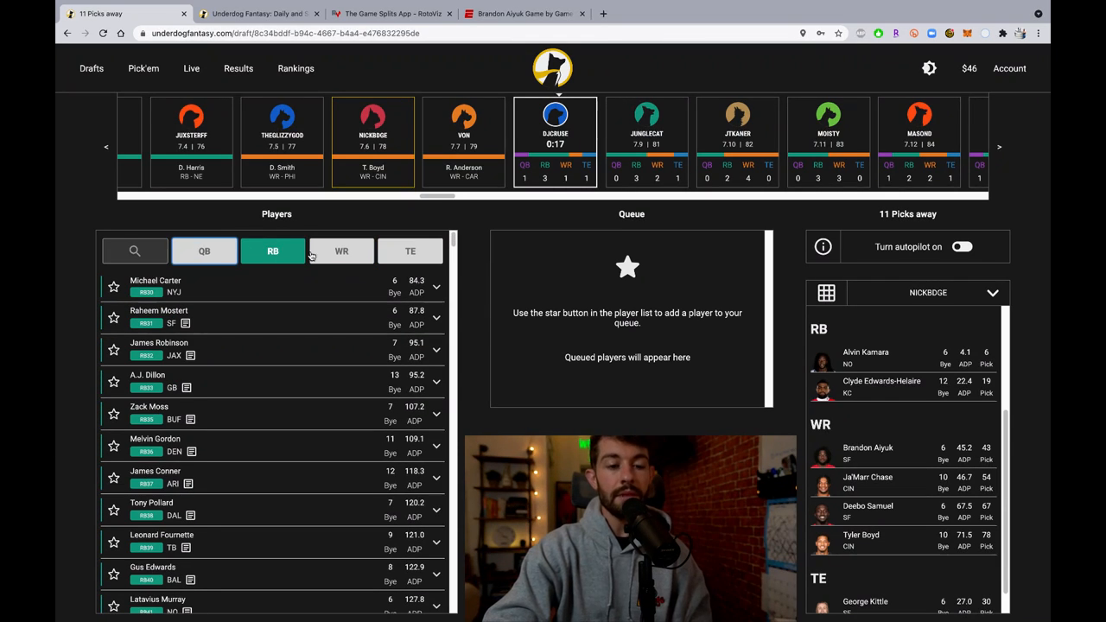
pyautogui.click(343, 250)
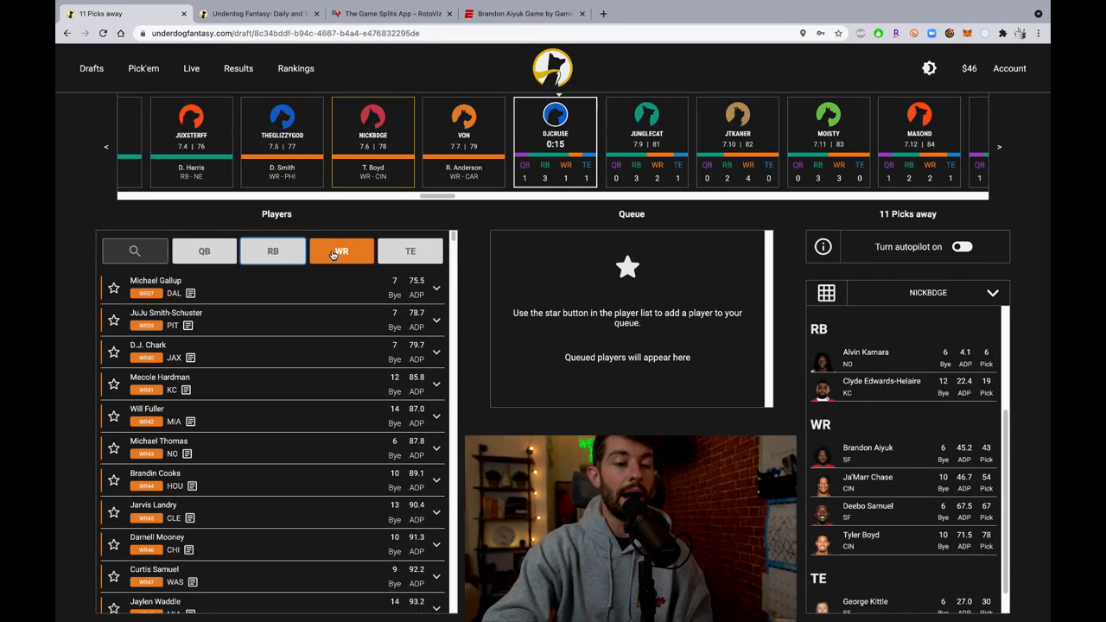
pyautogui.click(204, 251)
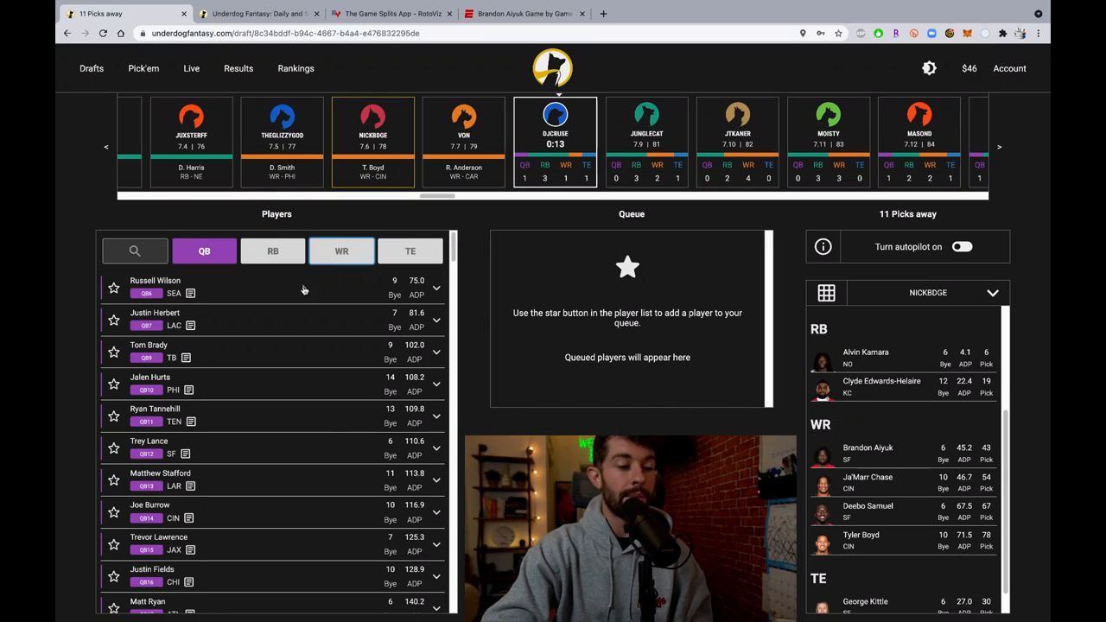
pyautogui.moveTo(214, 448)
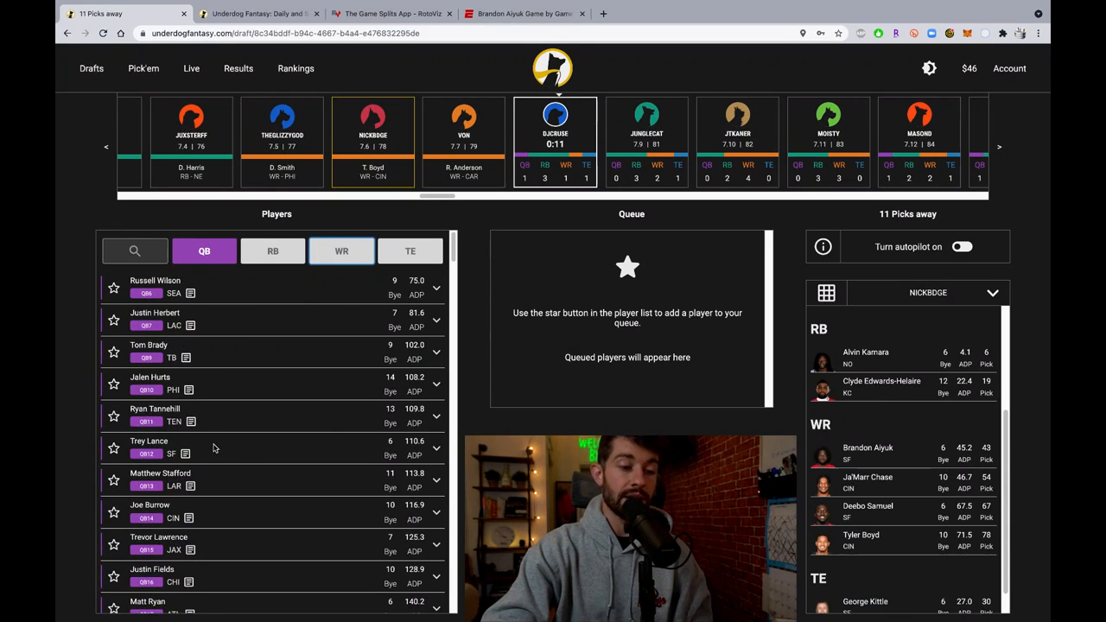
pyautogui.moveTo(176, 447)
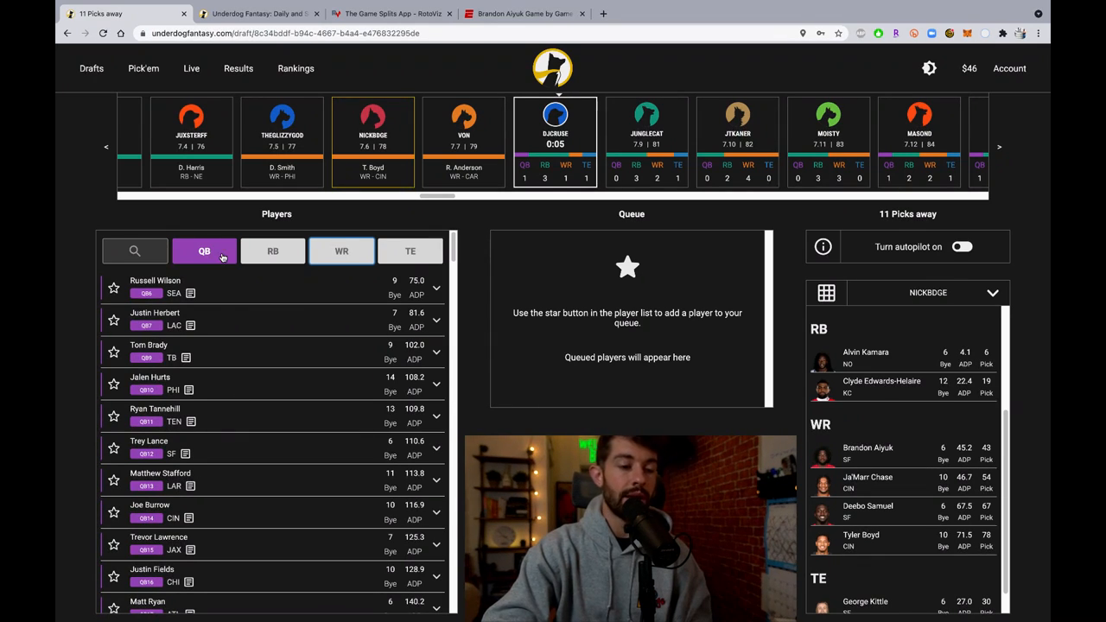
pyautogui.click(273, 251)
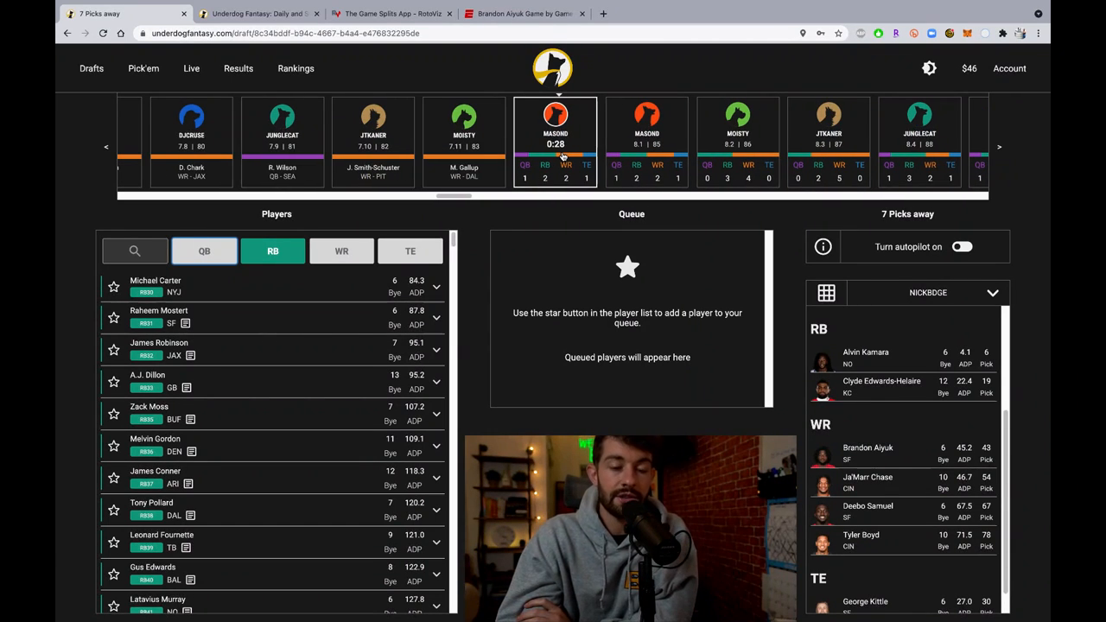
pyautogui.moveTo(311, 307)
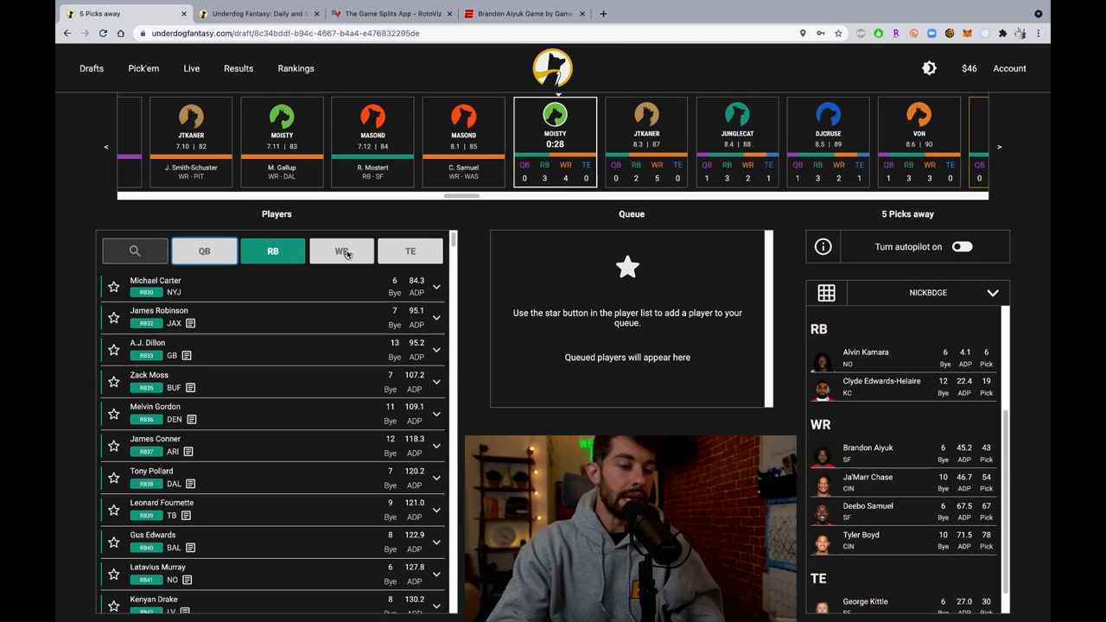
# - Scroll through the available wide receivers, then list the available quarterbacks
pyautogui.click(342, 250)
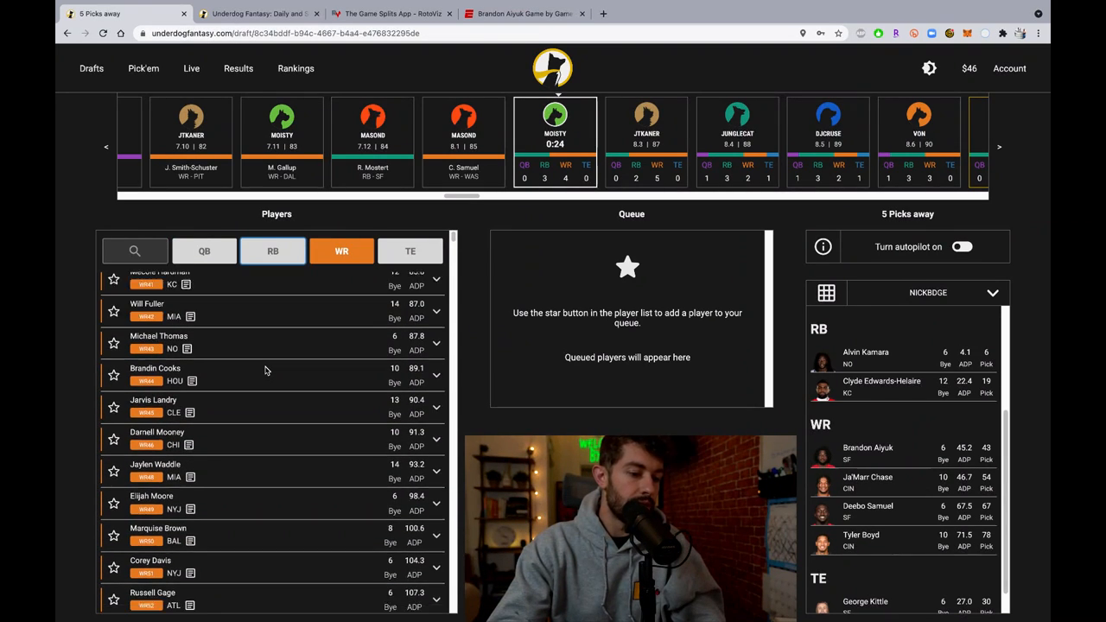
pyautogui.scroll(-3)
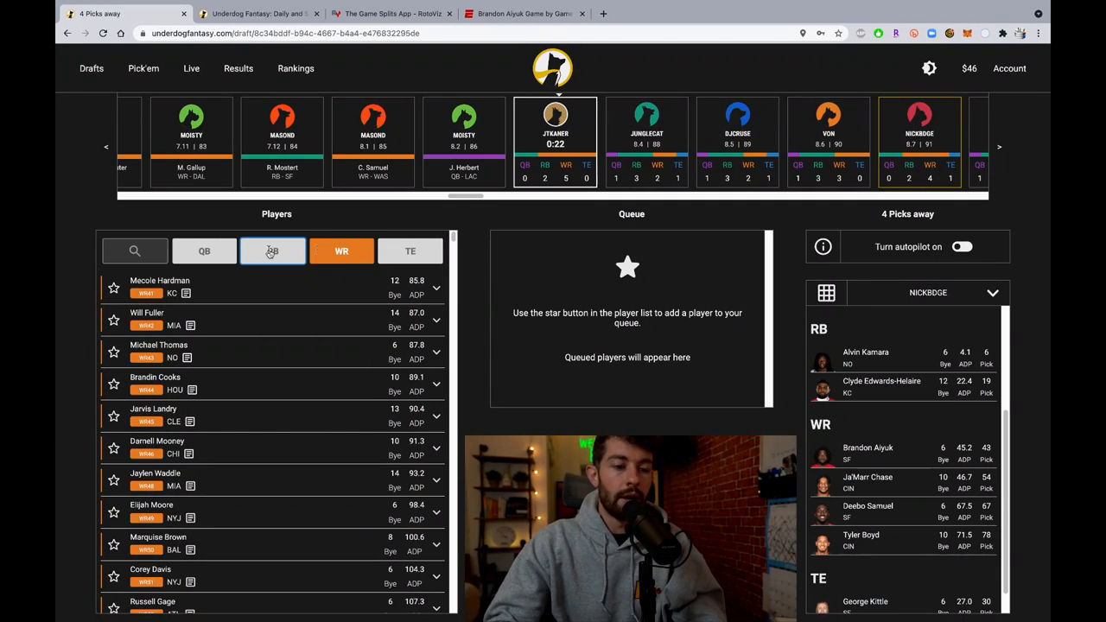
pyautogui.click(204, 251)
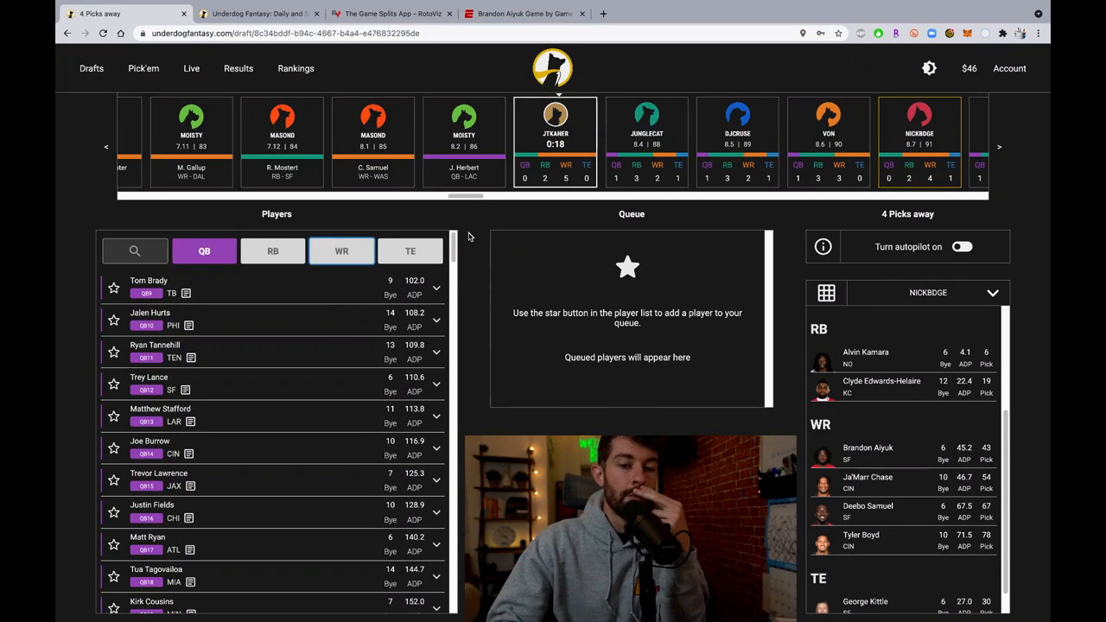
pyautogui.moveTo(103, 387)
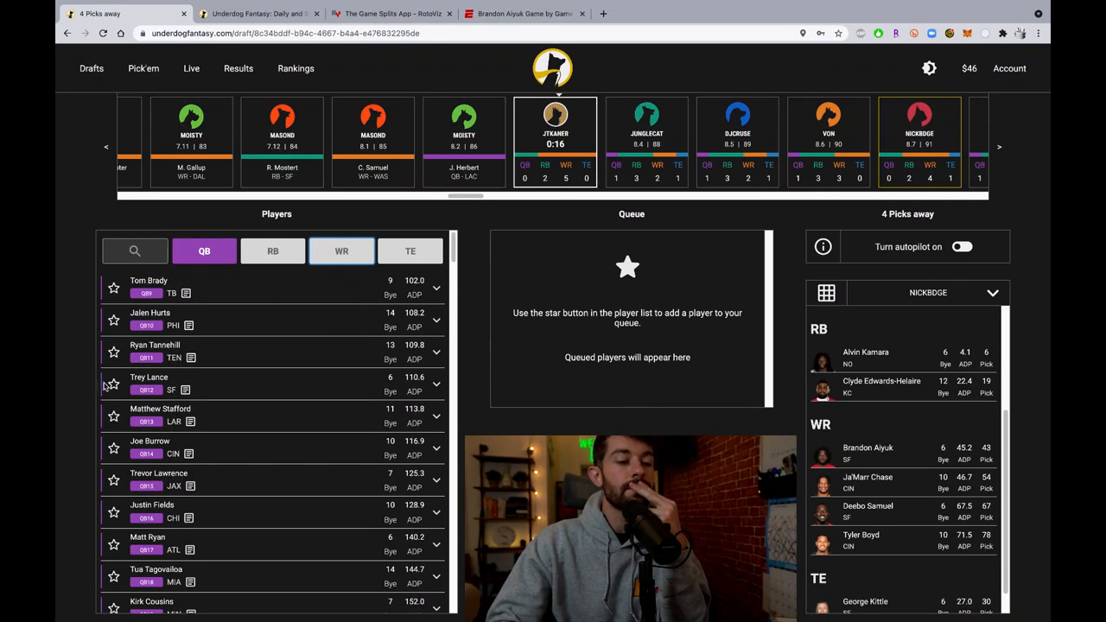
# - Queue Trey Lance at quarterback and James Robinson at running back
pyautogui.click(114, 384)
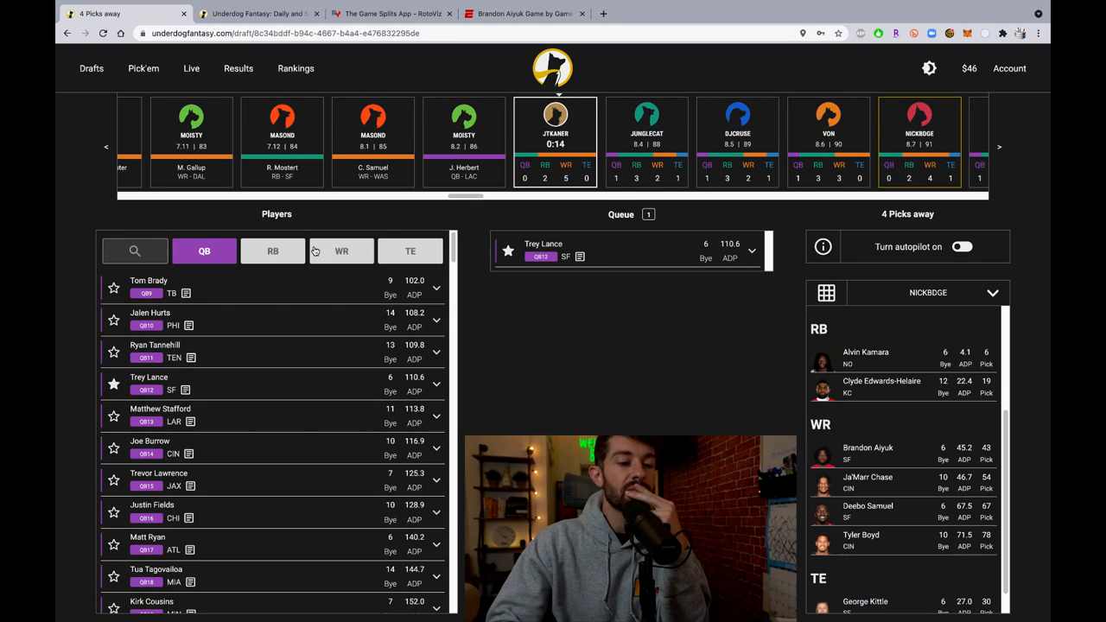
pyautogui.click(273, 250)
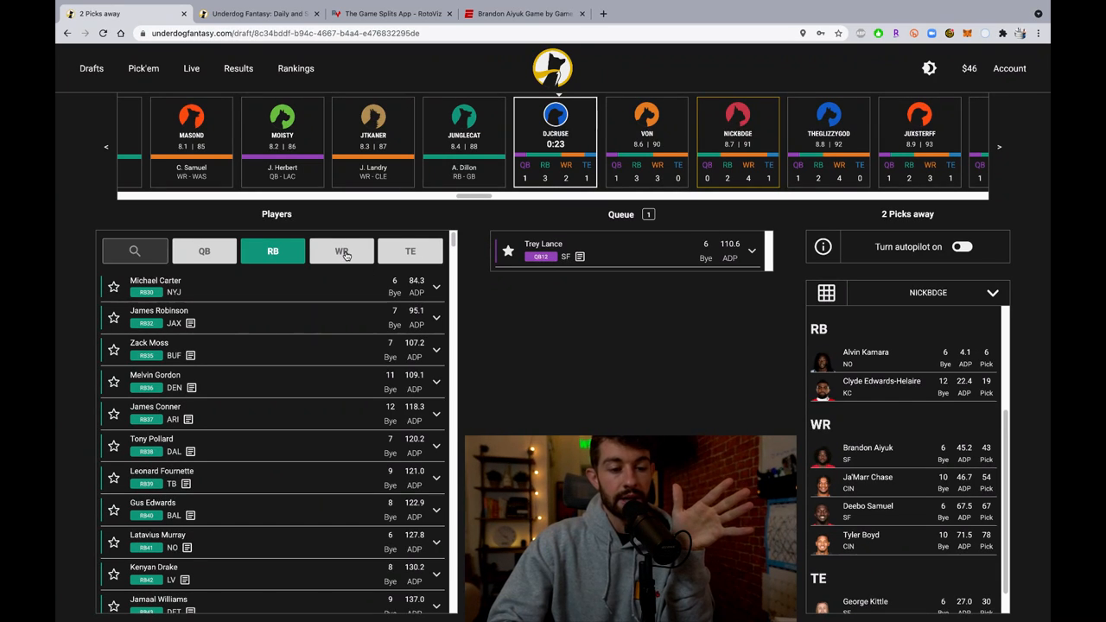
pyautogui.click(114, 318)
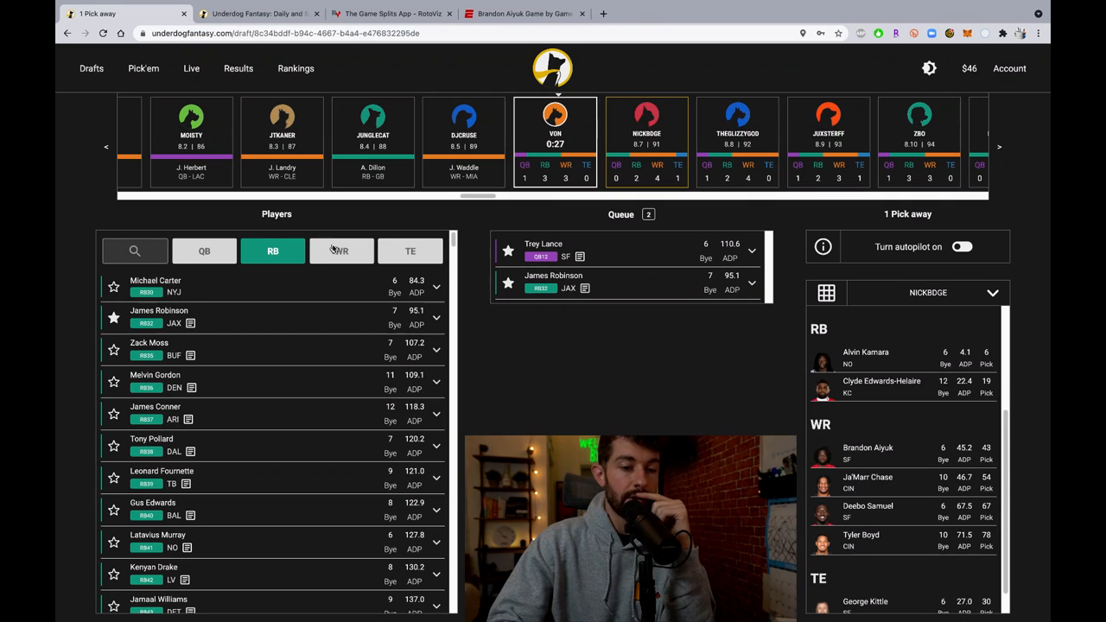
# - Bring up Trey Lance's expanded queue card as the pick comes due
pyautogui.click(342, 251)
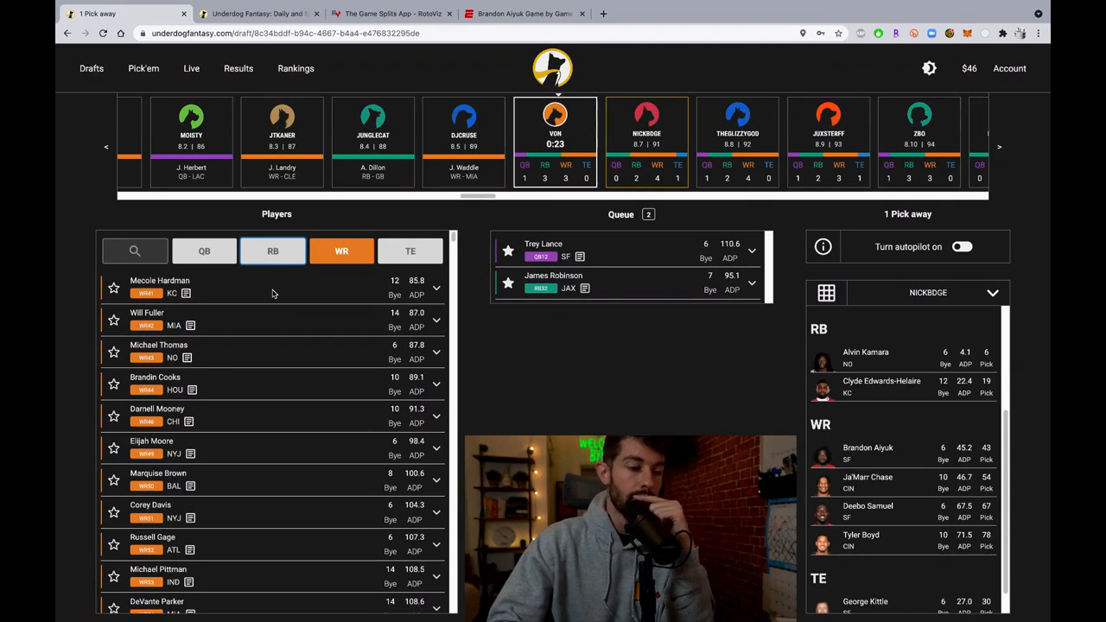
pyautogui.click(410, 250)
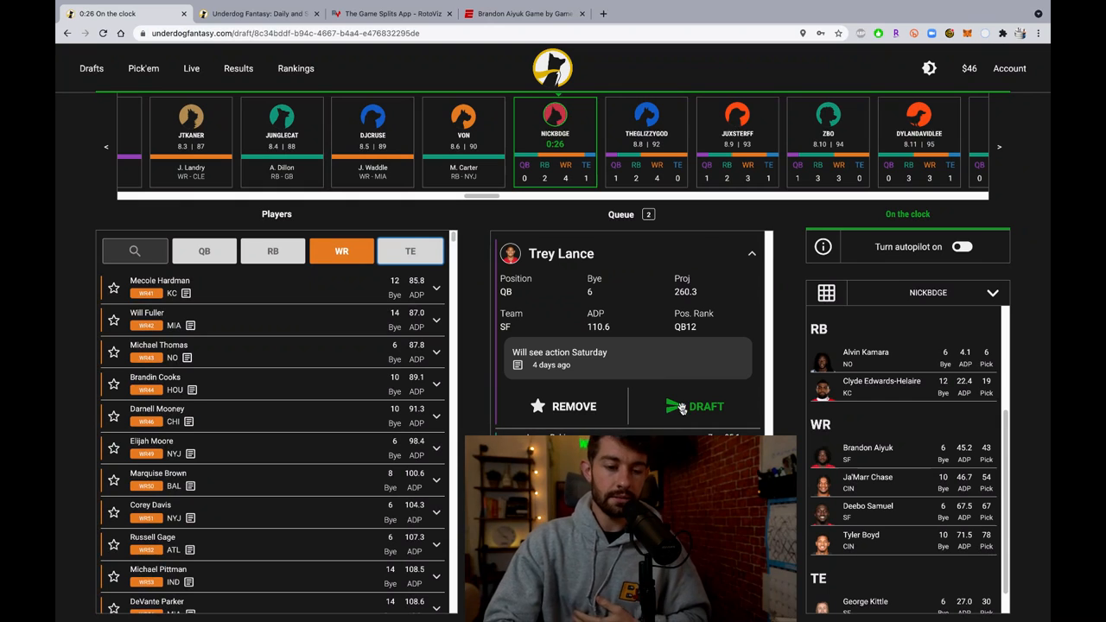
# - Draft Trey Lance as the roster's quarterback
pyautogui.click(695, 406)
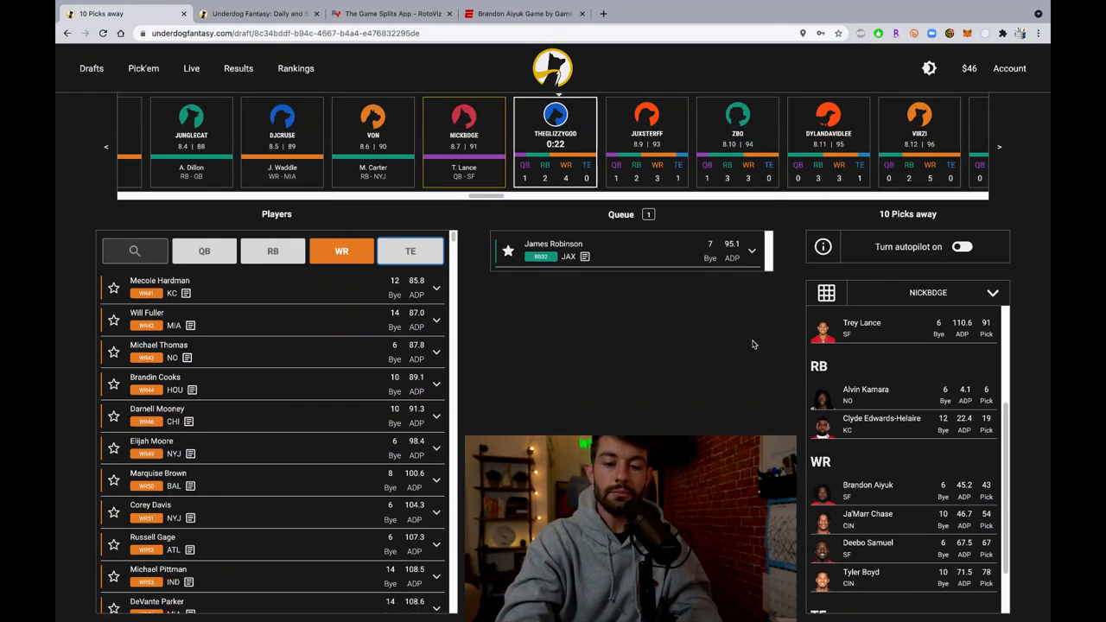
# - Filter to quarterbacks only, queue Joe Burrow, and show the available running backs
pyautogui.scroll(-3)
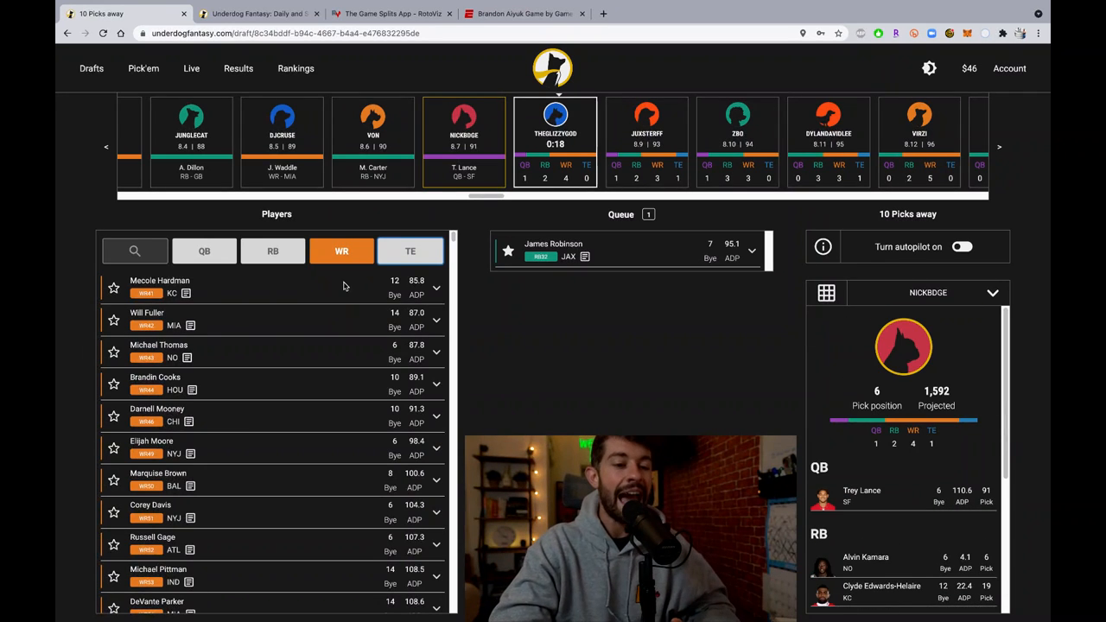
pyautogui.click(204, 251)
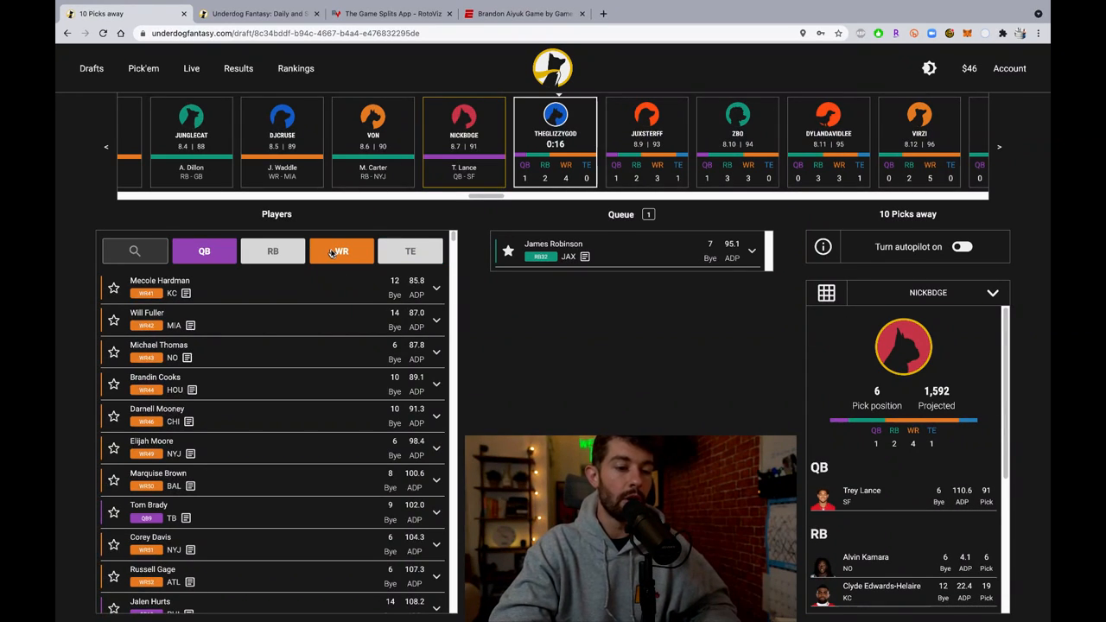
pyautogui.click(204, 251)
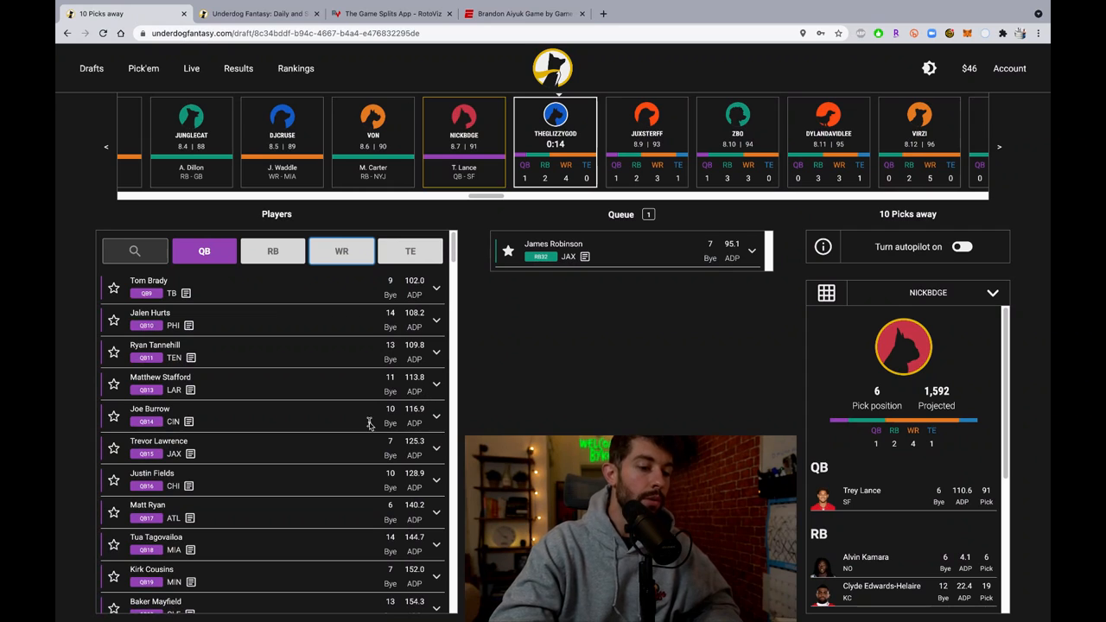
pyautogui.click(114, 415)
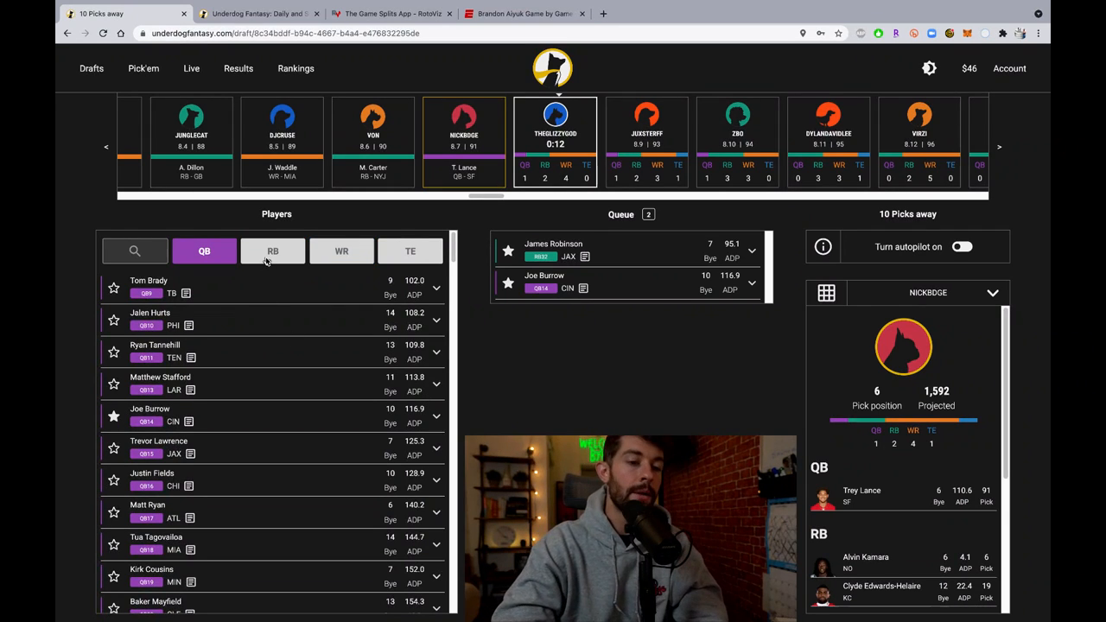
pyautogui.click(273, 251)
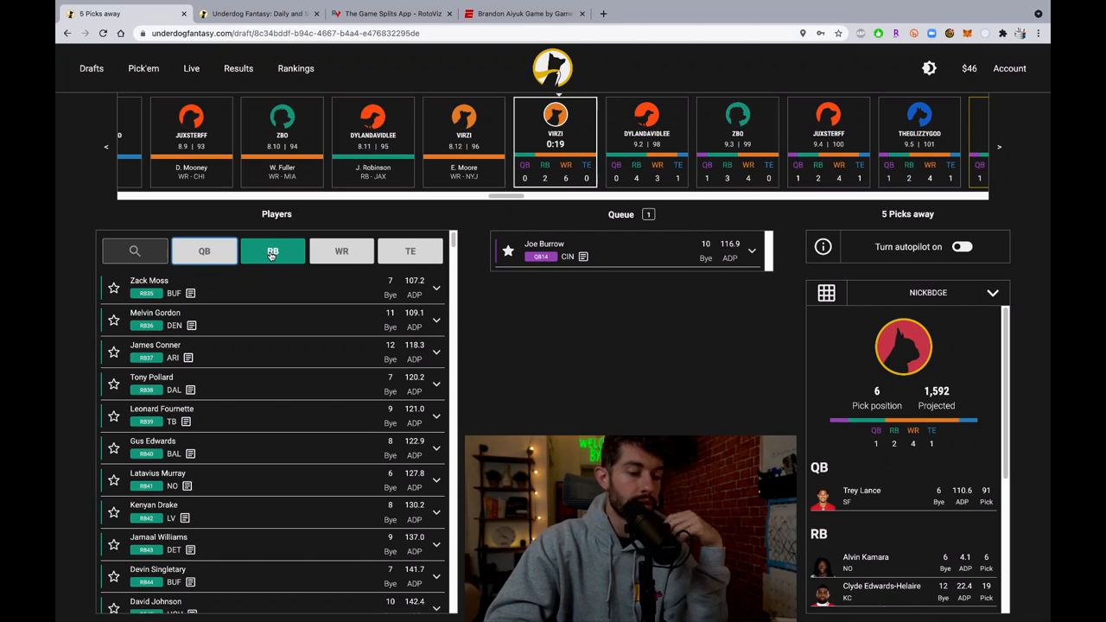
# - Browse receivers and tight ends, then queue running backs Gus Edwards and Melvin Gordon
pyautogui.click(342, 251)
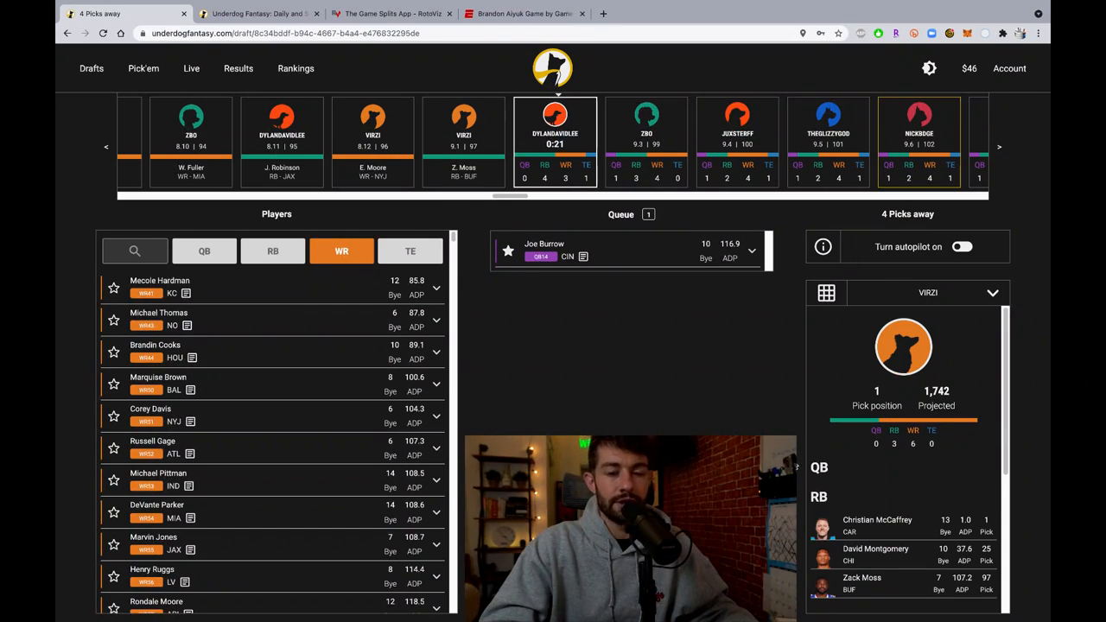
pyautogui.moveTo(570, 338)
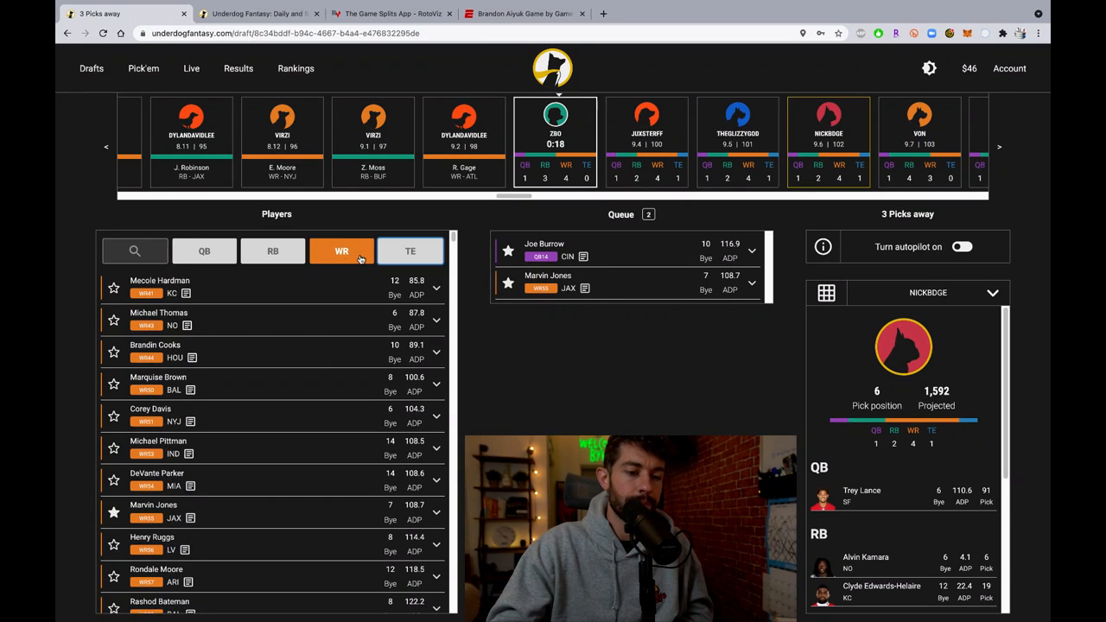
pyautogui.click(410, 251)
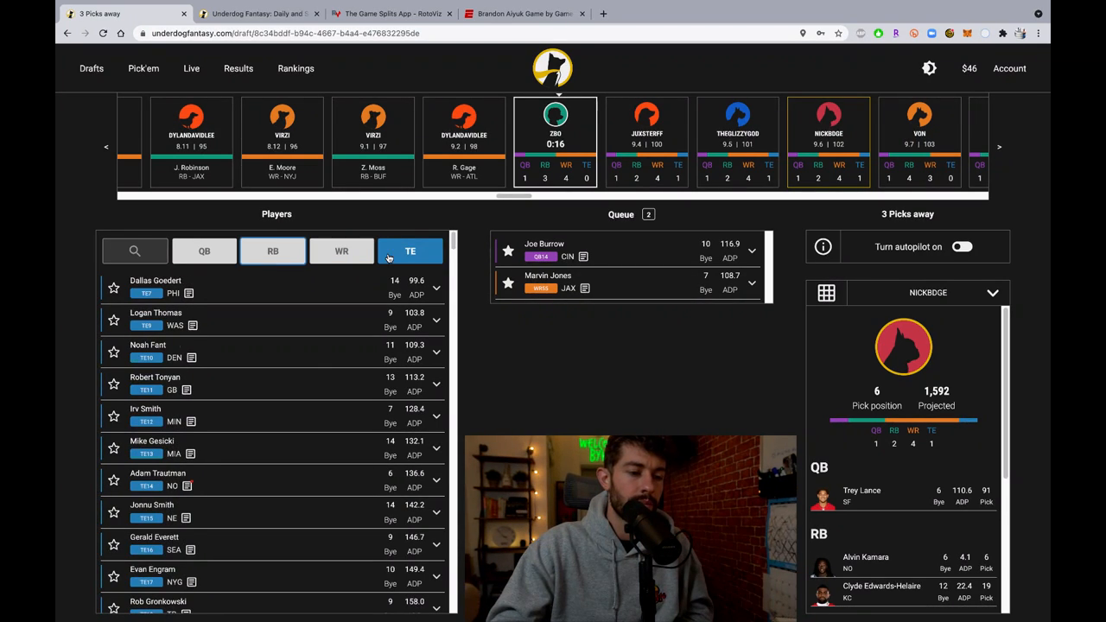
pyautogui.click(273, 251)
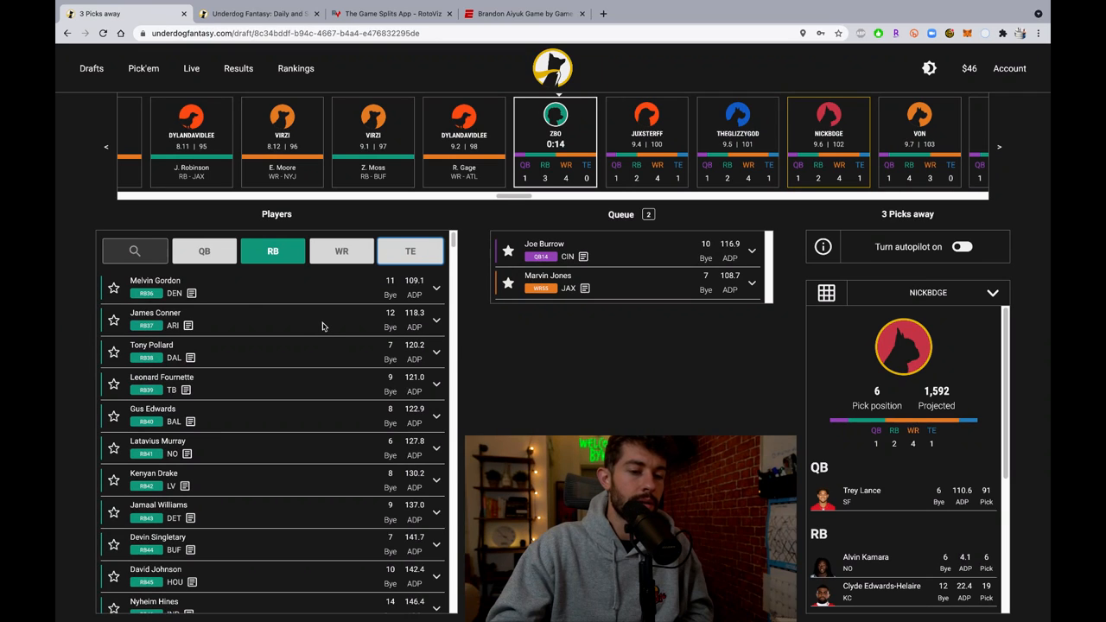
pyautogui.moveTo(274, 326)
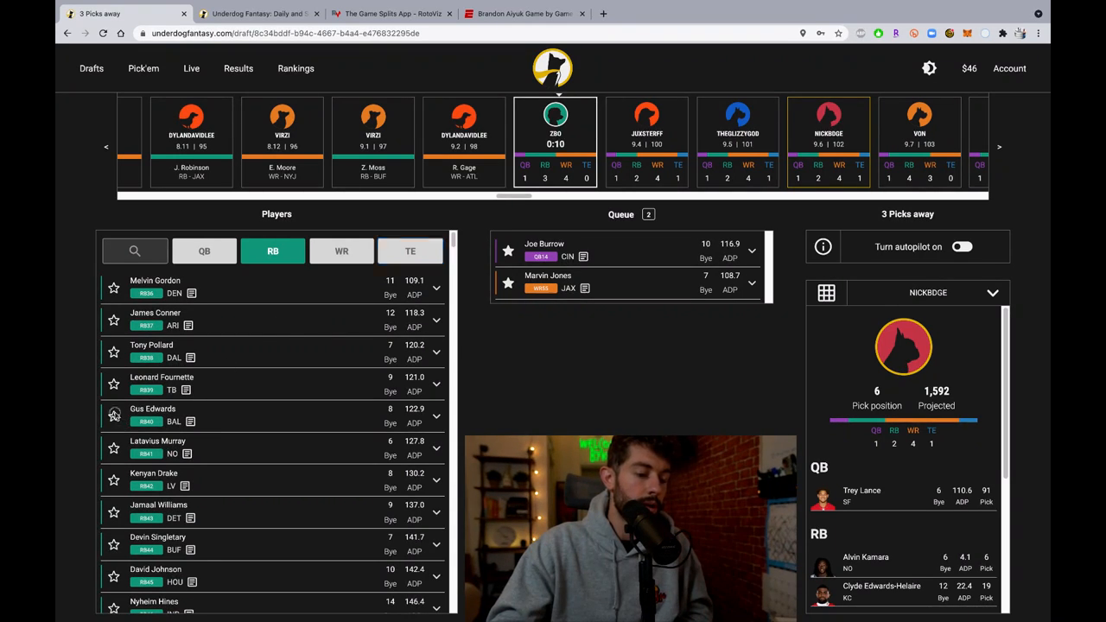
pyautogui.click(114, 415)
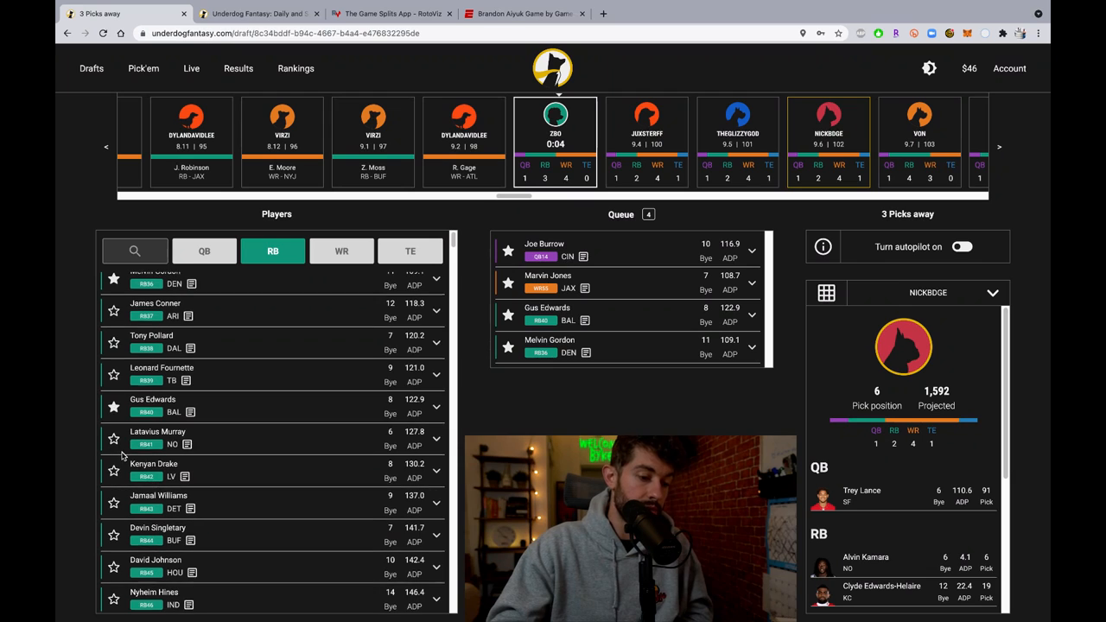
pyautogui.click(157, 437)
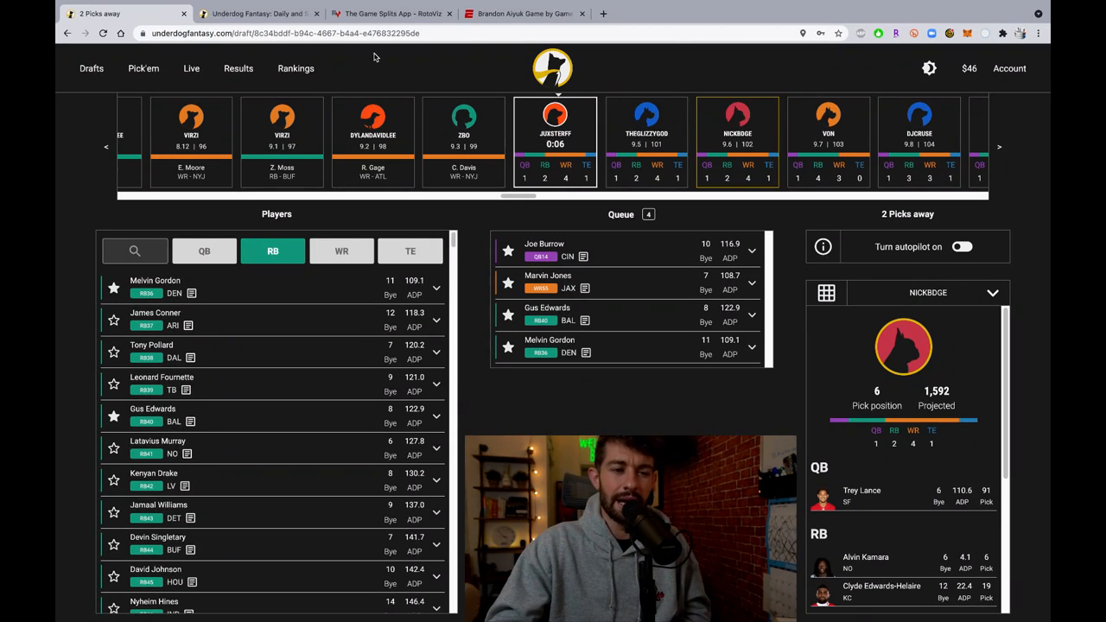
pyautogui.moveTo(470, 366)
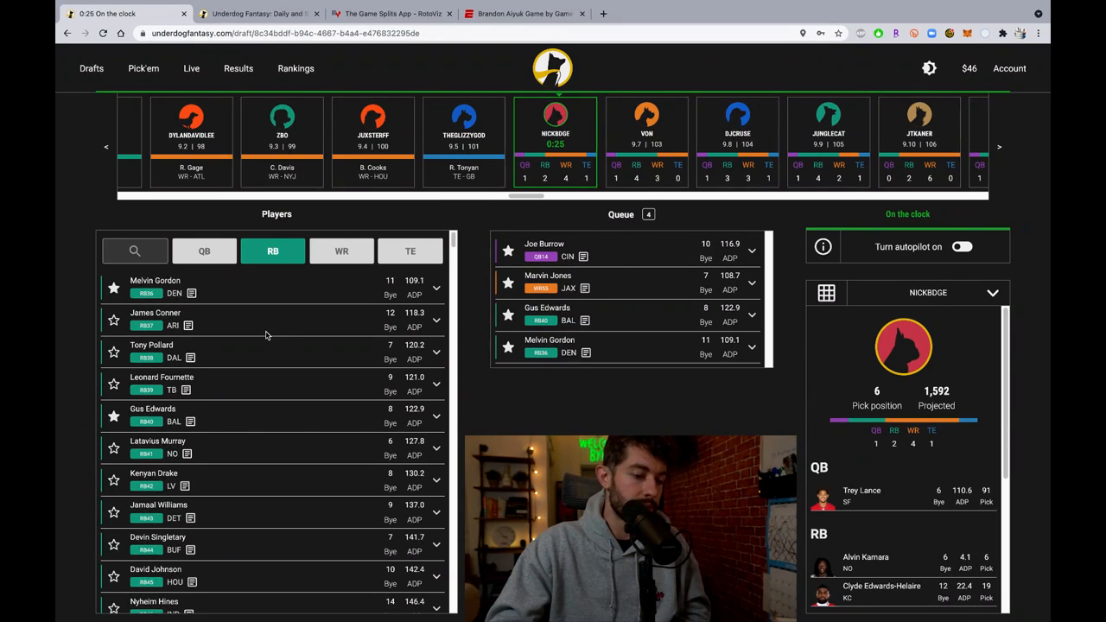
# - Review the roster's WR and TE slots after Gus Edwards is drafted at running back
pyautogui.scroll(-3)
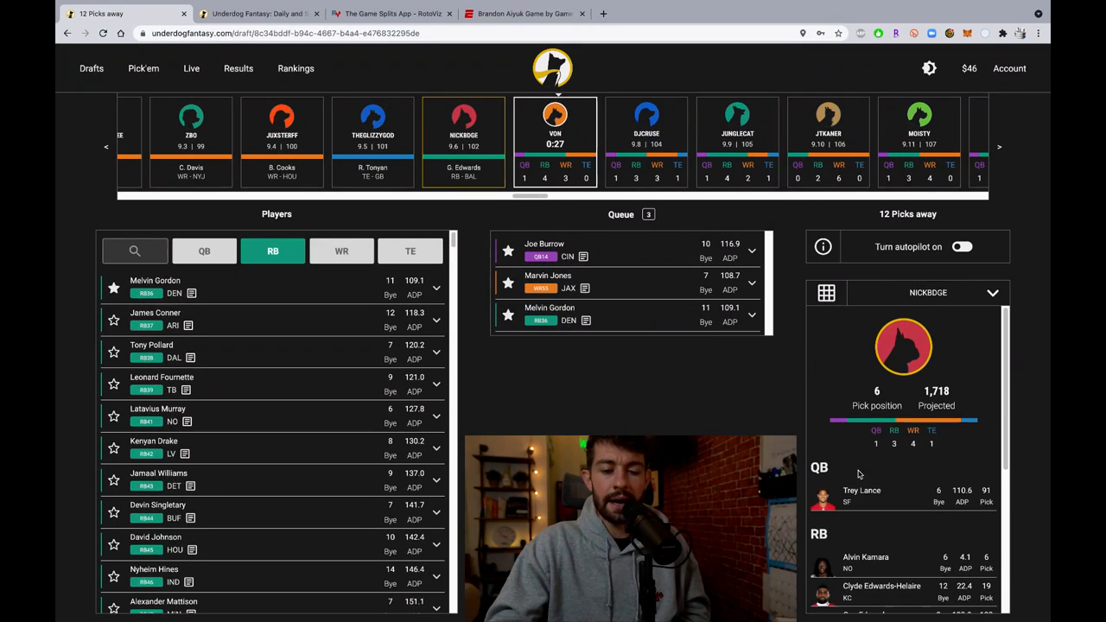
pyautogui.scroll(-3)
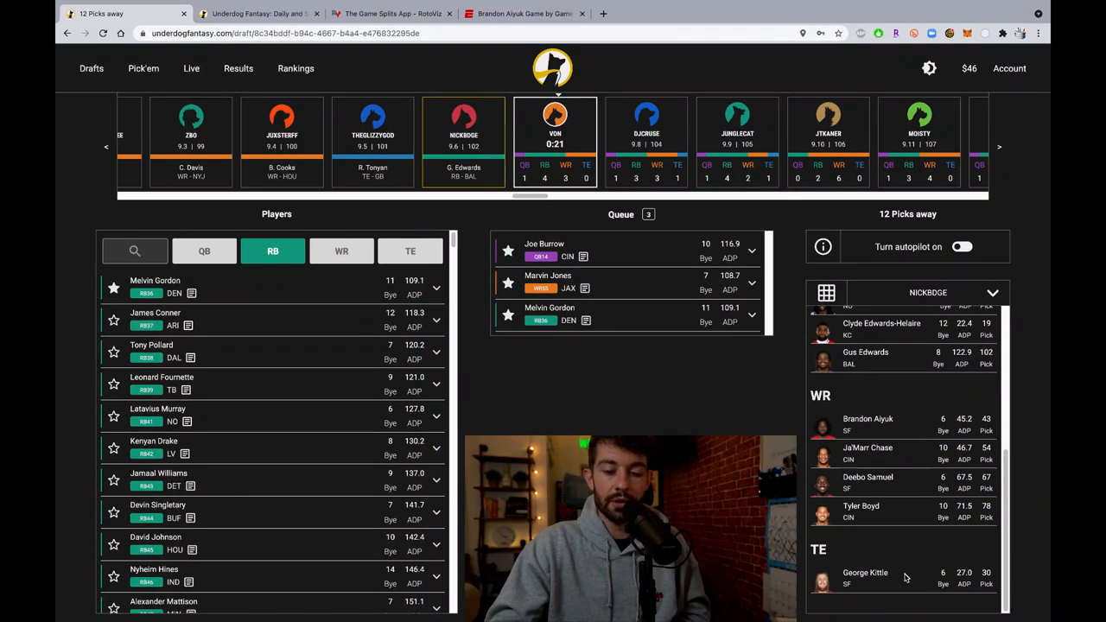
# - Queue receivers Terrace Marshall Jr., Emmanuel Sanders, Bryan Edwards, Marquez Callaway and Jakobi Meyers from the WR list
pyautogui.click(343, 251)
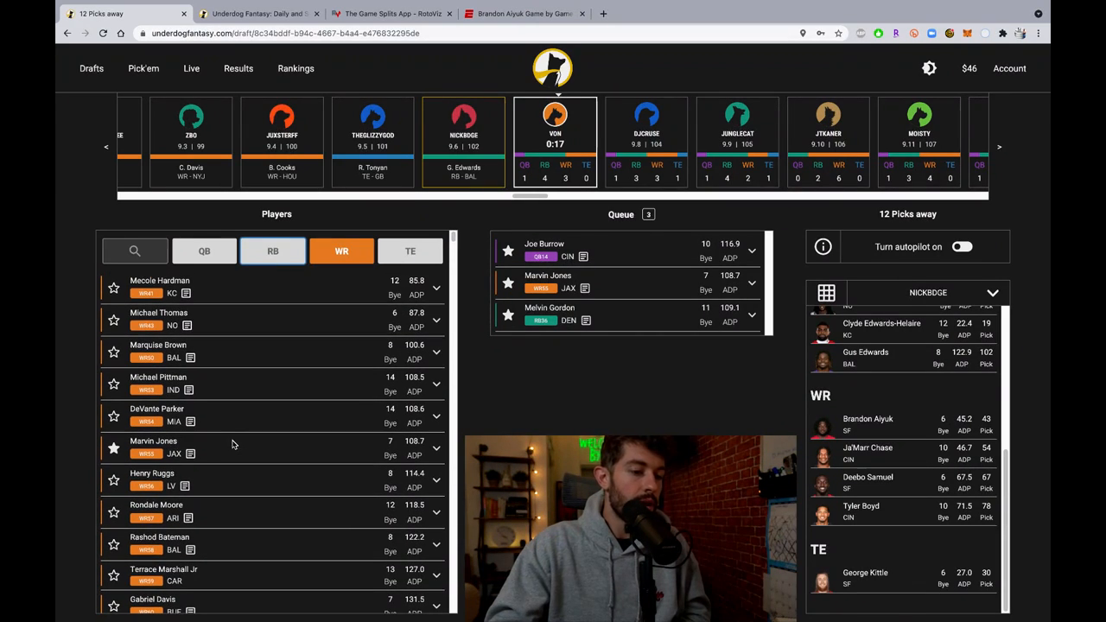
pyautogui.scroll(-3)
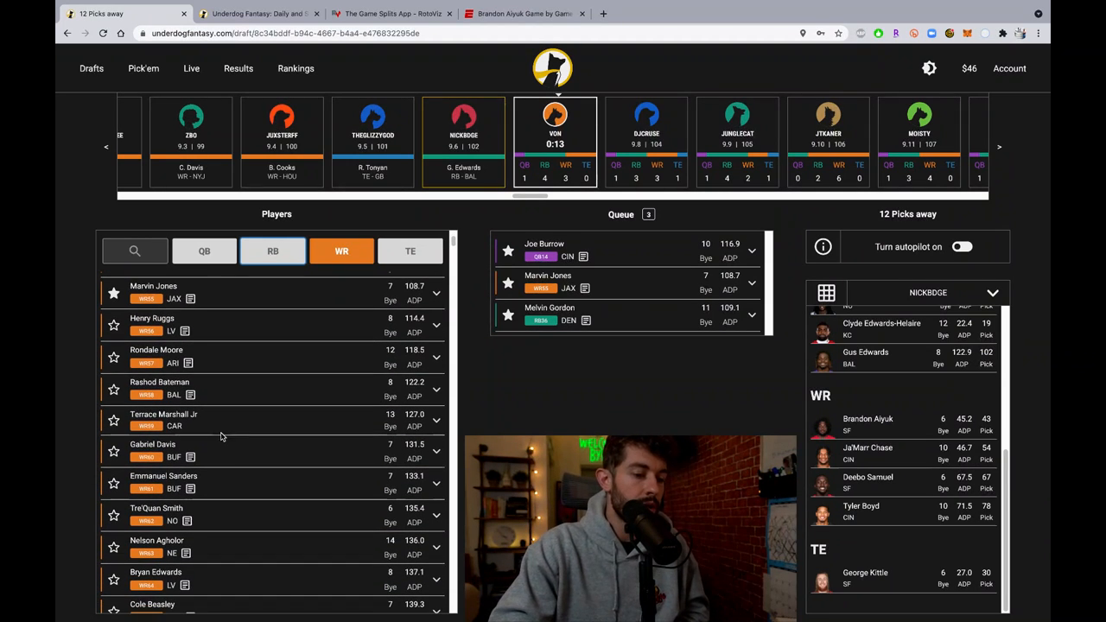
pyautogui.scroll(-3)
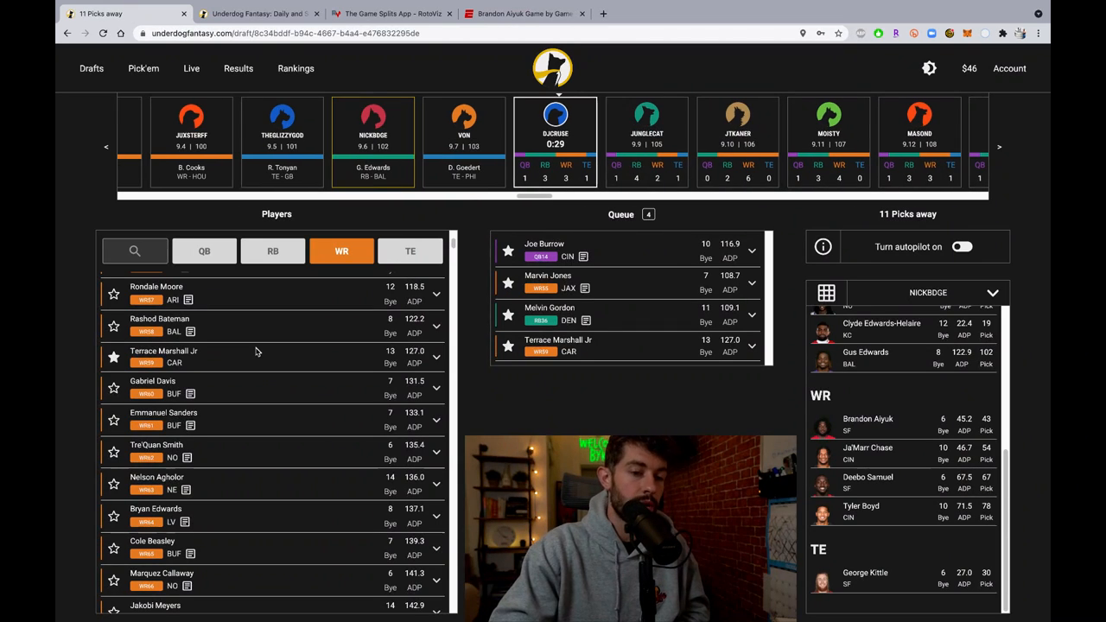
pyautogui.scroll(-3)
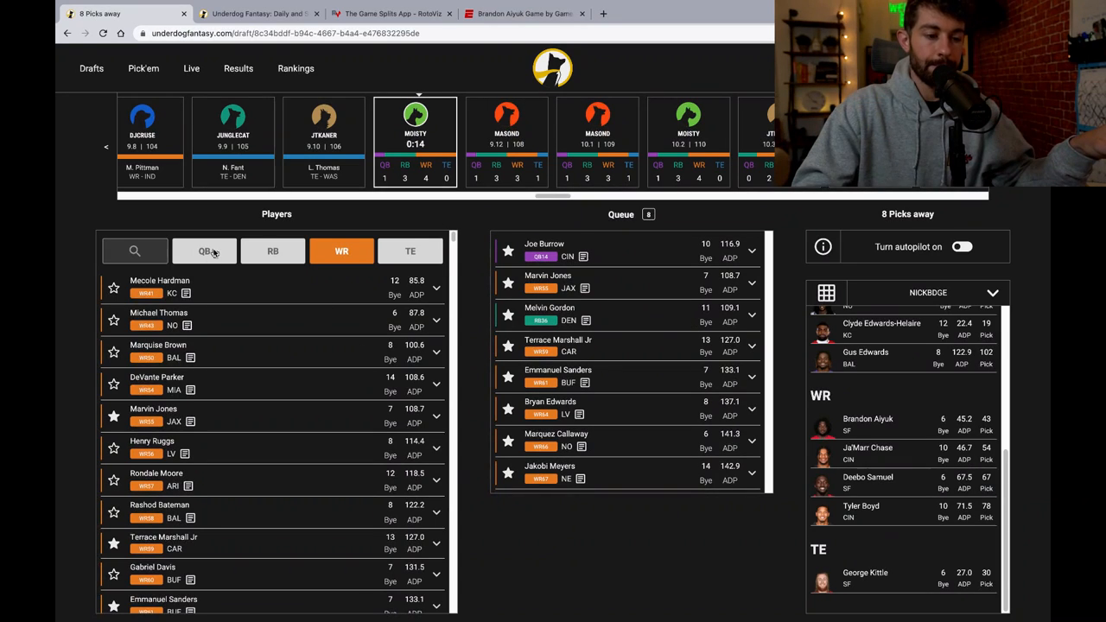
# - Show the available quarterbacks in the player list
pyautogui.click(204, 250)
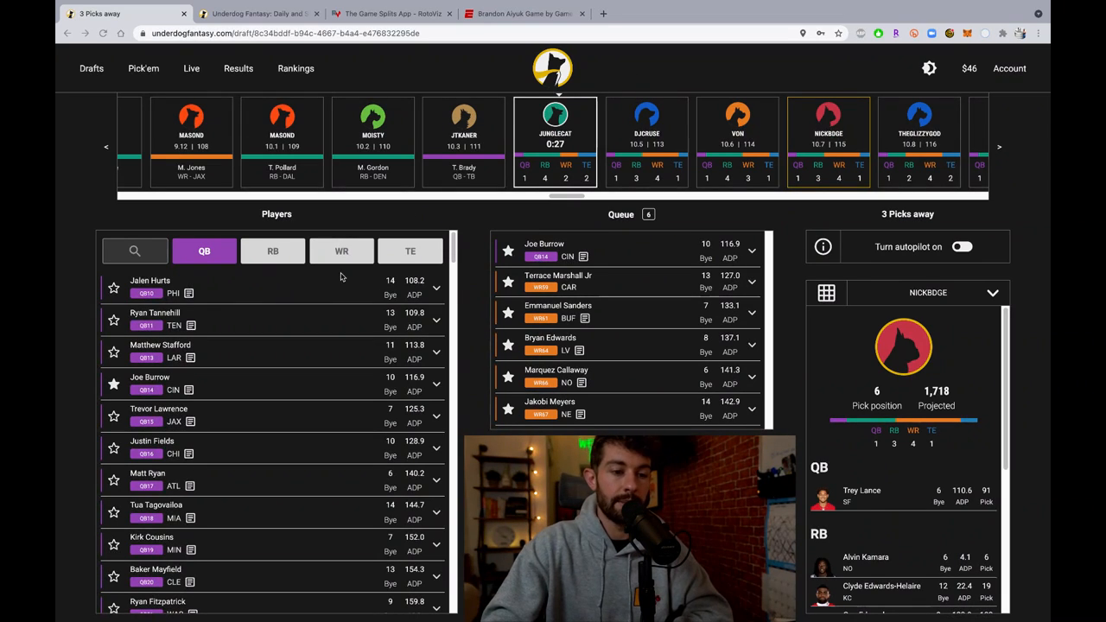
# - Queue Jamaal Williams at running back and bring up Brandon Aiyuk's 2020 game log on ESPN
pyautogui.click(273, 250)
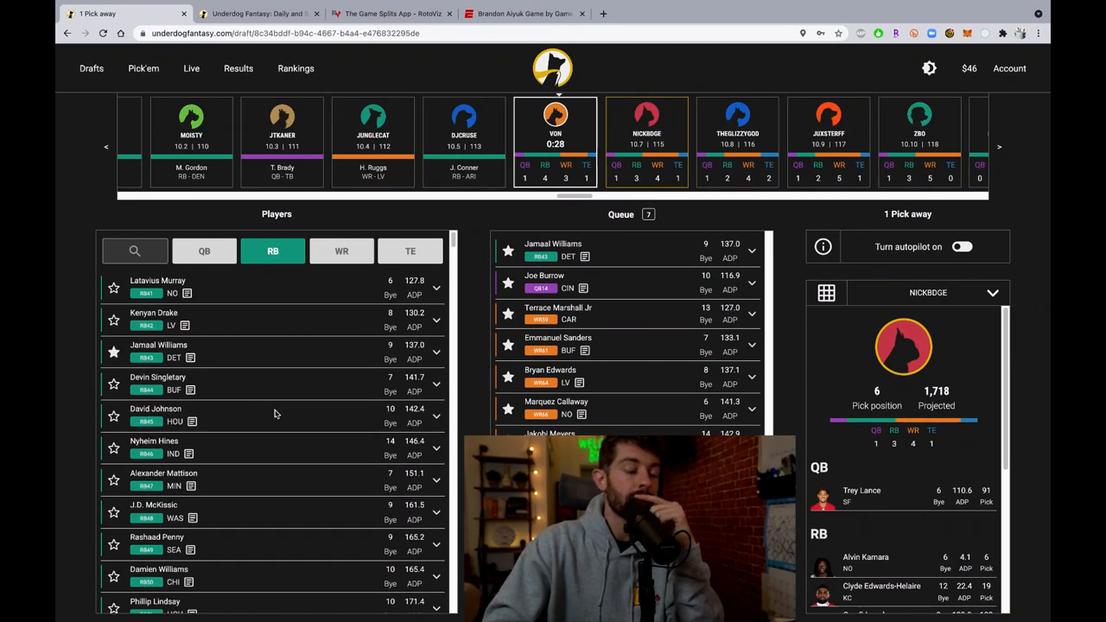
pyautogui.moveTo(608, 273)
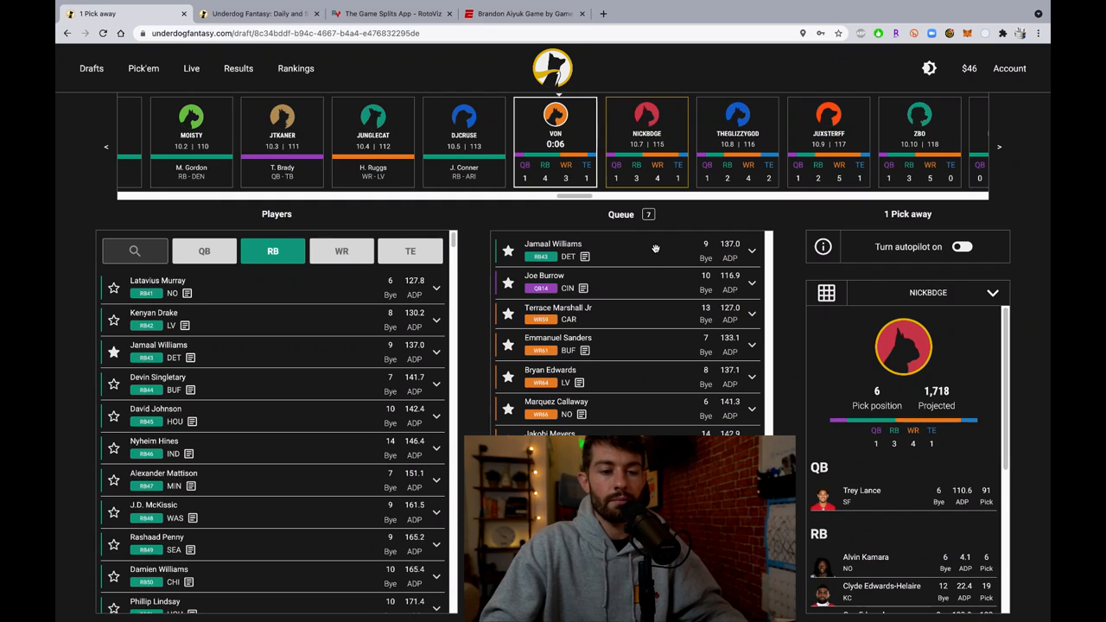
pyautogui.click(553, 251)
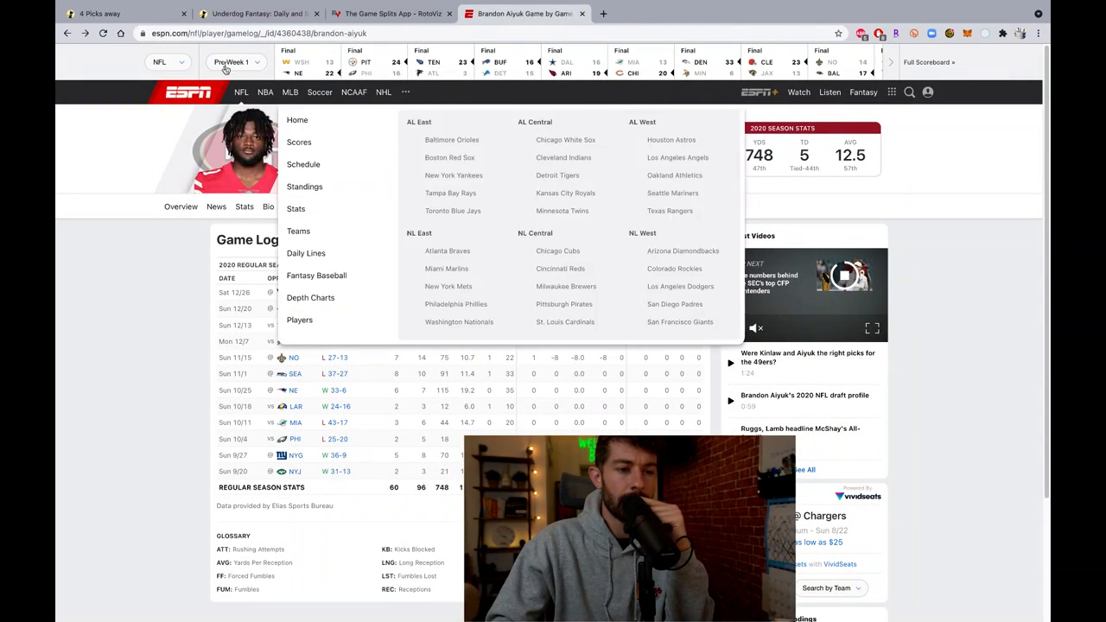
# - Browse the ESPN NFL scoreboard for Week 2 and 2021 Preseason Week 2 games
pyautogui.click(253, 142)
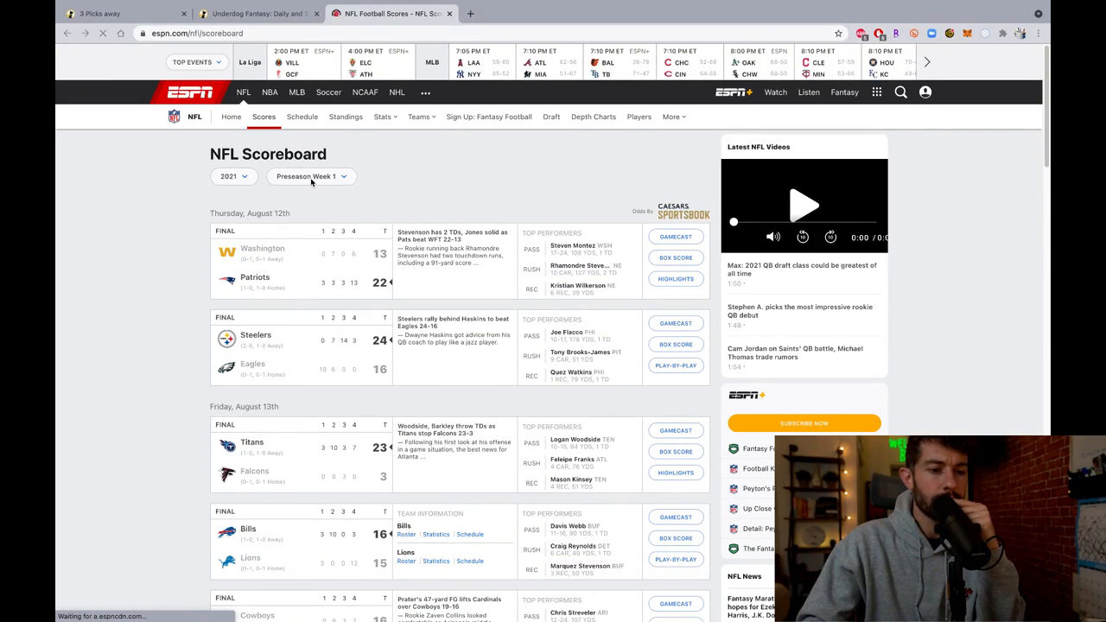
pyautogui.click(310, 176)
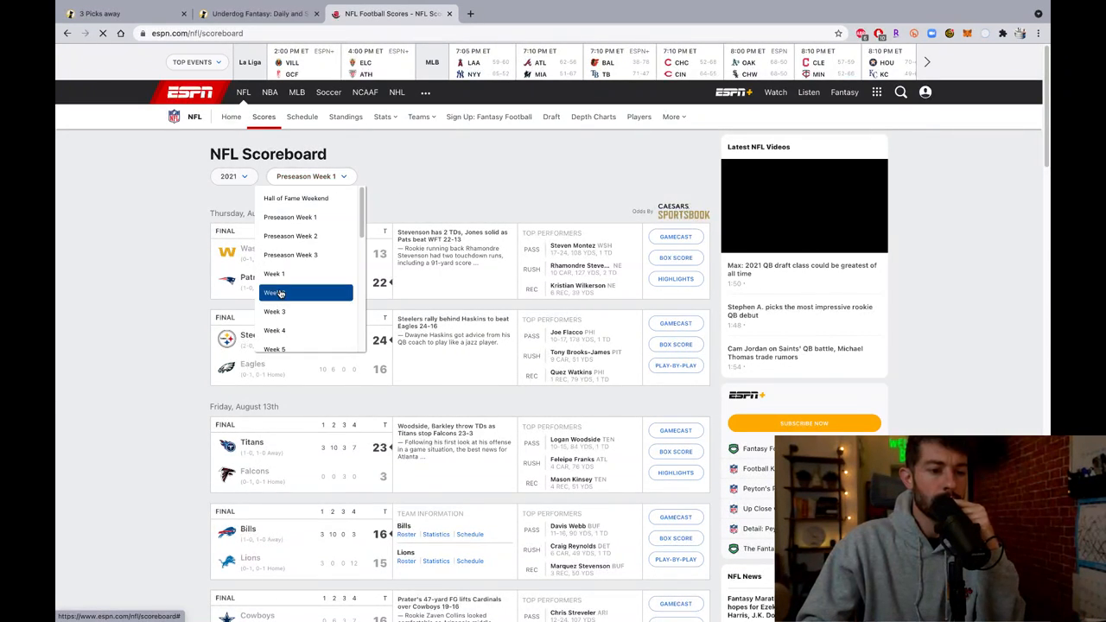
pyautogui.click(292, 293)
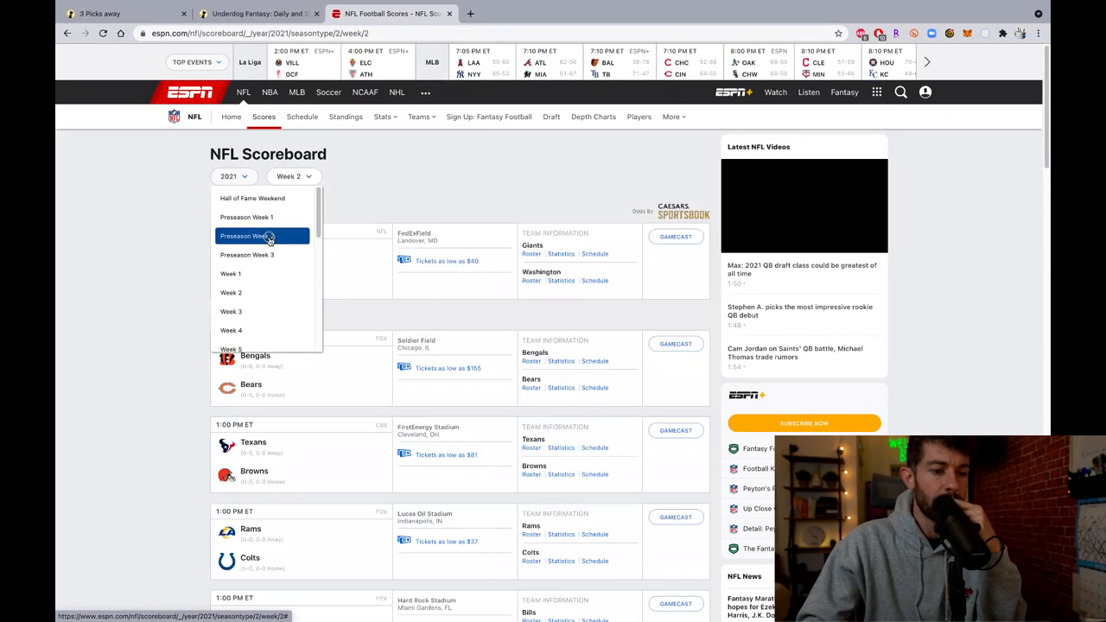
pyautogui.click(263, 235)
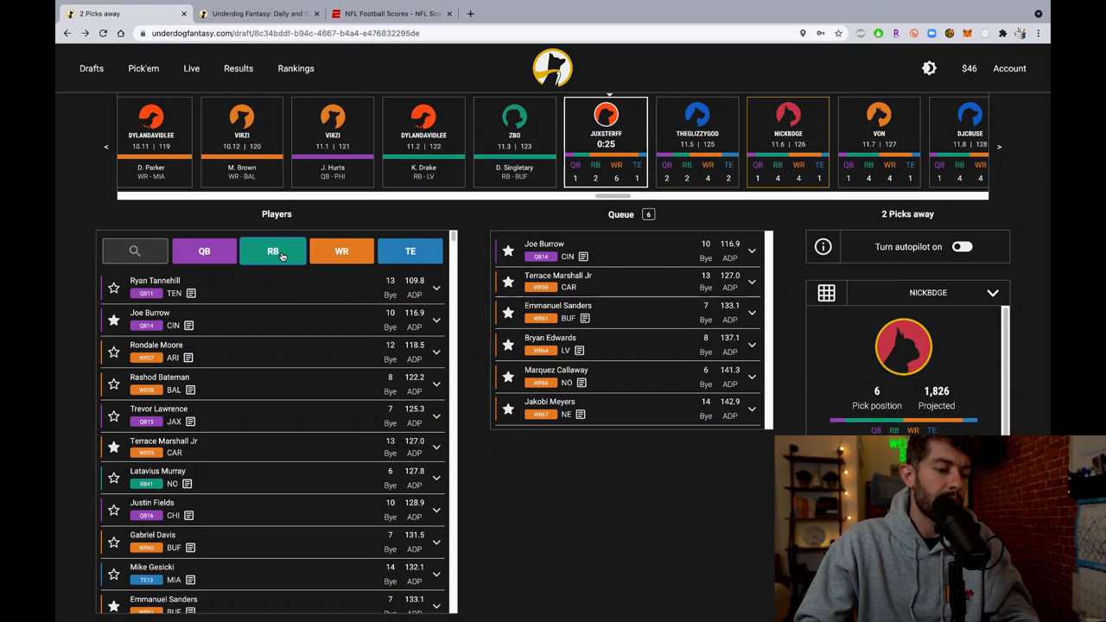
# - Queue another running back and check the receiver and quarterback lists before the pick
pyautogui.click(273, 251)
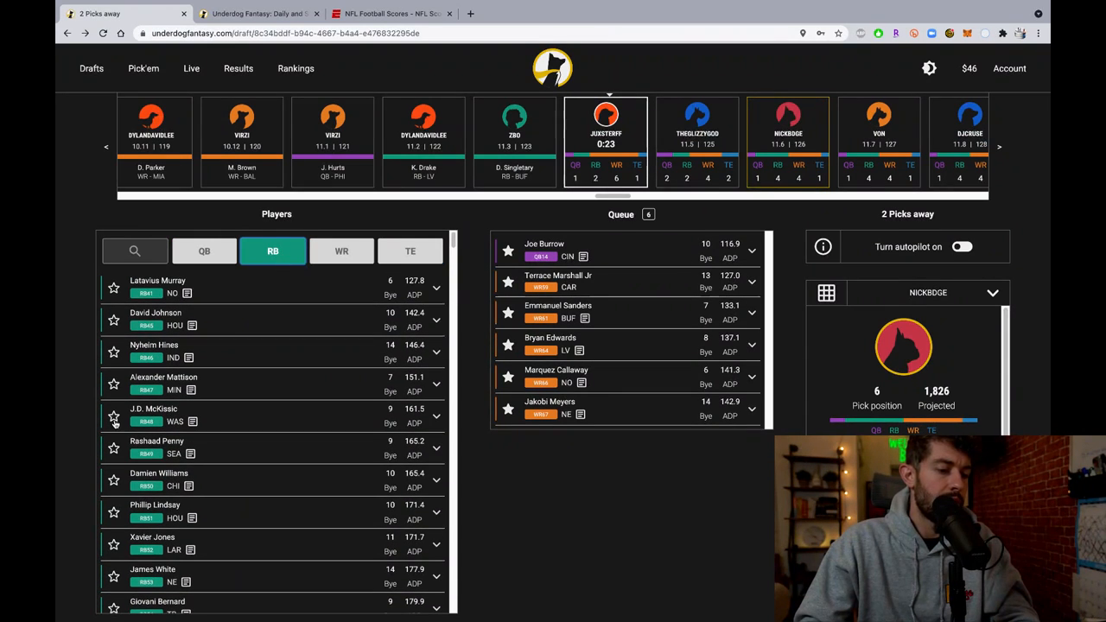
pyautogui.click(114, 419)
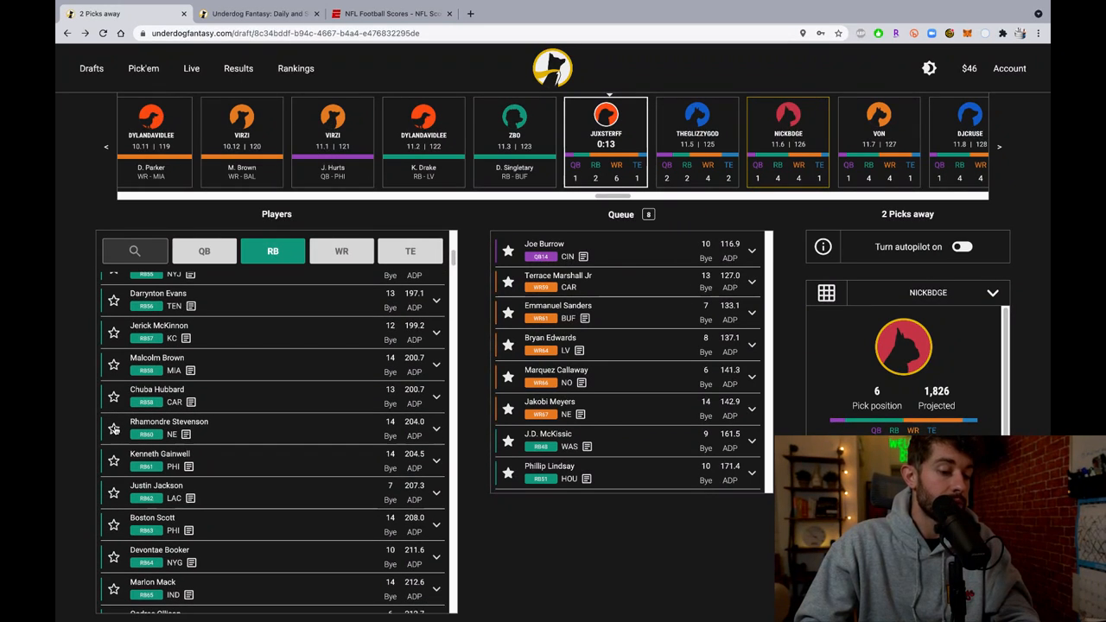
pyautogui.scroll(-3)
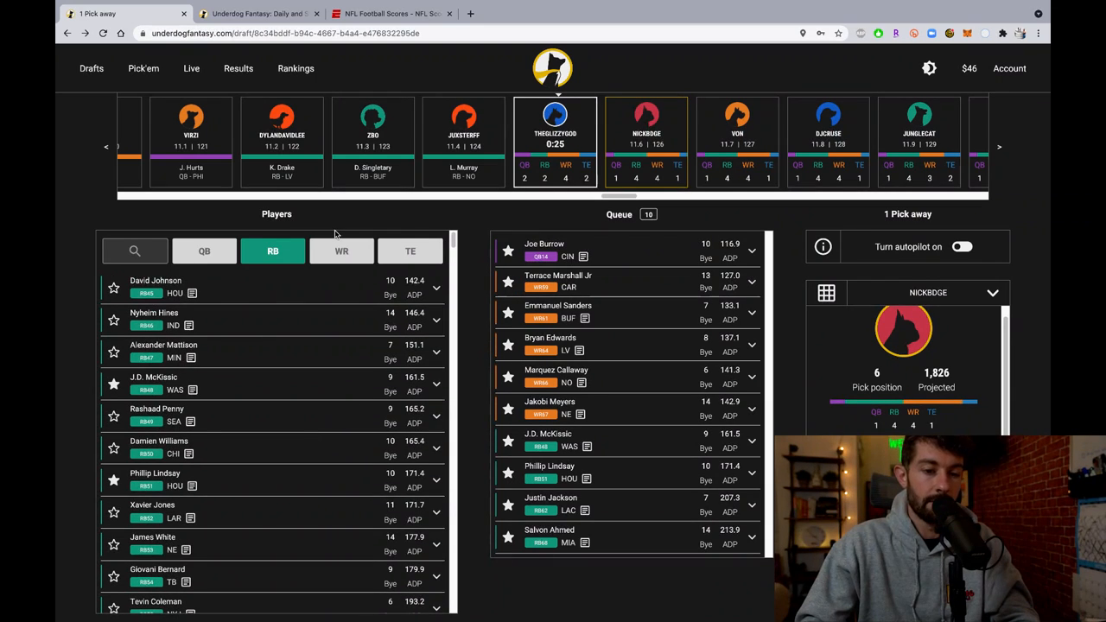
pyautogui.click(342, 252)
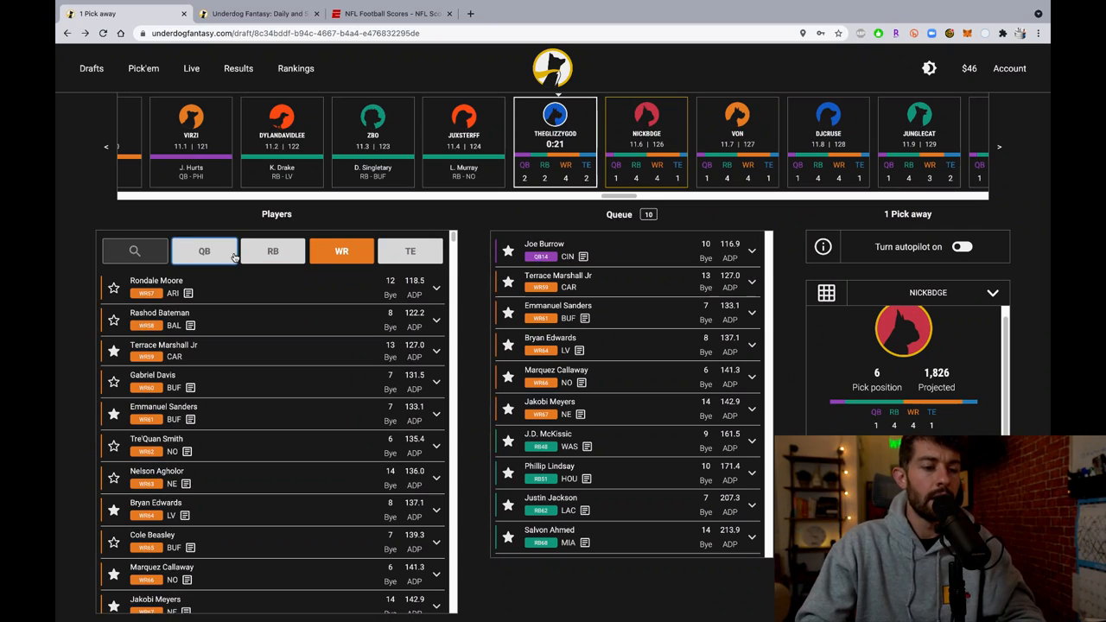
pyautogui.click(204, 251)
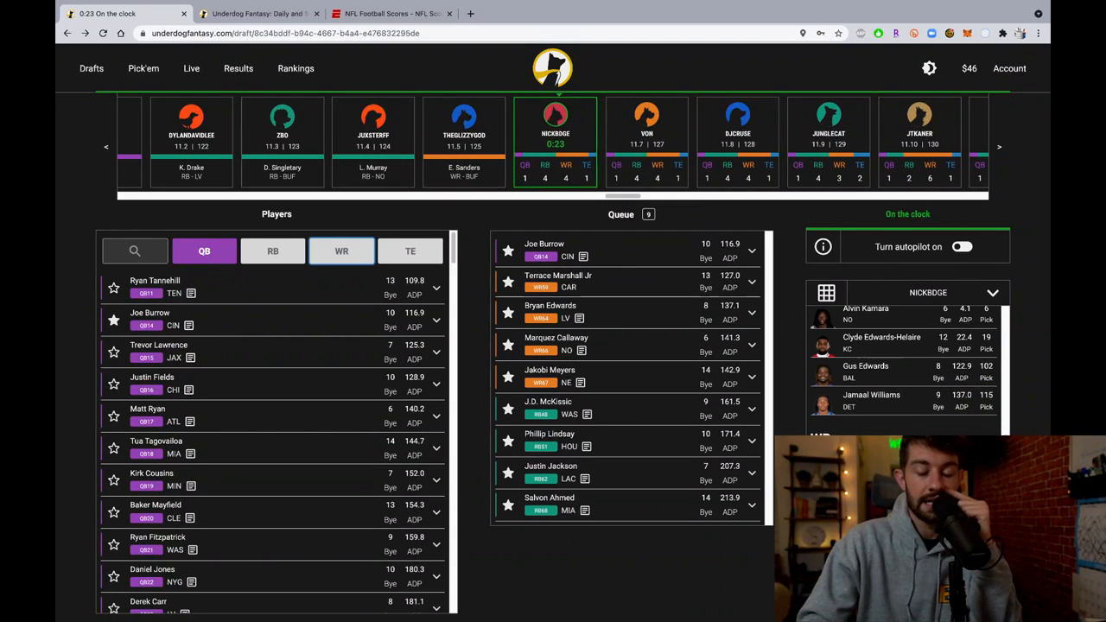
# - Draft Joe Burrow as a second quarterback, then bring up the Pick'em over/under page
pyautogui.click(544, 249)
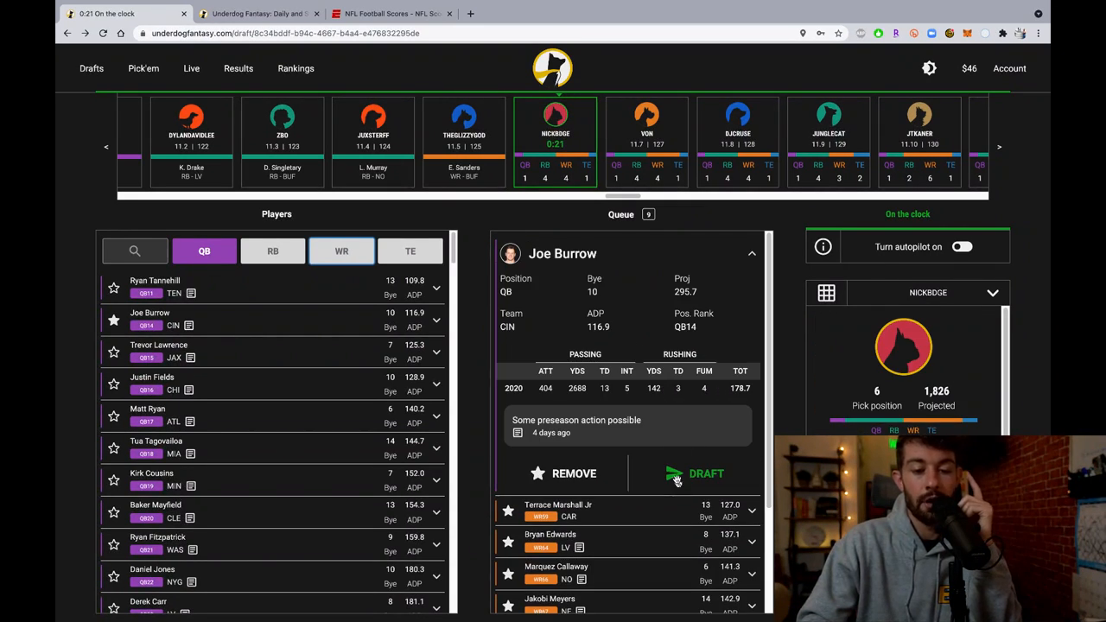
pyautogui.click(695, 473)
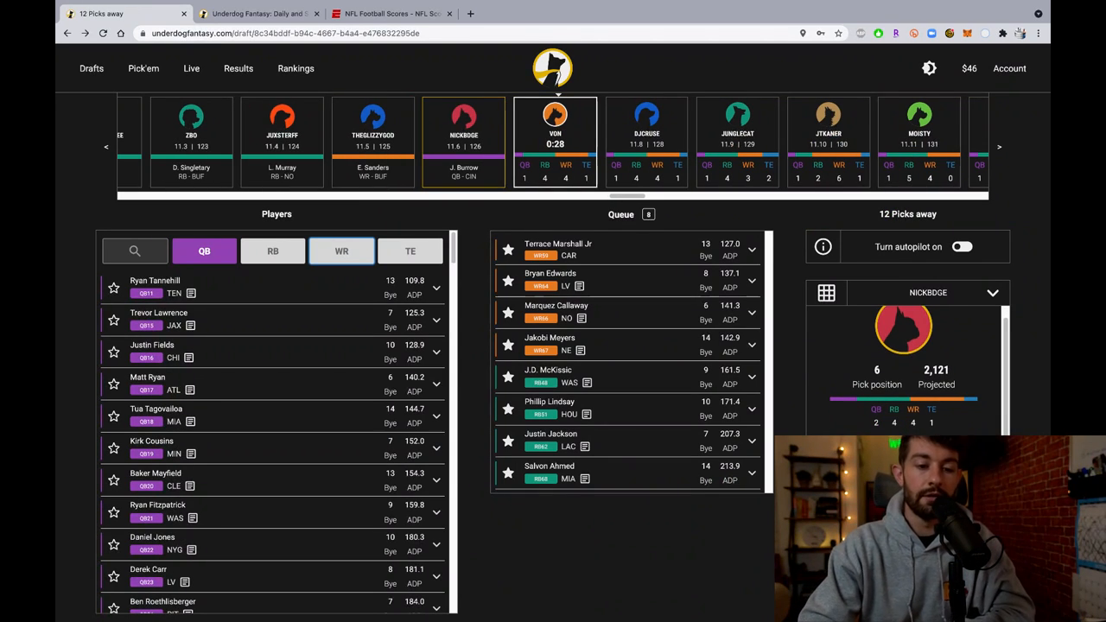
pyautogui.scroll(-3)
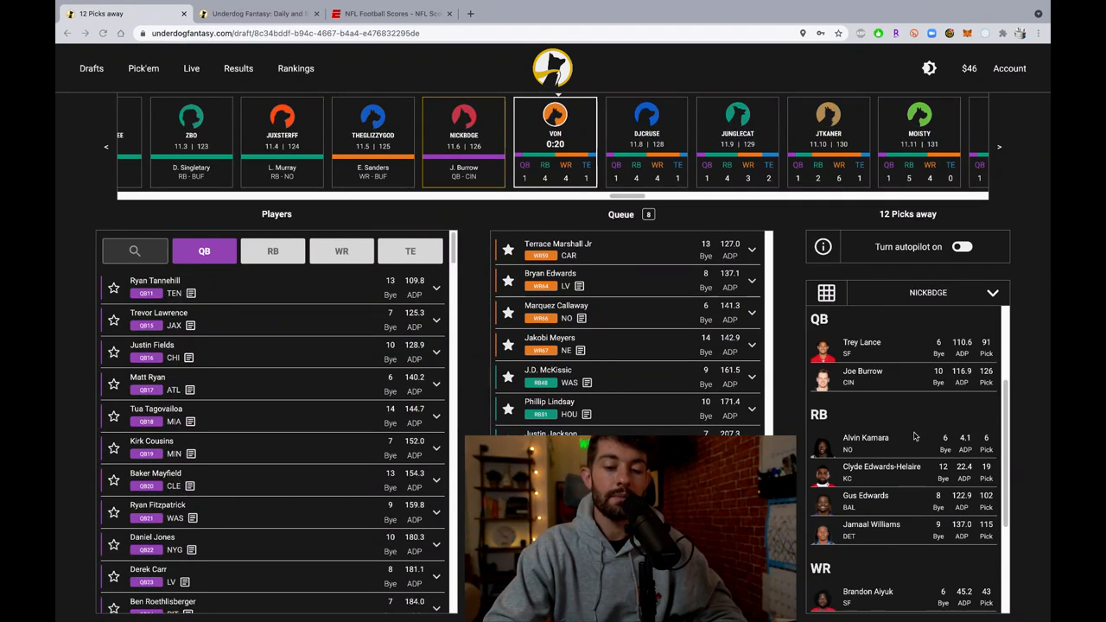
pyautogui.scroll(-3)
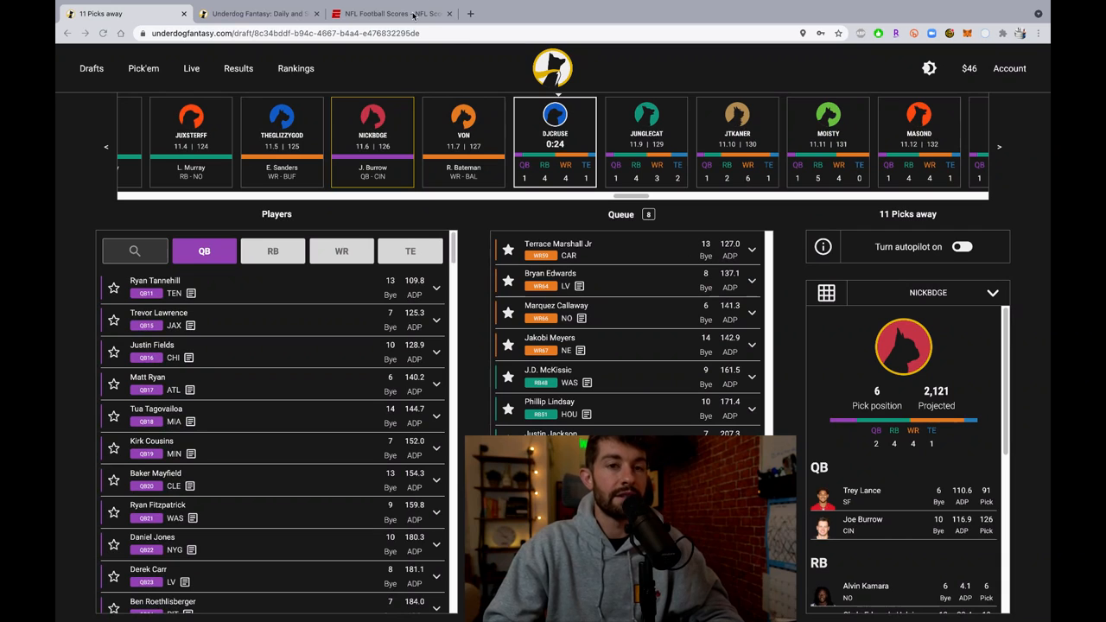
pyautogui.click(391, 14)
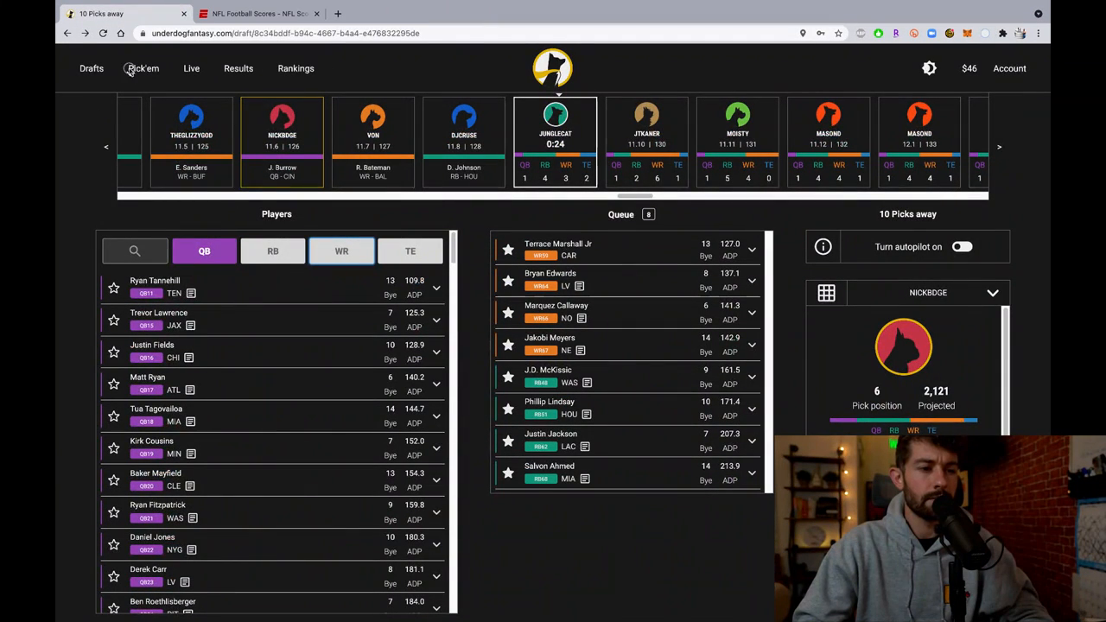
pyautogui.click(143, 69)
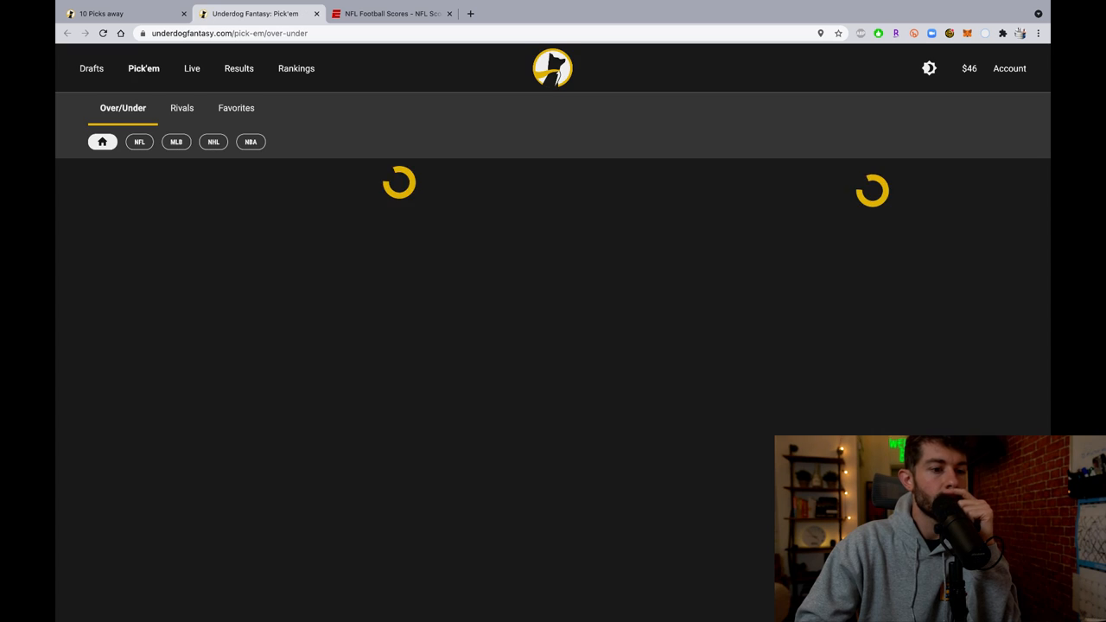
# - On the MLB props board, keep the over on Brett Gardner's total bases, dropping Austin Riley
pyautogui.click(138, 142)
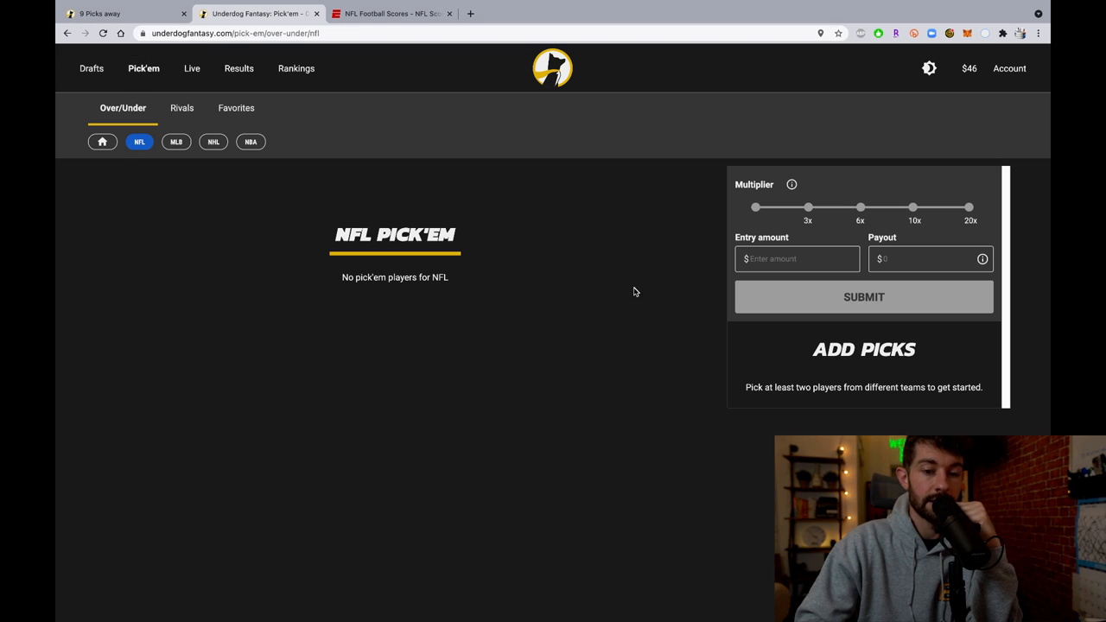
pyautogui.click(176, 142)
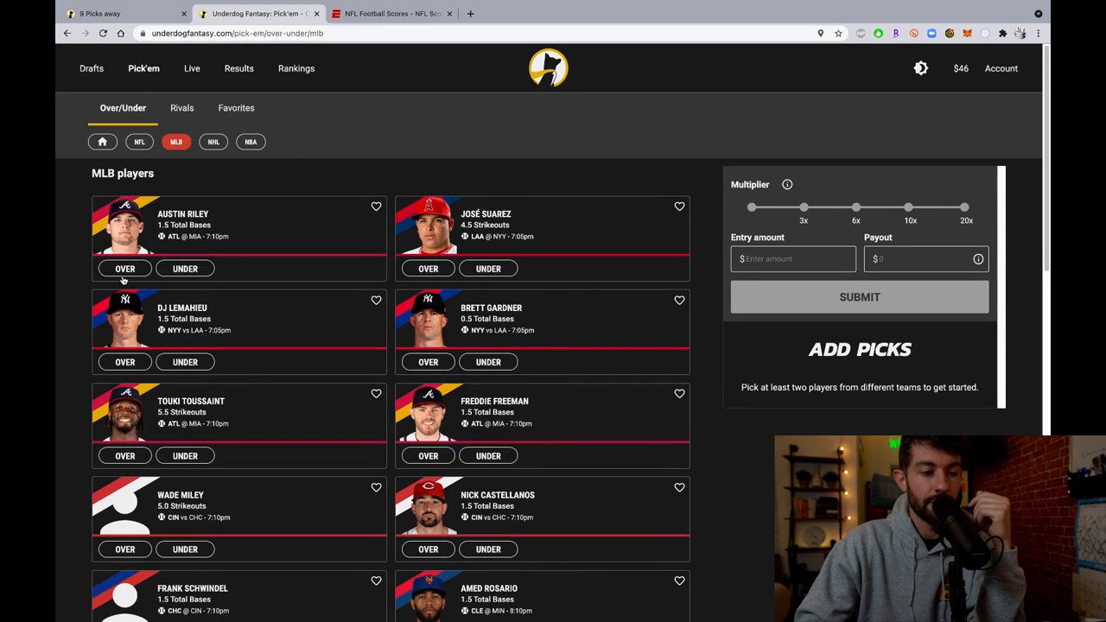
pyautogui.click(124, 268)
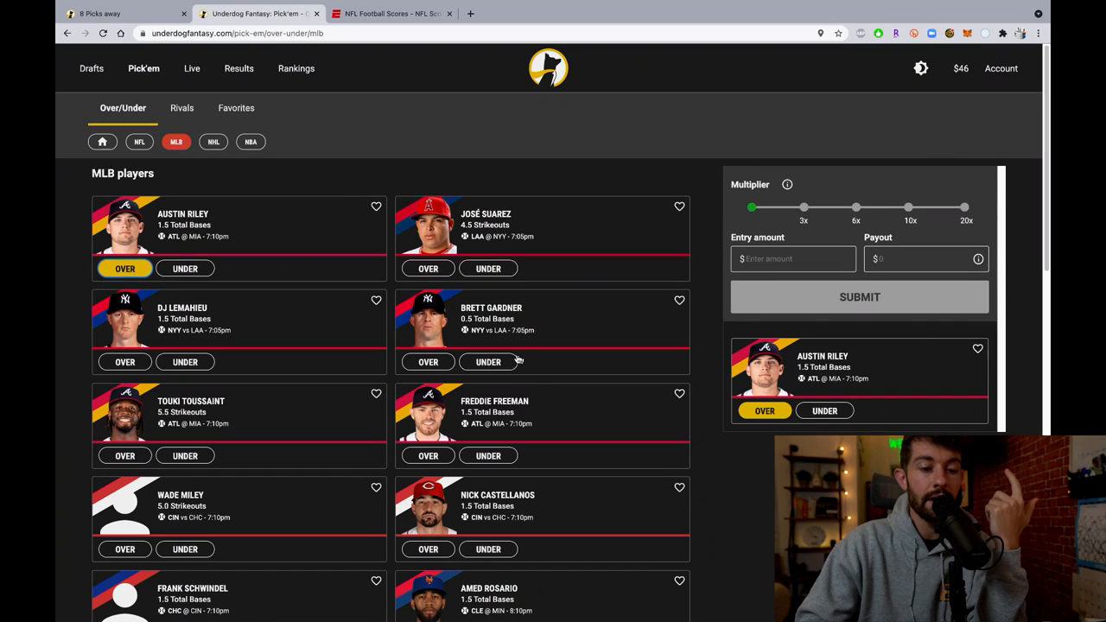
pyautogui.click(429, 363)
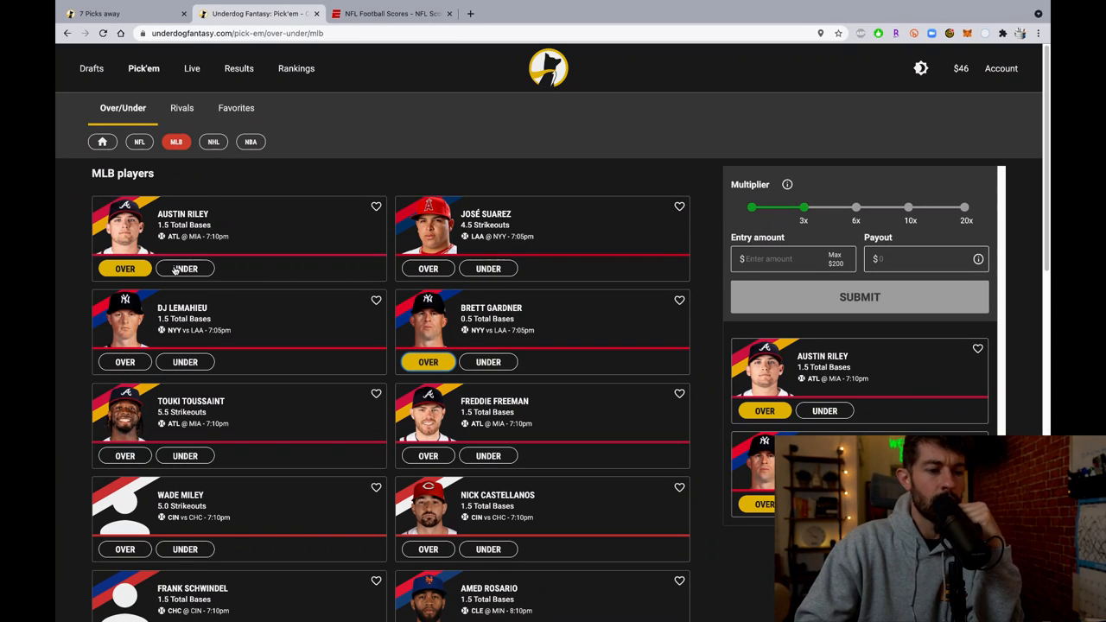
pyautogui.click(124, 268)
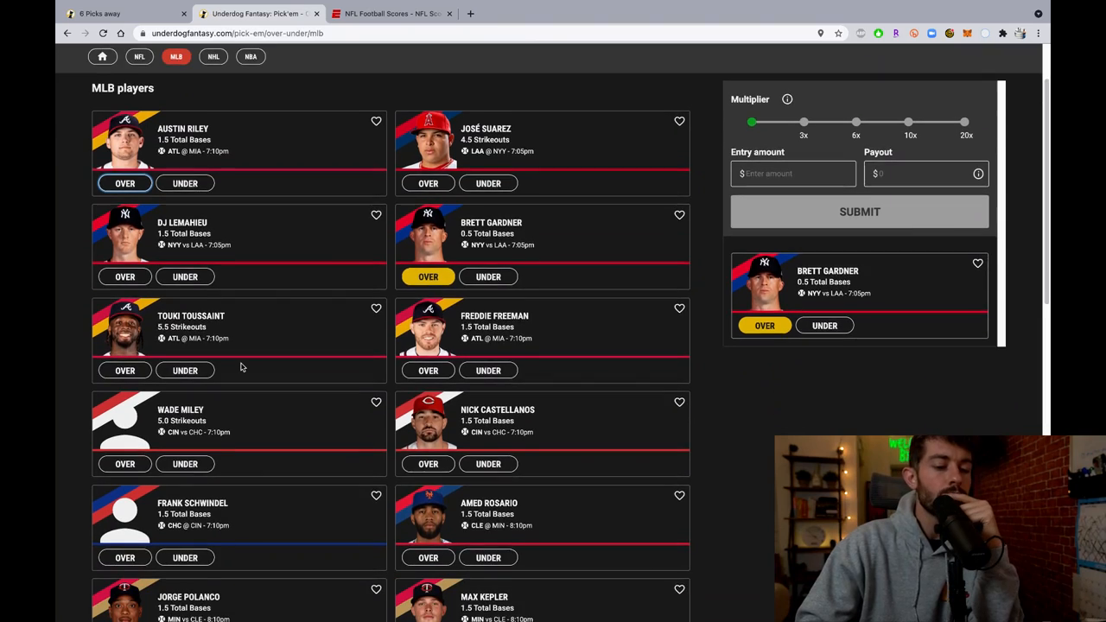
# - Add the under on Touki Toussaint's strikeouts and start entering the entry amount
pyautogui.scroll(-3)
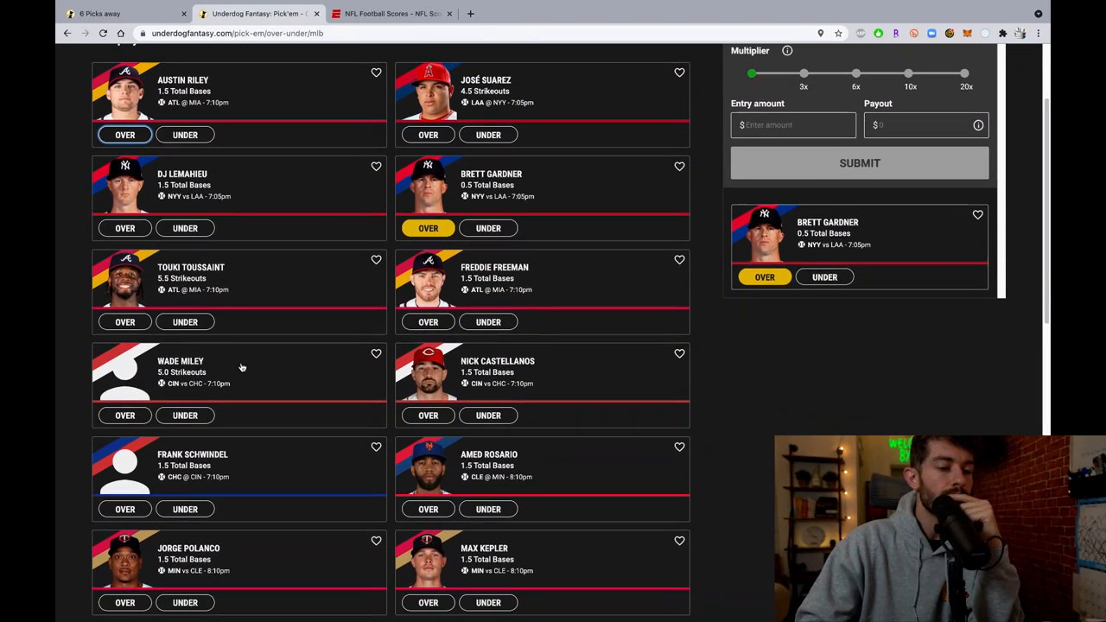
pyautogui.scroll(3)
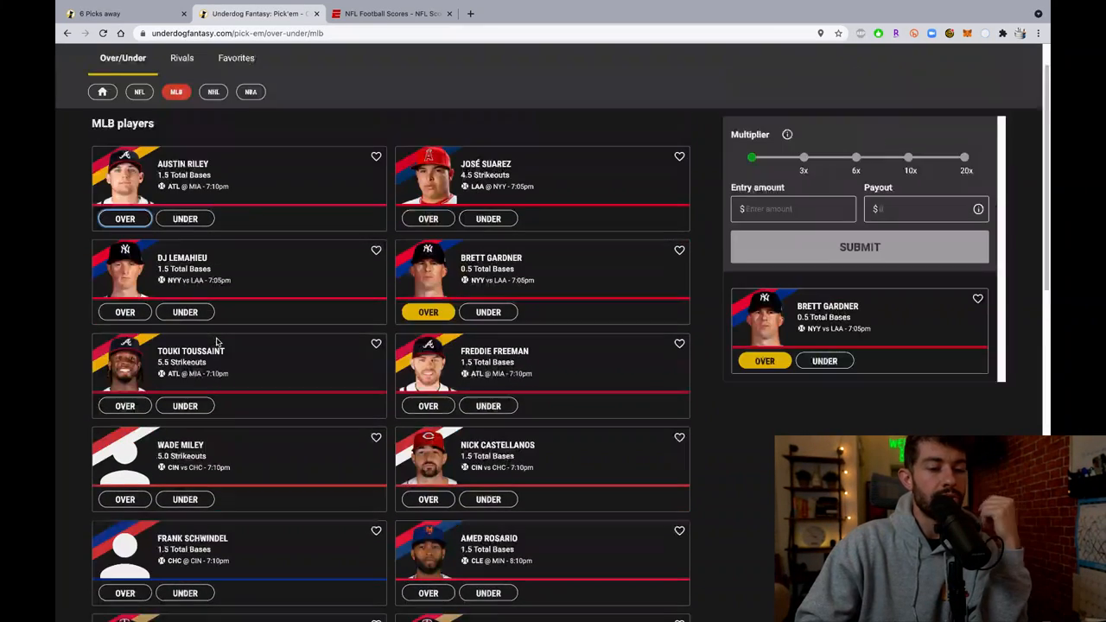
pyautogui.click(185, 413)
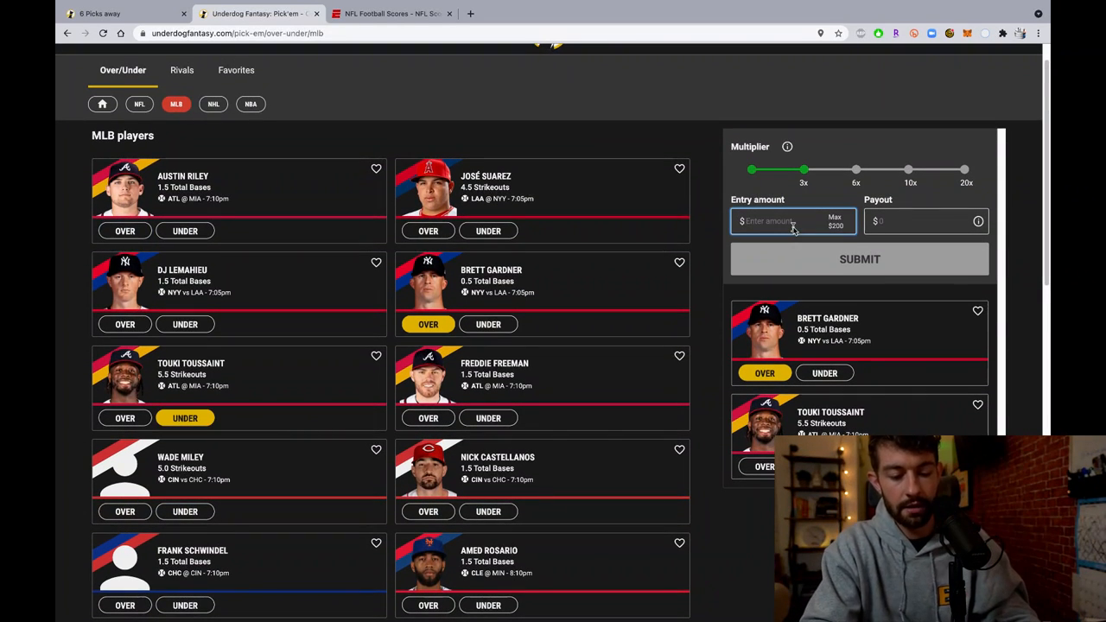
pyautogui.click(859, 259)
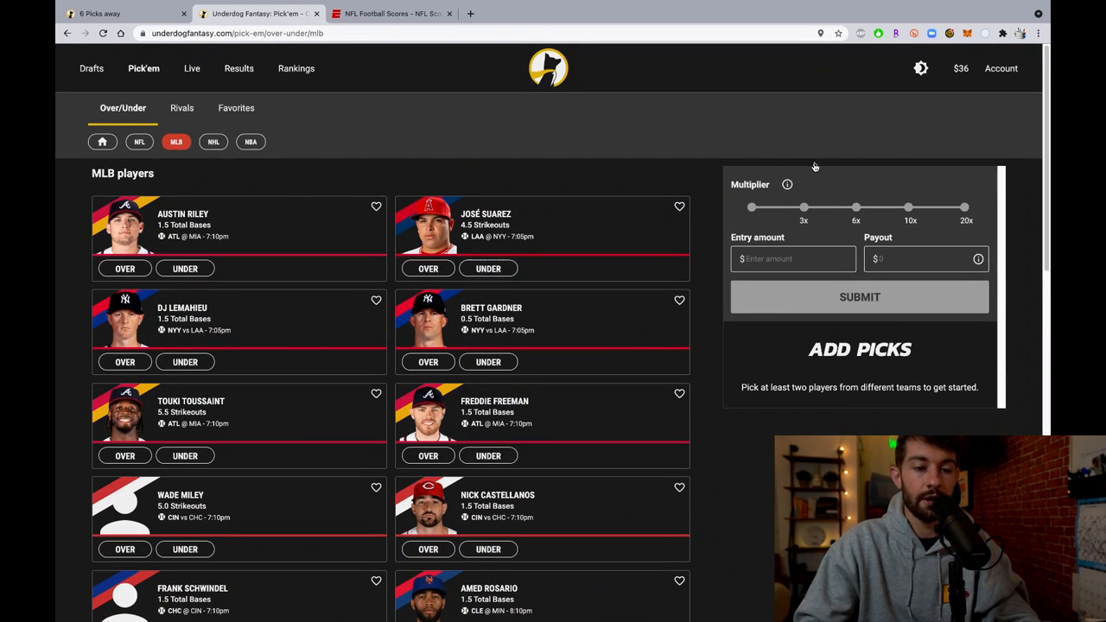
pyautogui.moveTo(104, 14)
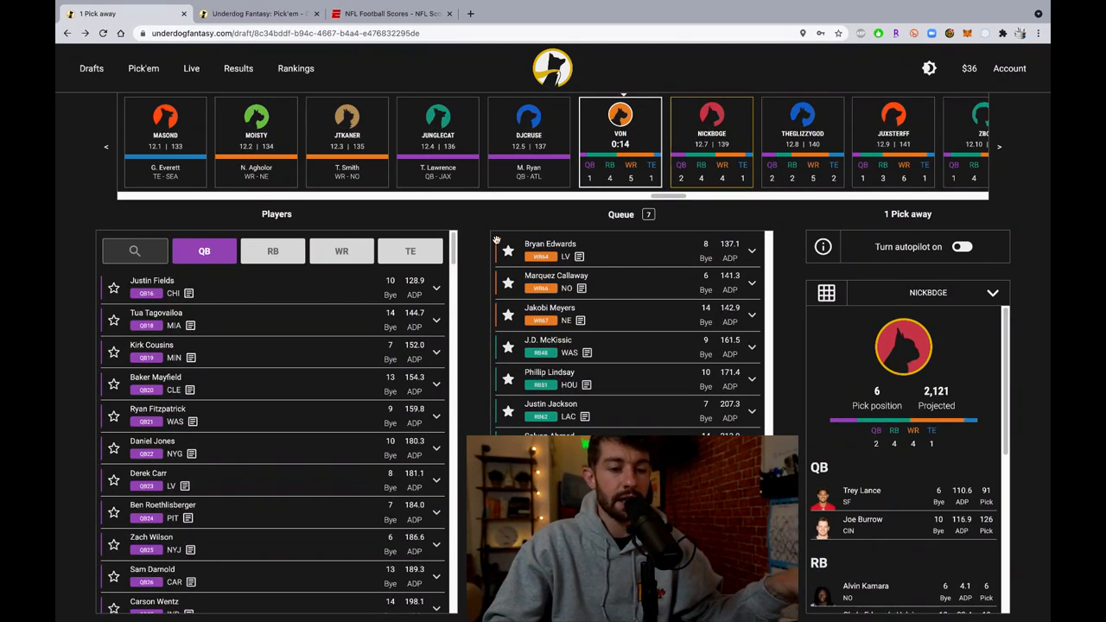
pyautogui.moveTo(308, 183)
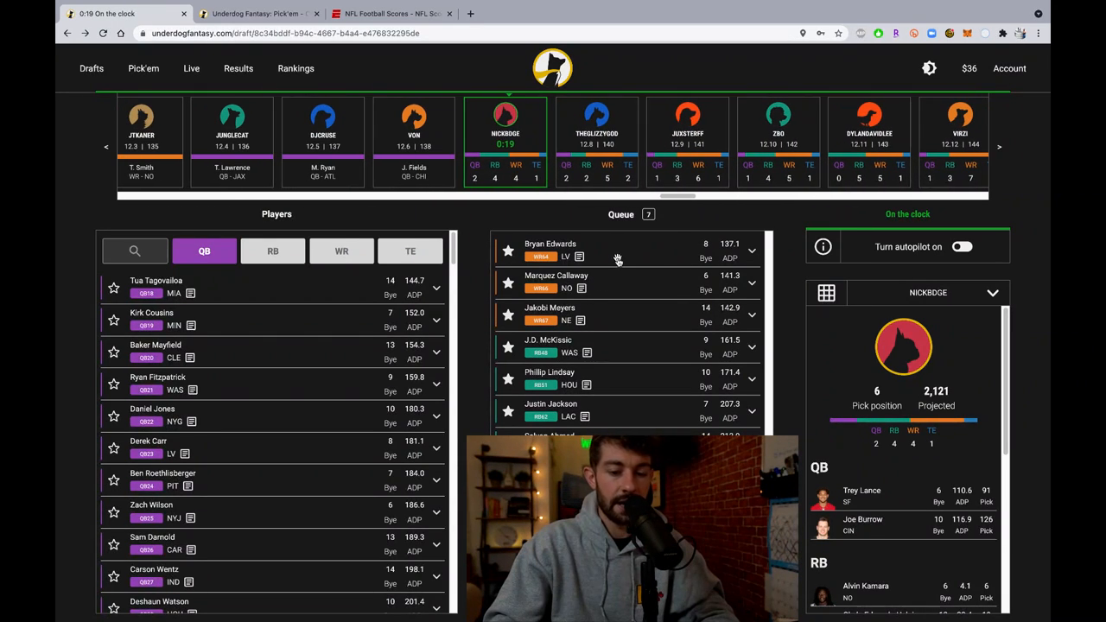
# - Draft Bryan Edwards from the top of the queue, then start a new browser tab
pyautogui.click(549, 244)
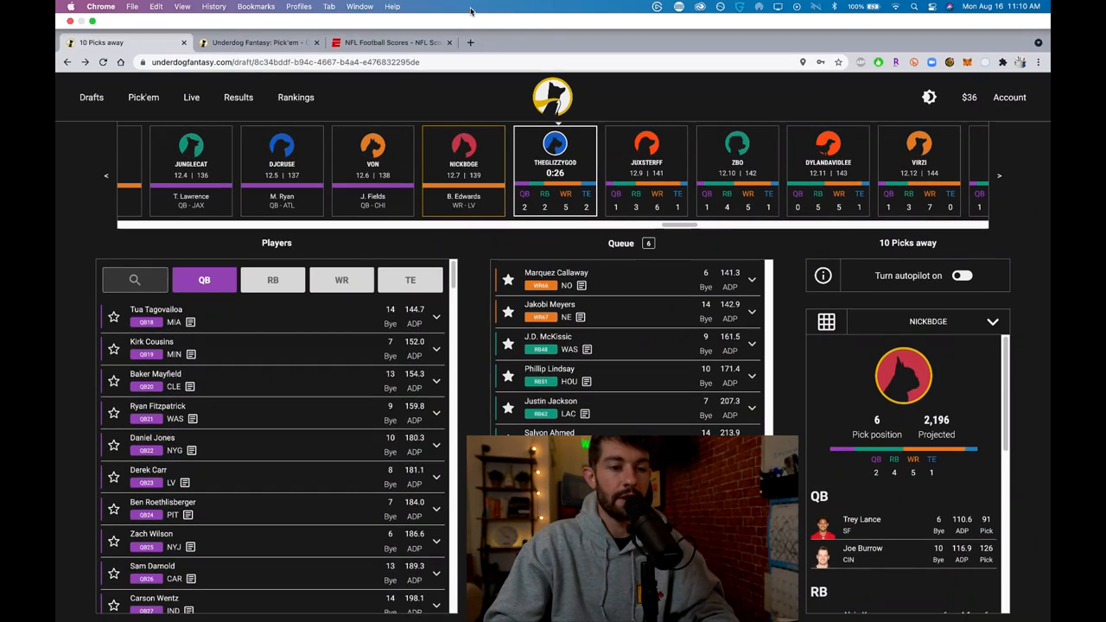
pyautogui.click(601, 14)
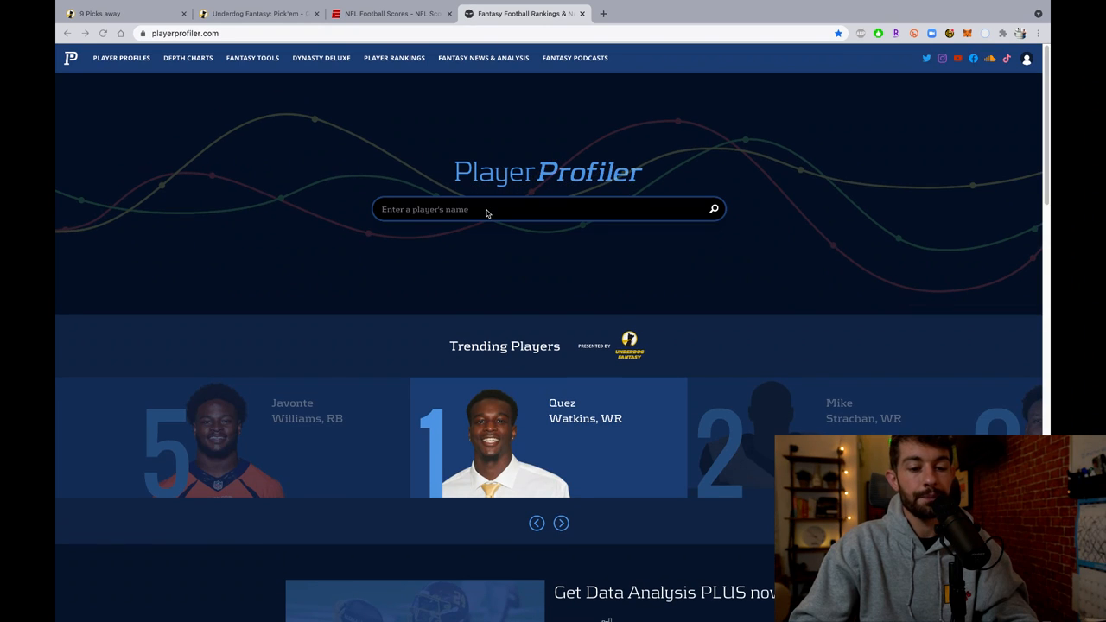
# - Search PlayerProfiler for 'Bryan Edwards' and load his player profile
pyautogui.click(499, 209)
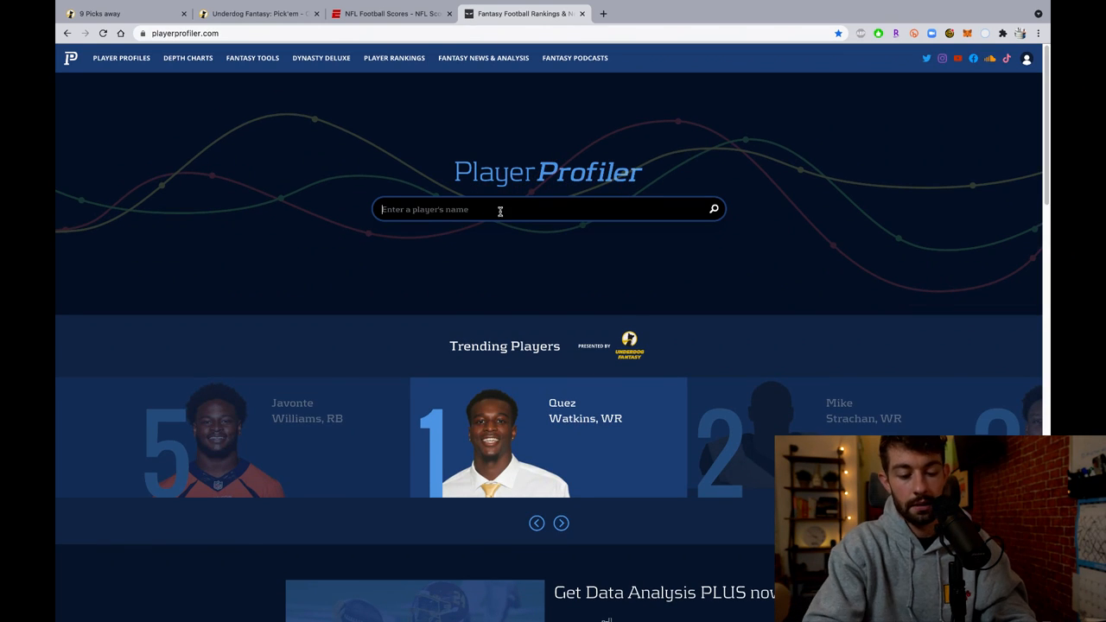
pyautogui.write('Bryan Edwards')
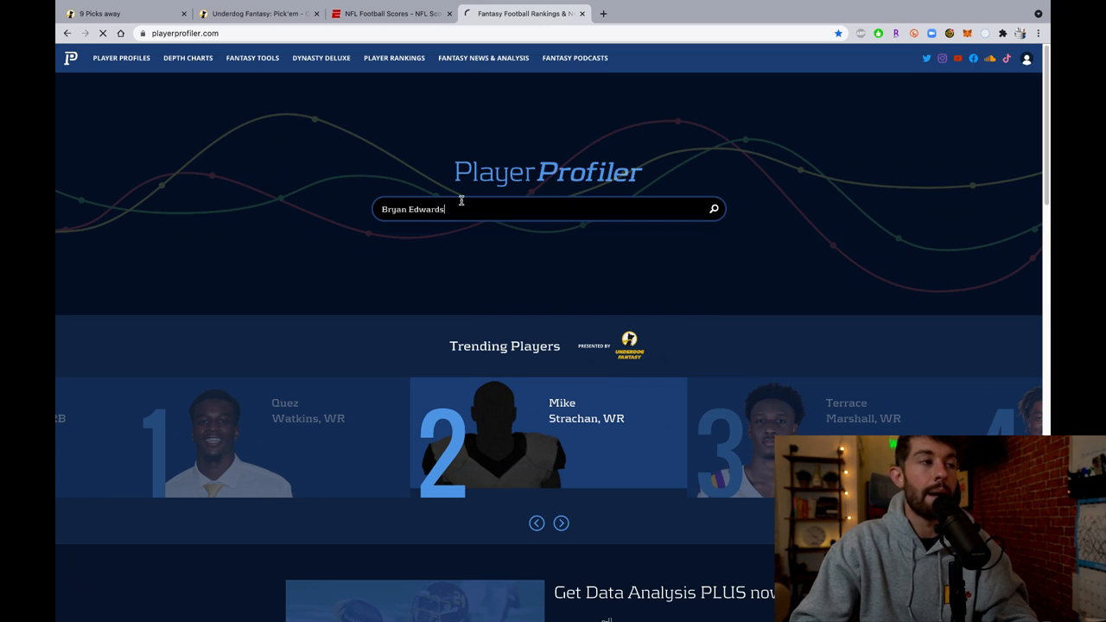
pyautogui.click(560, 522)
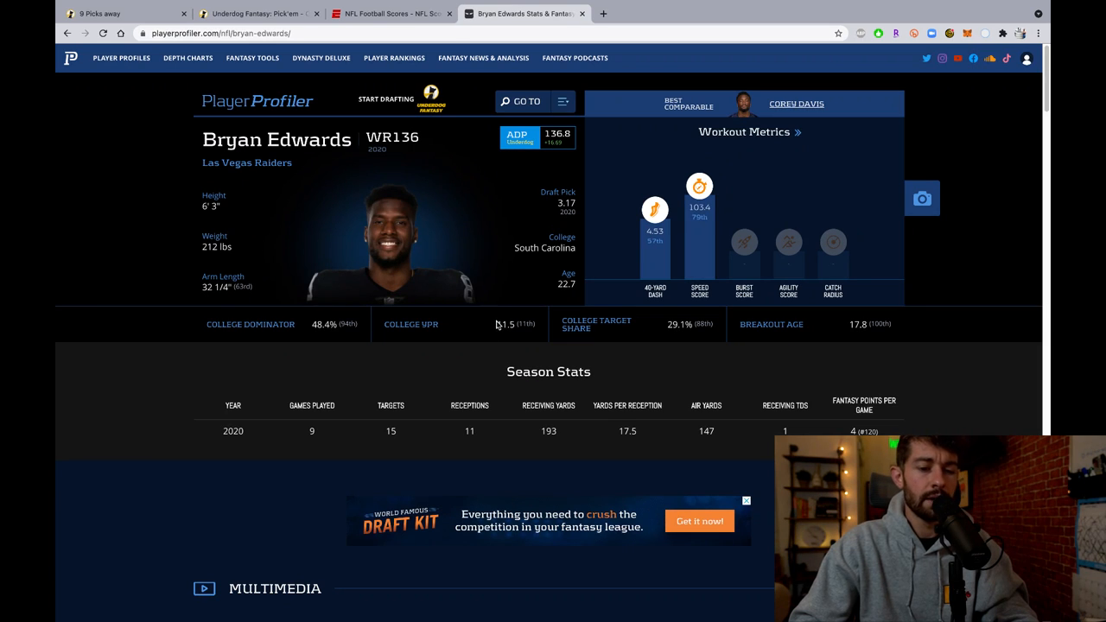
pyautogui.moveTo(707, 273)
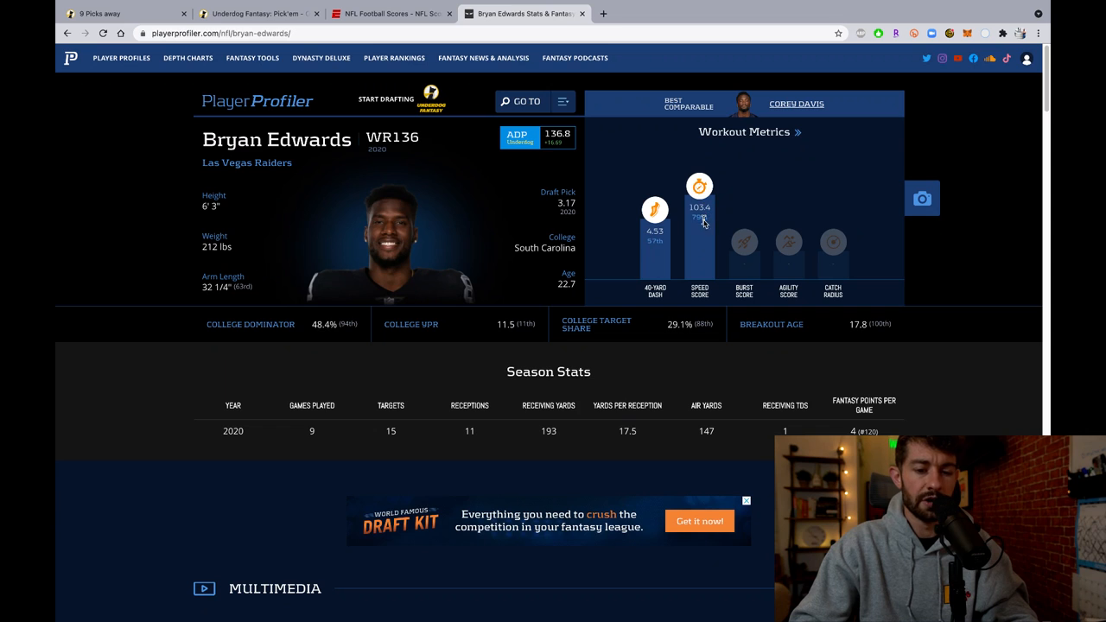
pyautogui.moveTo(630, 242)
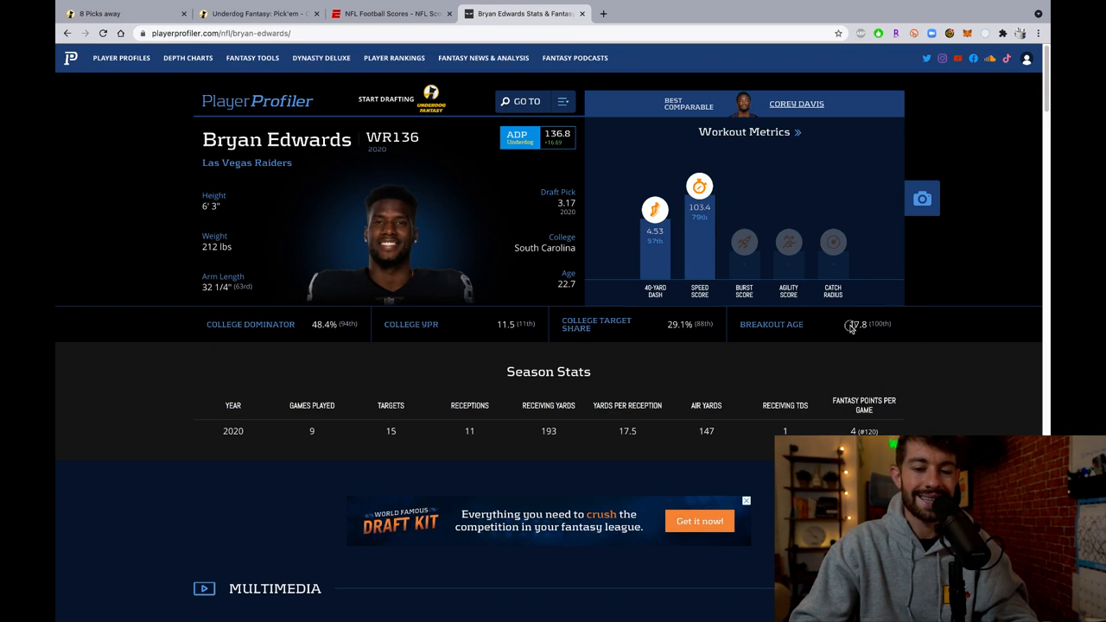
pyautogui.moveTo(712, 327)
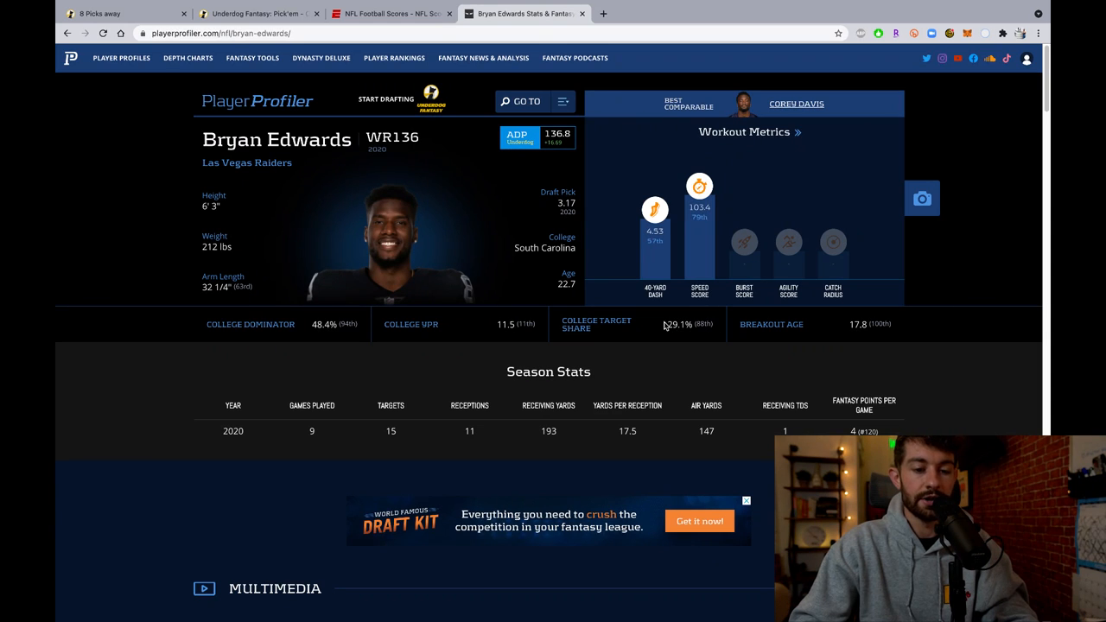
pyautogui.moveTo(334, 330)
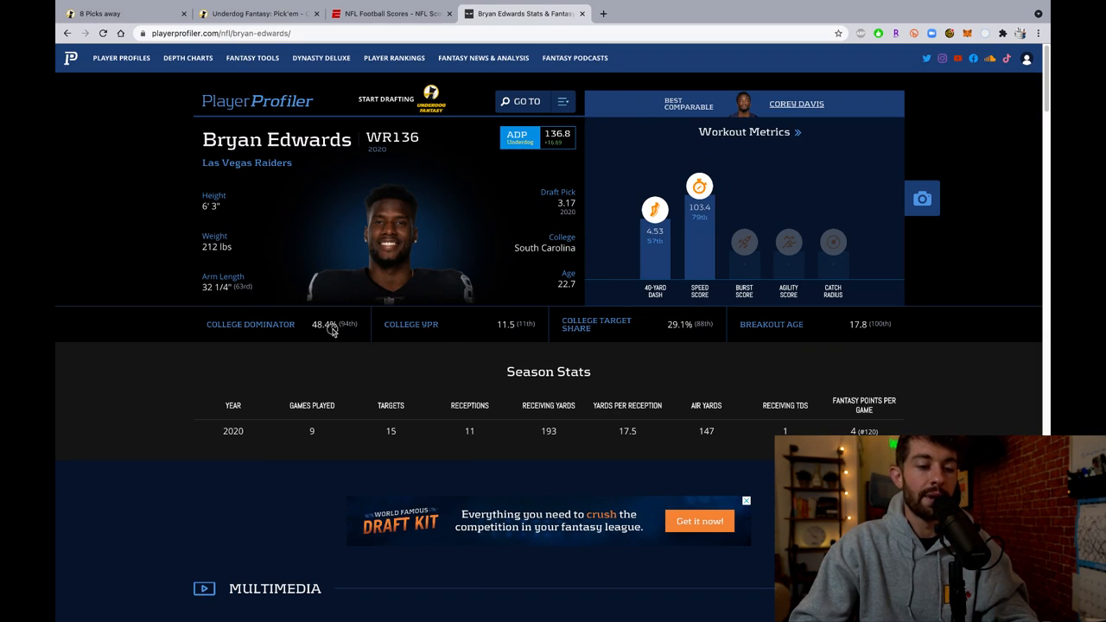
# - Review his workout metrics and 2020 stats, then return to the live draft
pyautogui.scroll(-3)
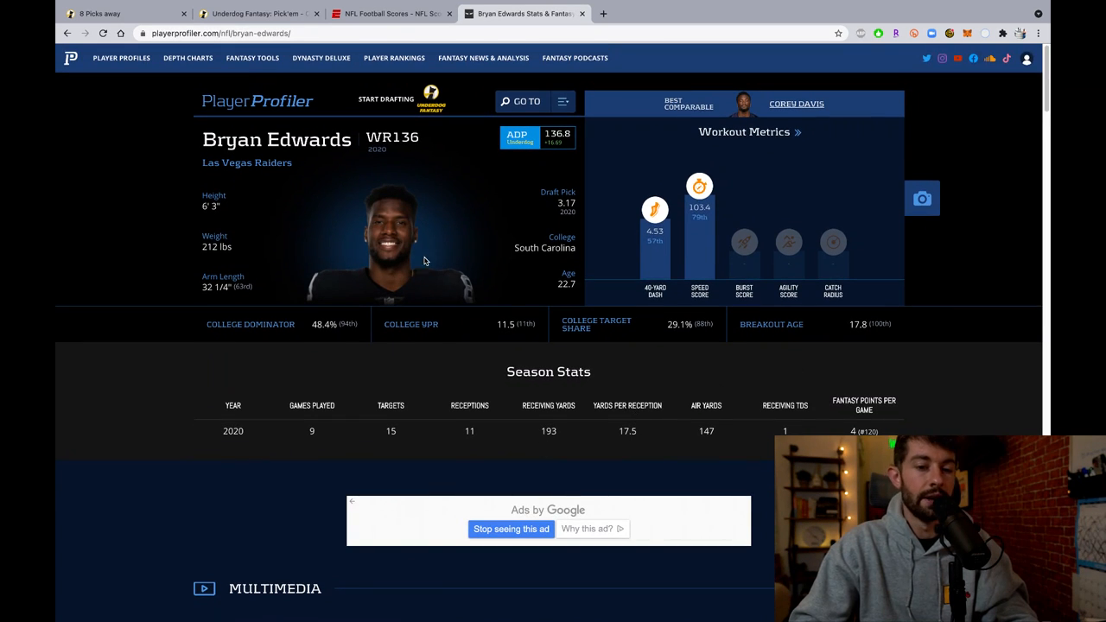
pyautogui.click(186, 58)
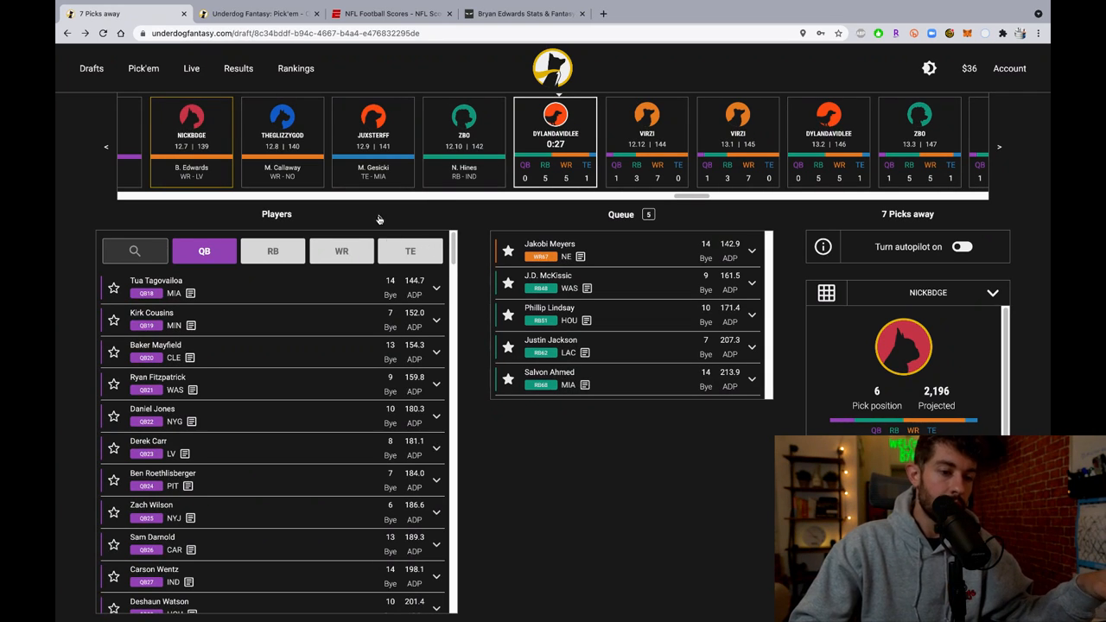
pyautogui.moveTo(659, 456)
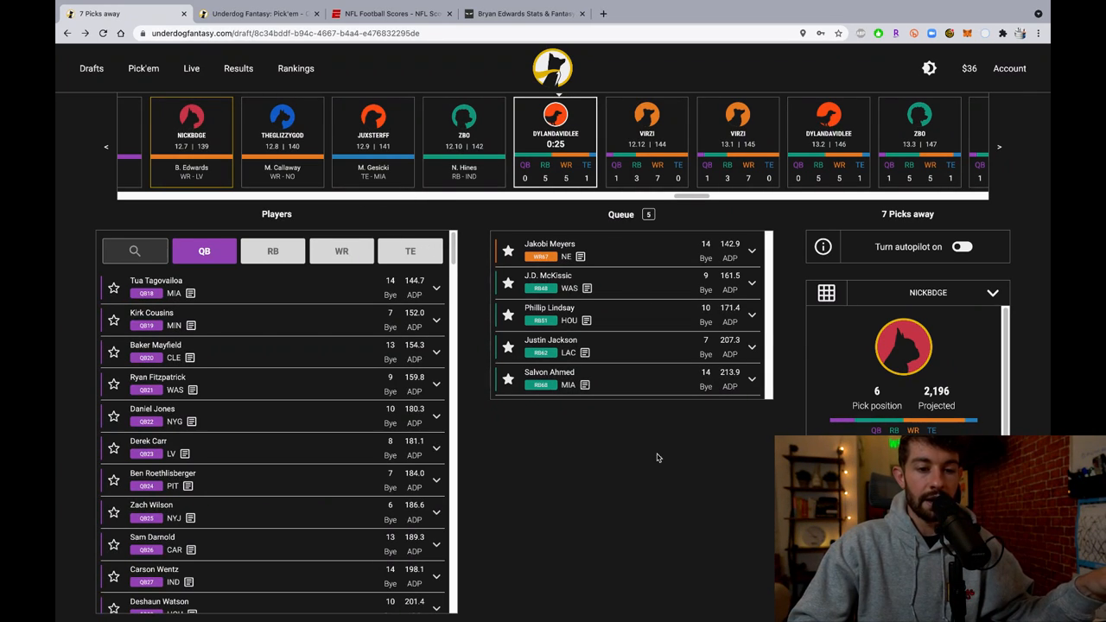
pyautogui.moveTo(639, 156)
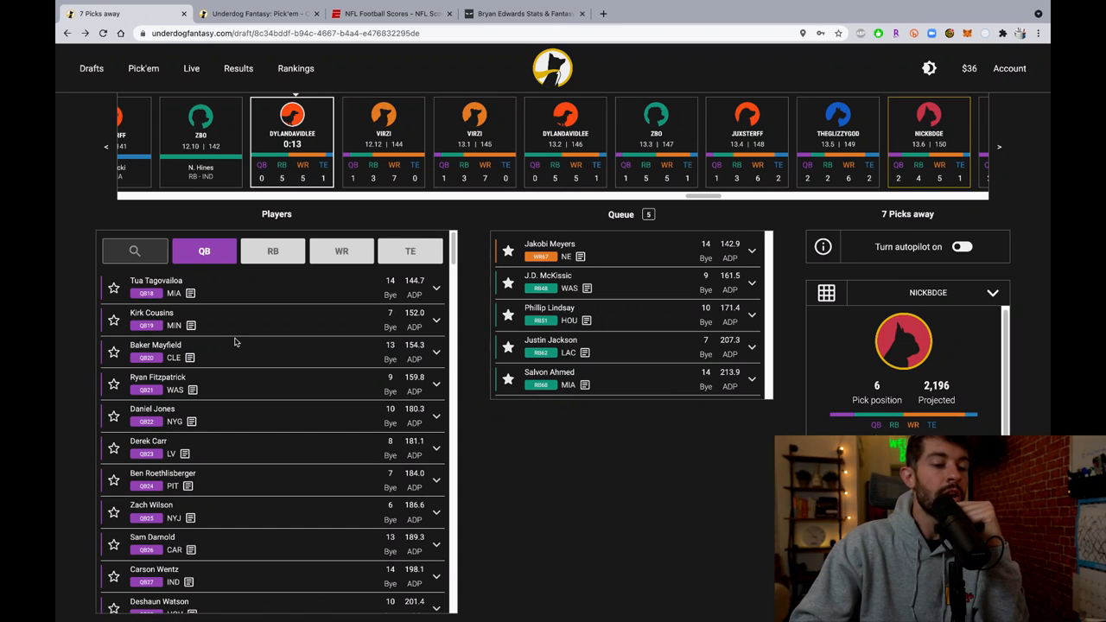
pyautogui.moveTo(273, 342)
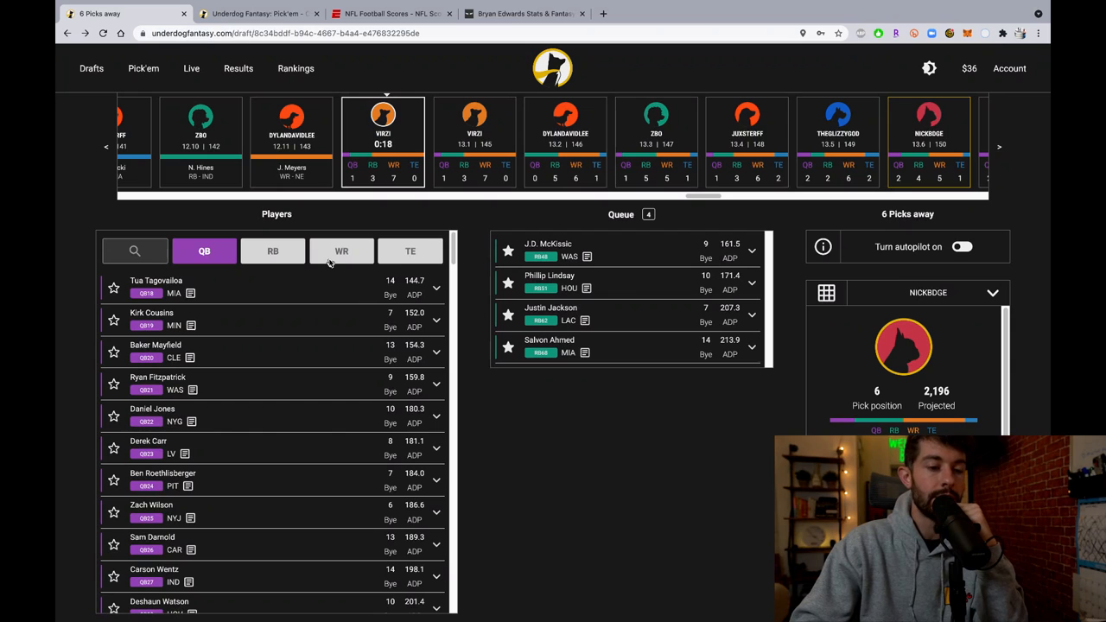
# - Filter the available players list to wide receivers only
pyautogui.click(342, 251)
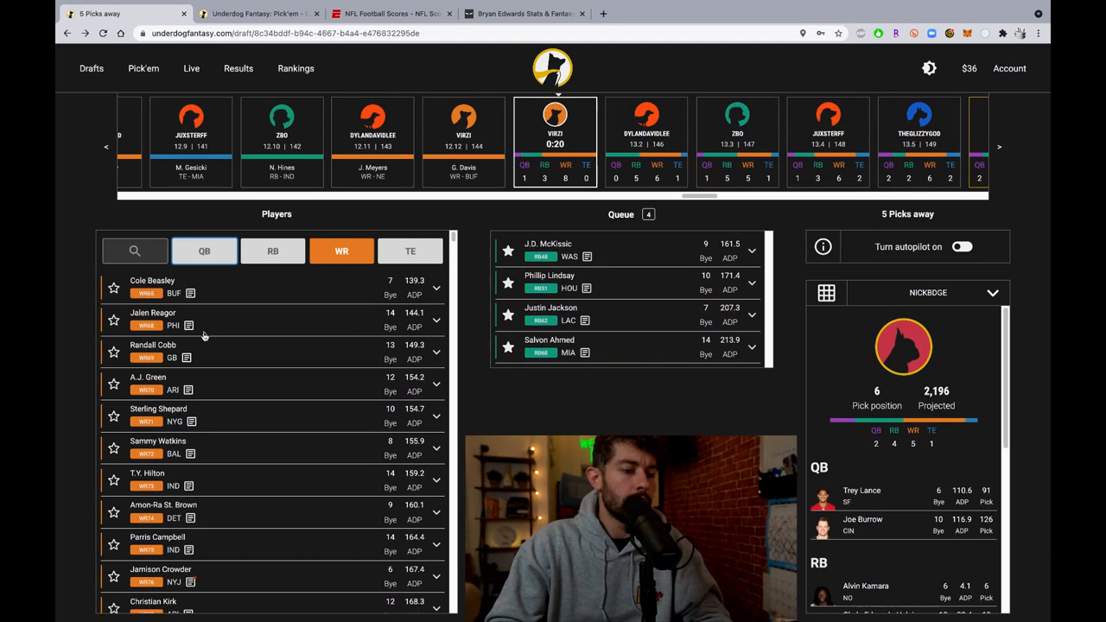
# - Star Jalen Reagor into the queue, browse the receivers, then list only tight ends
pyautogui.click(114, 320)
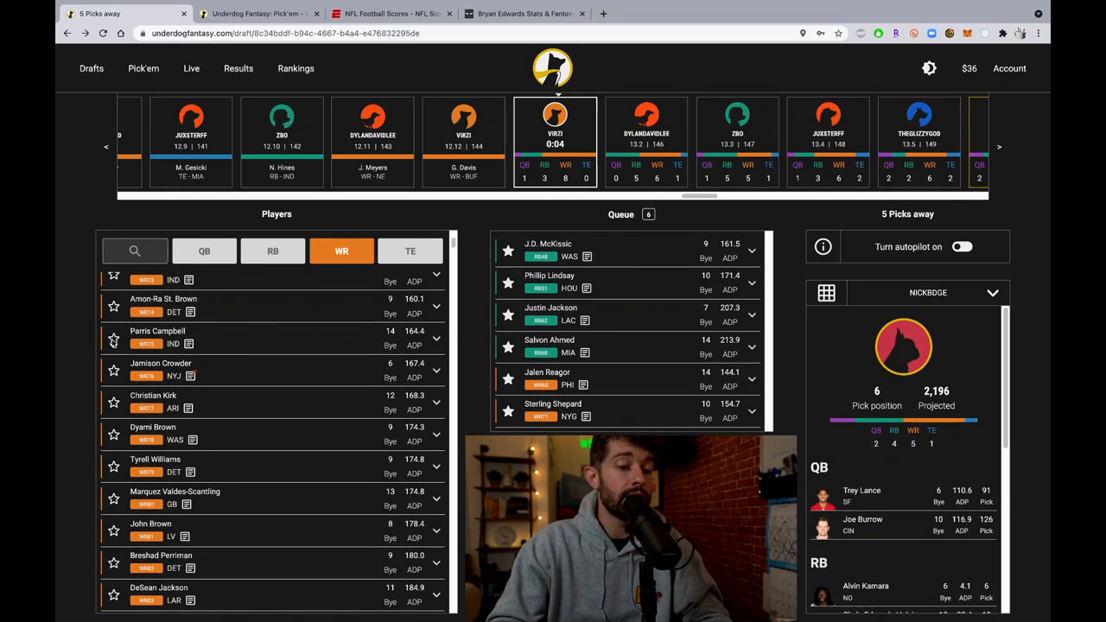
pyautogui.scroll(-3)
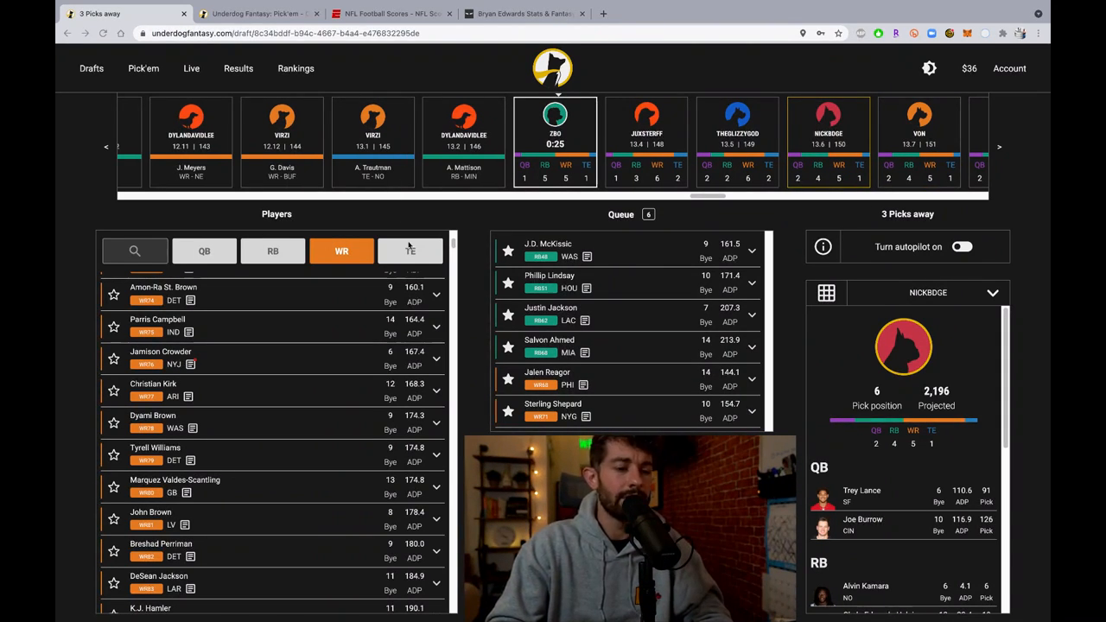
pyautogui.click(410, 251)
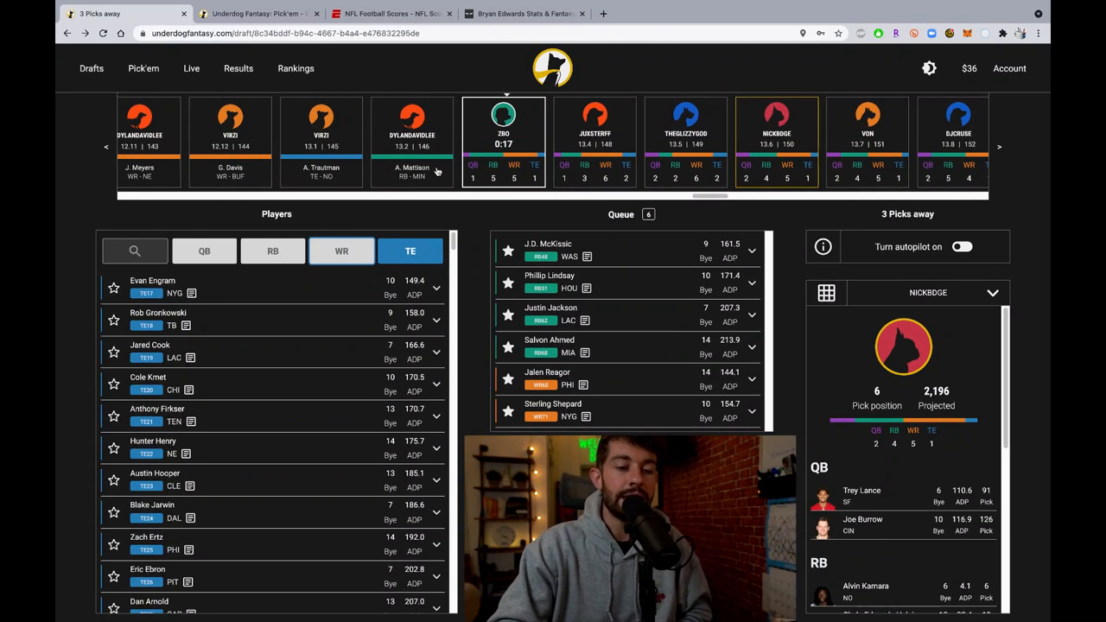
pyautogui.moveTo(473, 221)
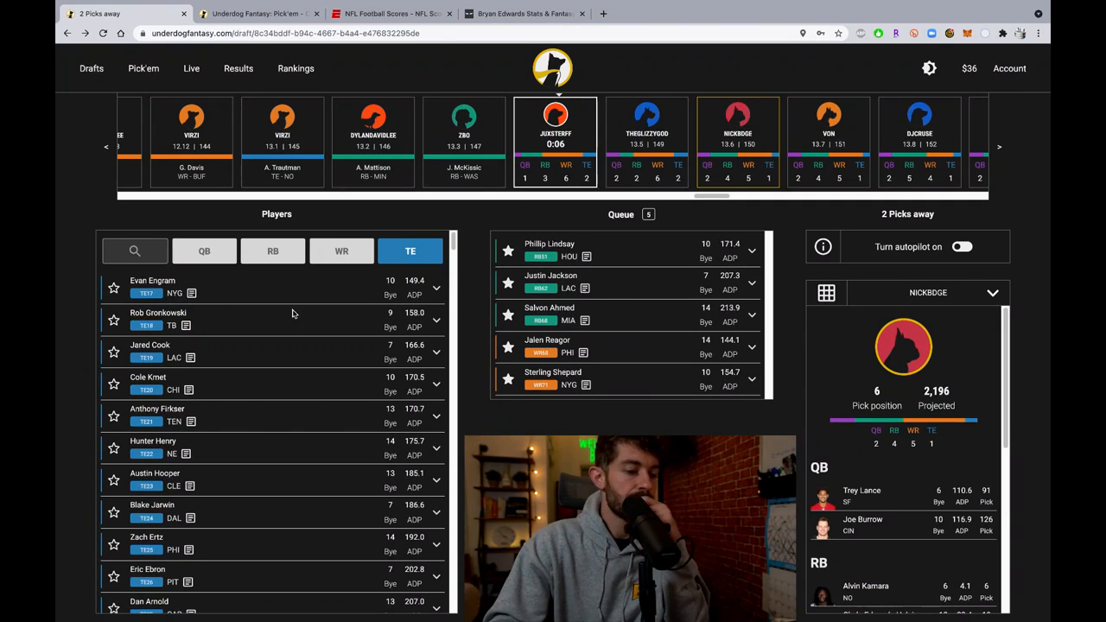
# - Cycle the position filters from all players to wide receivers to running backs
pyautogui.click(342, 251)
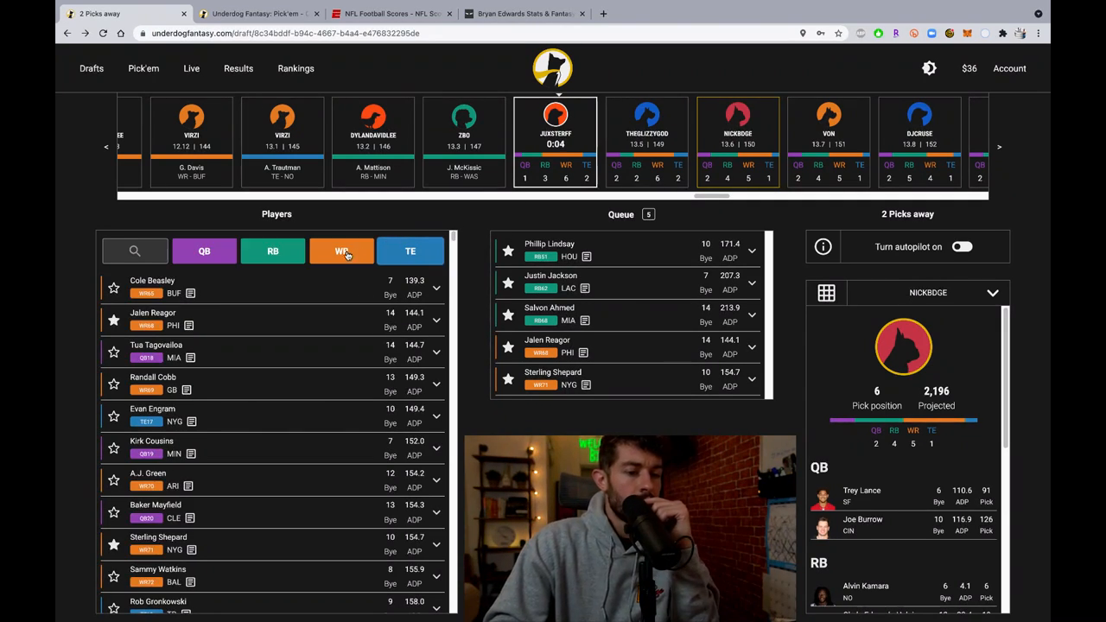
pyautogui.click(343, 251)
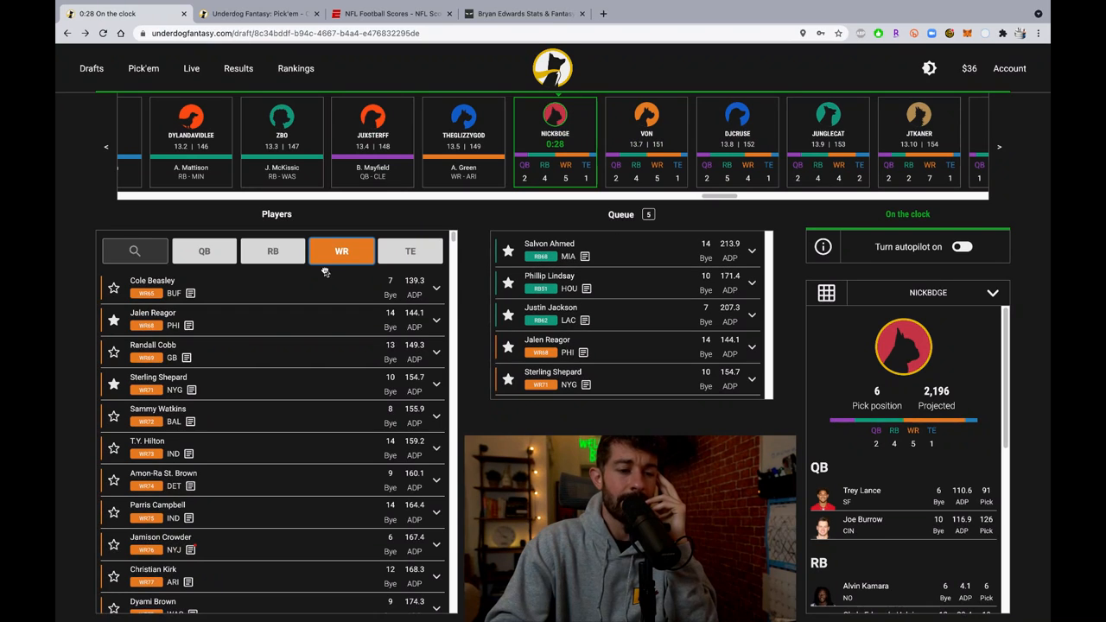
pyautogui.click(273, 251)
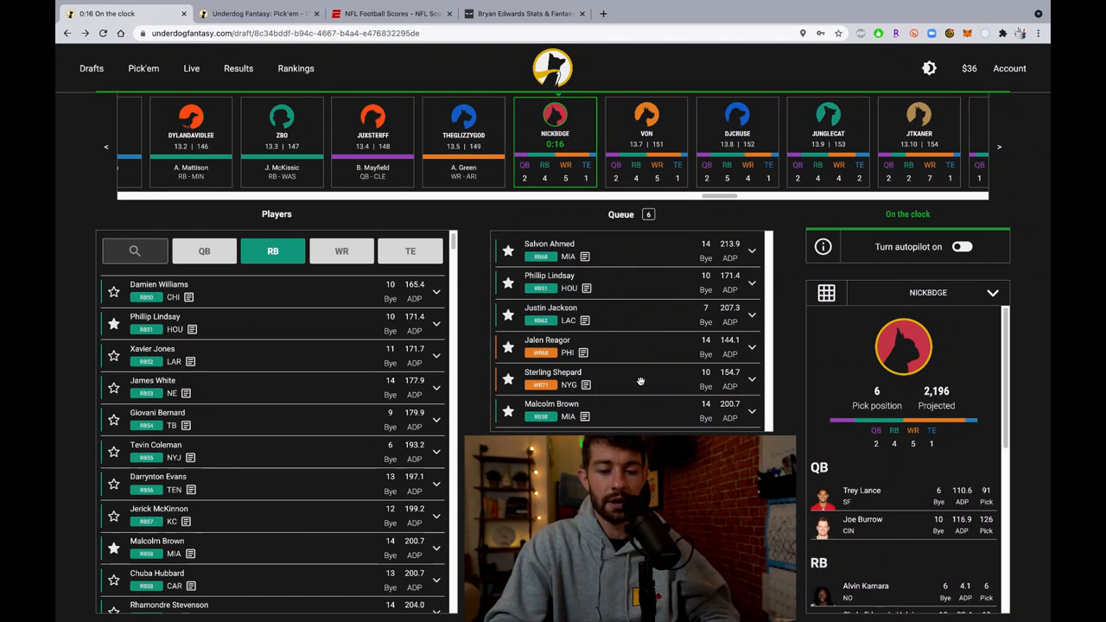
# - Draft Sterling Shepard from the queue and return to the PlayerProfiler research page
pyautogui.click(553, 379)
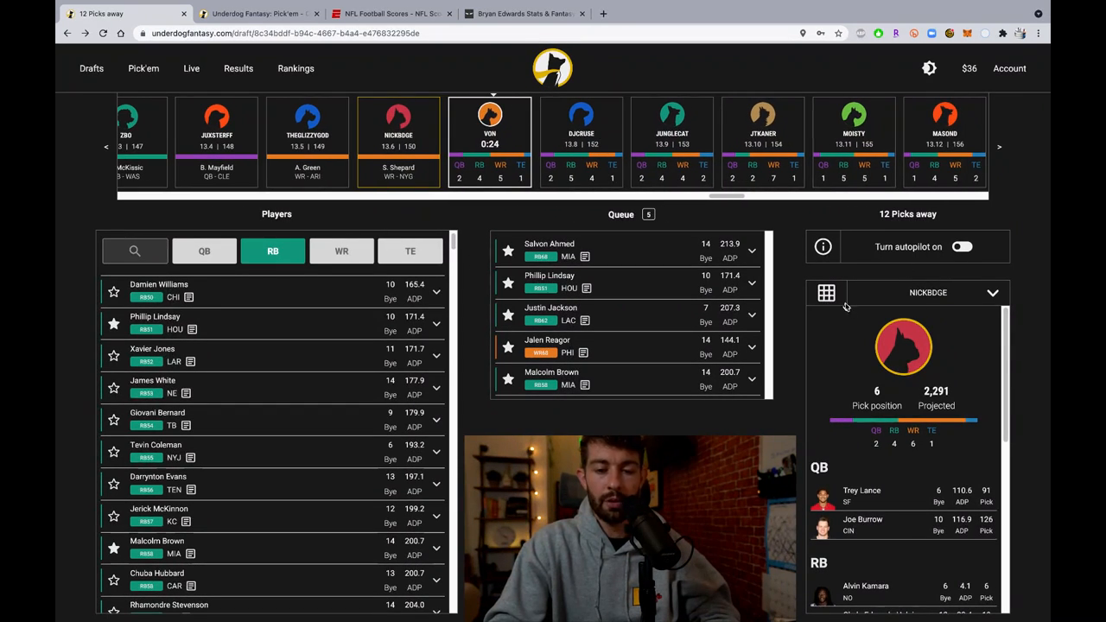
pyautogui.click(826, 292)
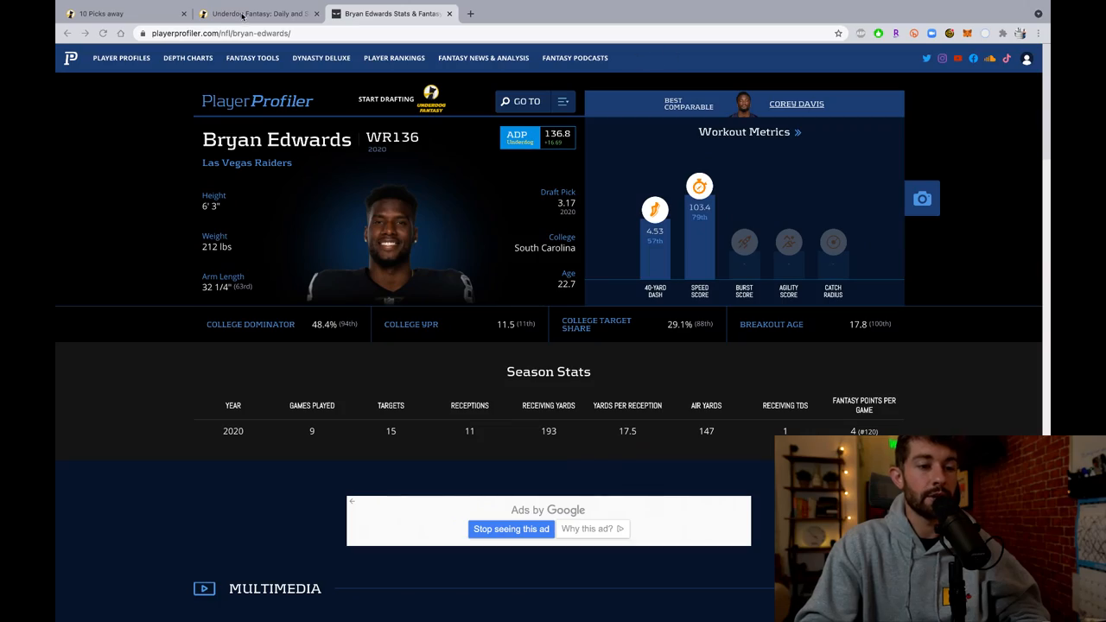
pyautogui.click(251, 14)
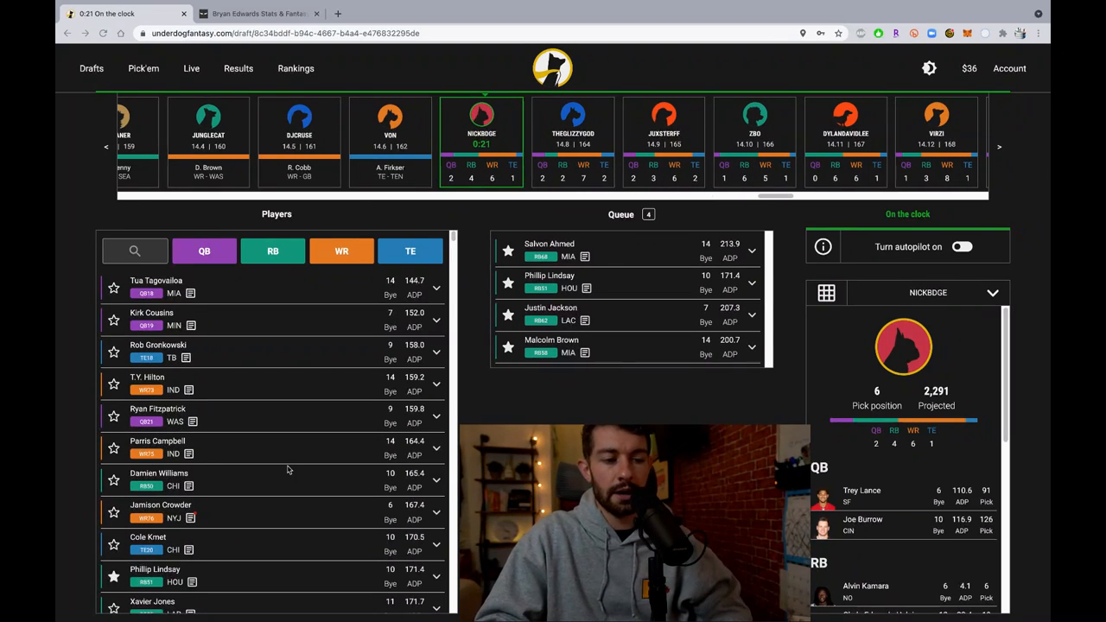
pyautogui.moveTo(862, 488)
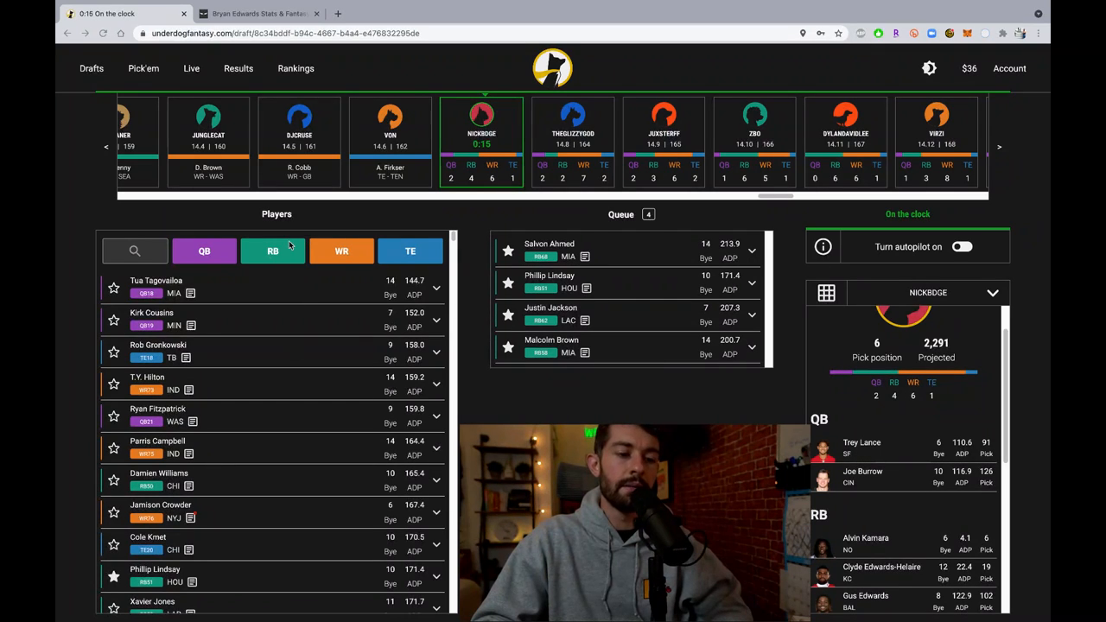
# - Filter to wide receivers and draft Marquez Valdes-Scantling with the current pick, then switch to Twitter
pyautogui.click(273, 250)
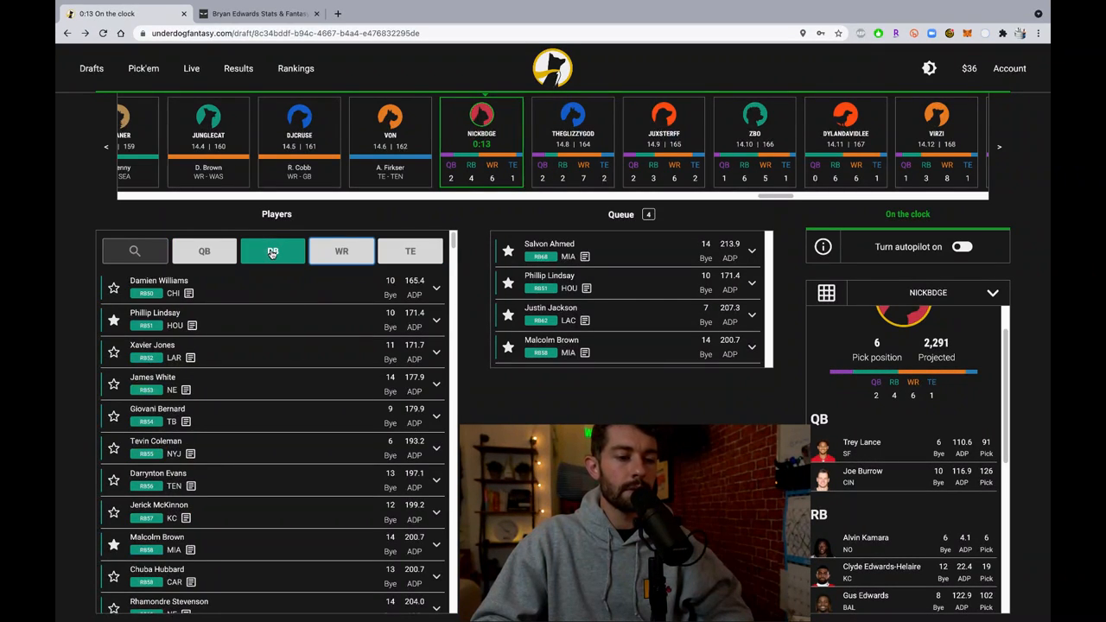
pyautogui.click(342, 250)
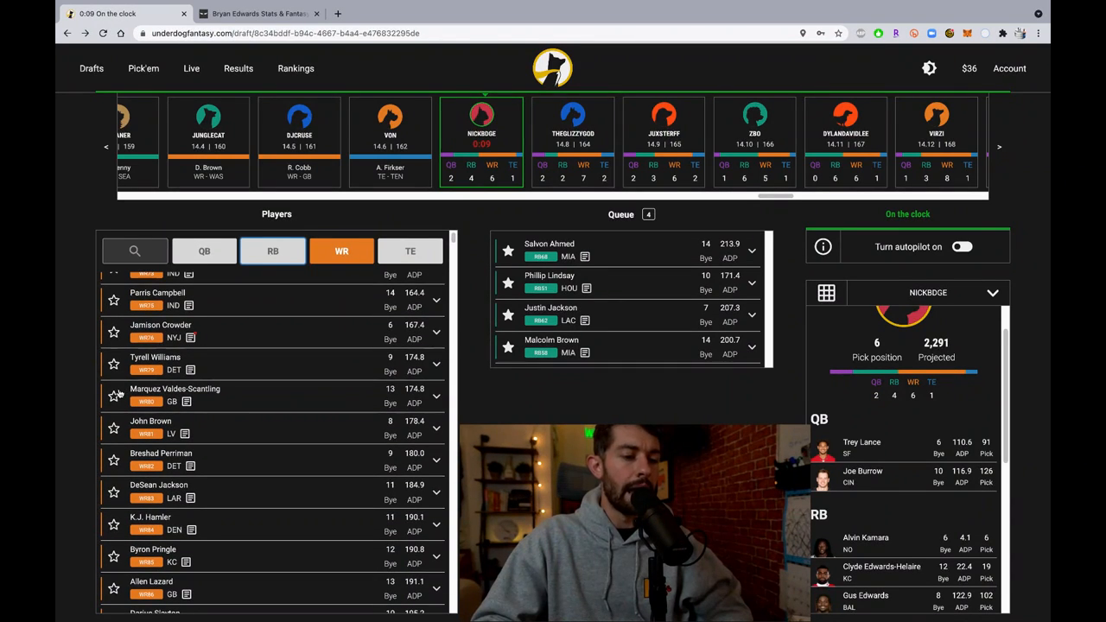
pyautogui.click(174, 389)
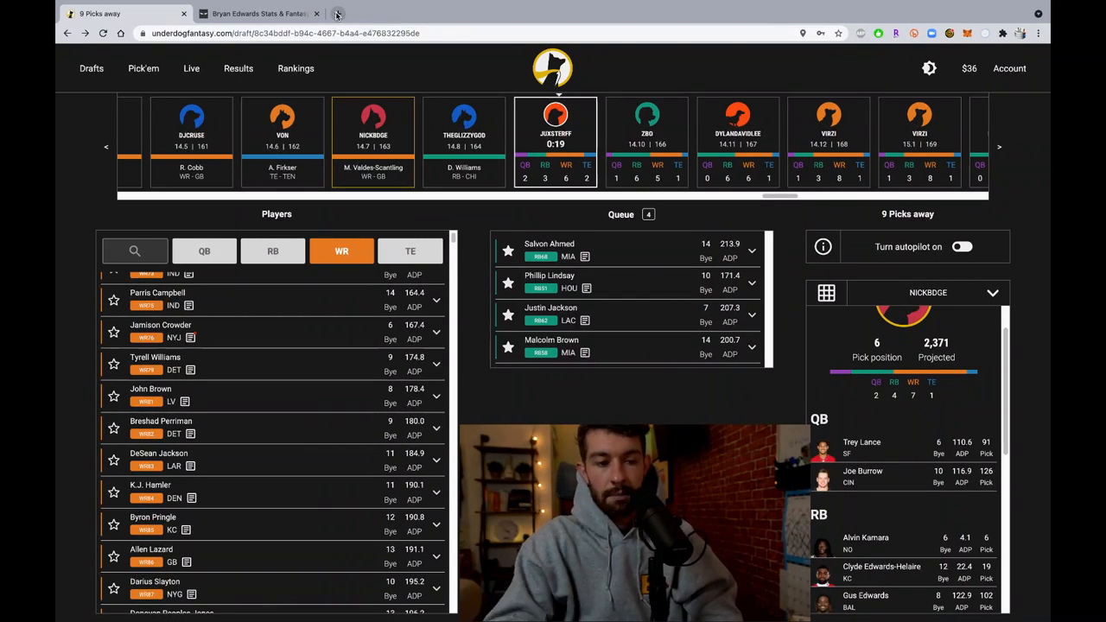
pyautogui.click(337, 14)
pyautogui.write('twitter.com/home')
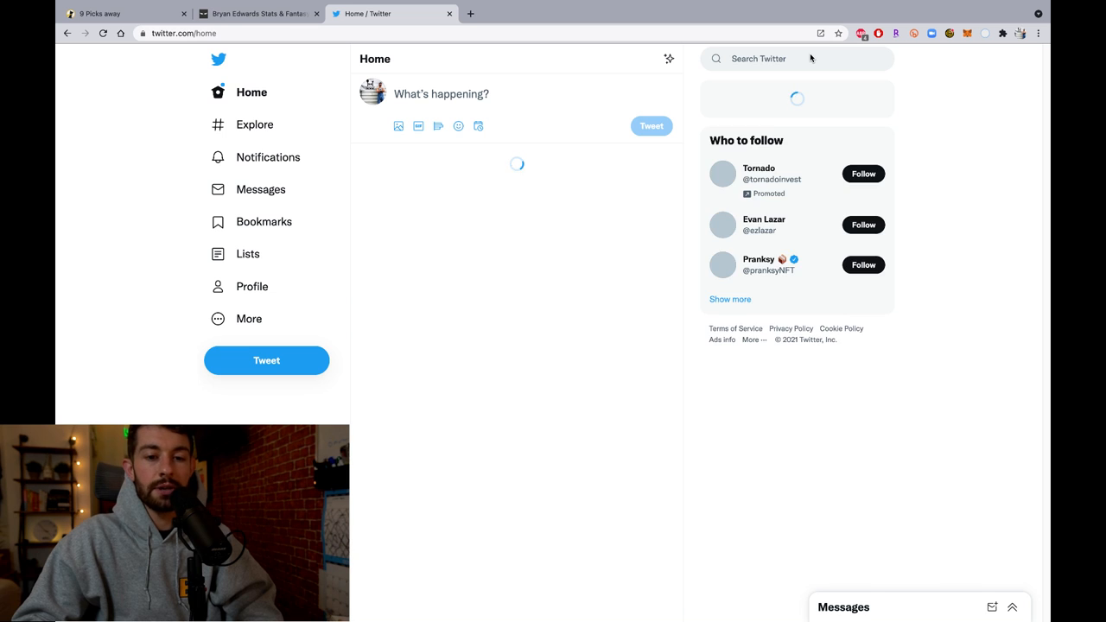
# - Begin a Twitter search for 'mar...', check the draft tab, then start a new tab for a web search
pyautogui.click(777, 59)
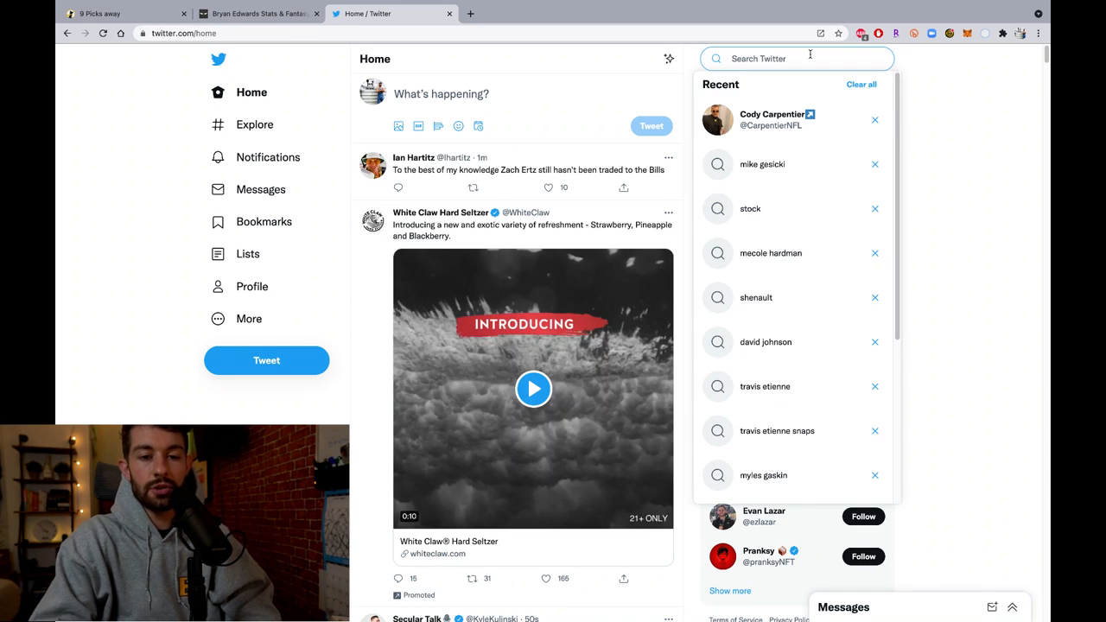
pyautogui.write('marq')
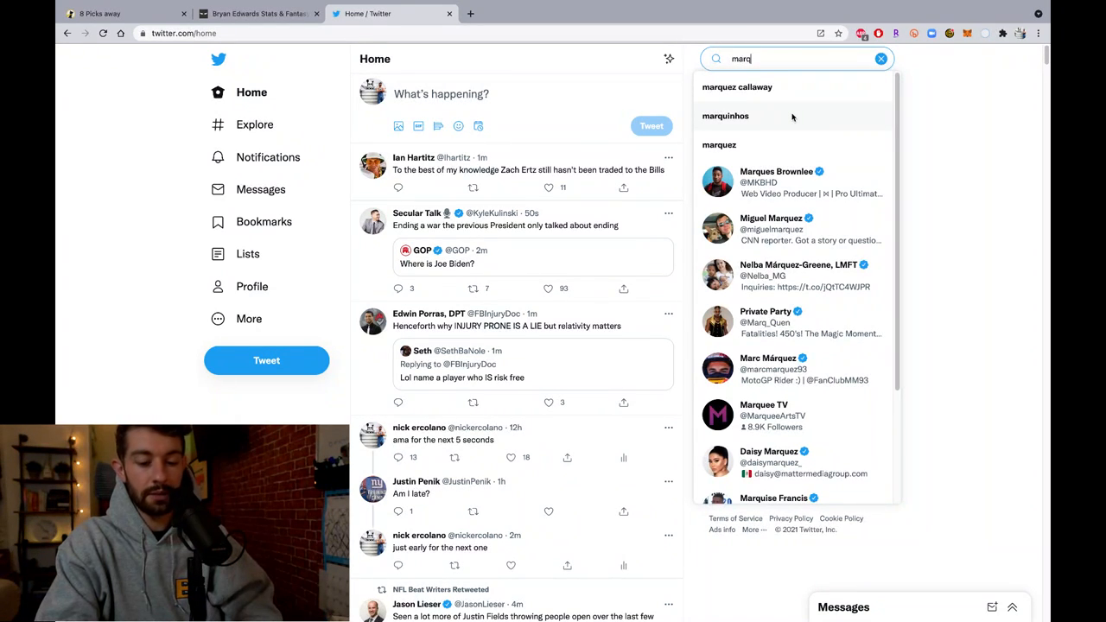
pyautogui.click(124, 14)
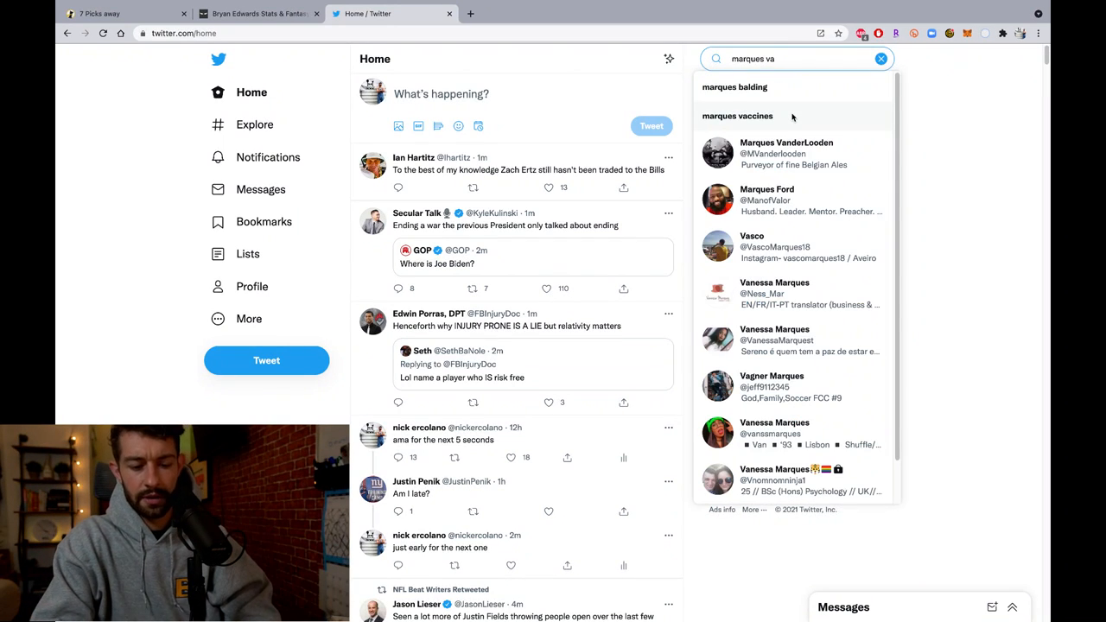
pyautogui.click(603, 14)
pyautogui.write('marquest vel')
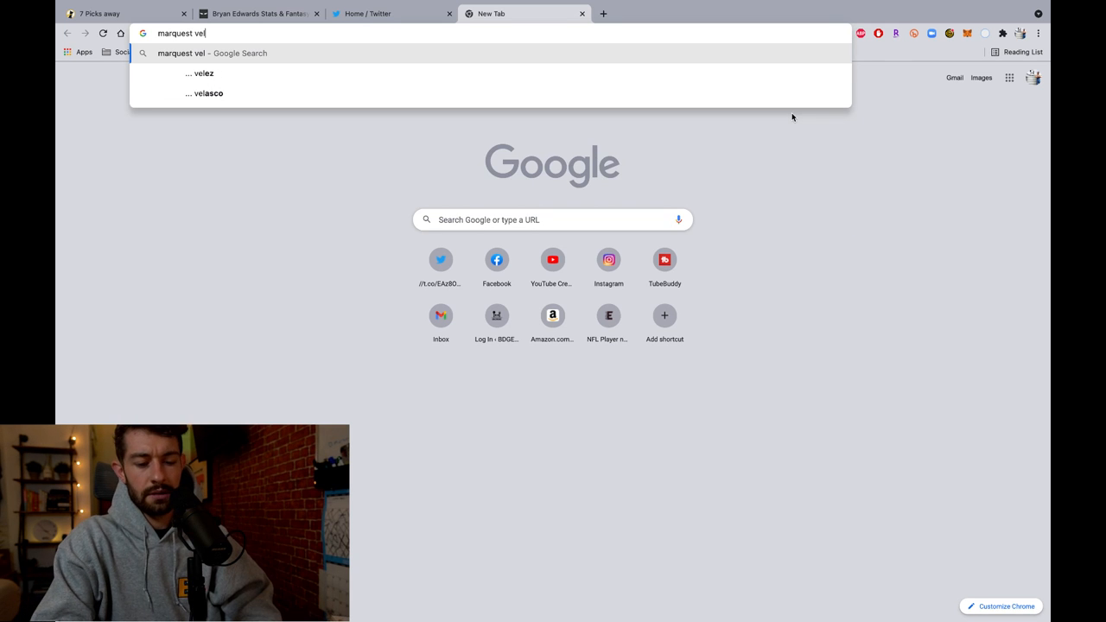
# - Google 'marquez valdes scantling', skim The Athletic's Packers mailbag, then return to the Twitter results
pyautogui.write('marquez valdes scantling')
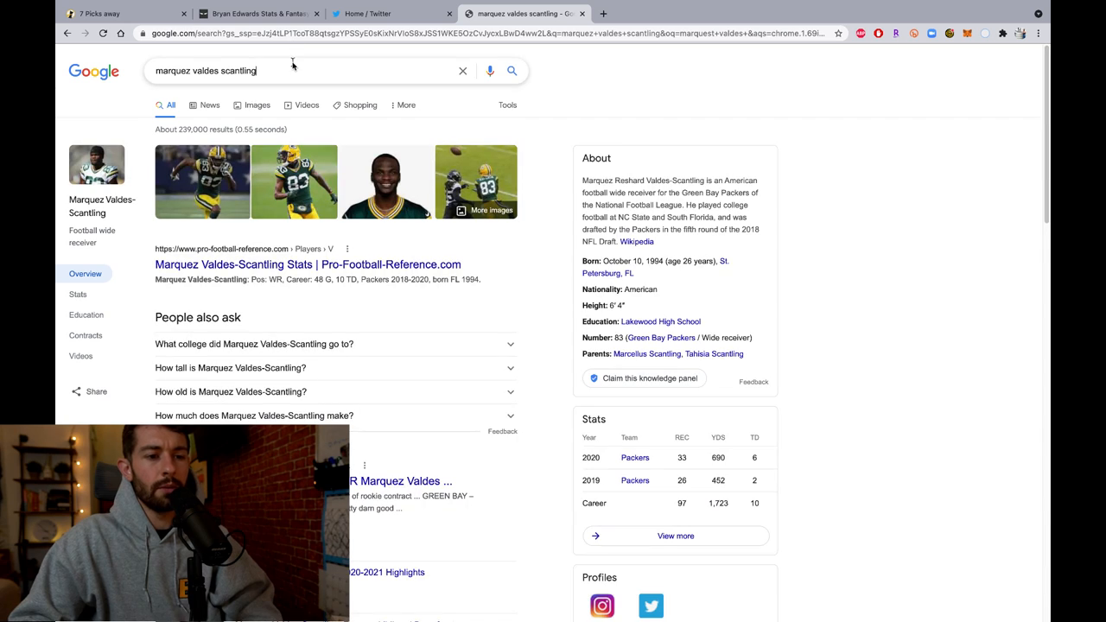
pyautogui.click(366, 13)
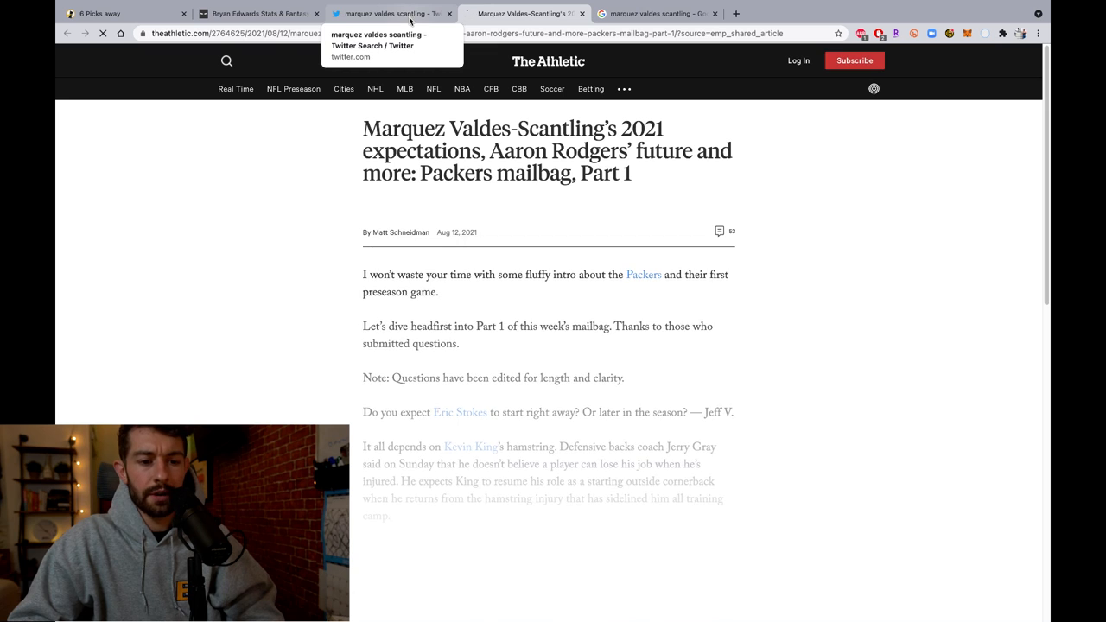
pyautogui.scroll(-3)
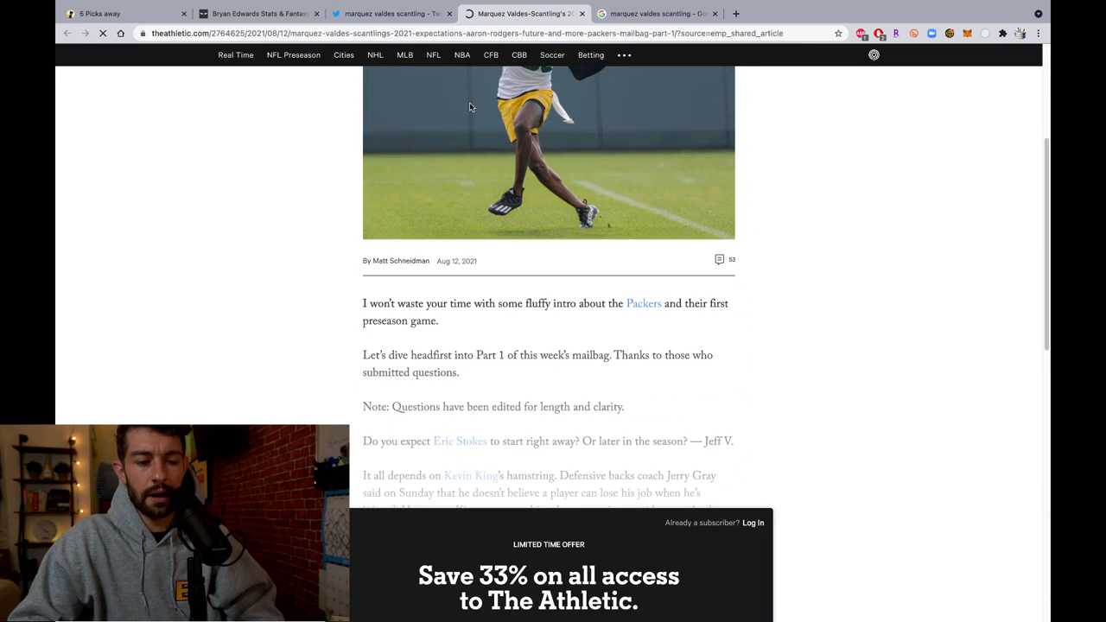
pyautogui.click(388, 14)
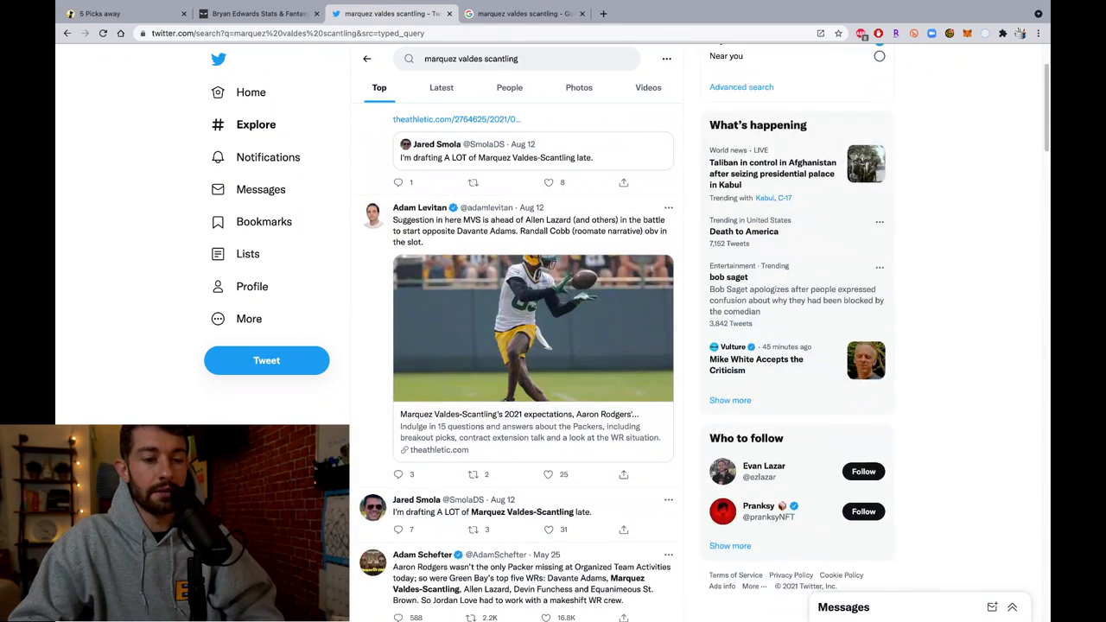
pyautogui.scroll(-3)
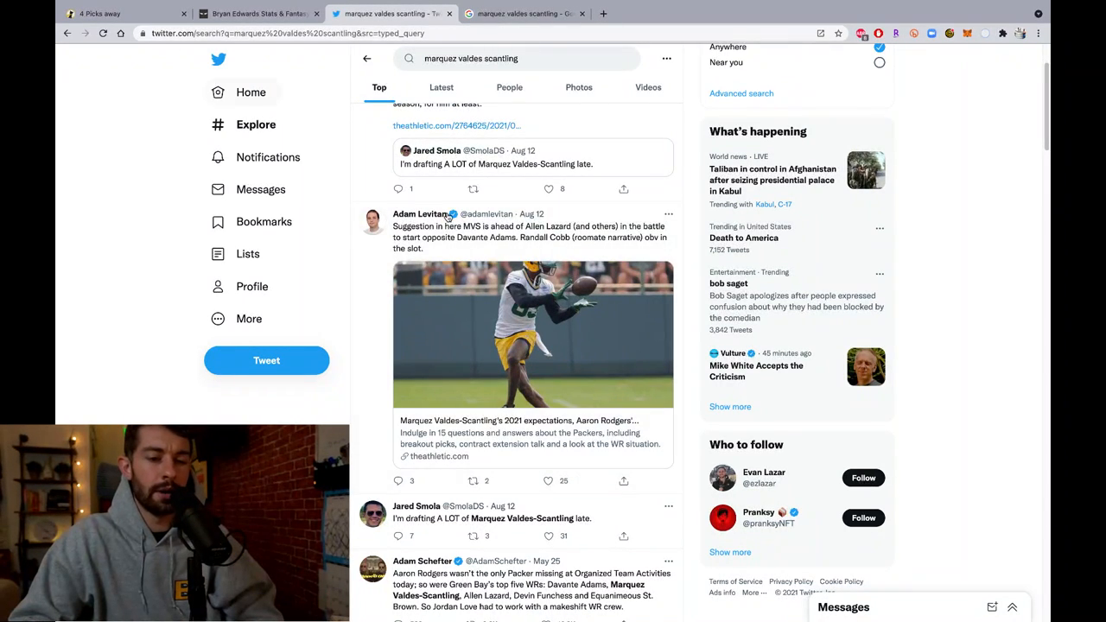
pyautogui.scroll(-3)
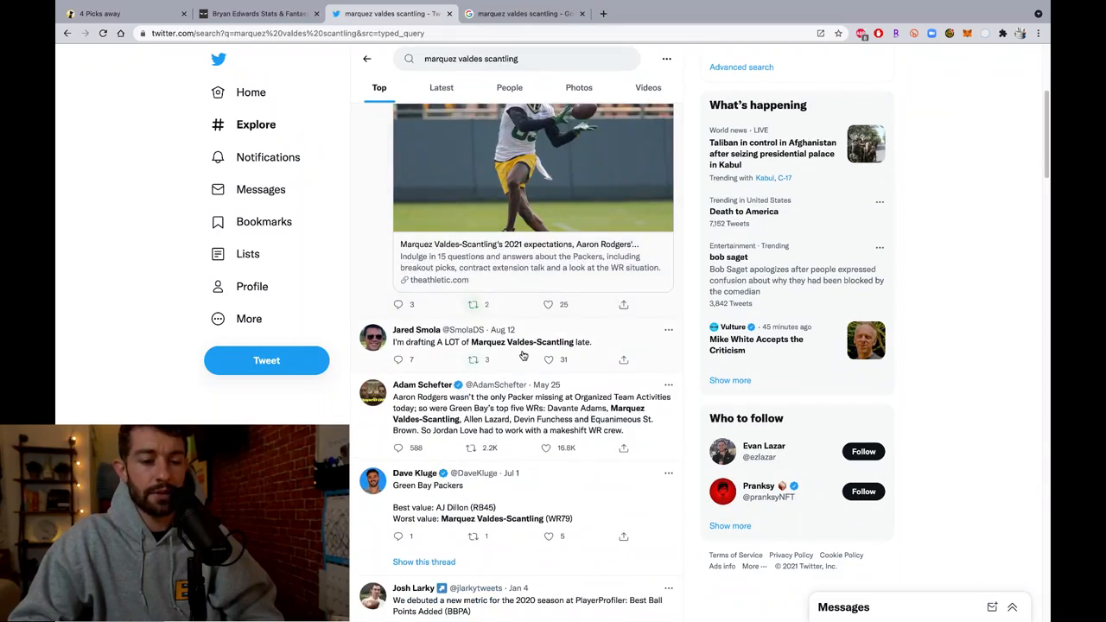
pyautogui.scroll(-3)
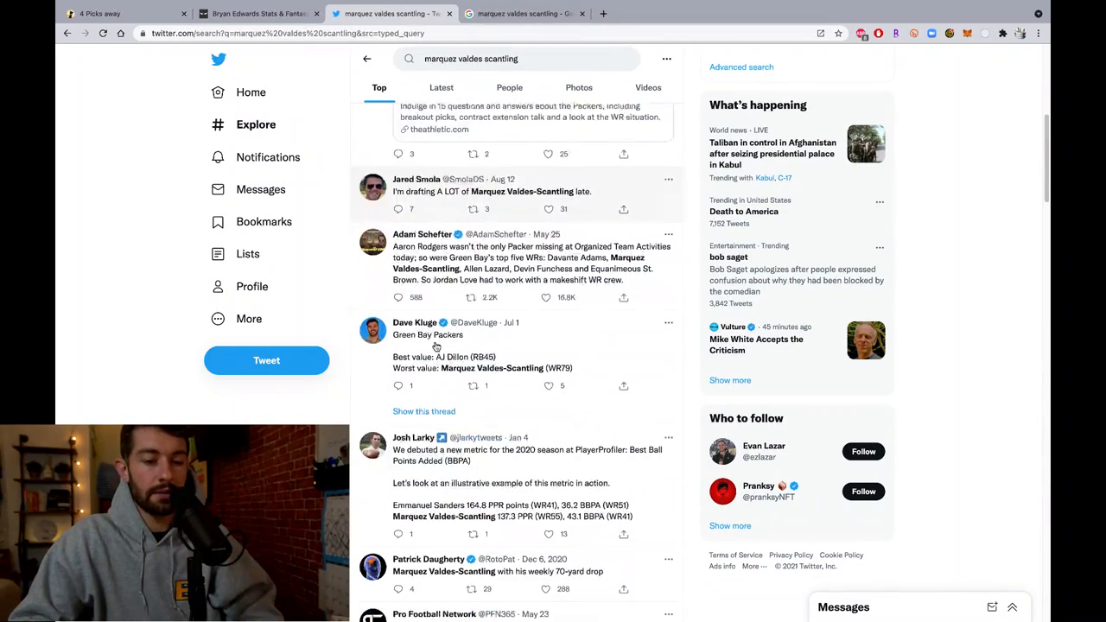
pyautogui.scroll(-3)
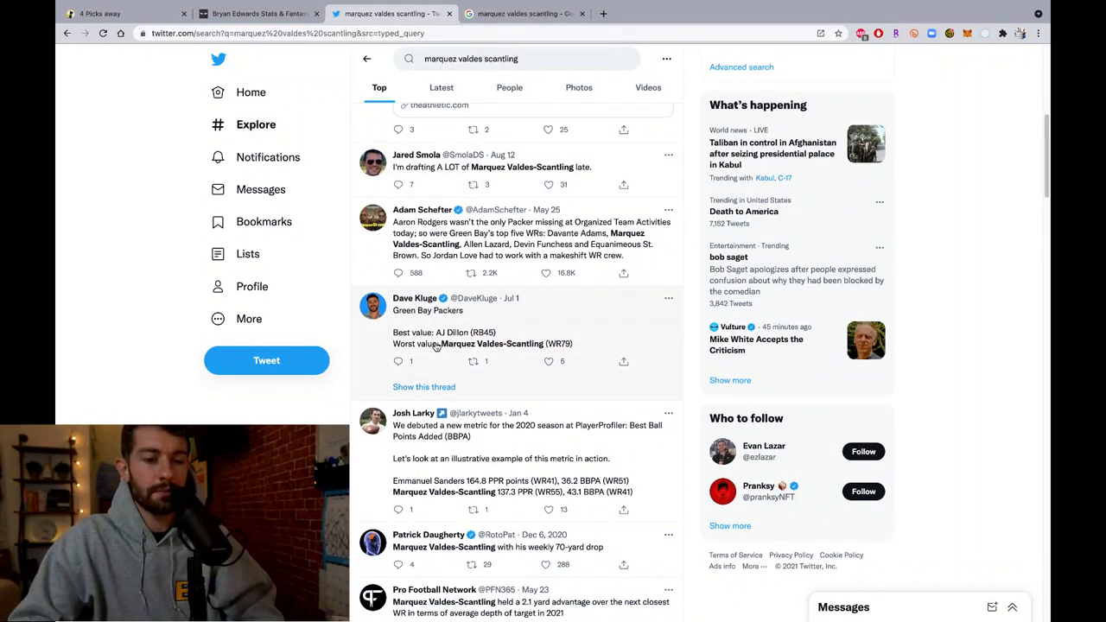
pyautogui.scroll(-3)
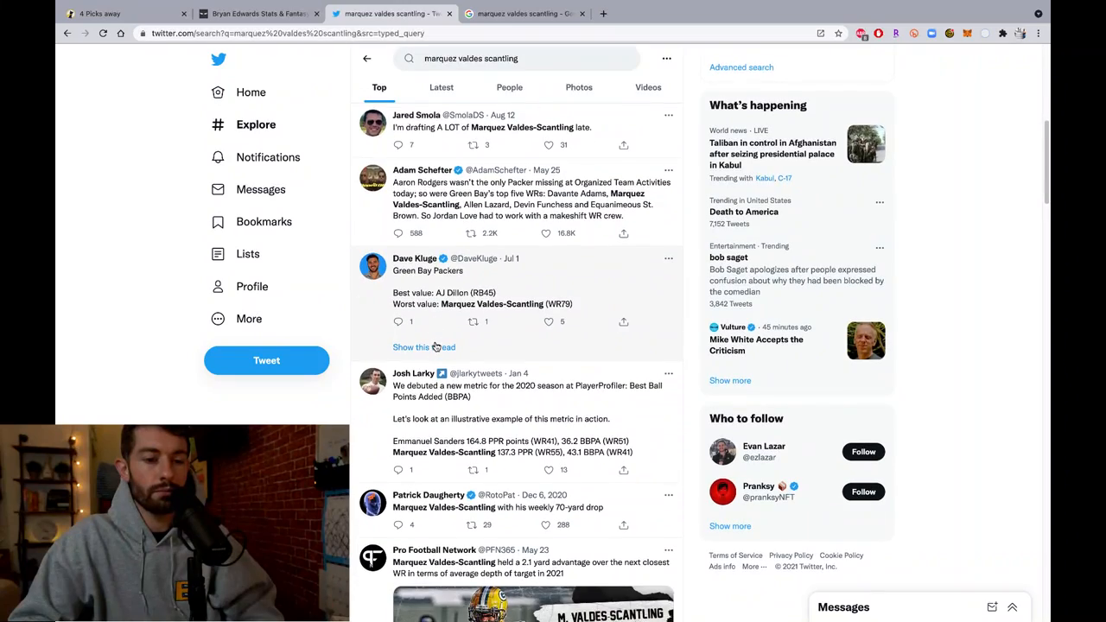
pyautogui.scroll(-3)
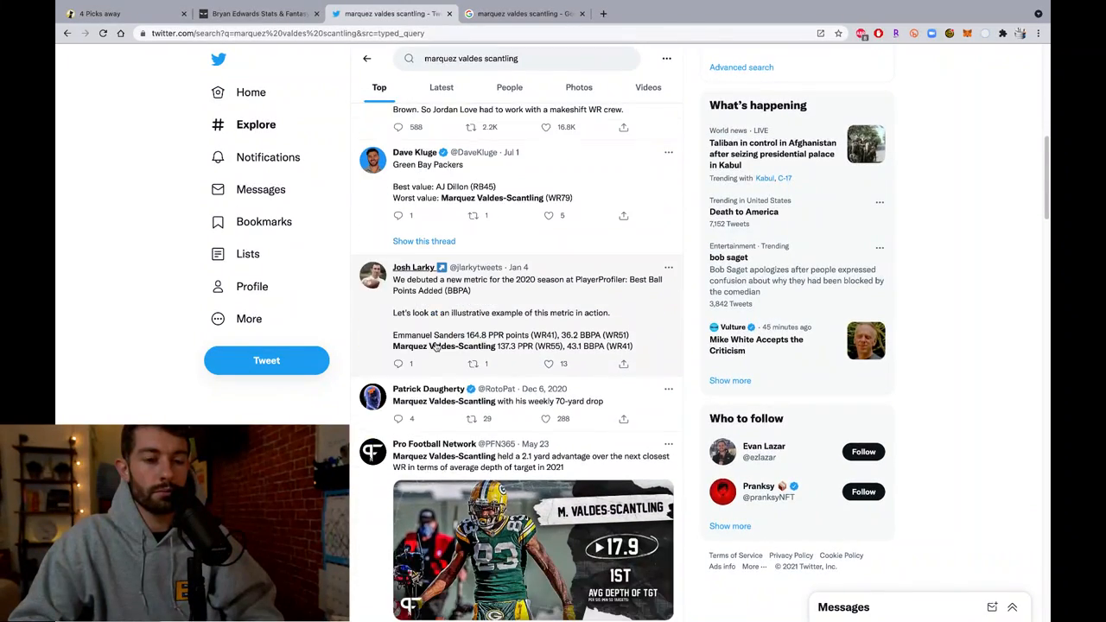
pyautogui.scroll(-3)
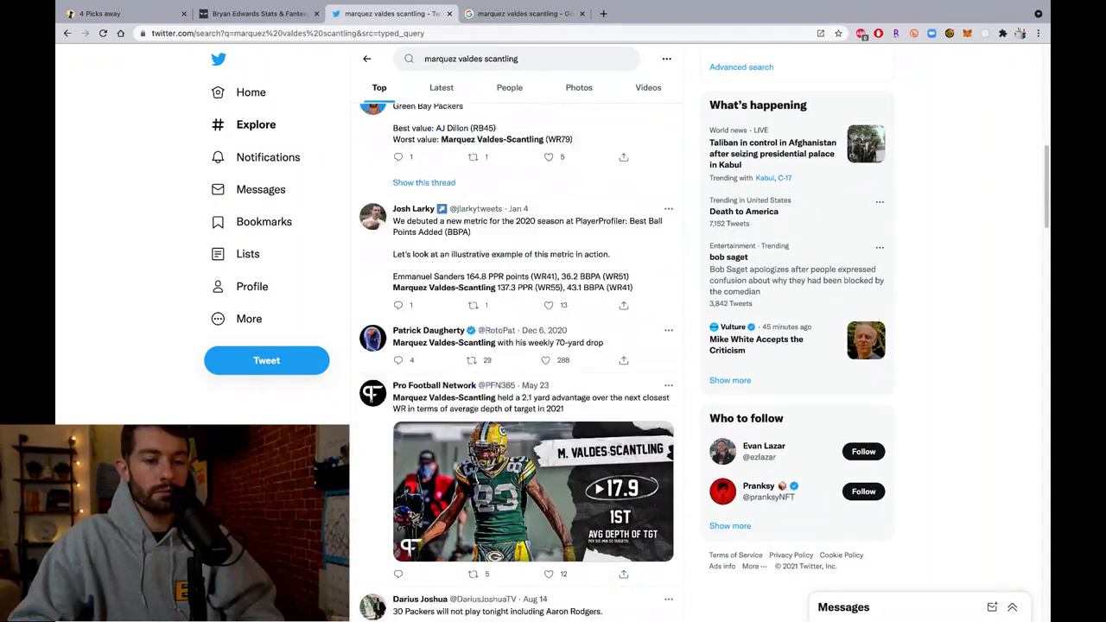
pyautogui.scroll(-3)
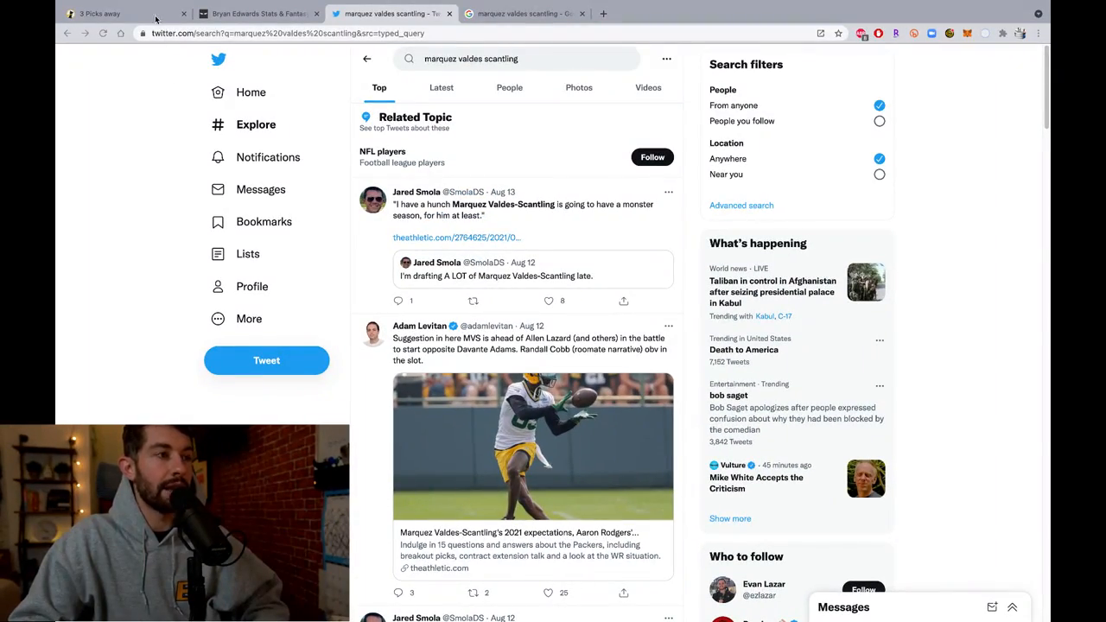
# - Check the live draft queue led by Malcolm Brown, then return to the Valdes-Scantling Twitter search
pyautogui.click(124, 14)
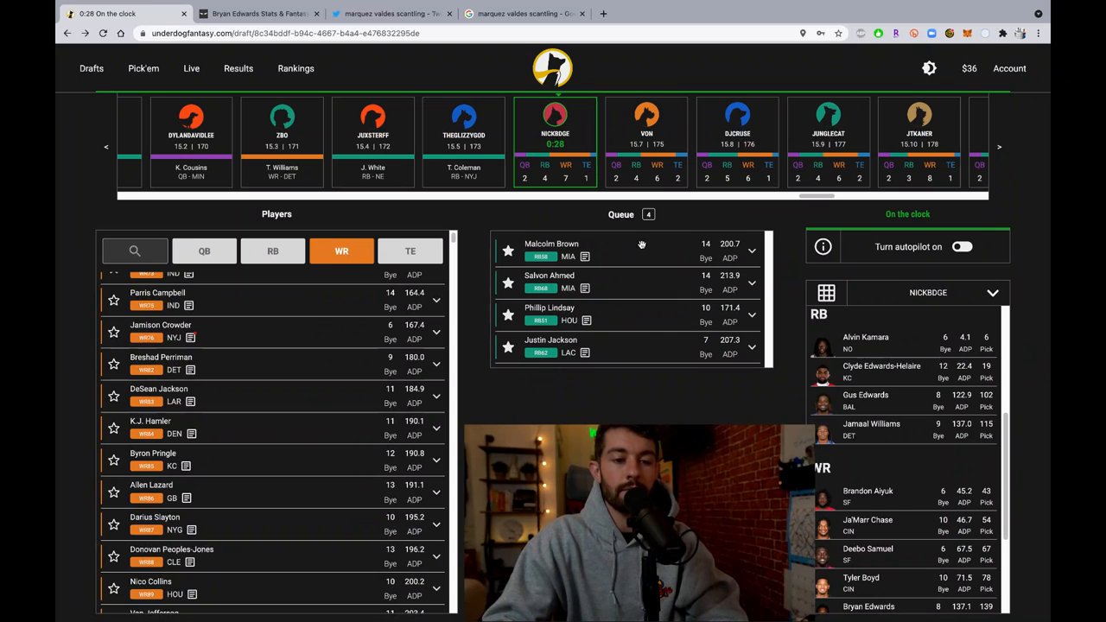
pyautogui.click(551, 250)
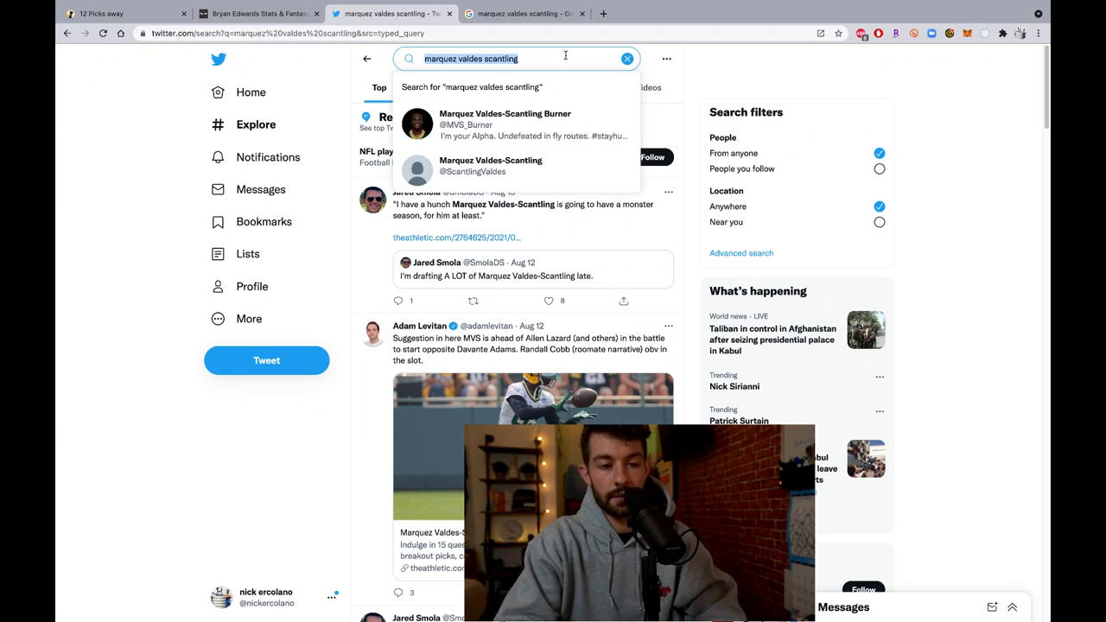
# - Return to the draft board and verify Malcolm Brown is listed among the roster's running backs
pyautogui.click(102, 14)
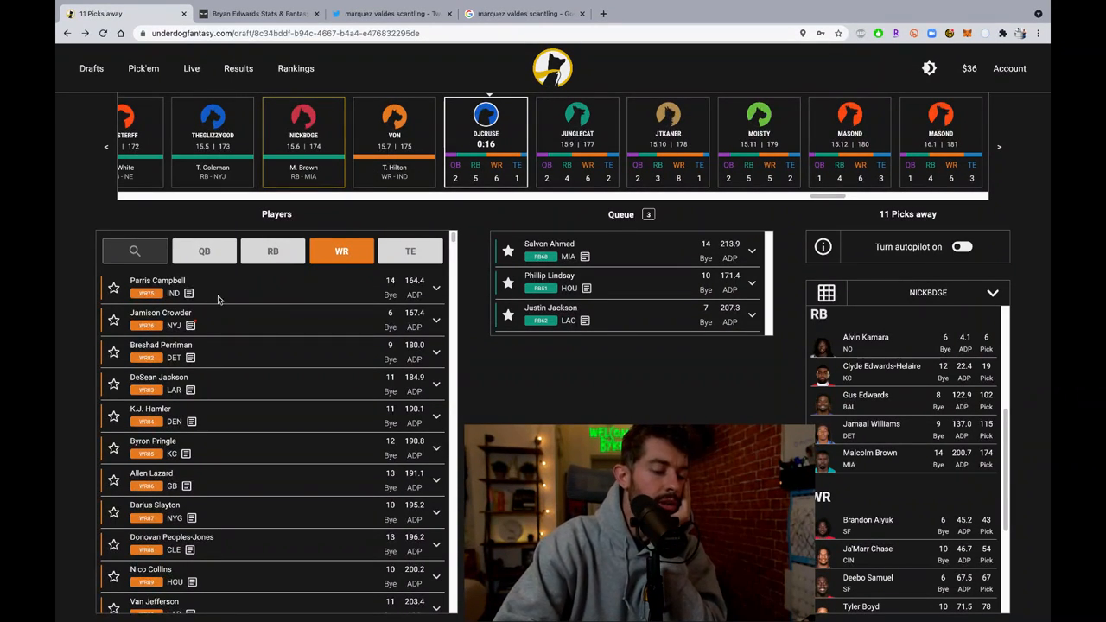
pyautogui.scroll(-3)
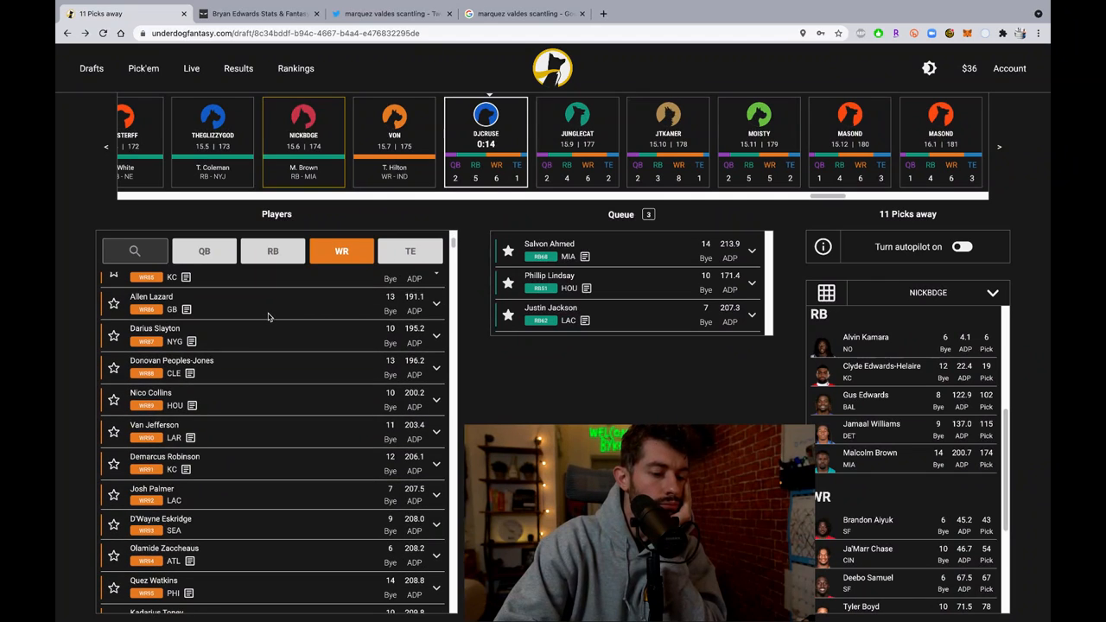